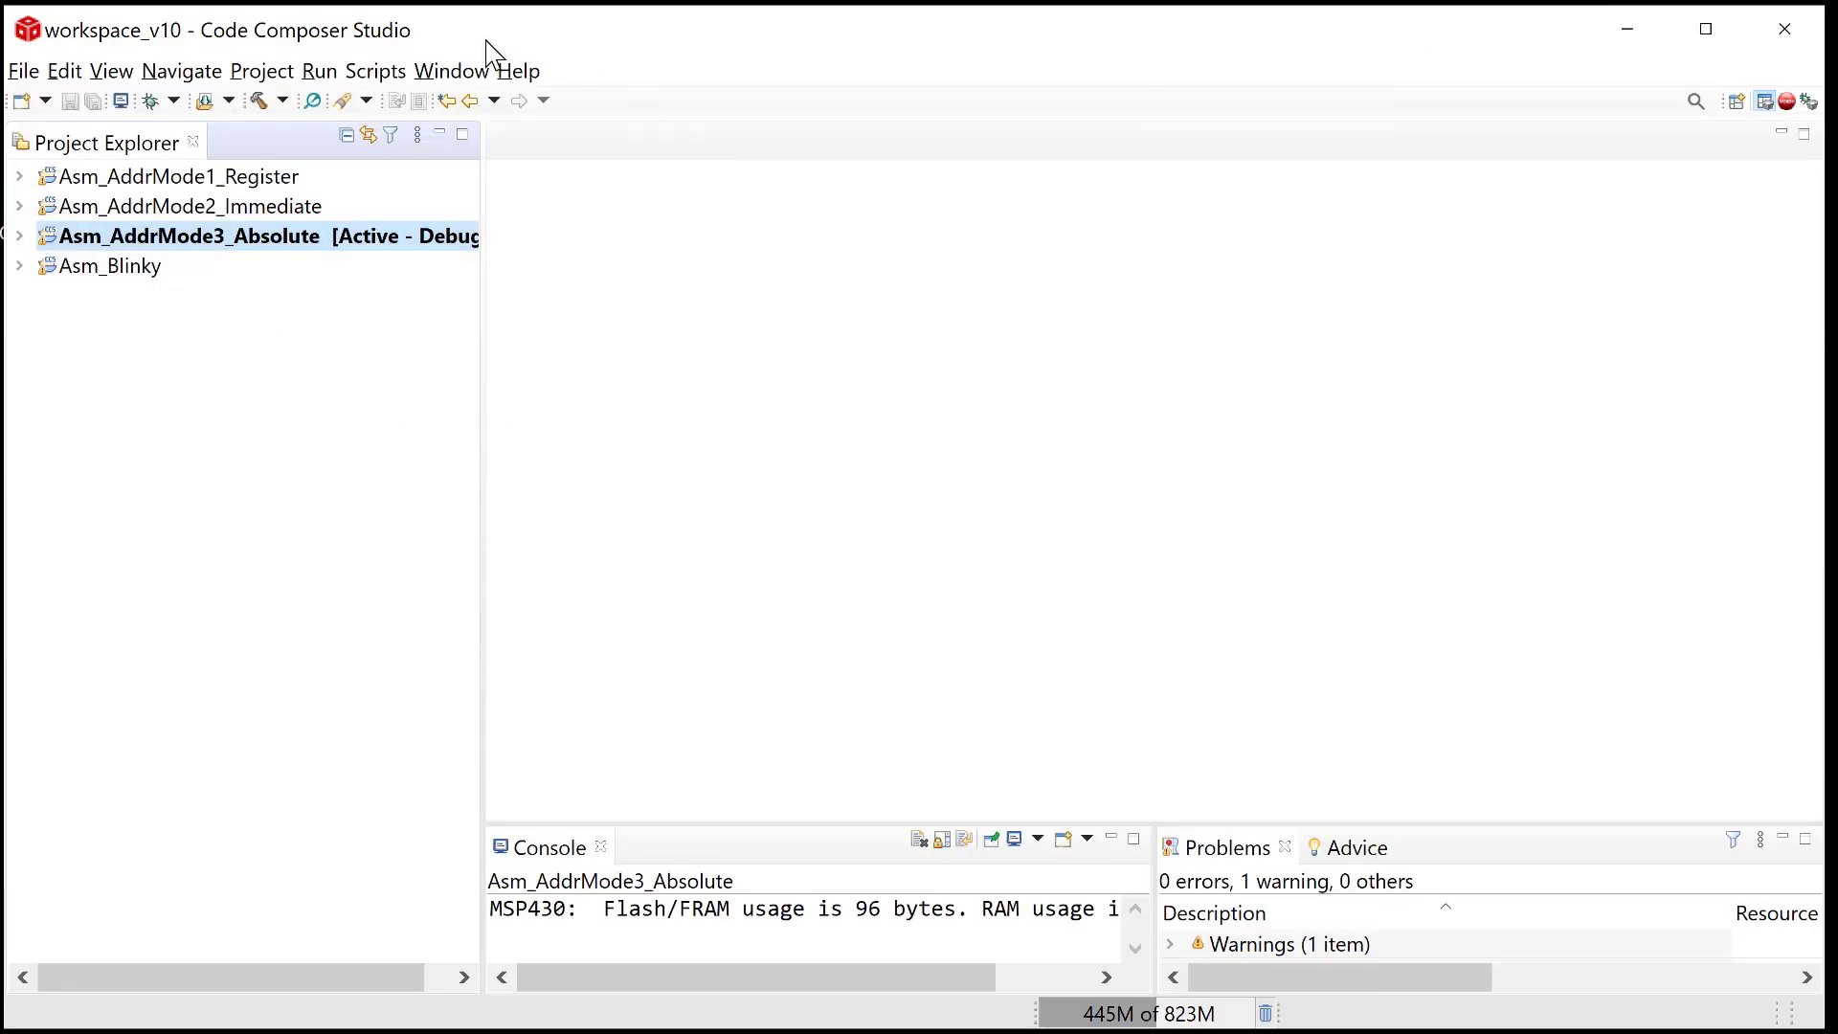
mouse_move(21, 88)
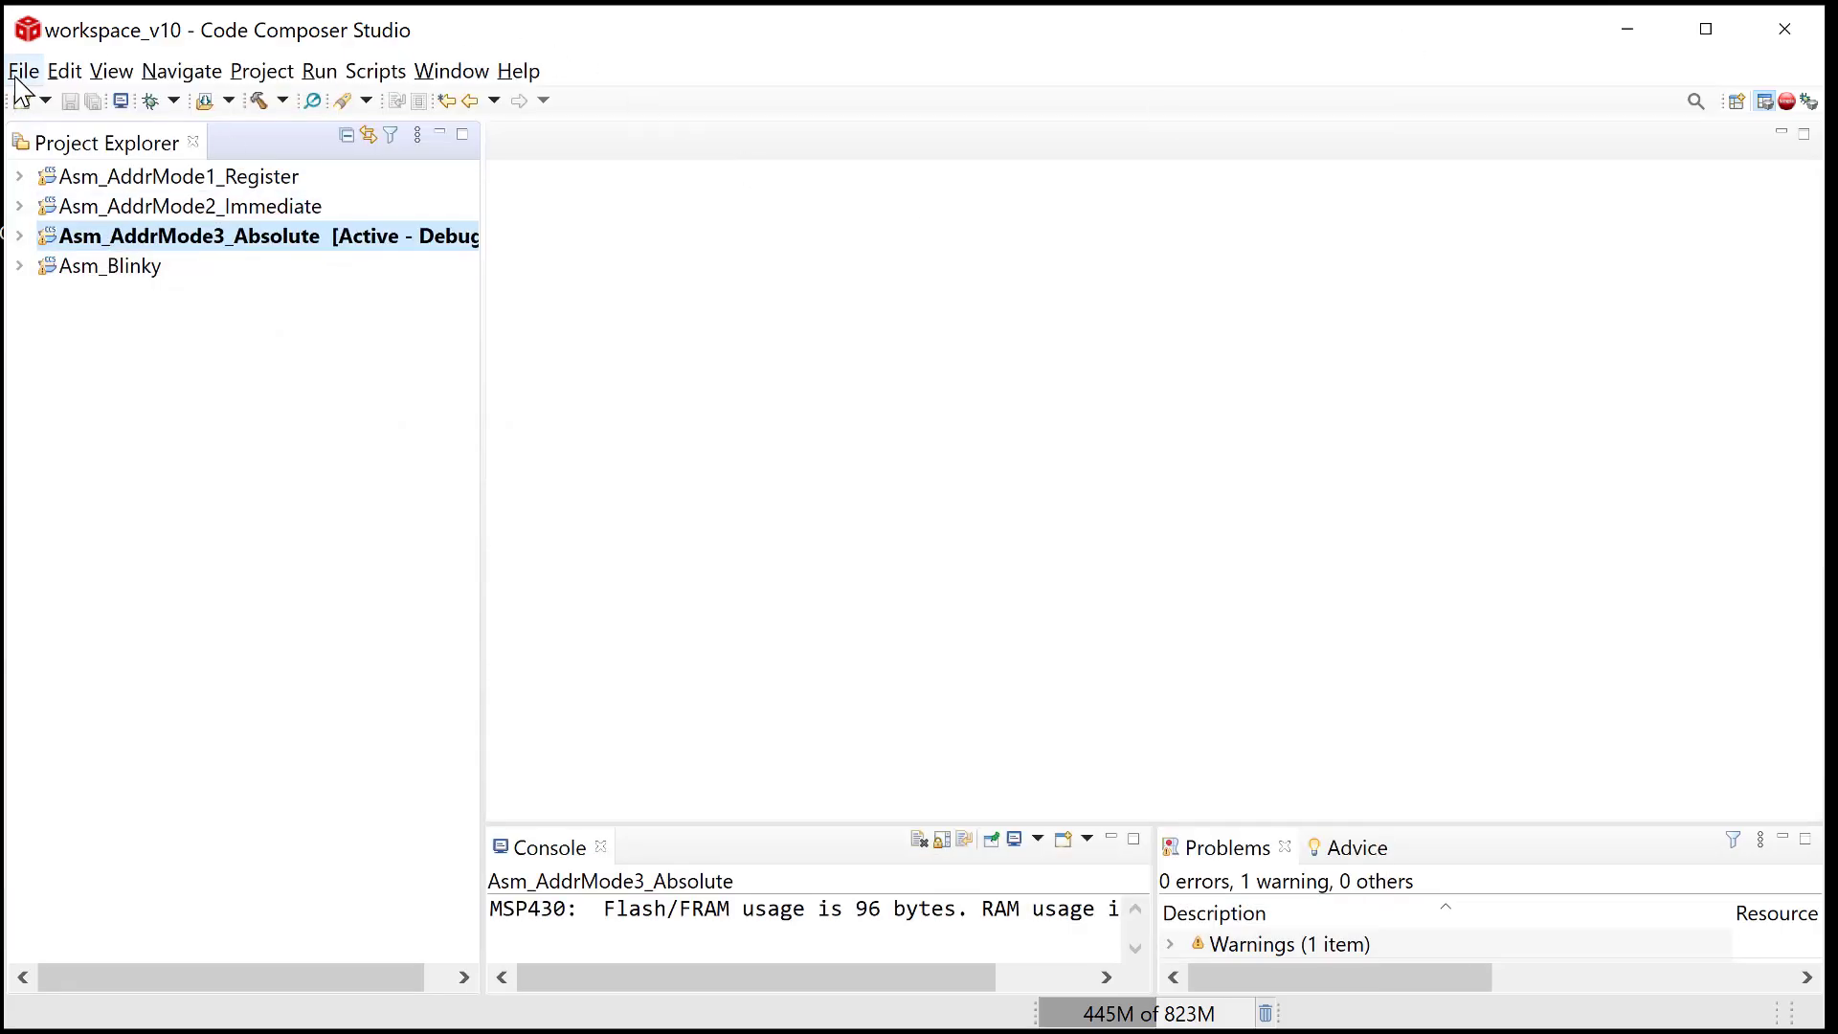
Create a new empty assembly-only CCS project named Asm_AddrMode4_Symbolic via File > New.
click(23, 71)
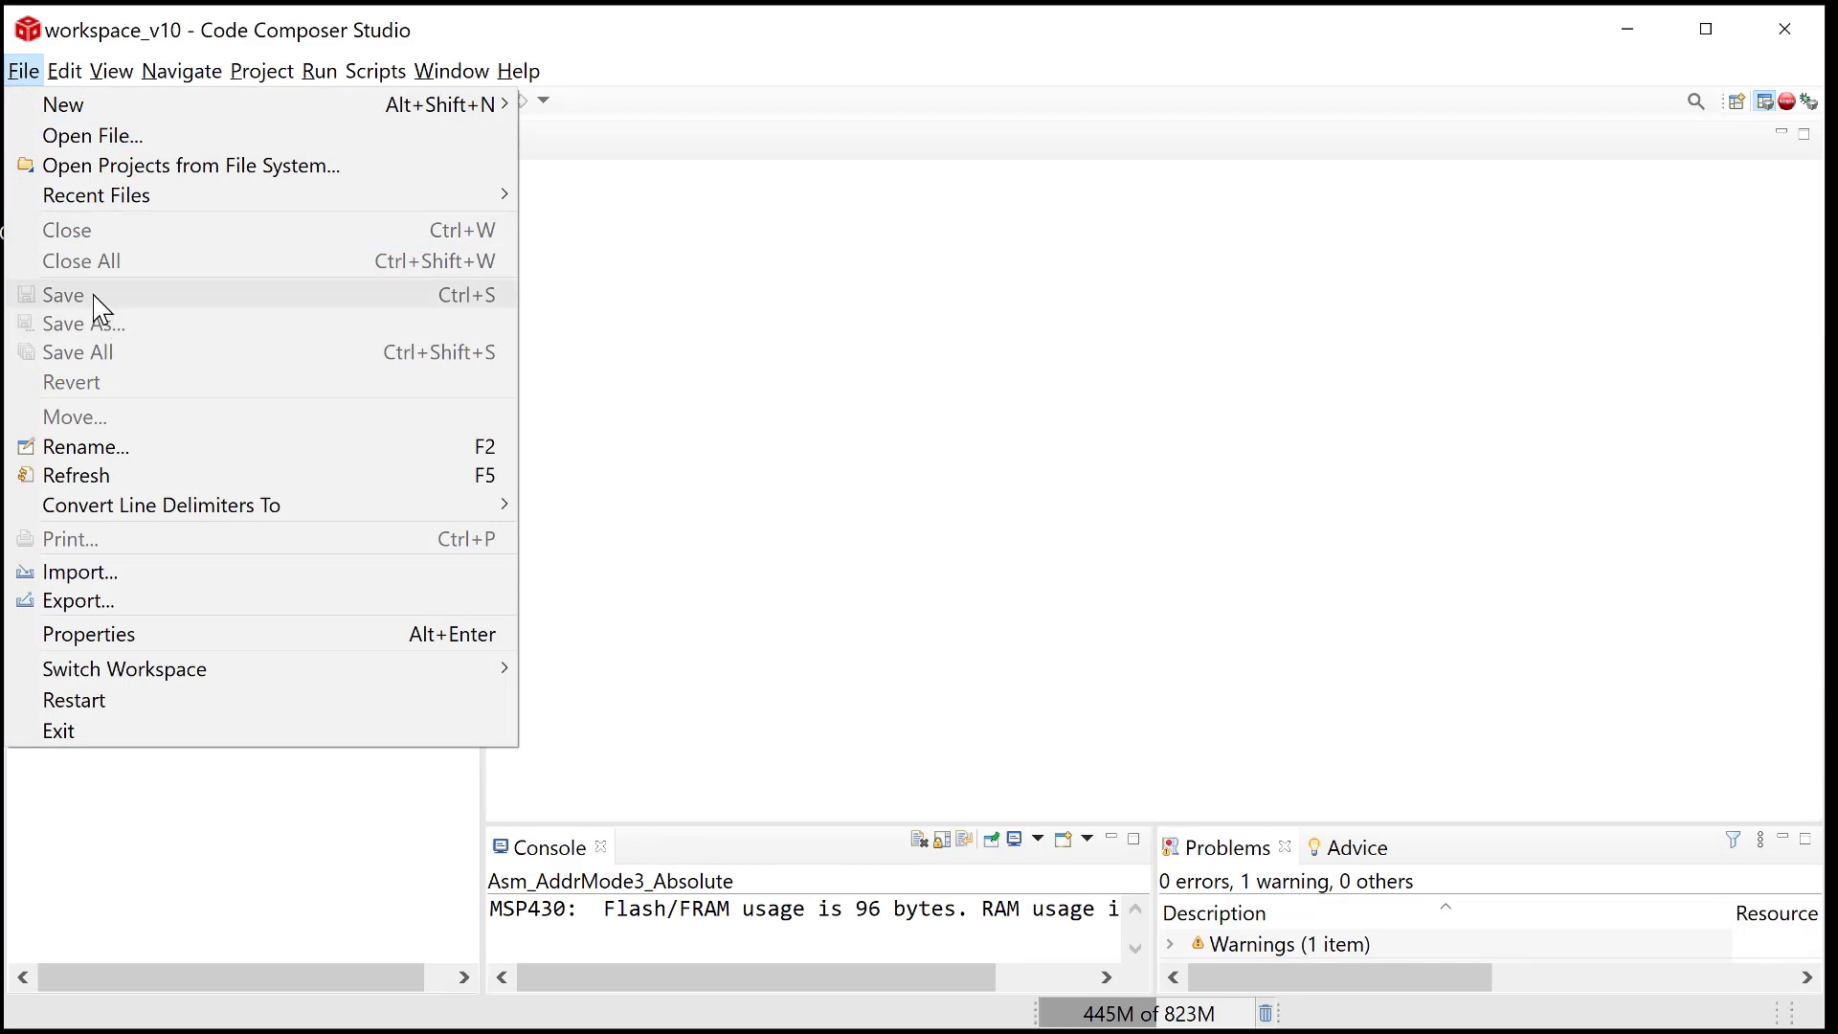
mouse_move(64, 103)
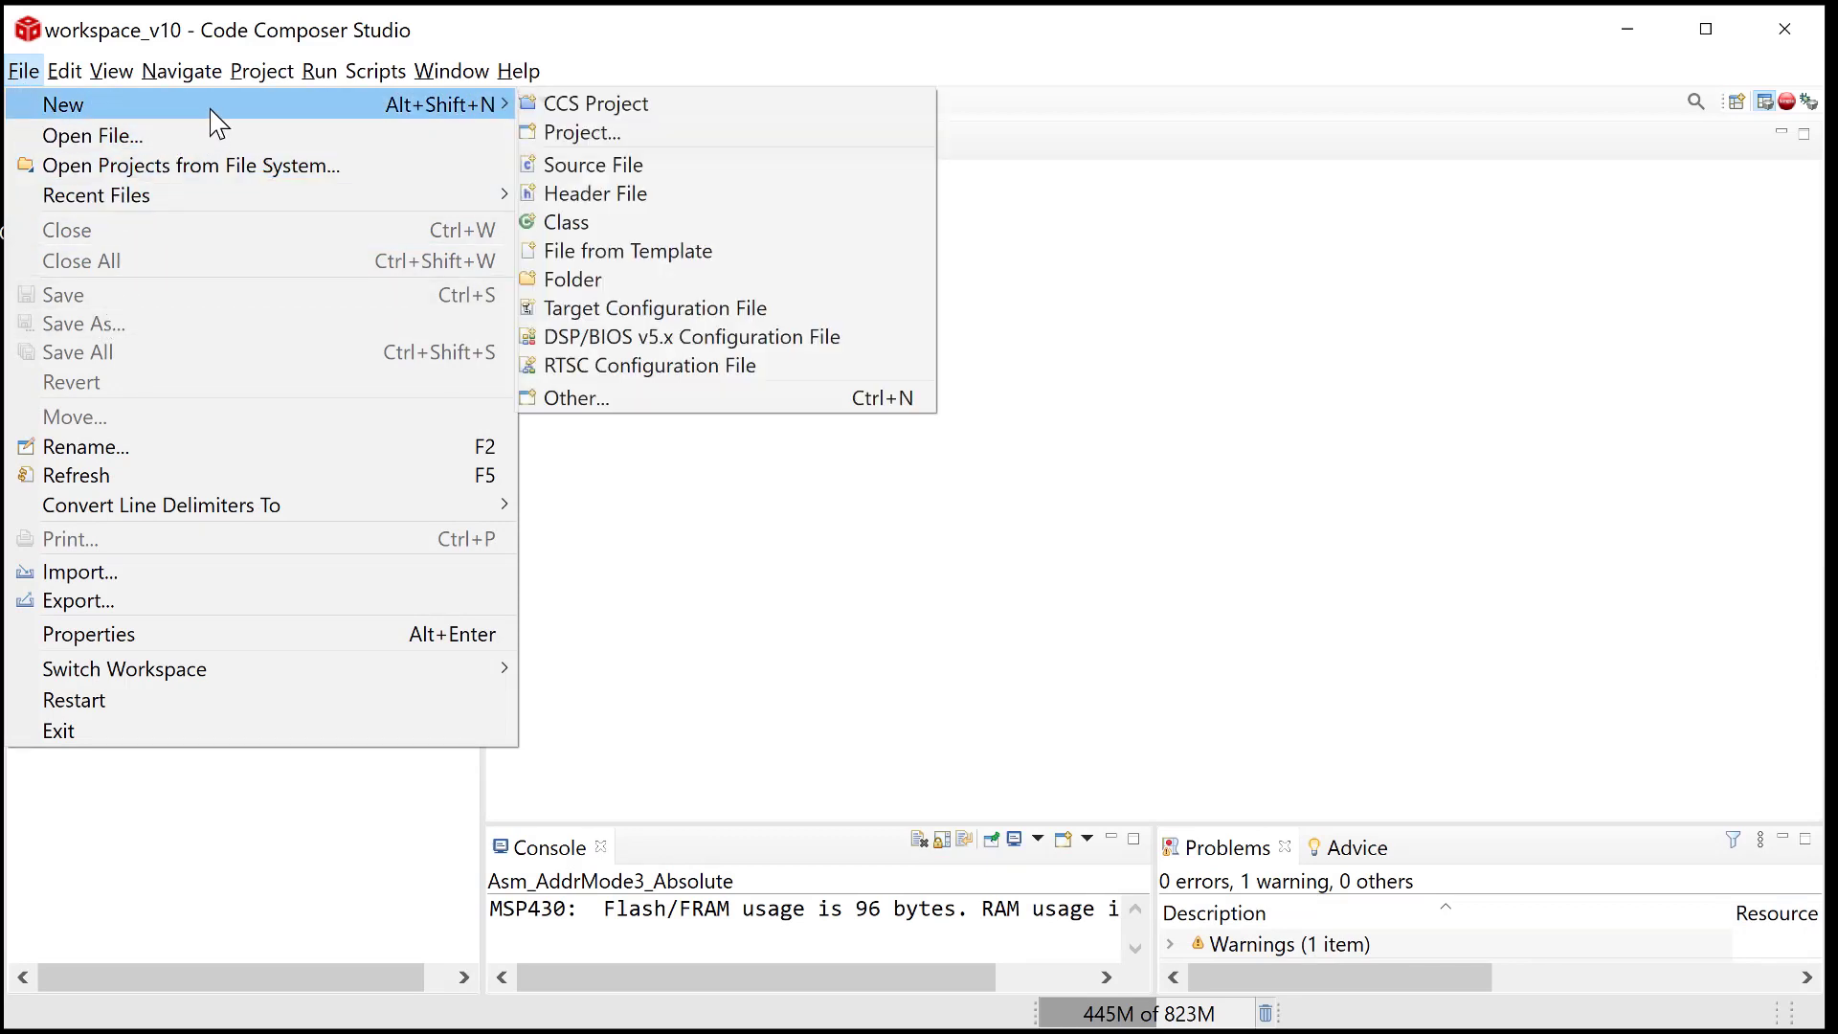
click(597, 104)
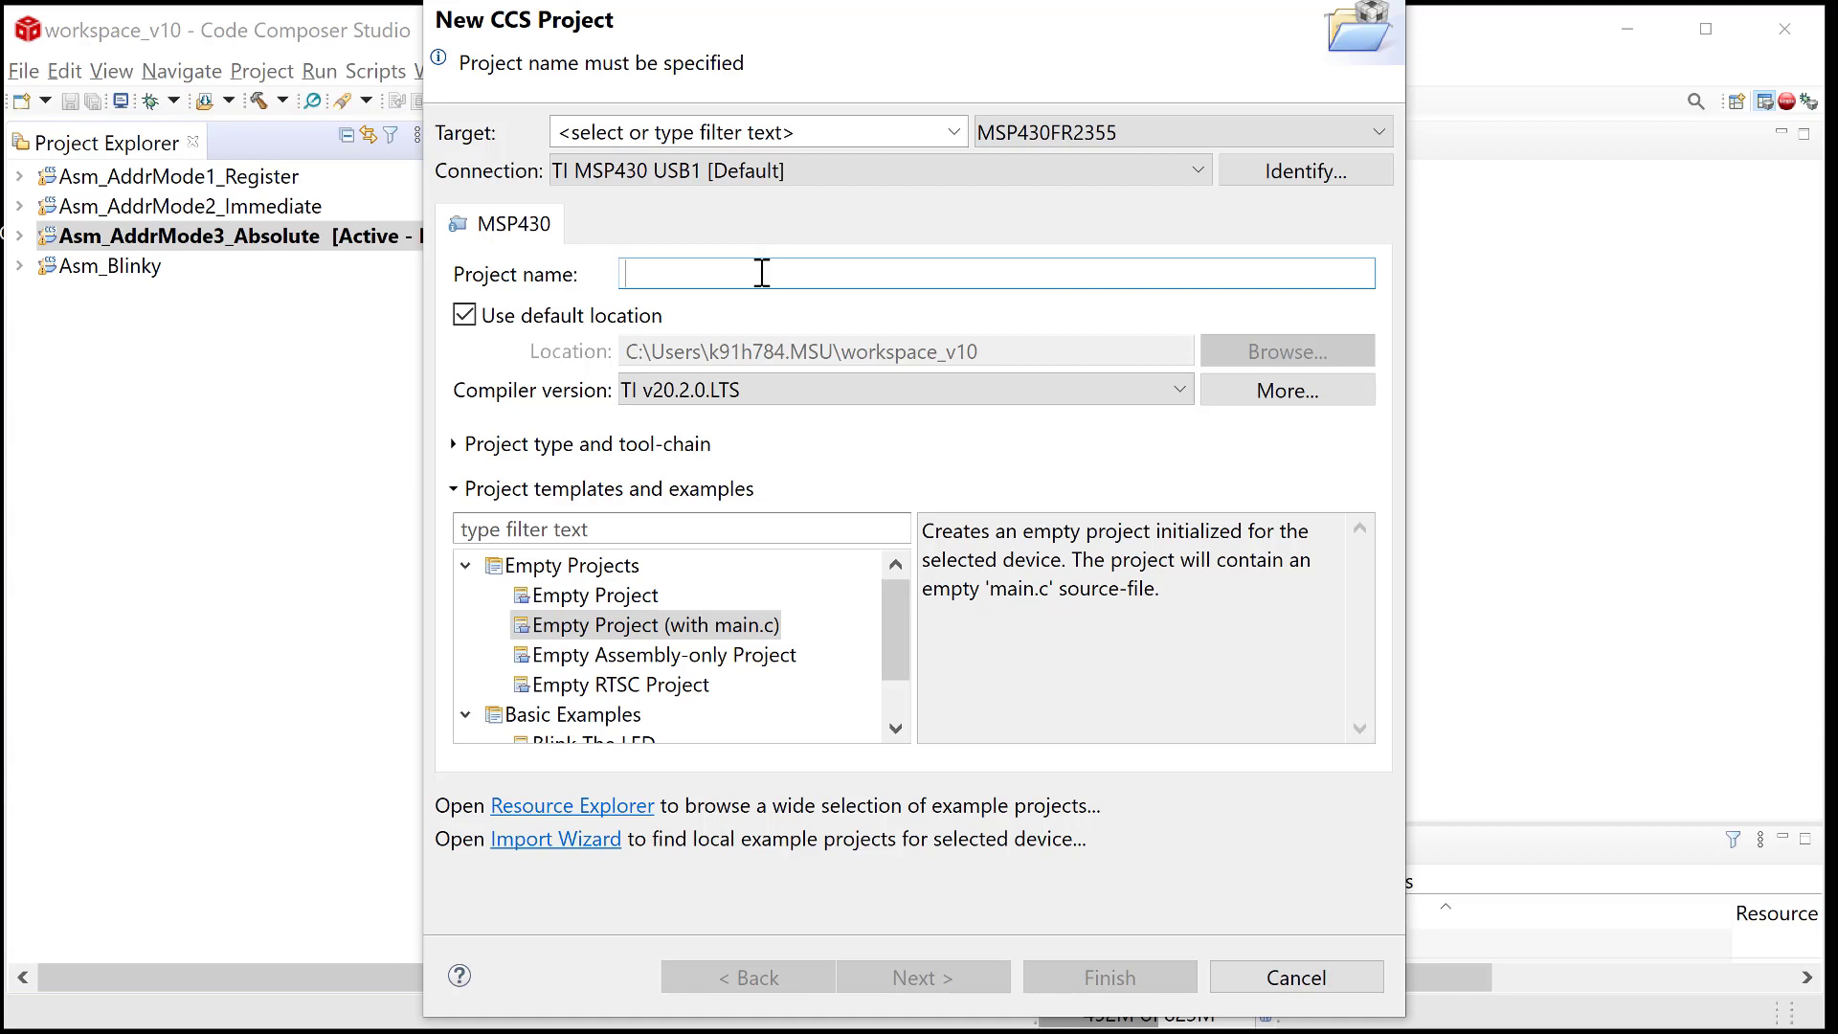
text(Asm_Addr_)
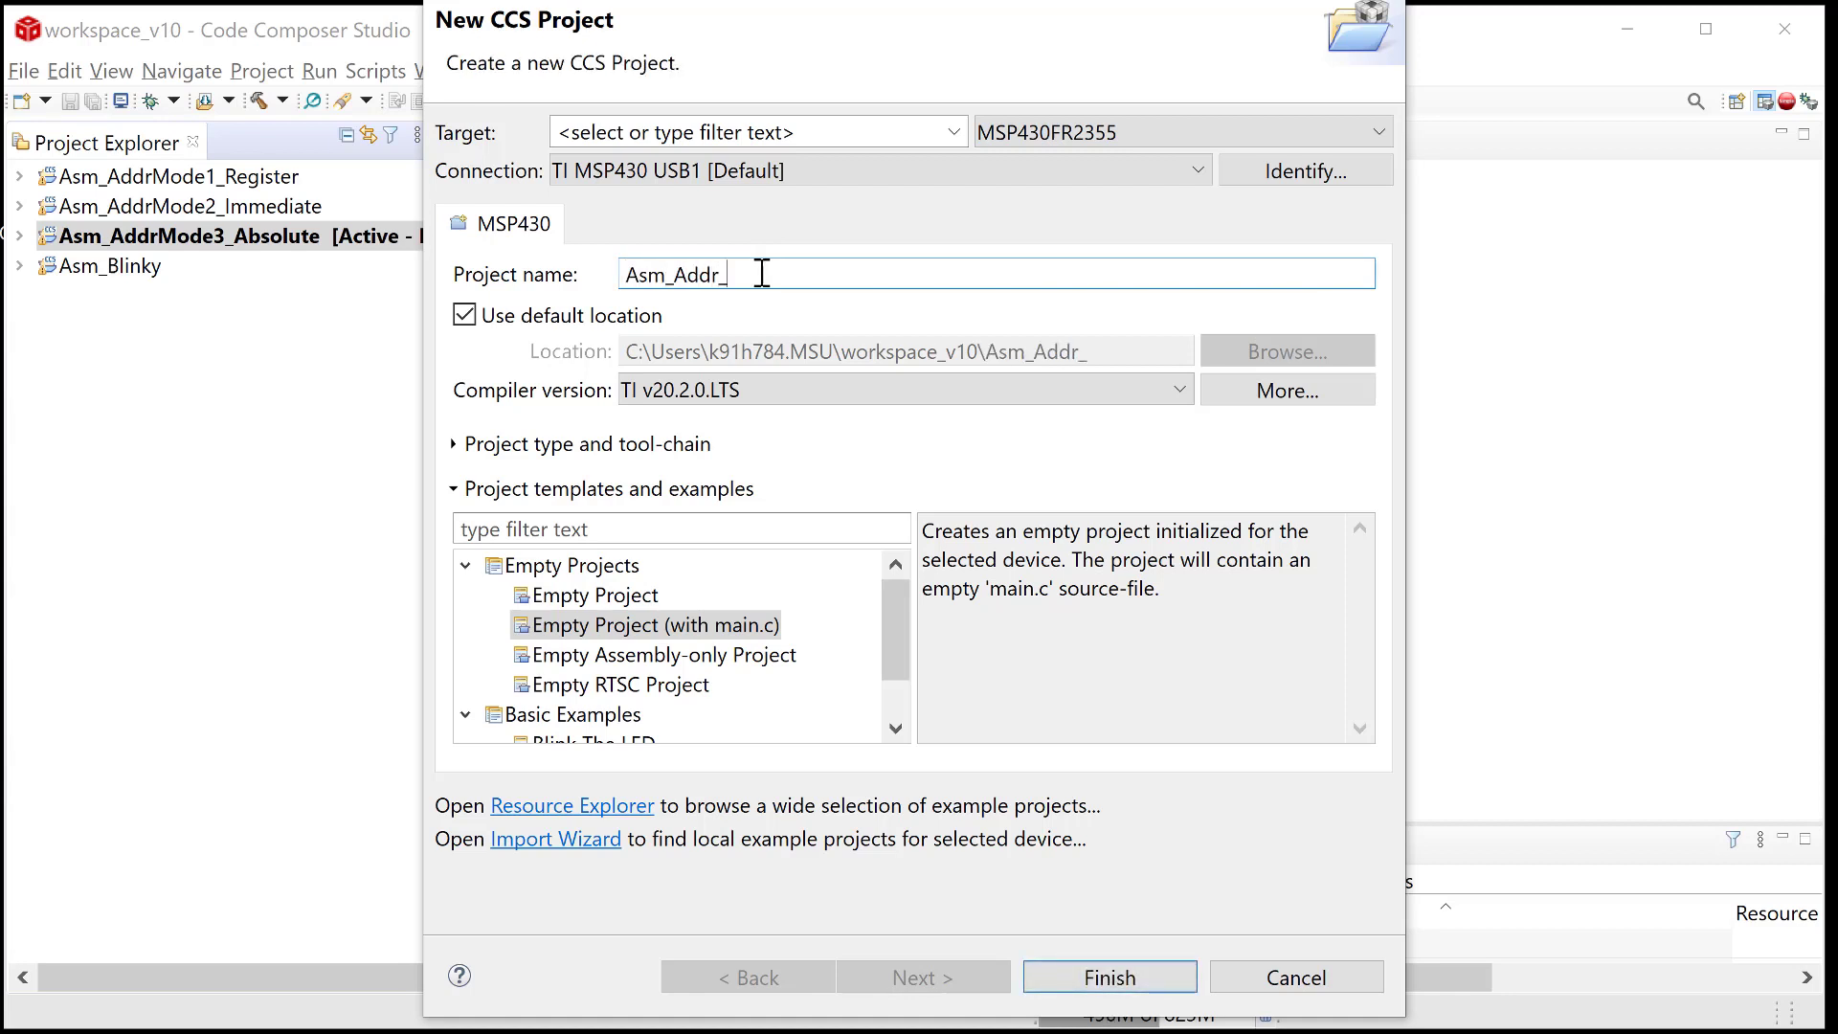
text(Mode4)
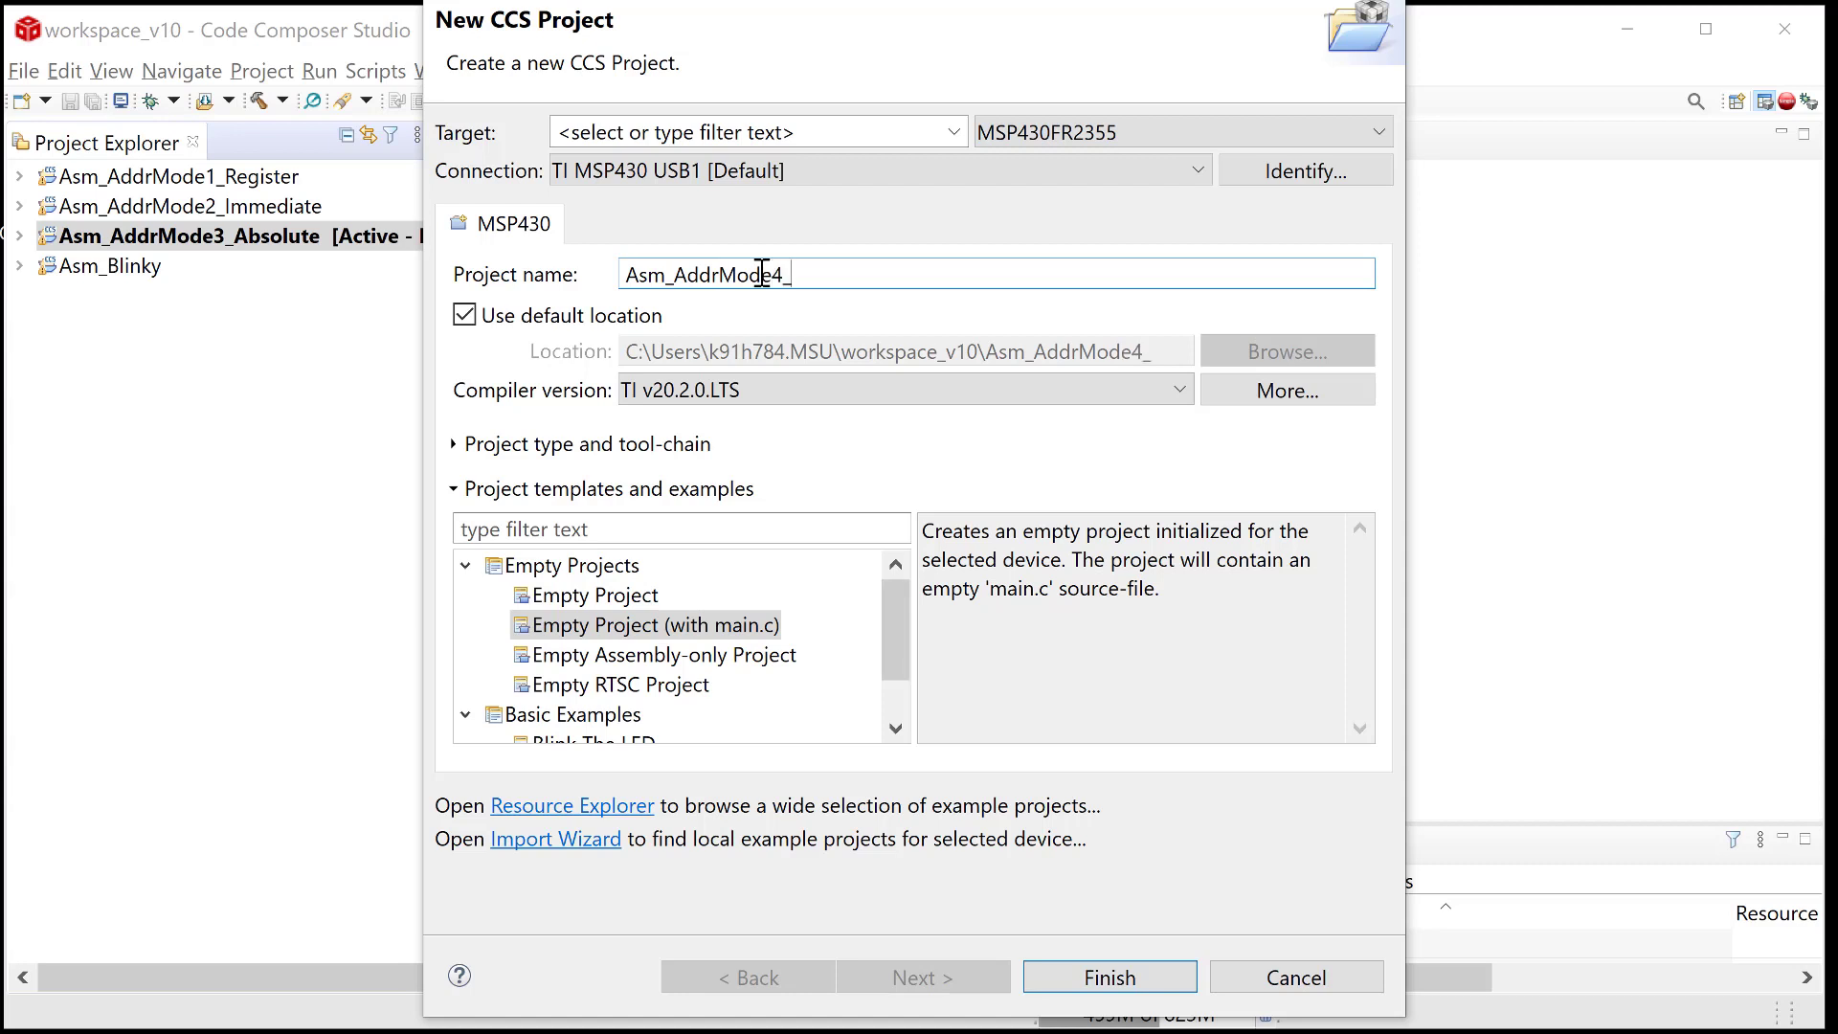
text(_Symbolic)
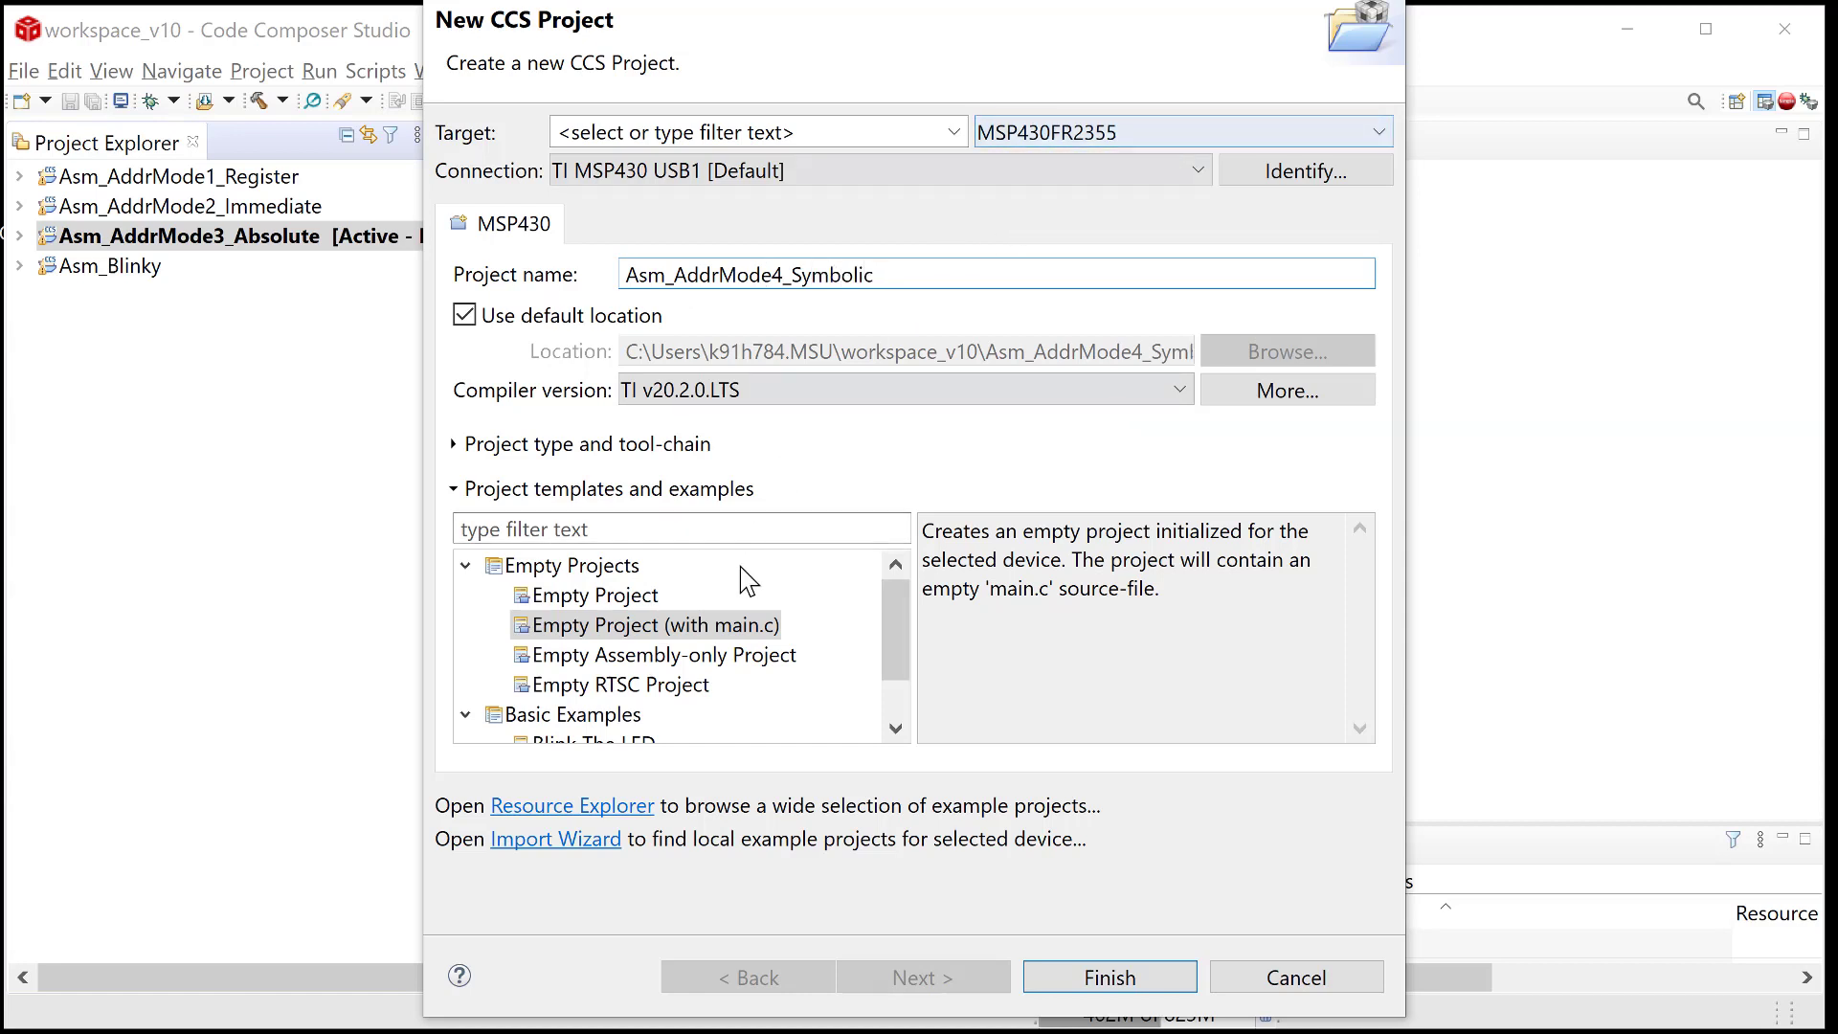
click(662, 655)
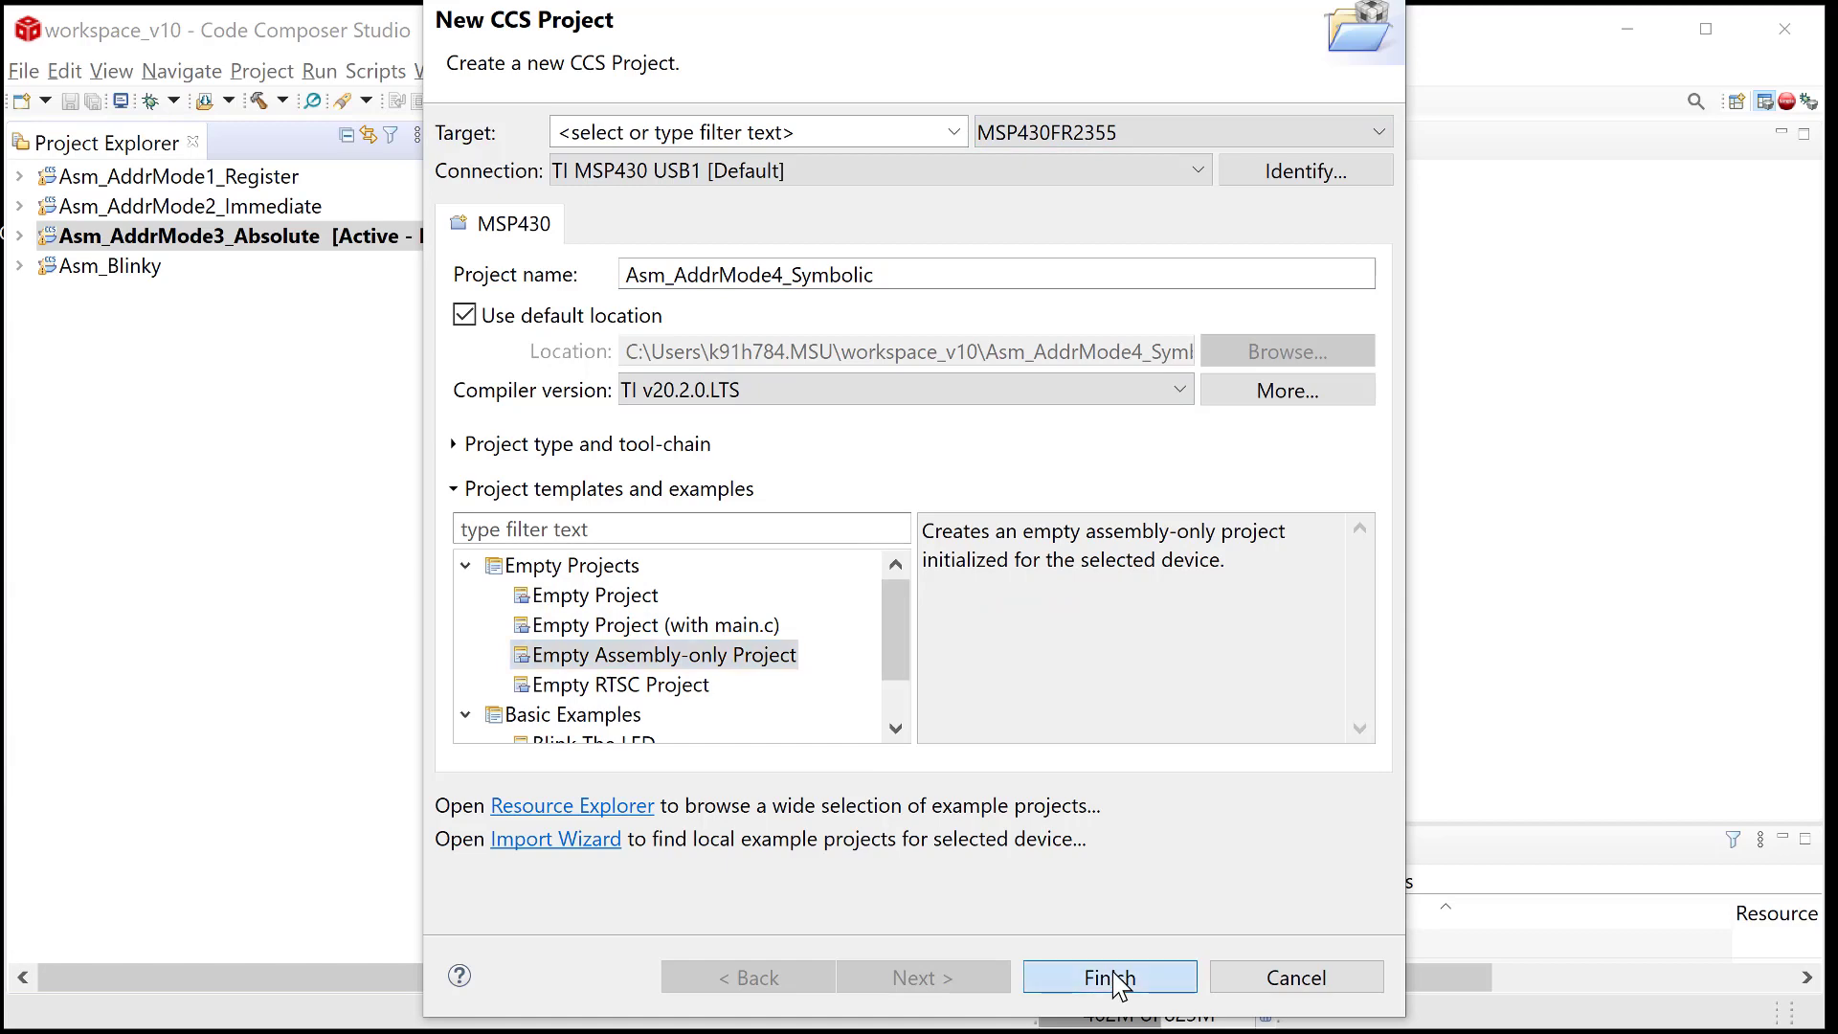
click(1107, 976)
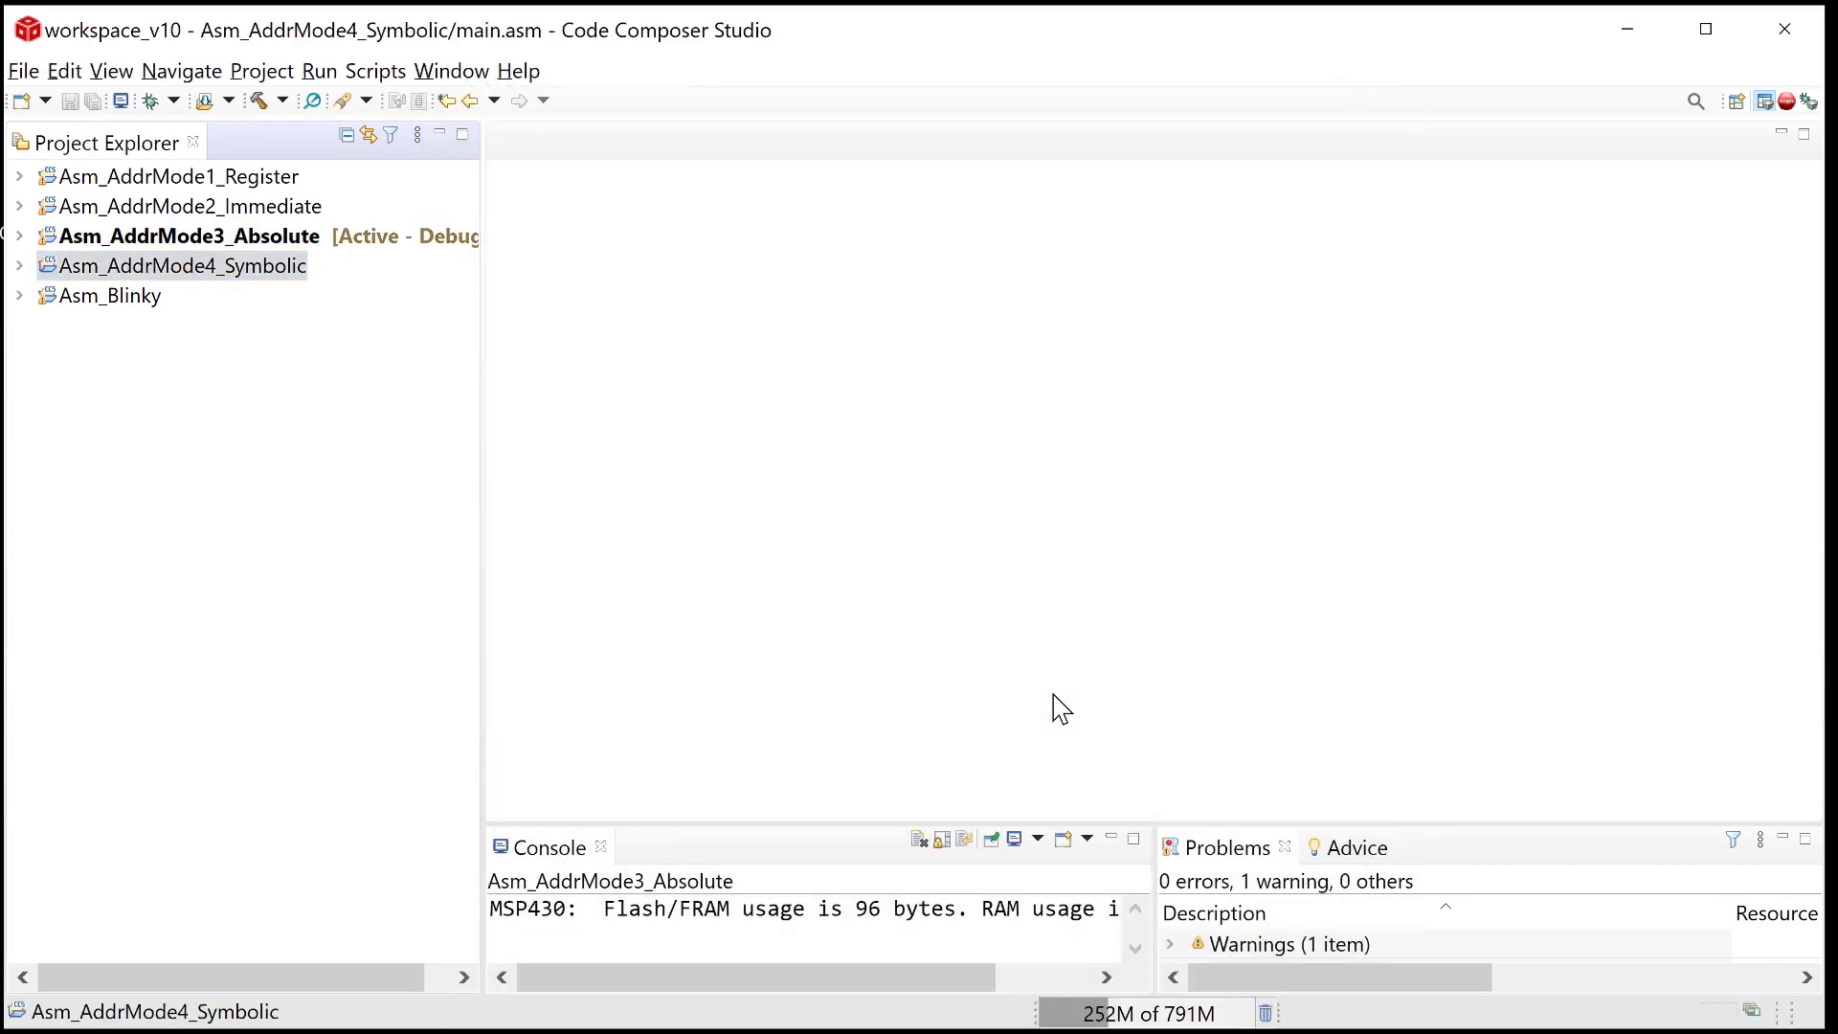
Expand the new project, bring up main.asm and scroll to its Main loop section.
double_click(181, 264)
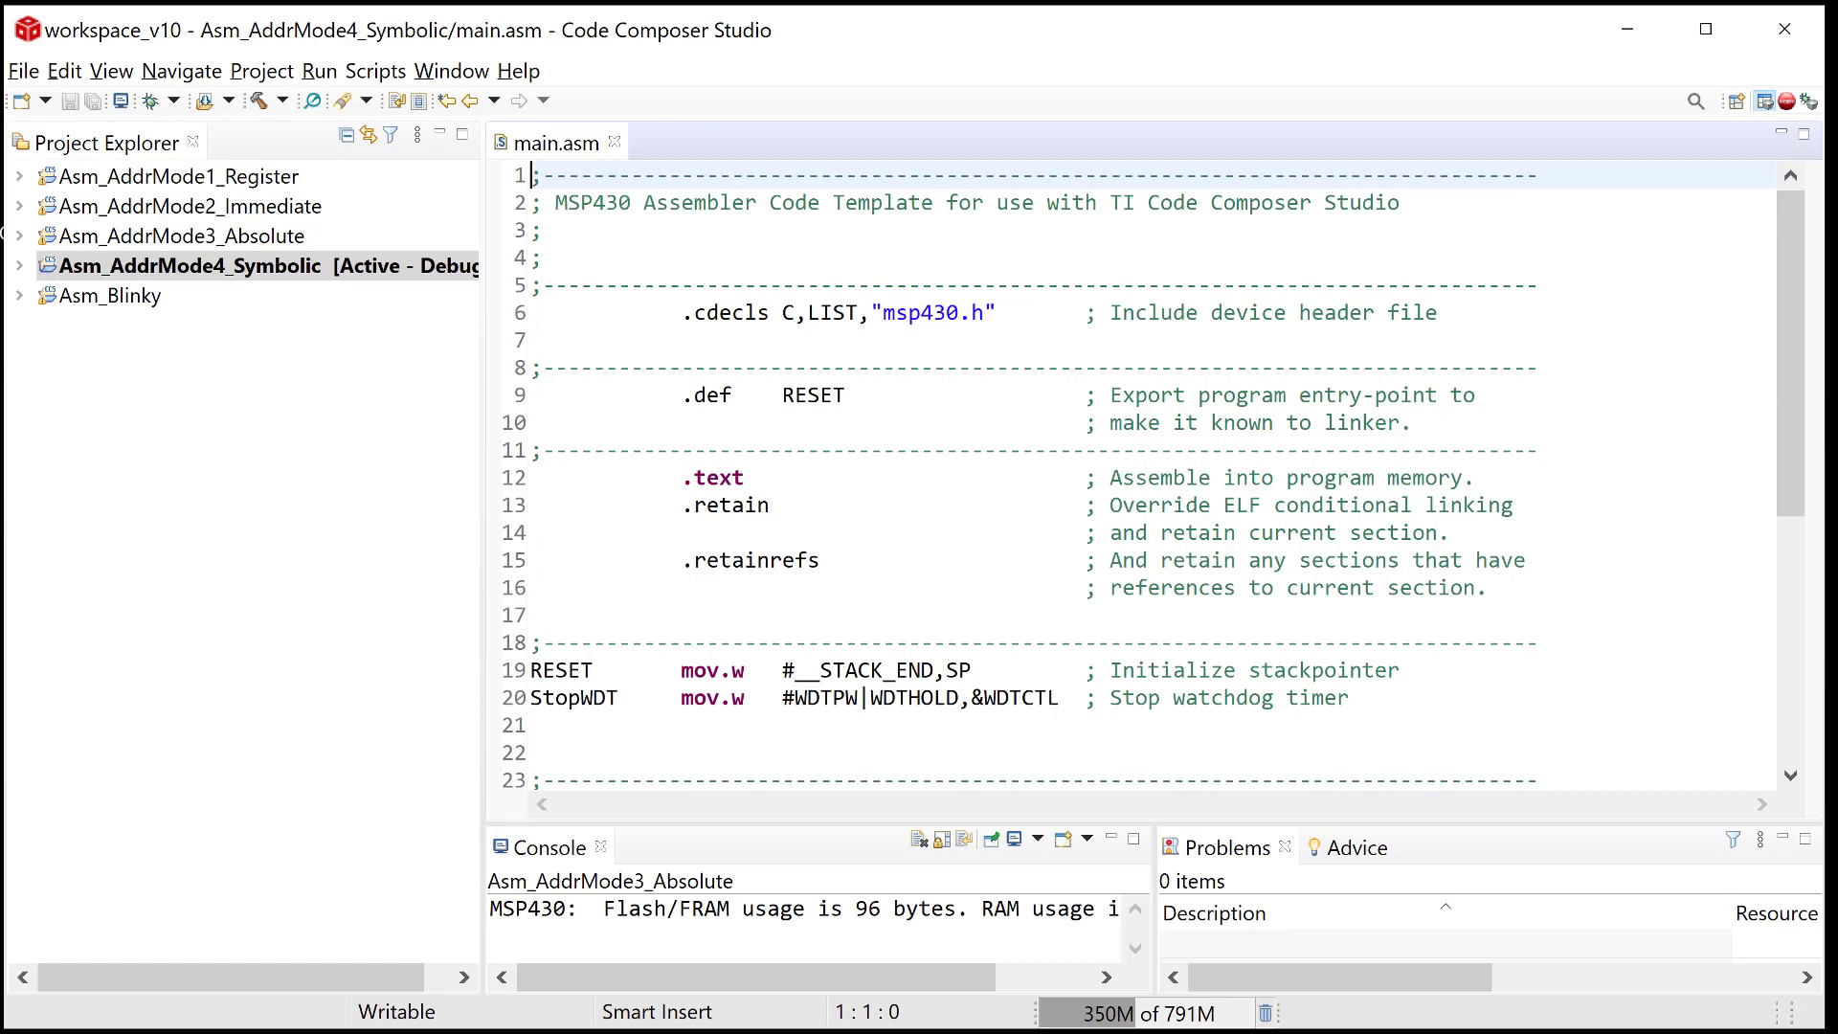
scroll(down, 3)
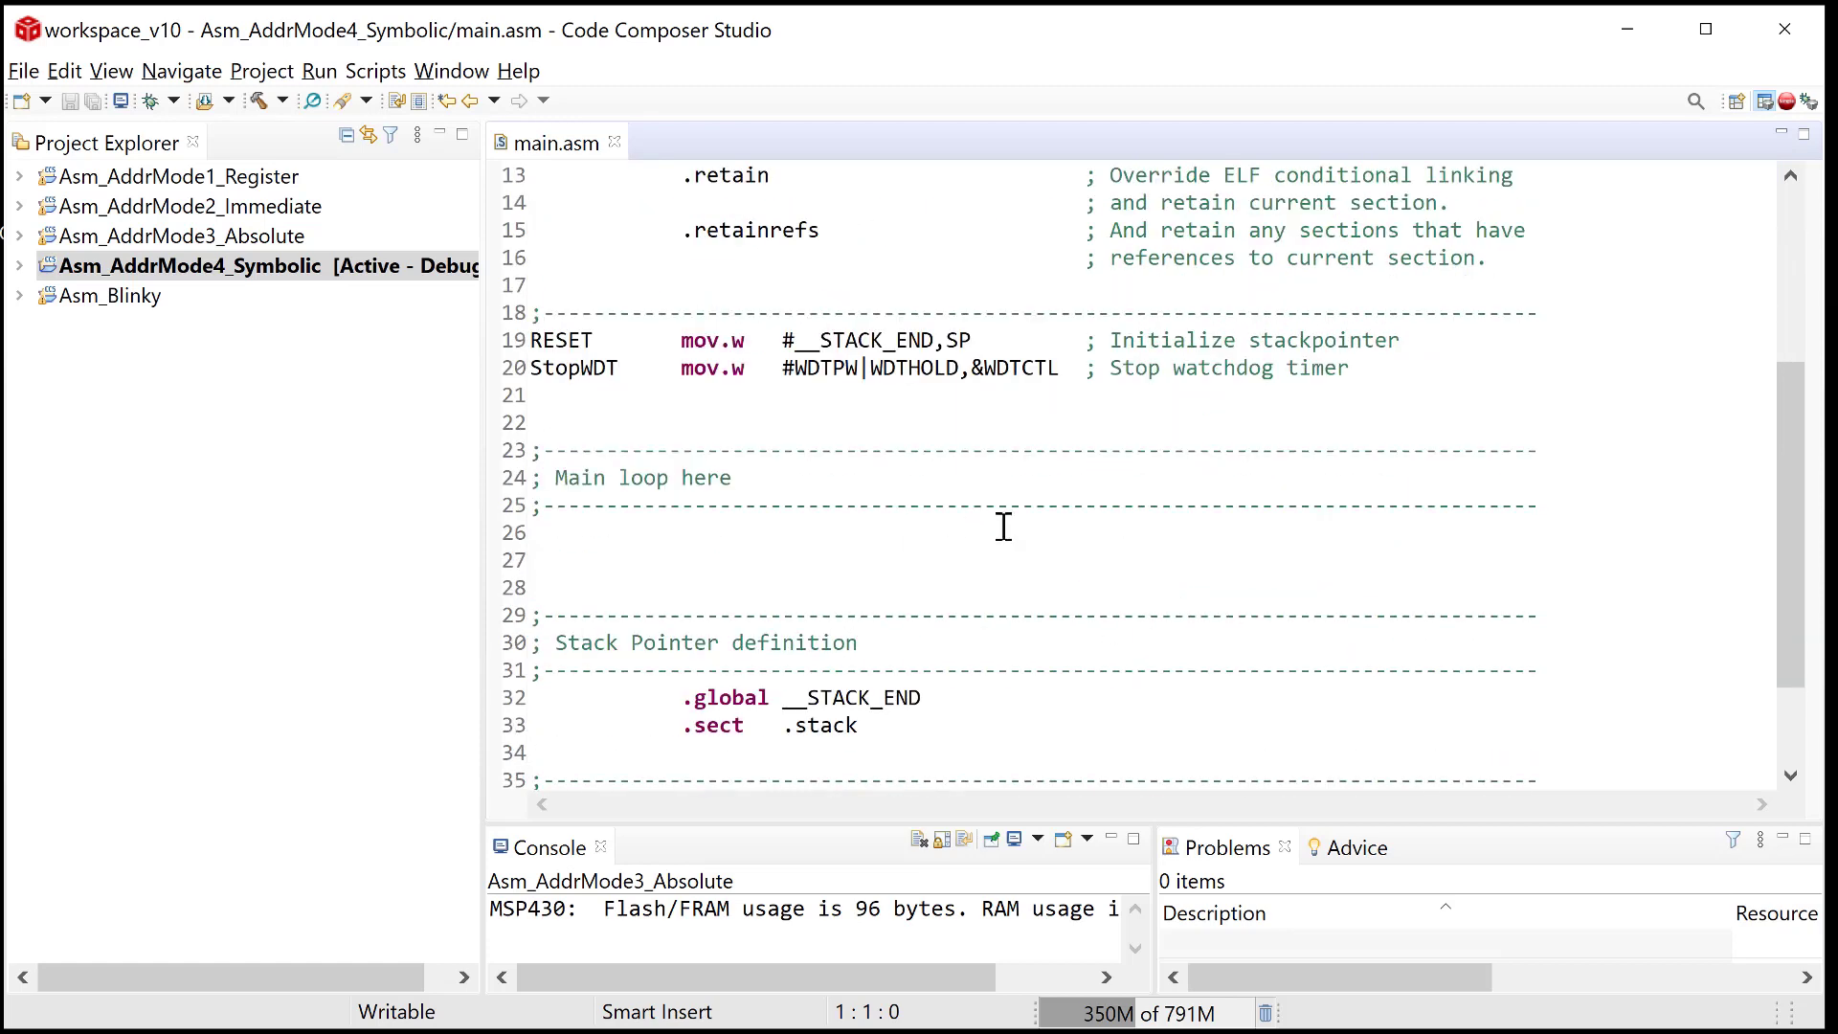
key(alt+tab)
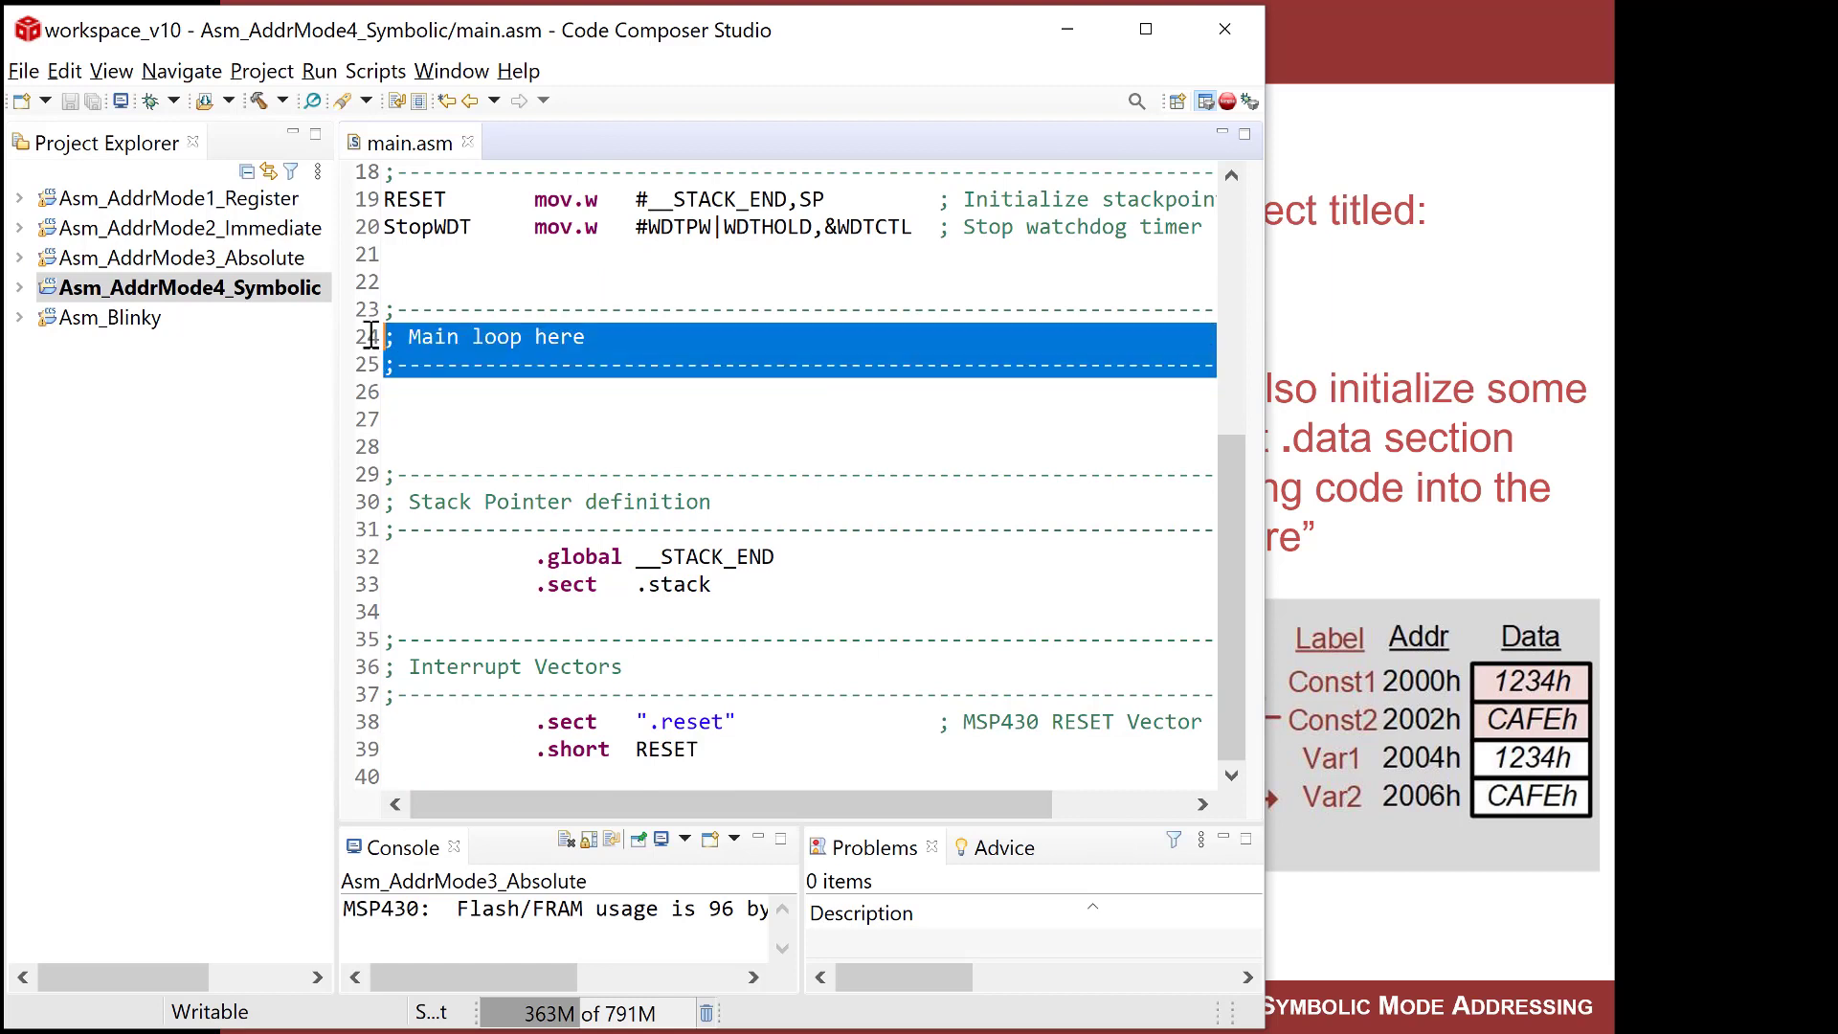
Write a main: label that loops back with jmp main.
text(main)
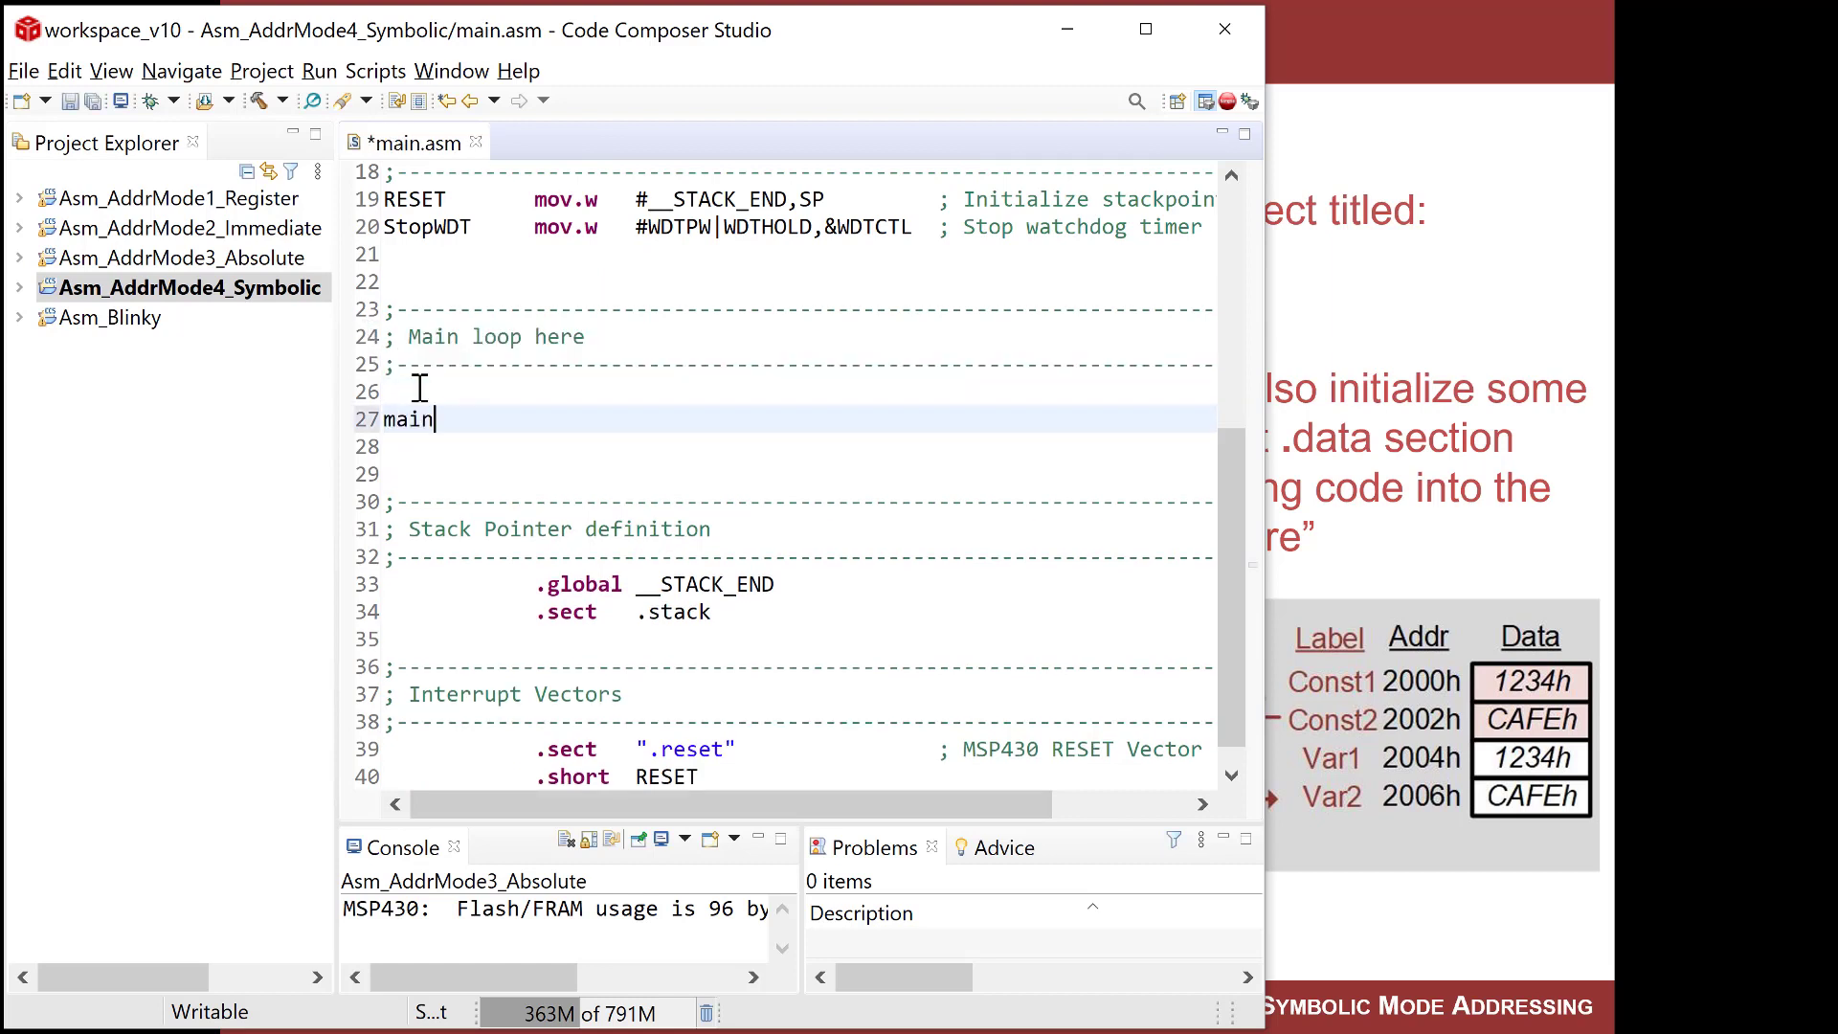
text(:)
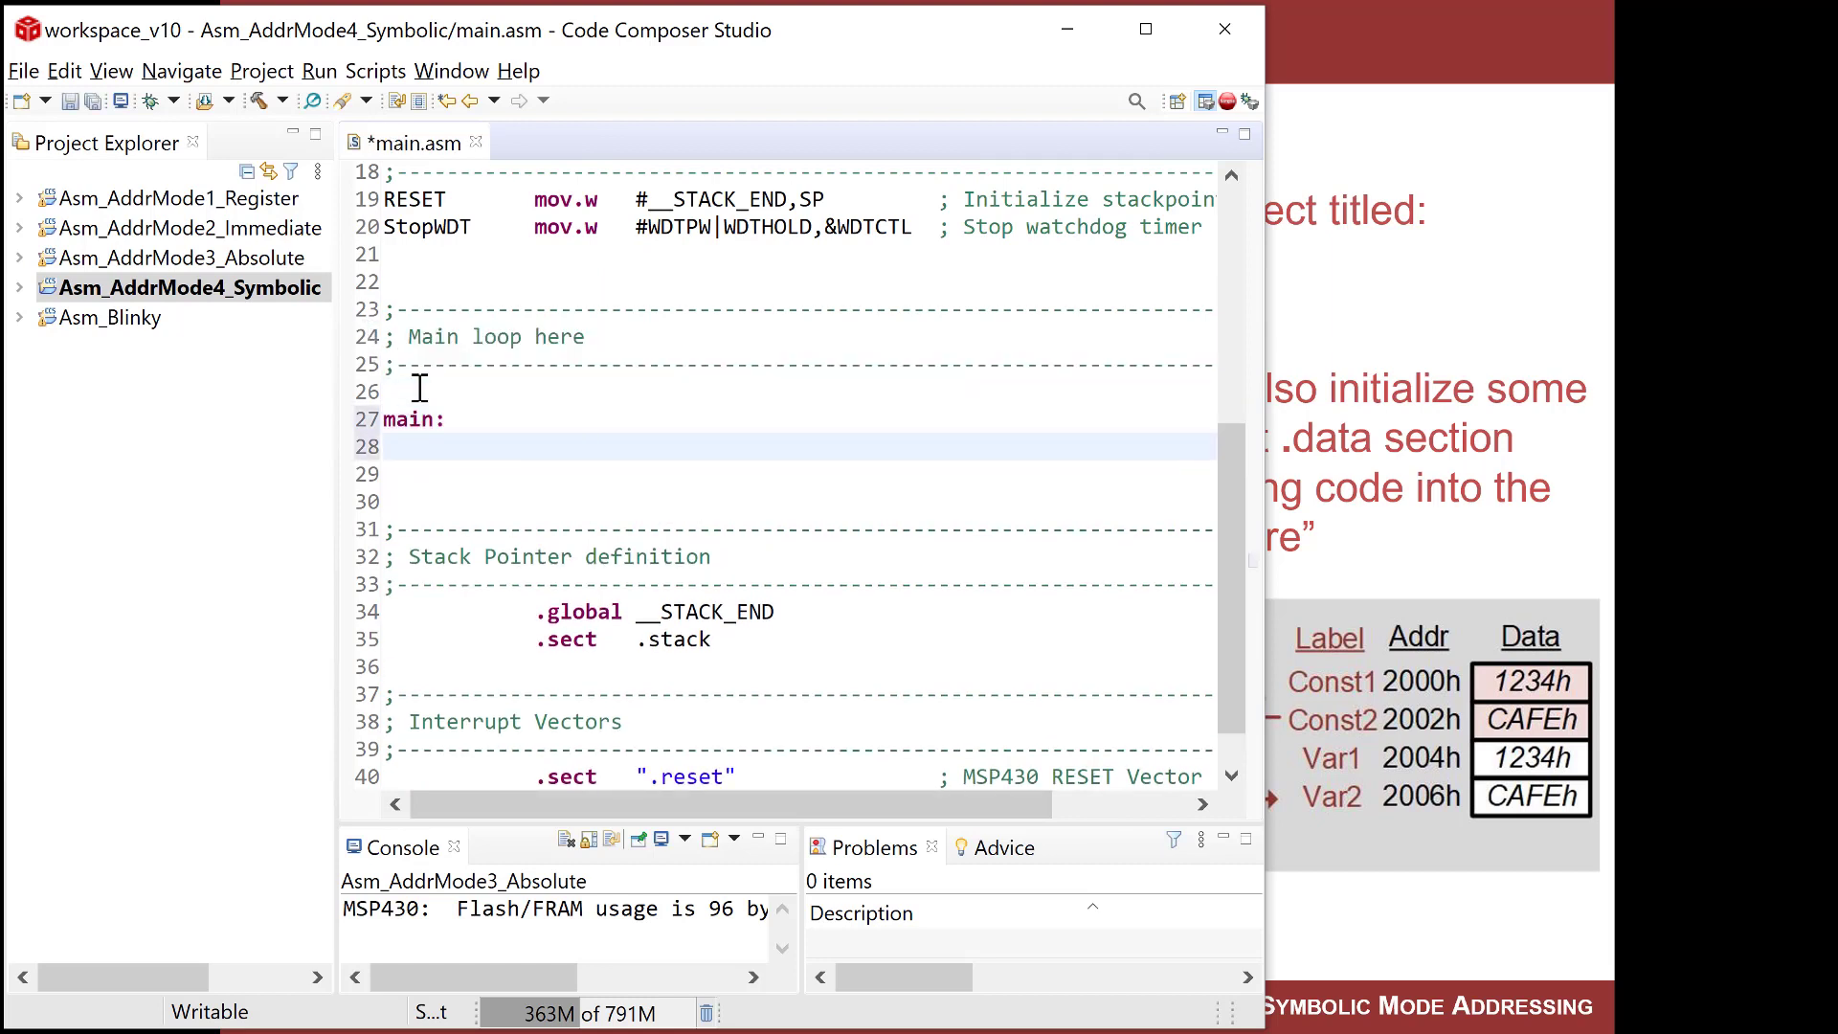
text(jmp	main)
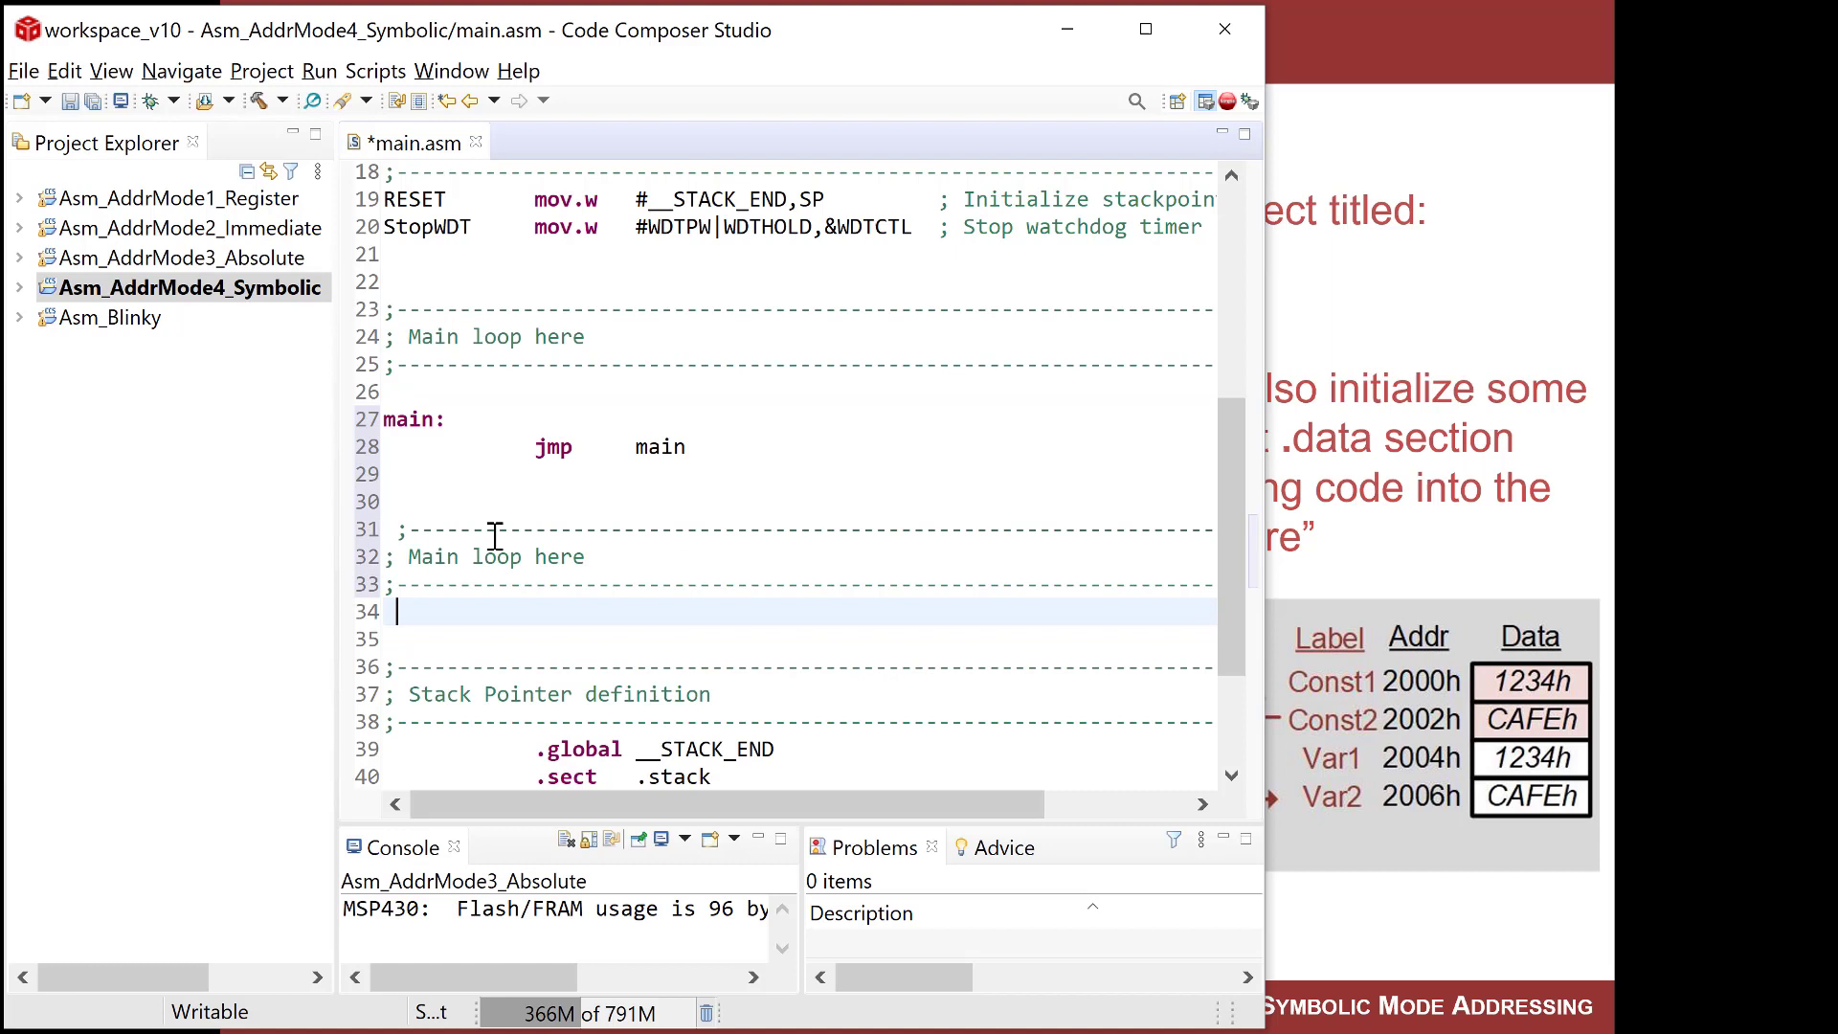
Retitle the copied comment header as Memory Allocation.
click(463, 529)
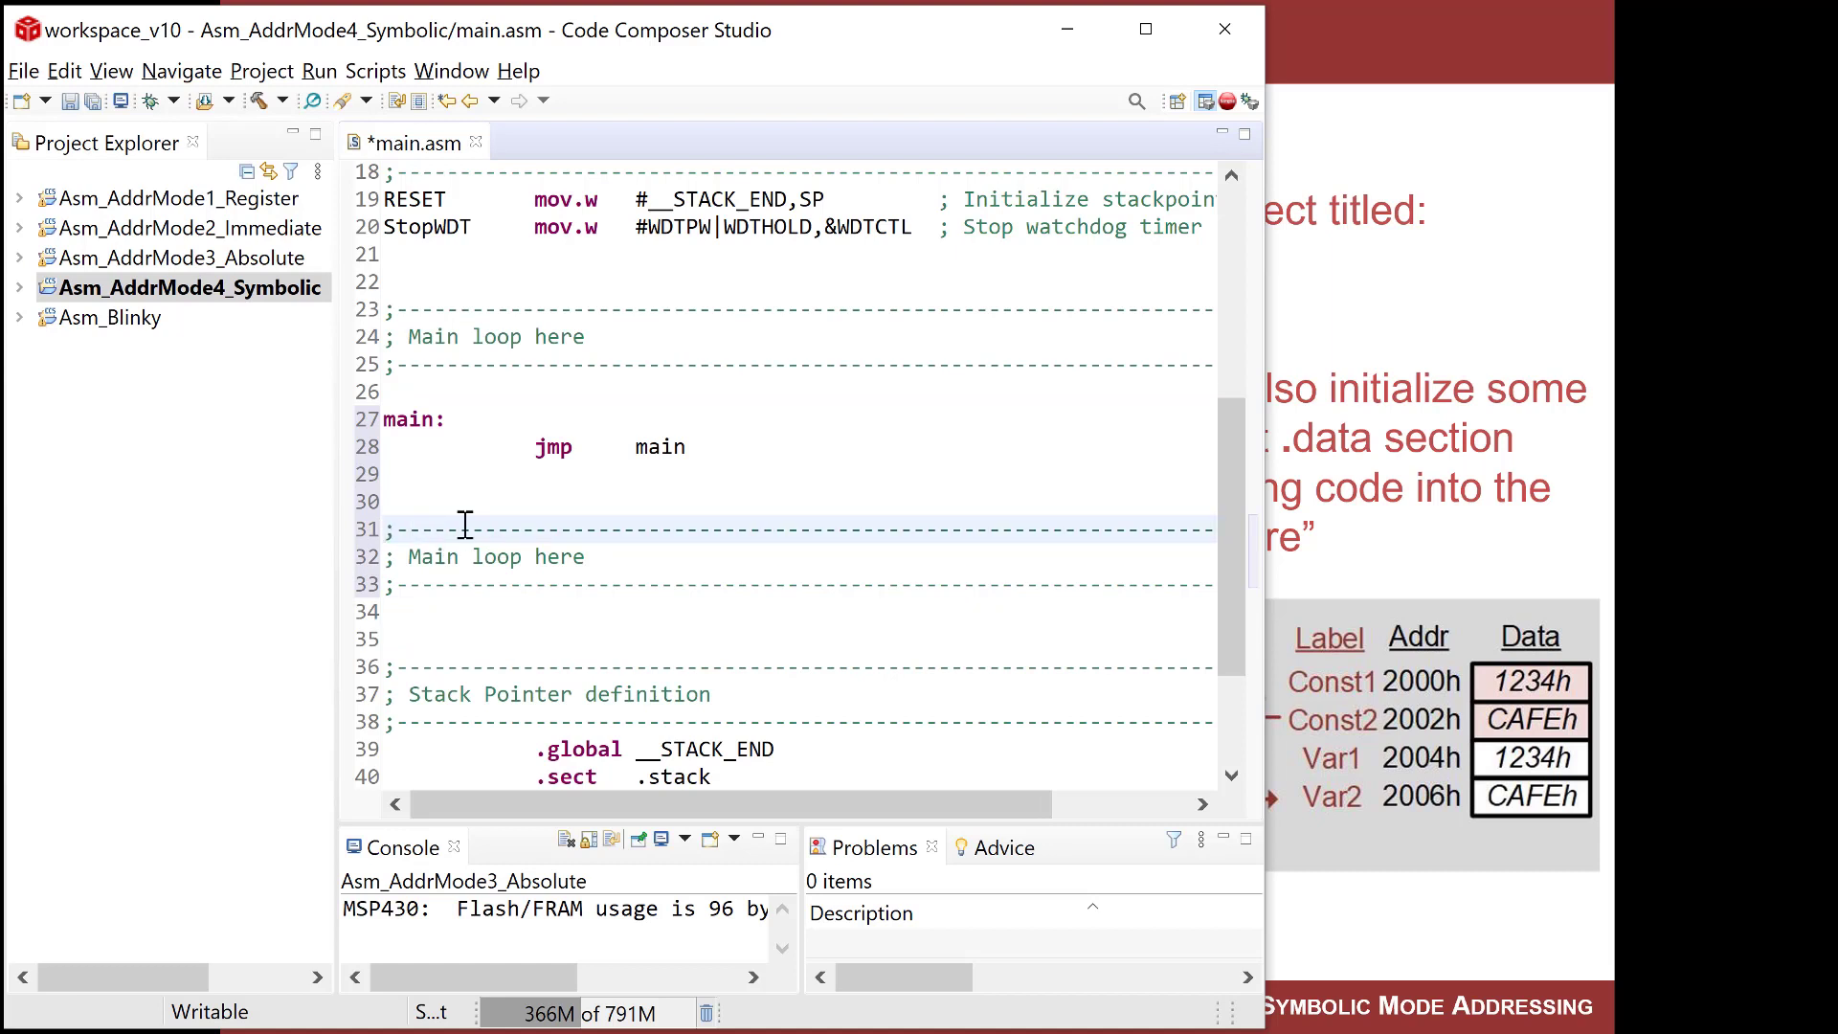
double_click(492, 555)
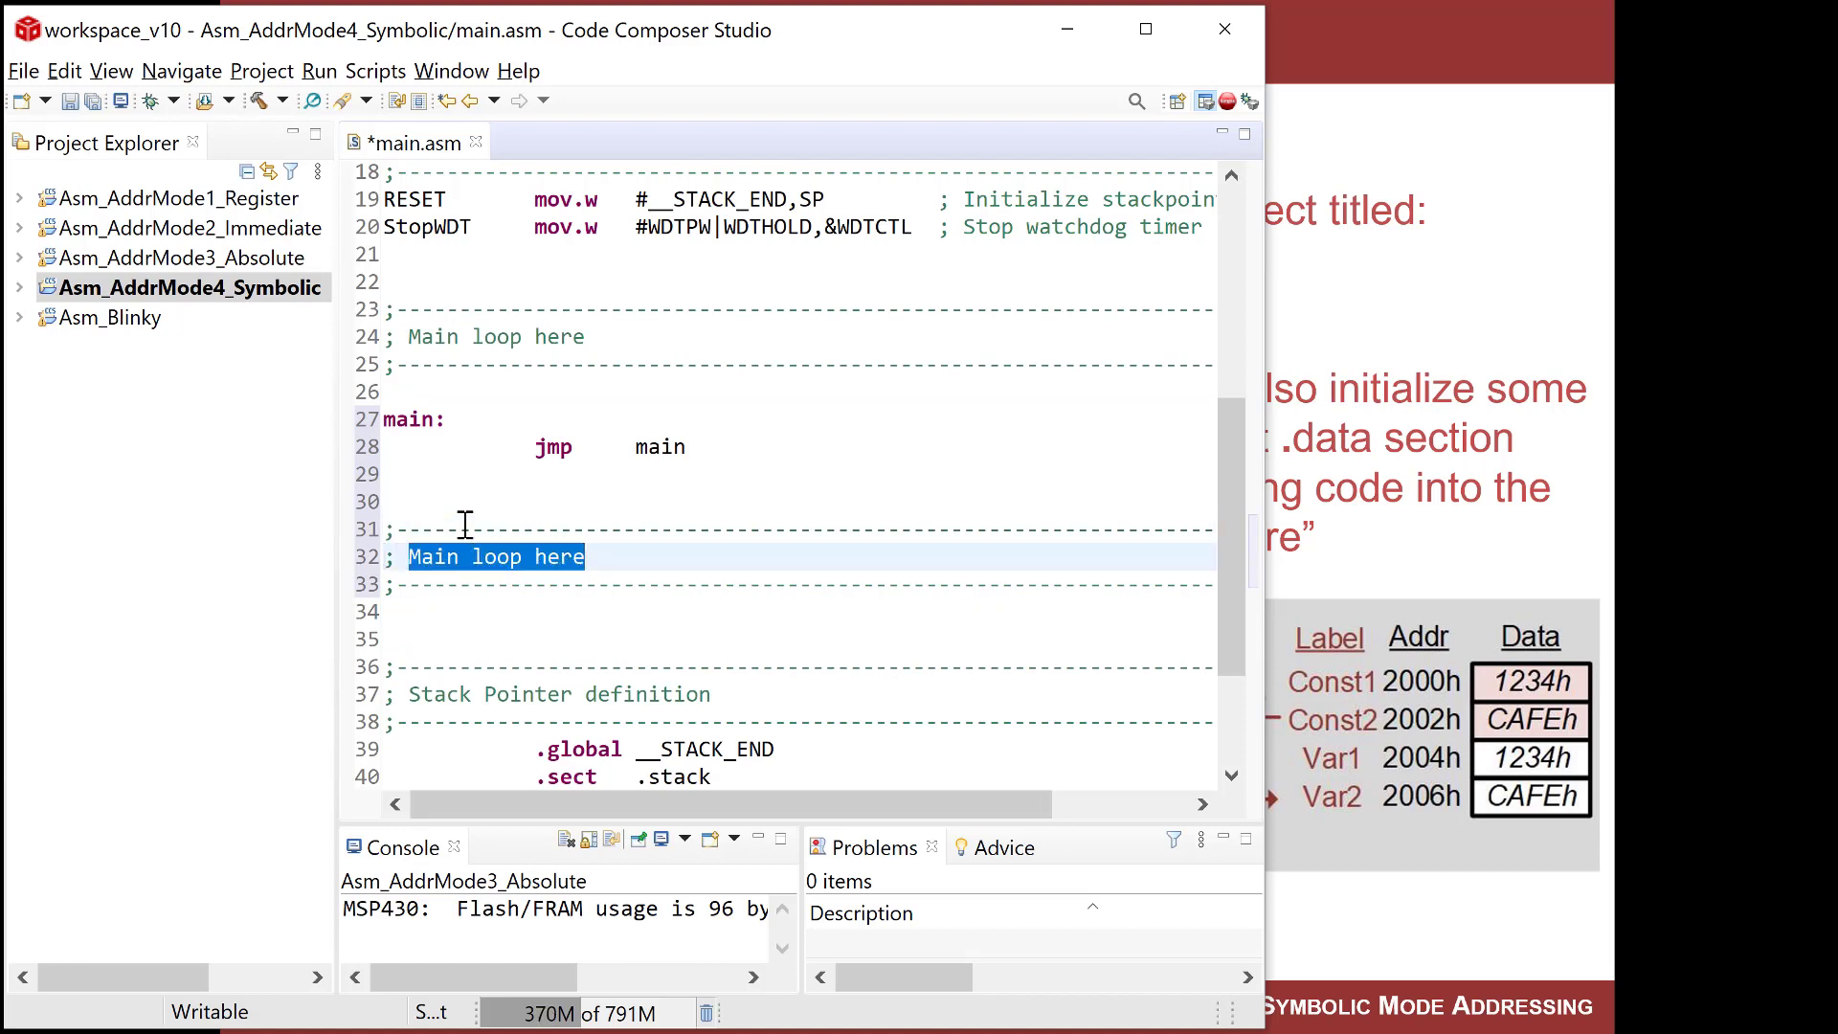
text(Memory Alloc)
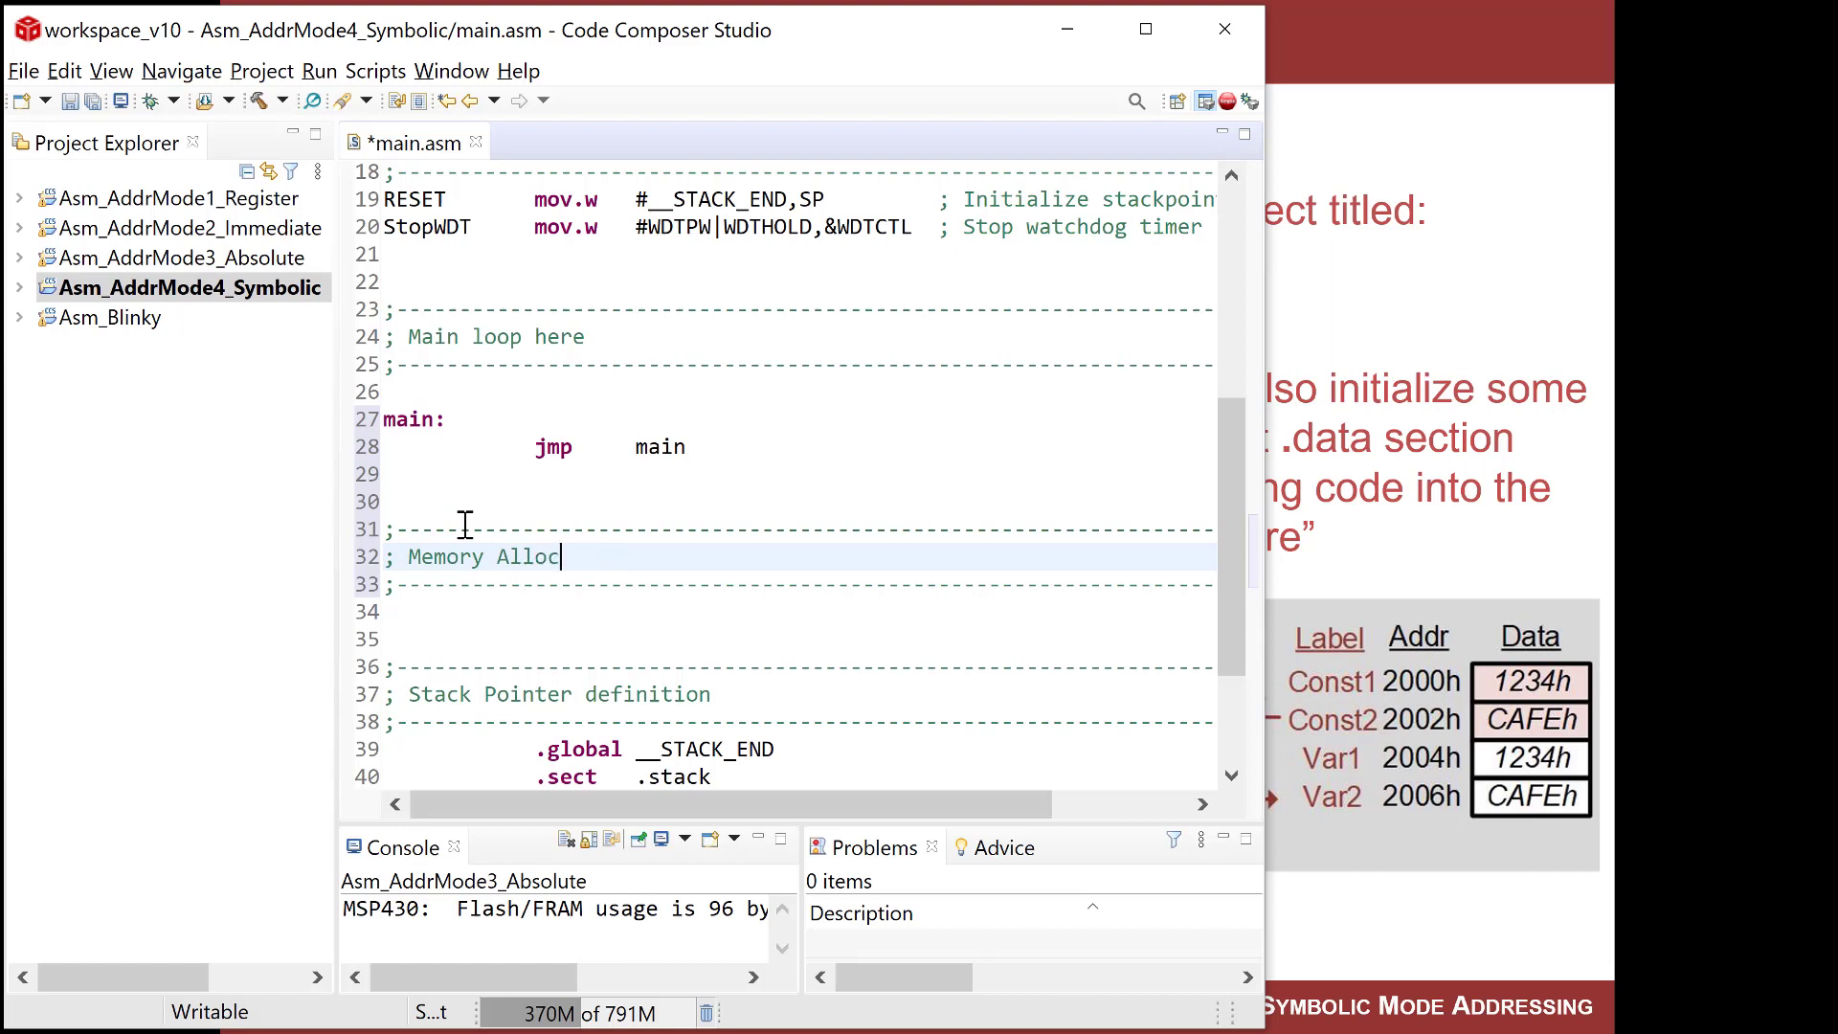
text(ation)
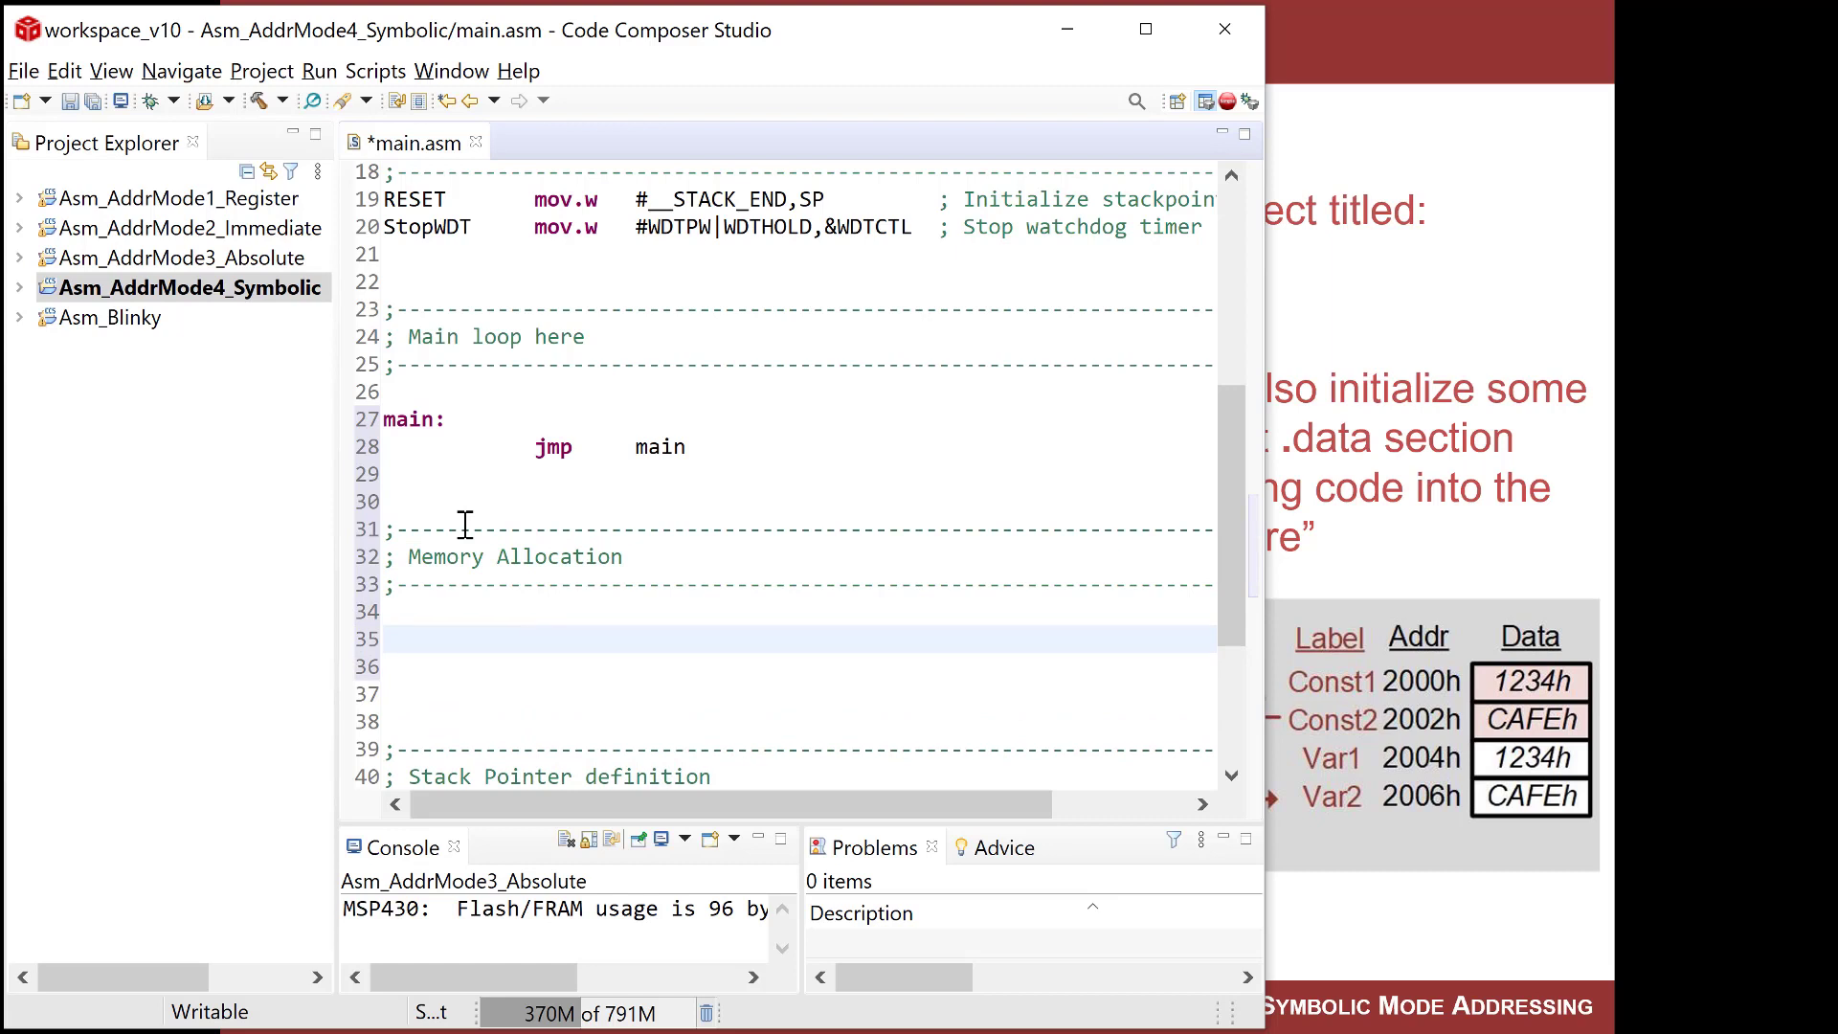
Declare .data (go to data memory) and .retain (keep this section) with comments.
text(.data)
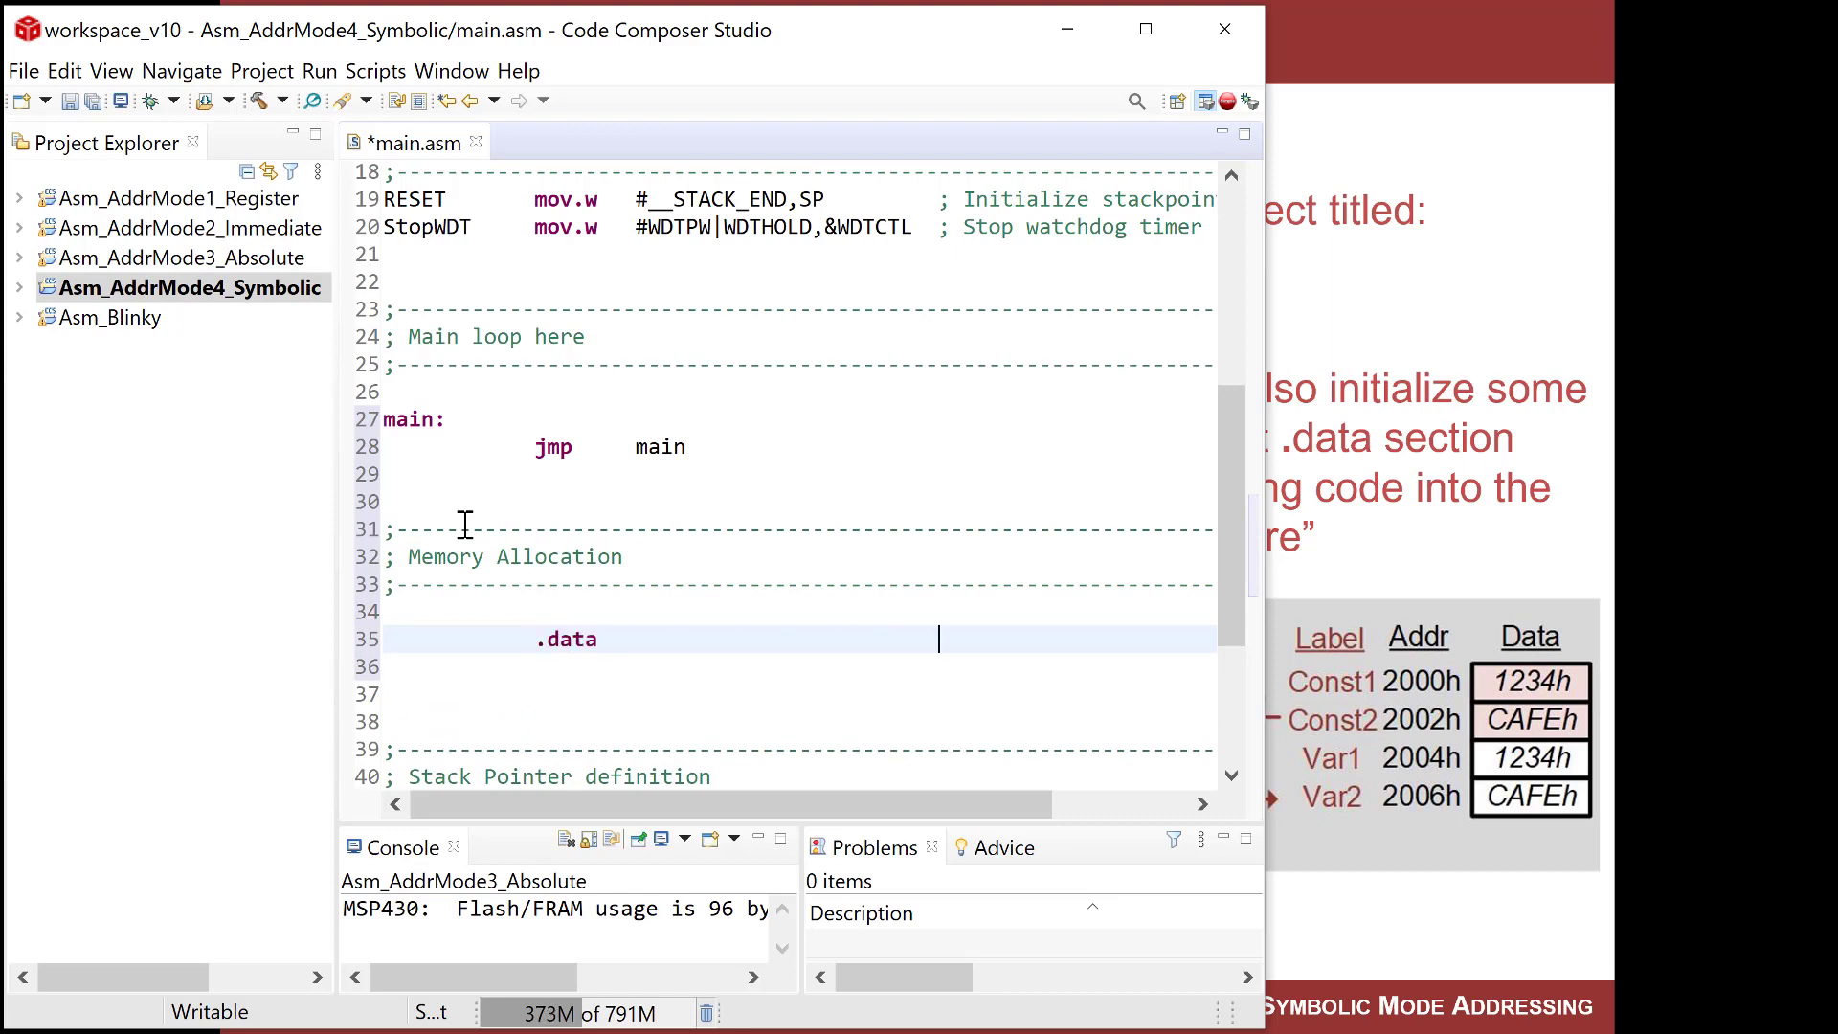
text(; go to)
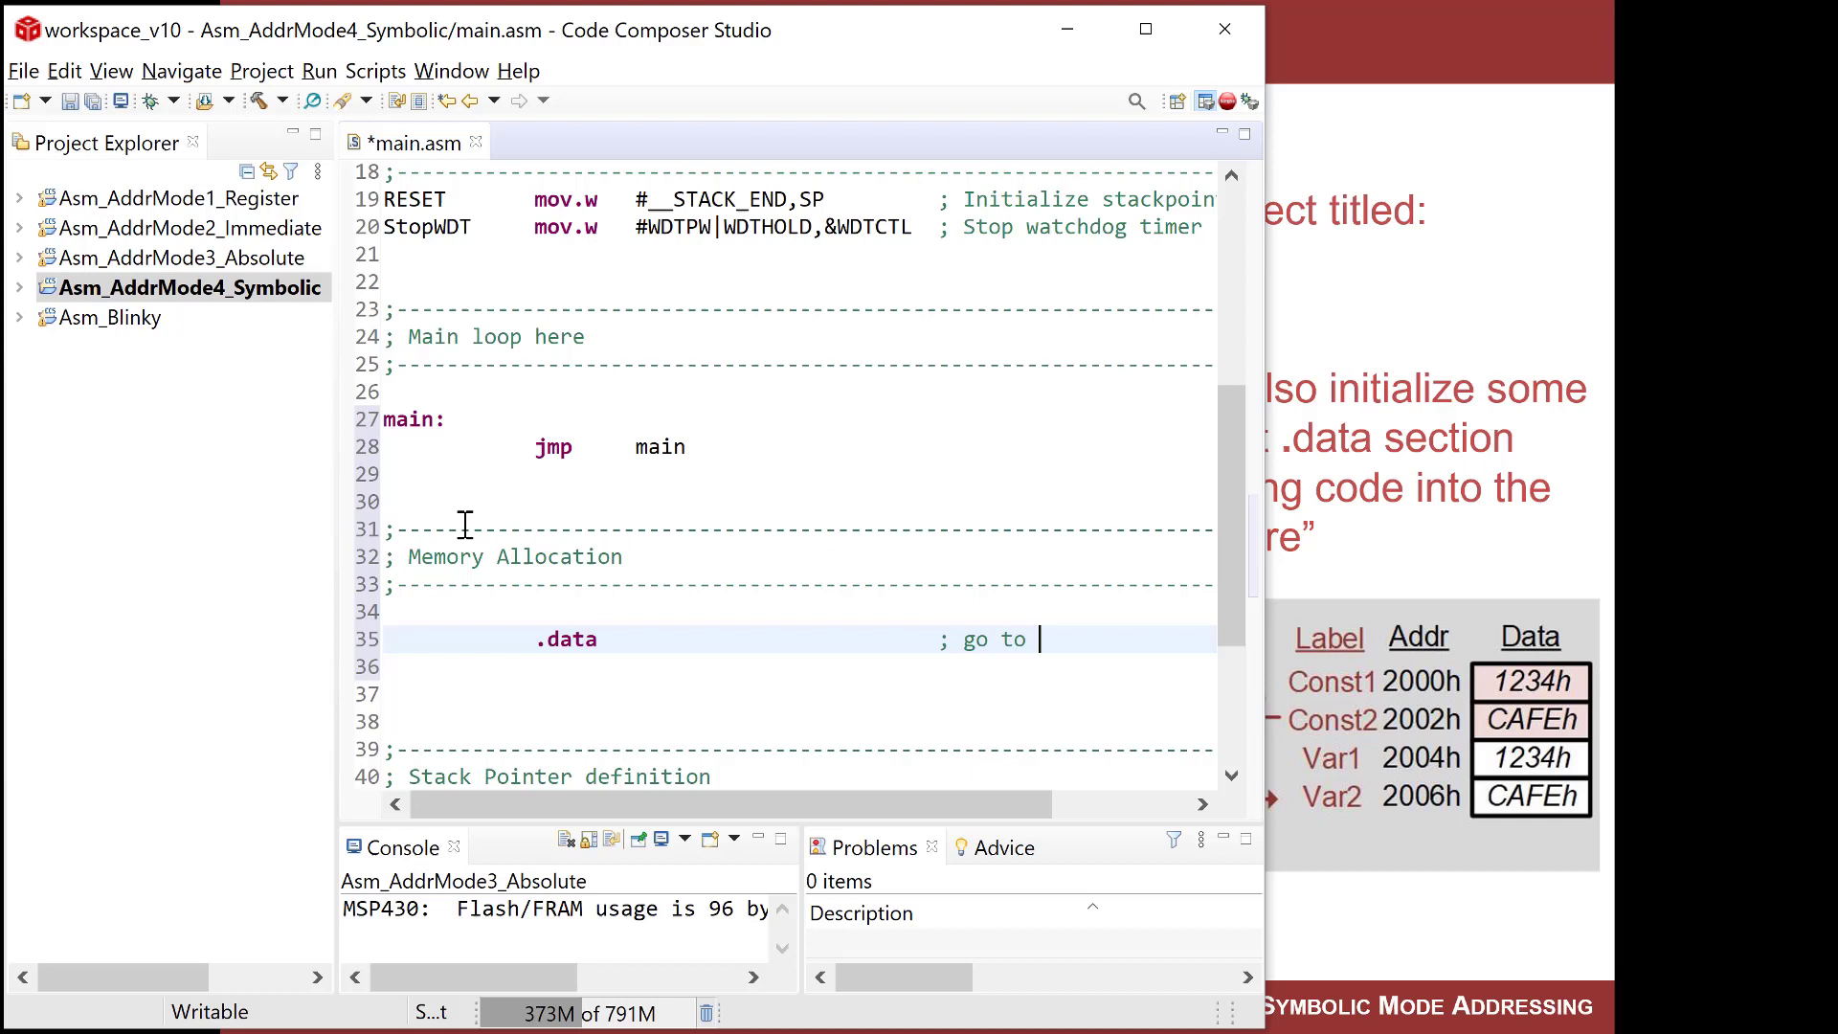
text(data memory)
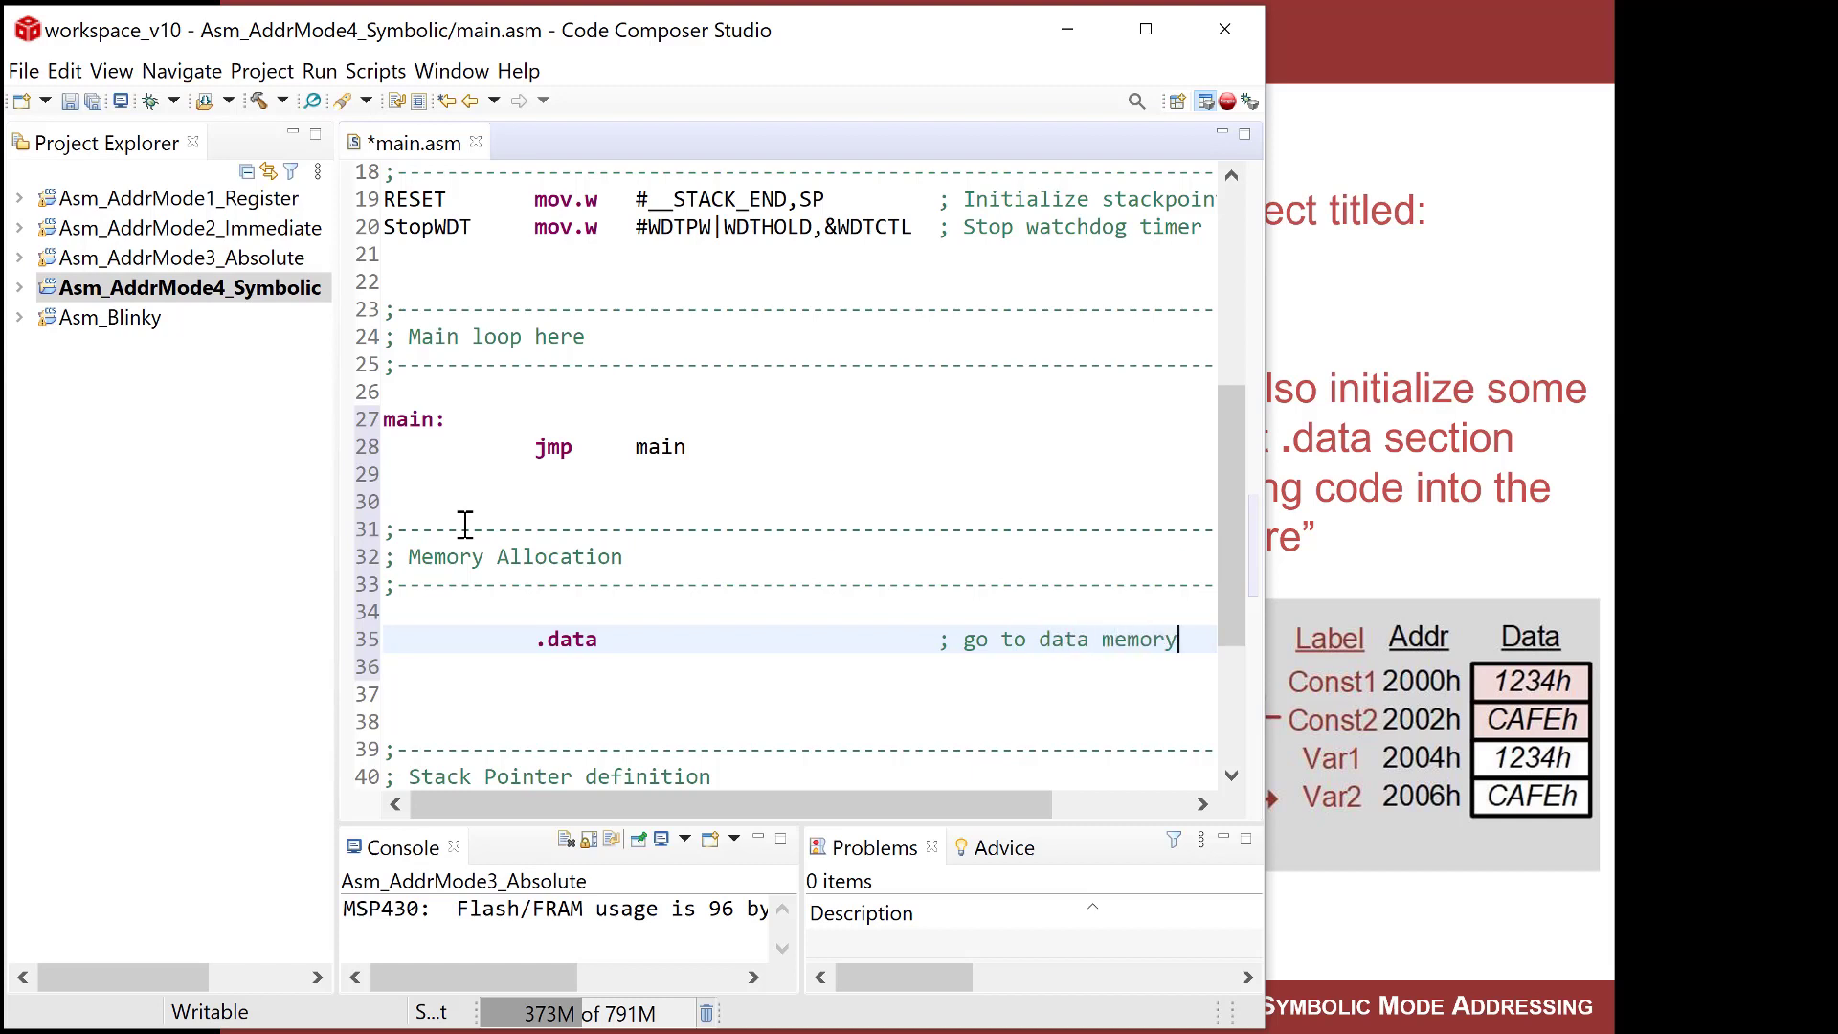
text(.re)
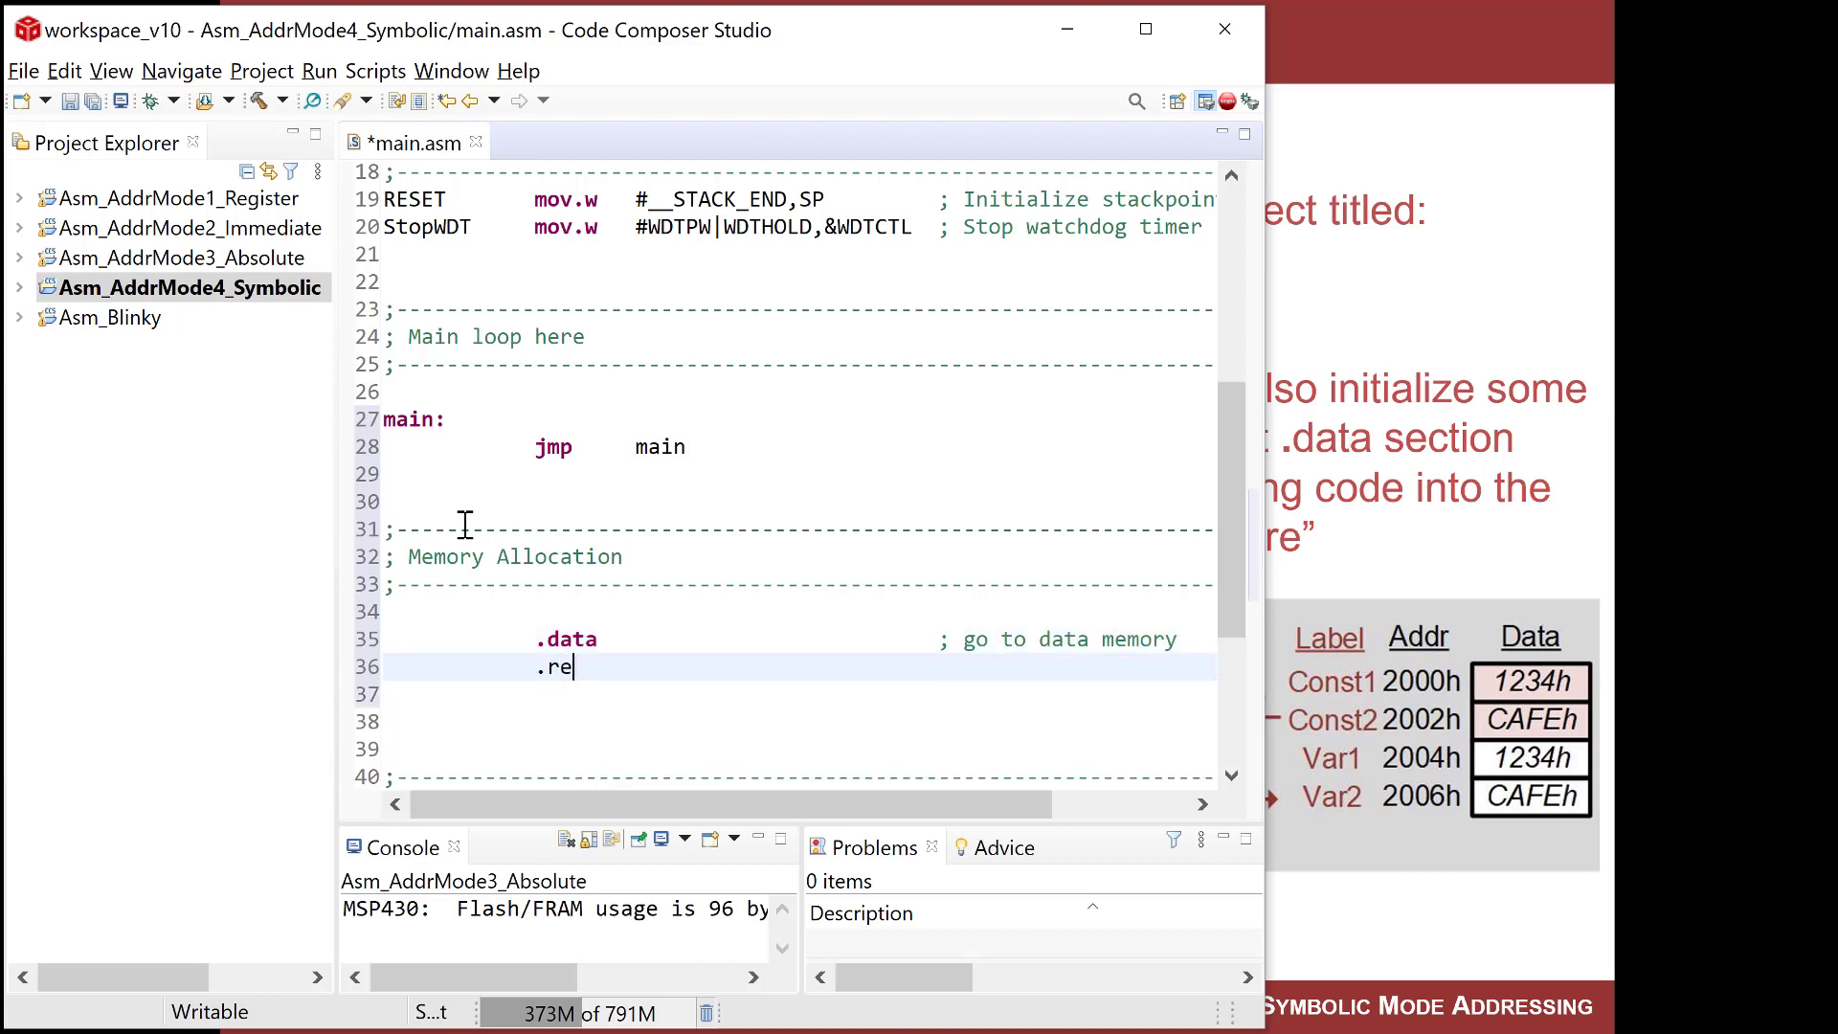
text(t)
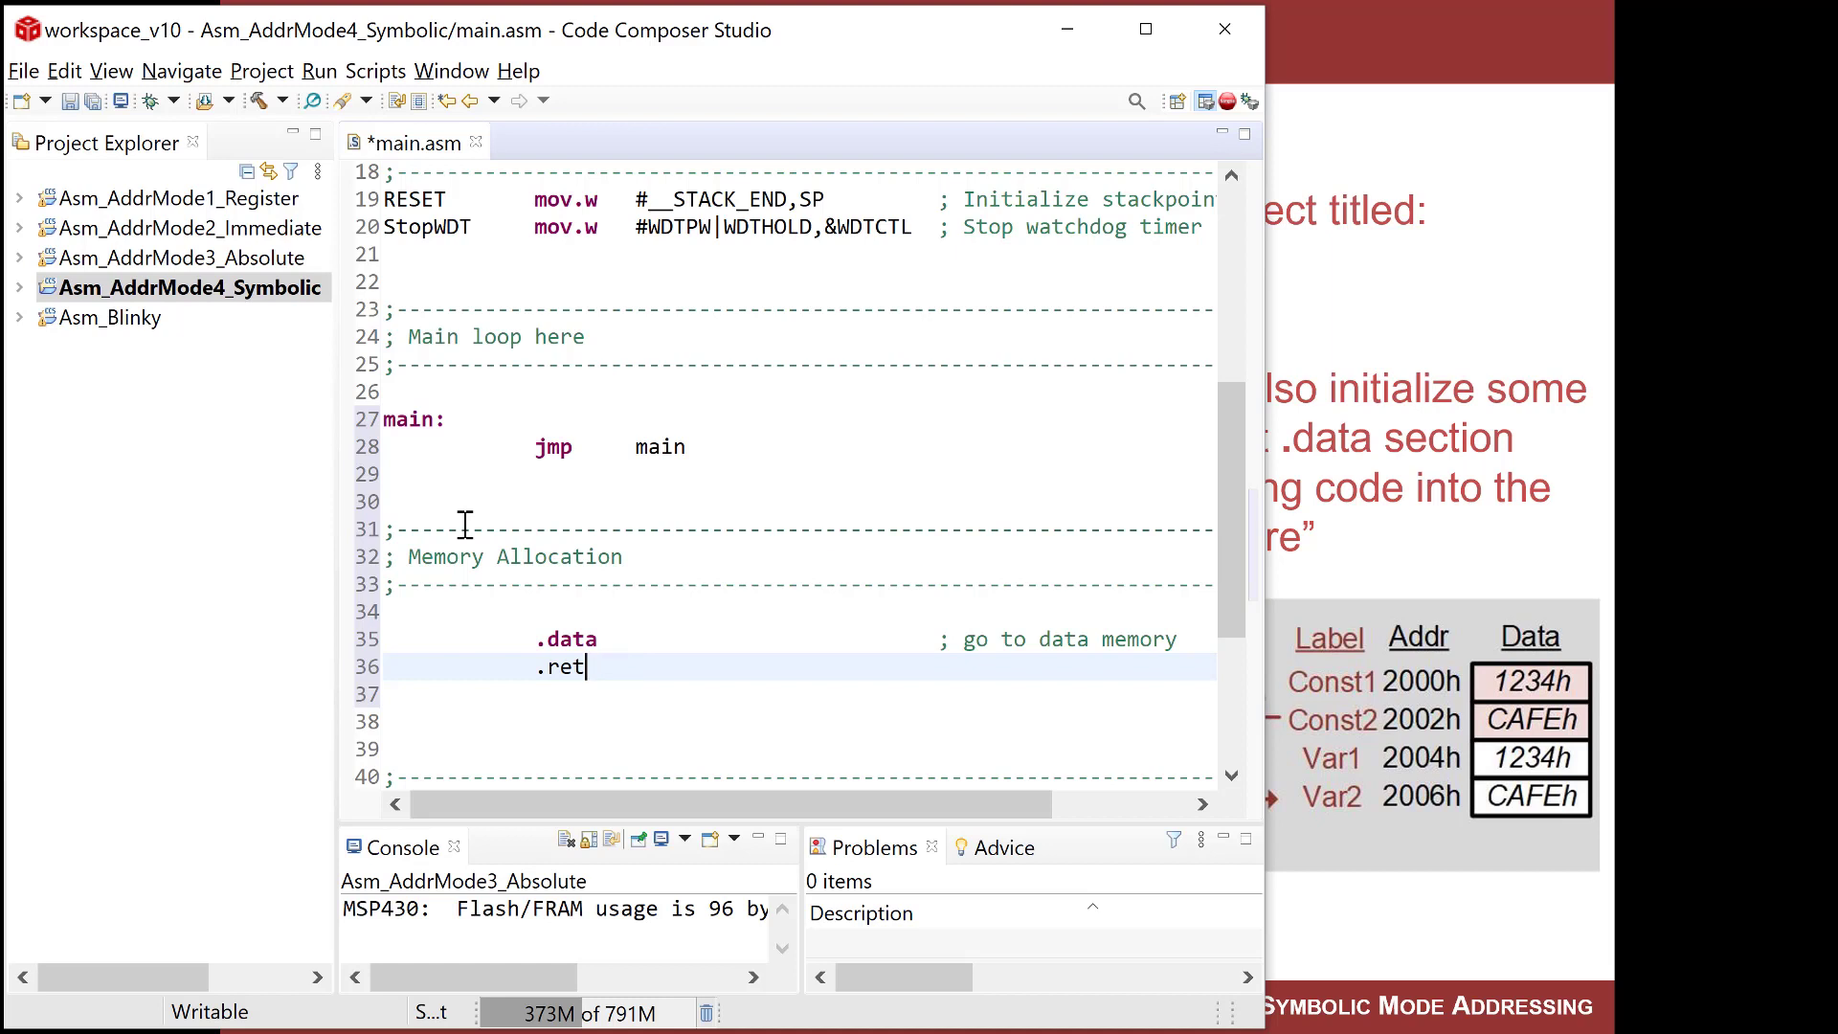
text(ain)
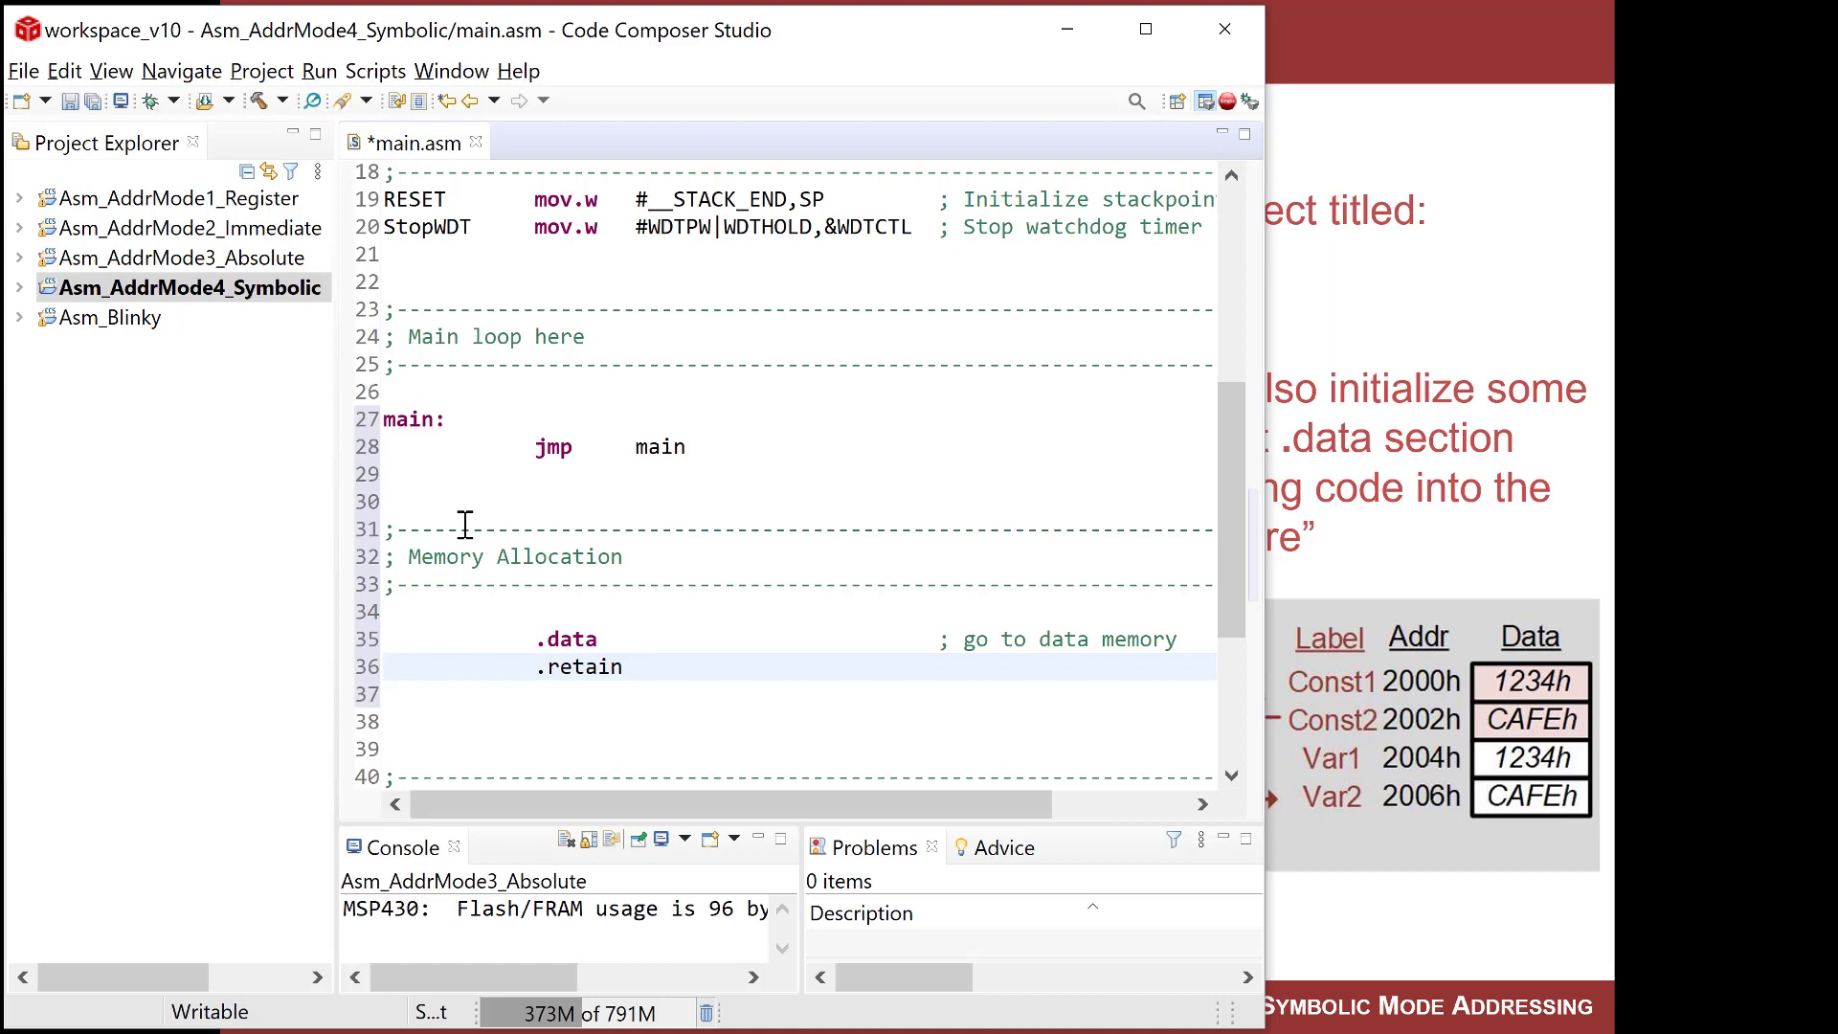
text(;)
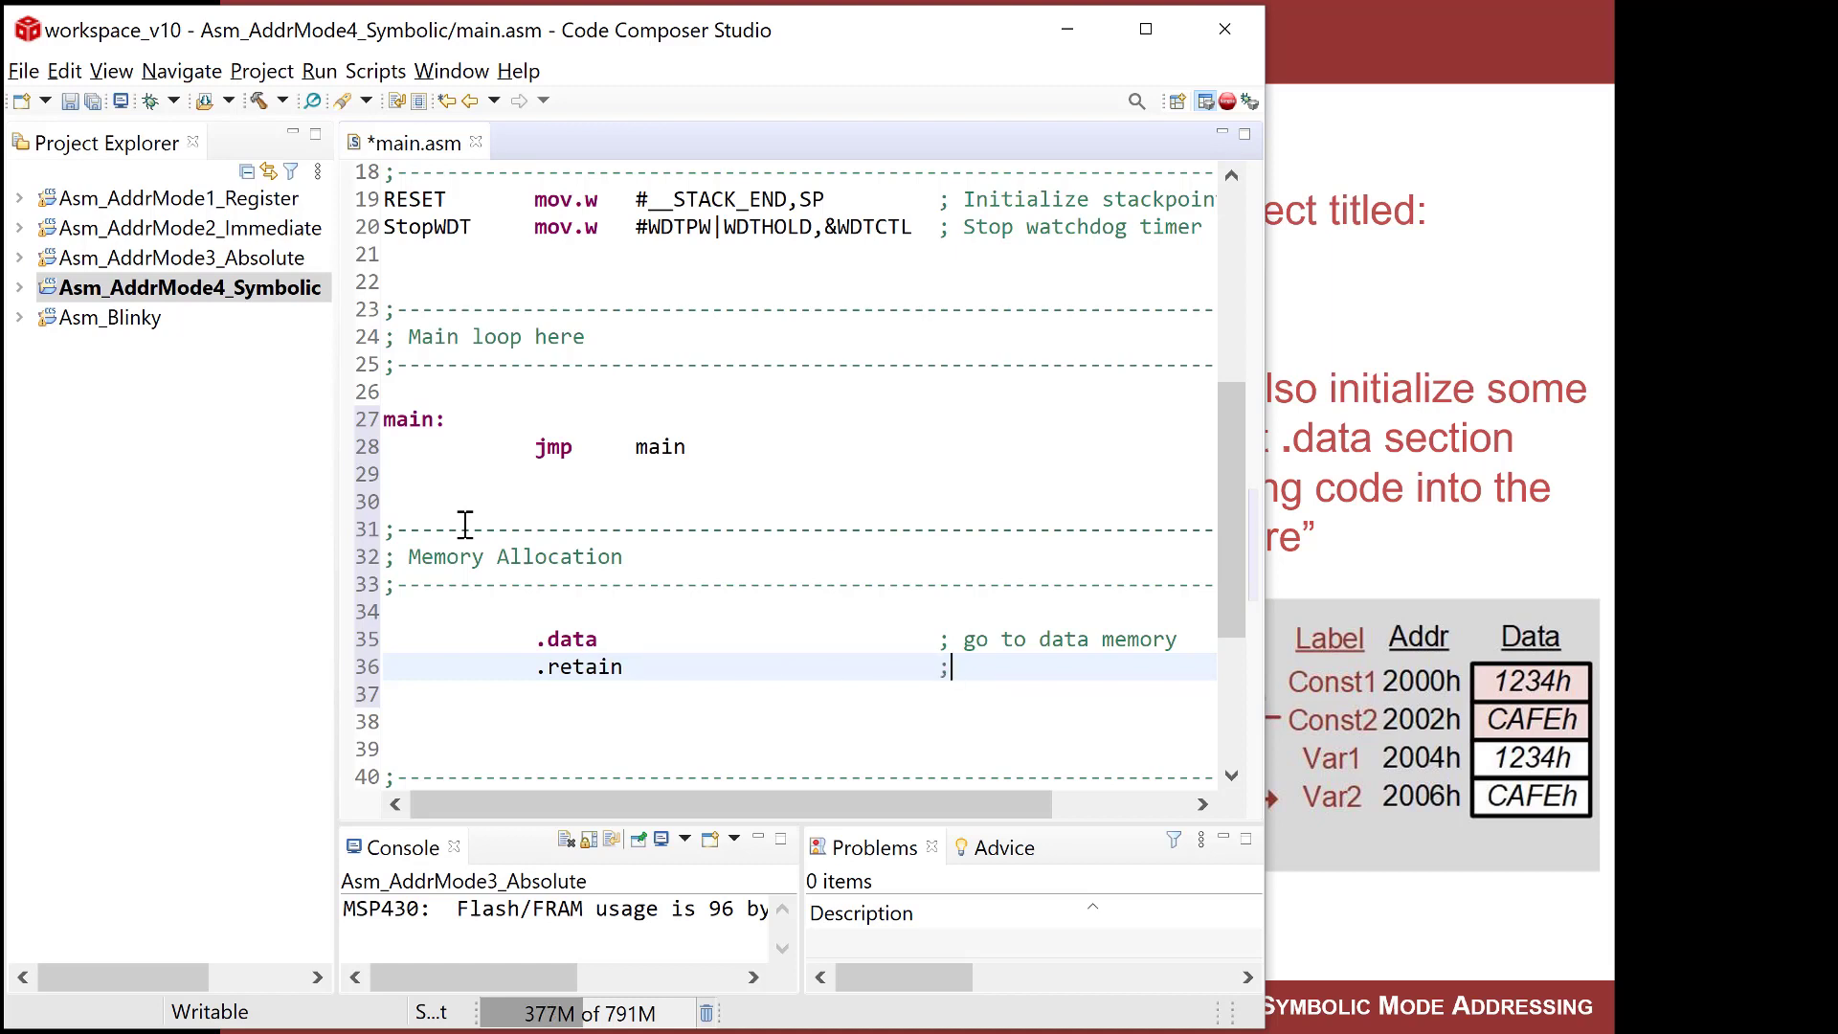
text(k)
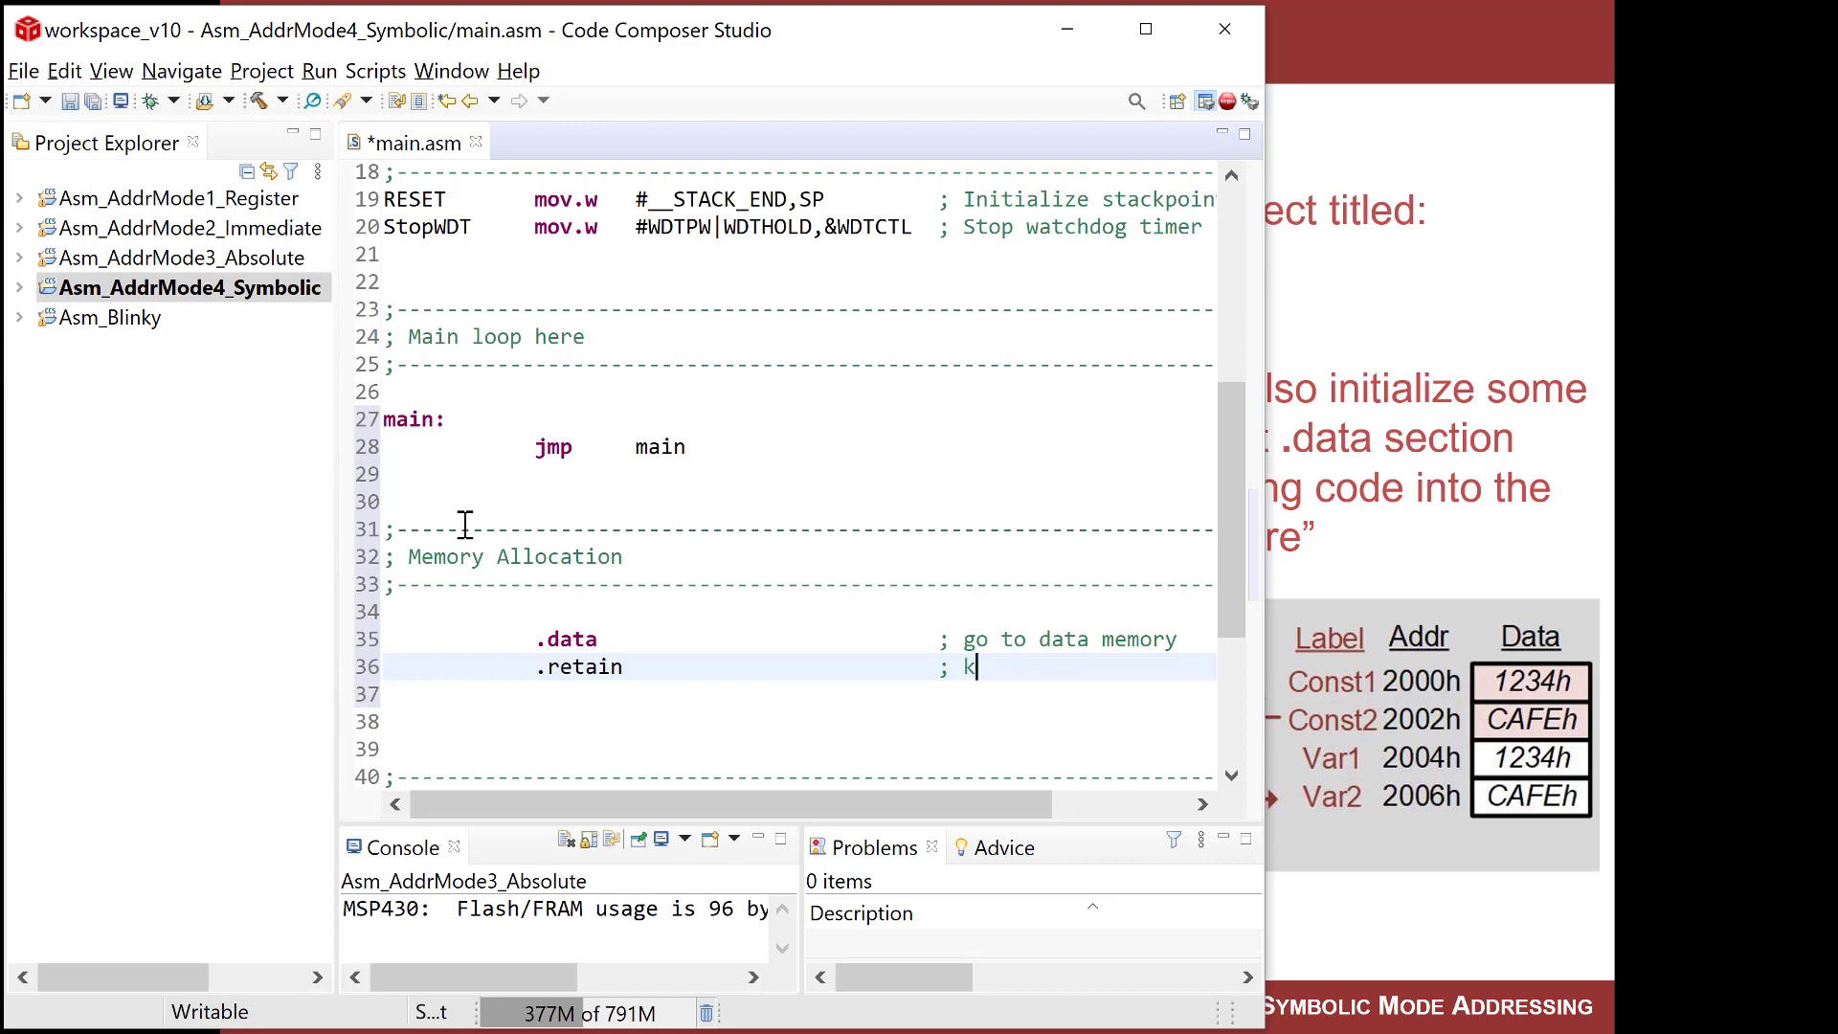
text(eep this section)
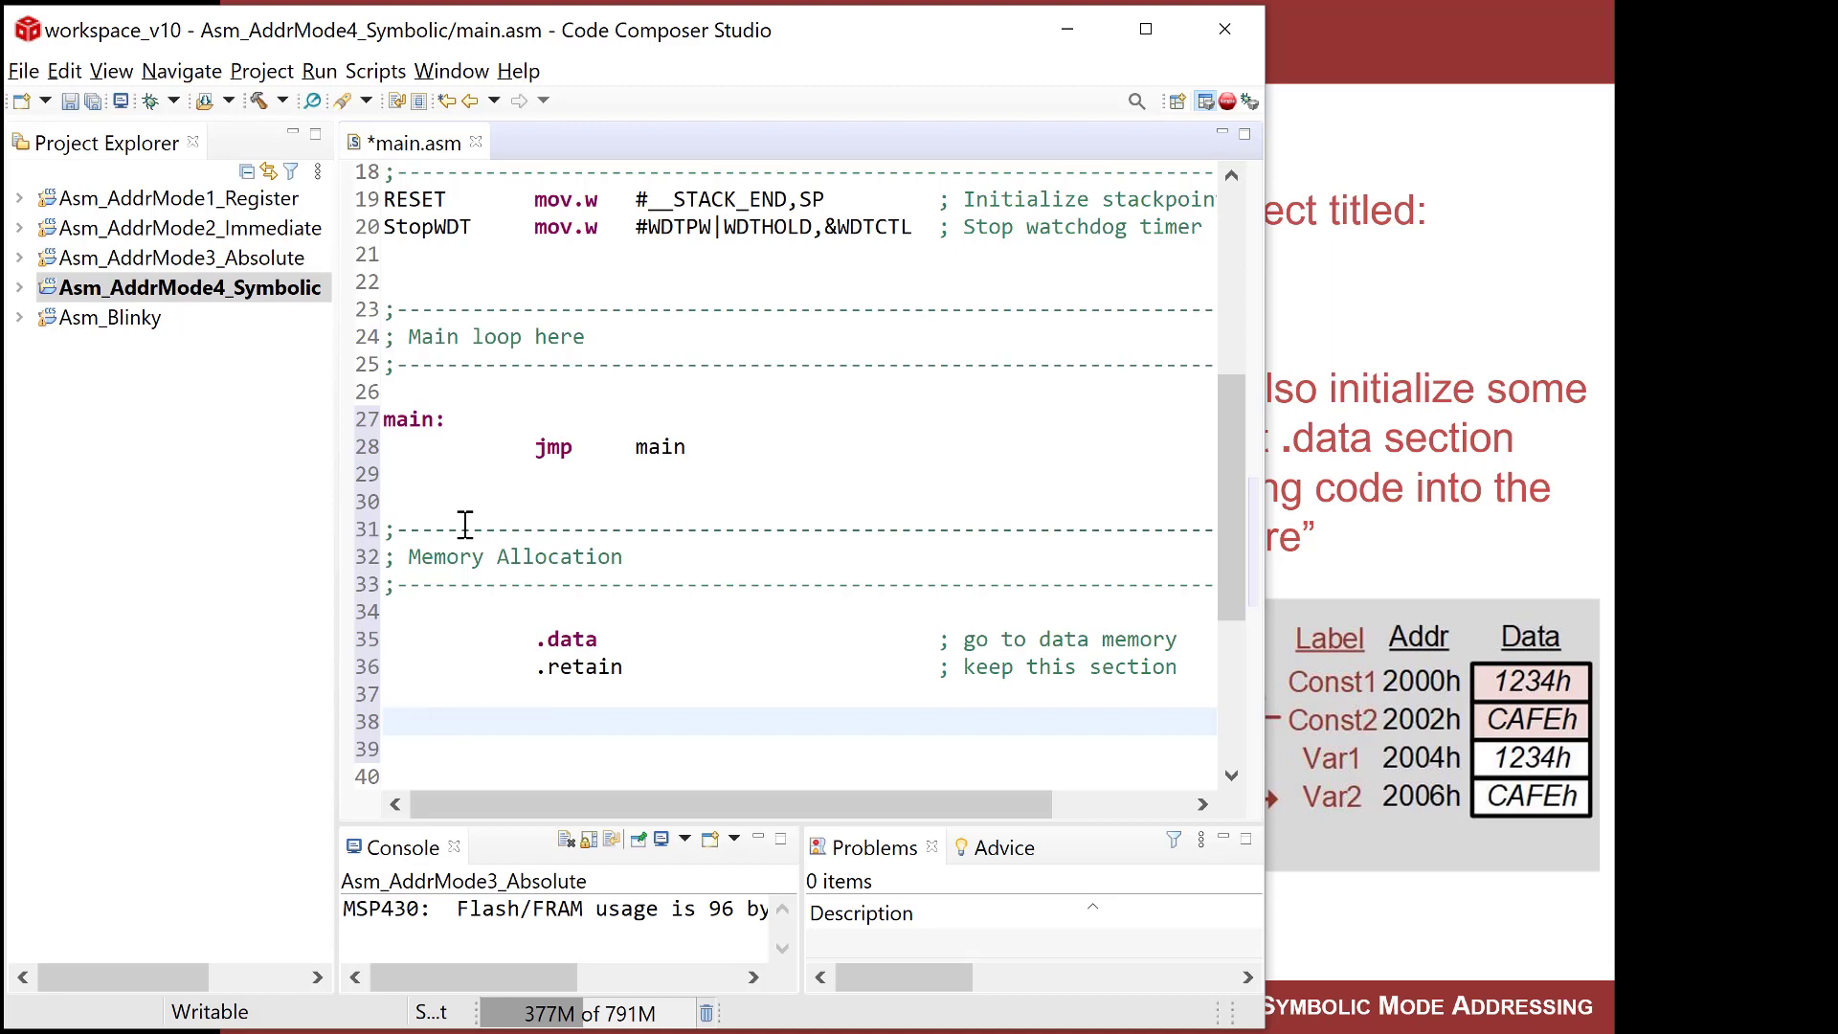
Define Const1: .short 1234h and Const2: .short 0CAFEh.
text(Const1:)
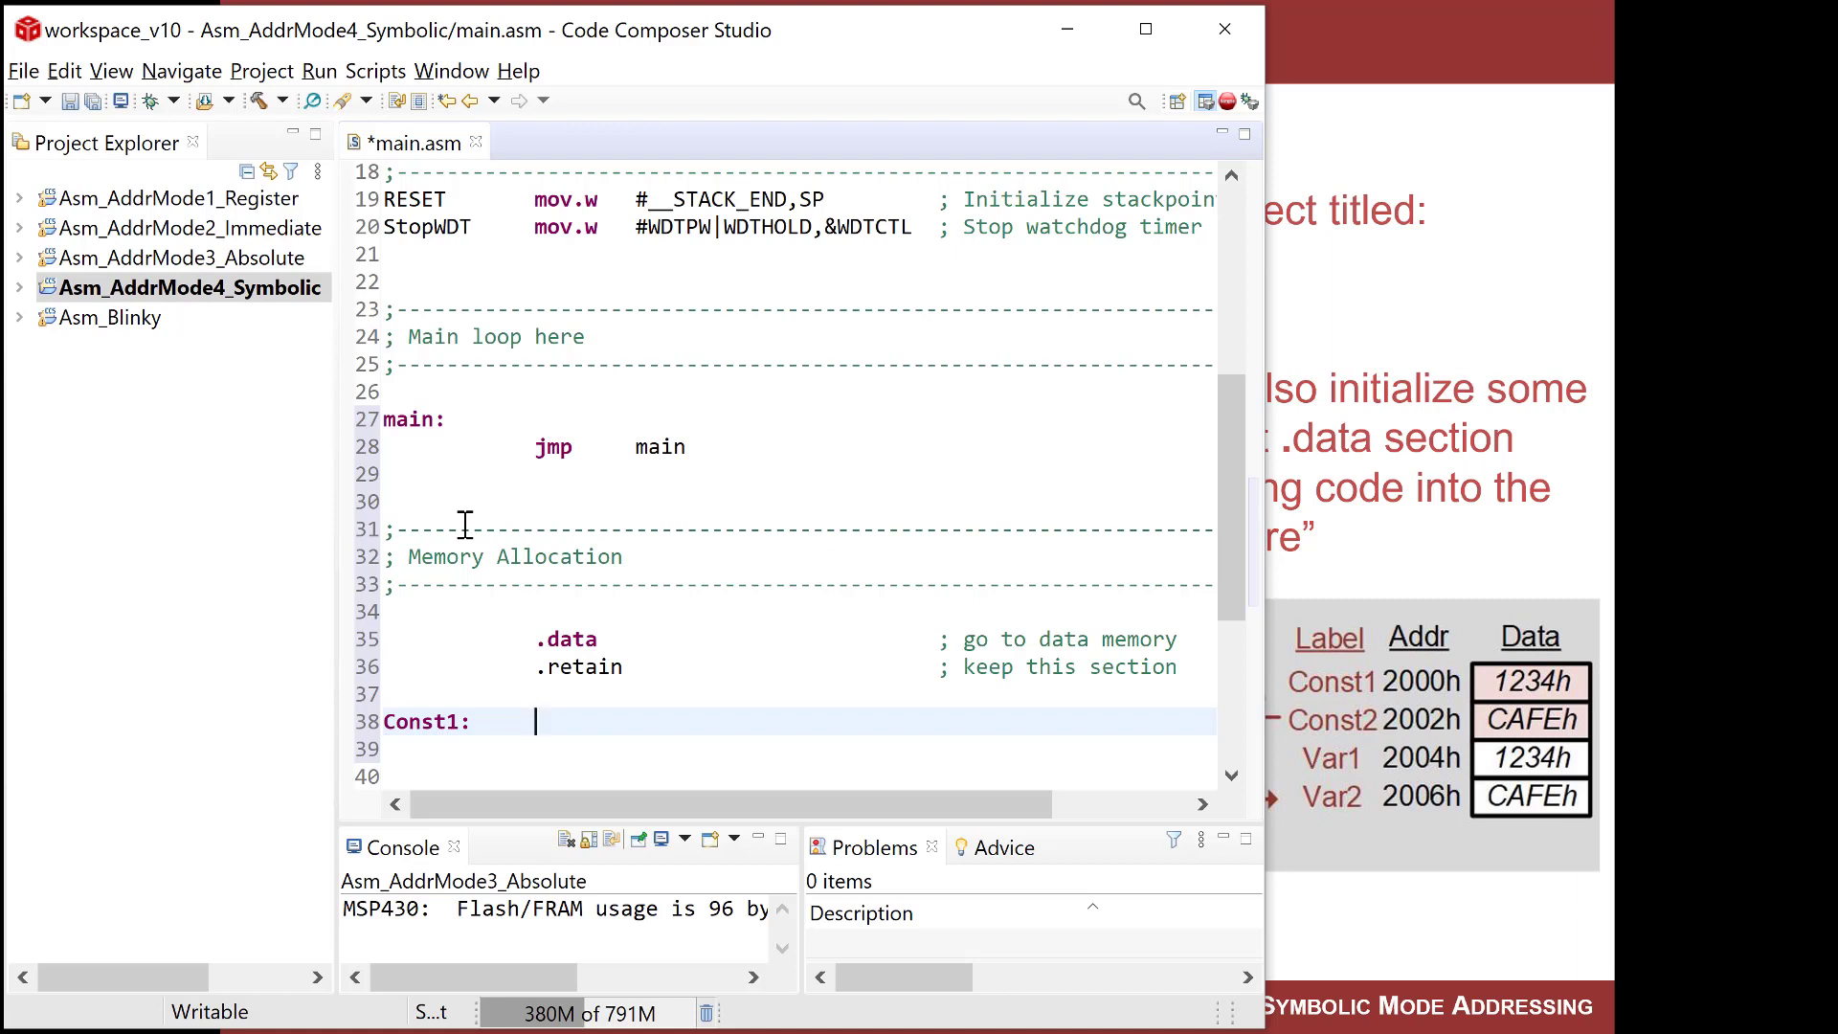
text(.short)
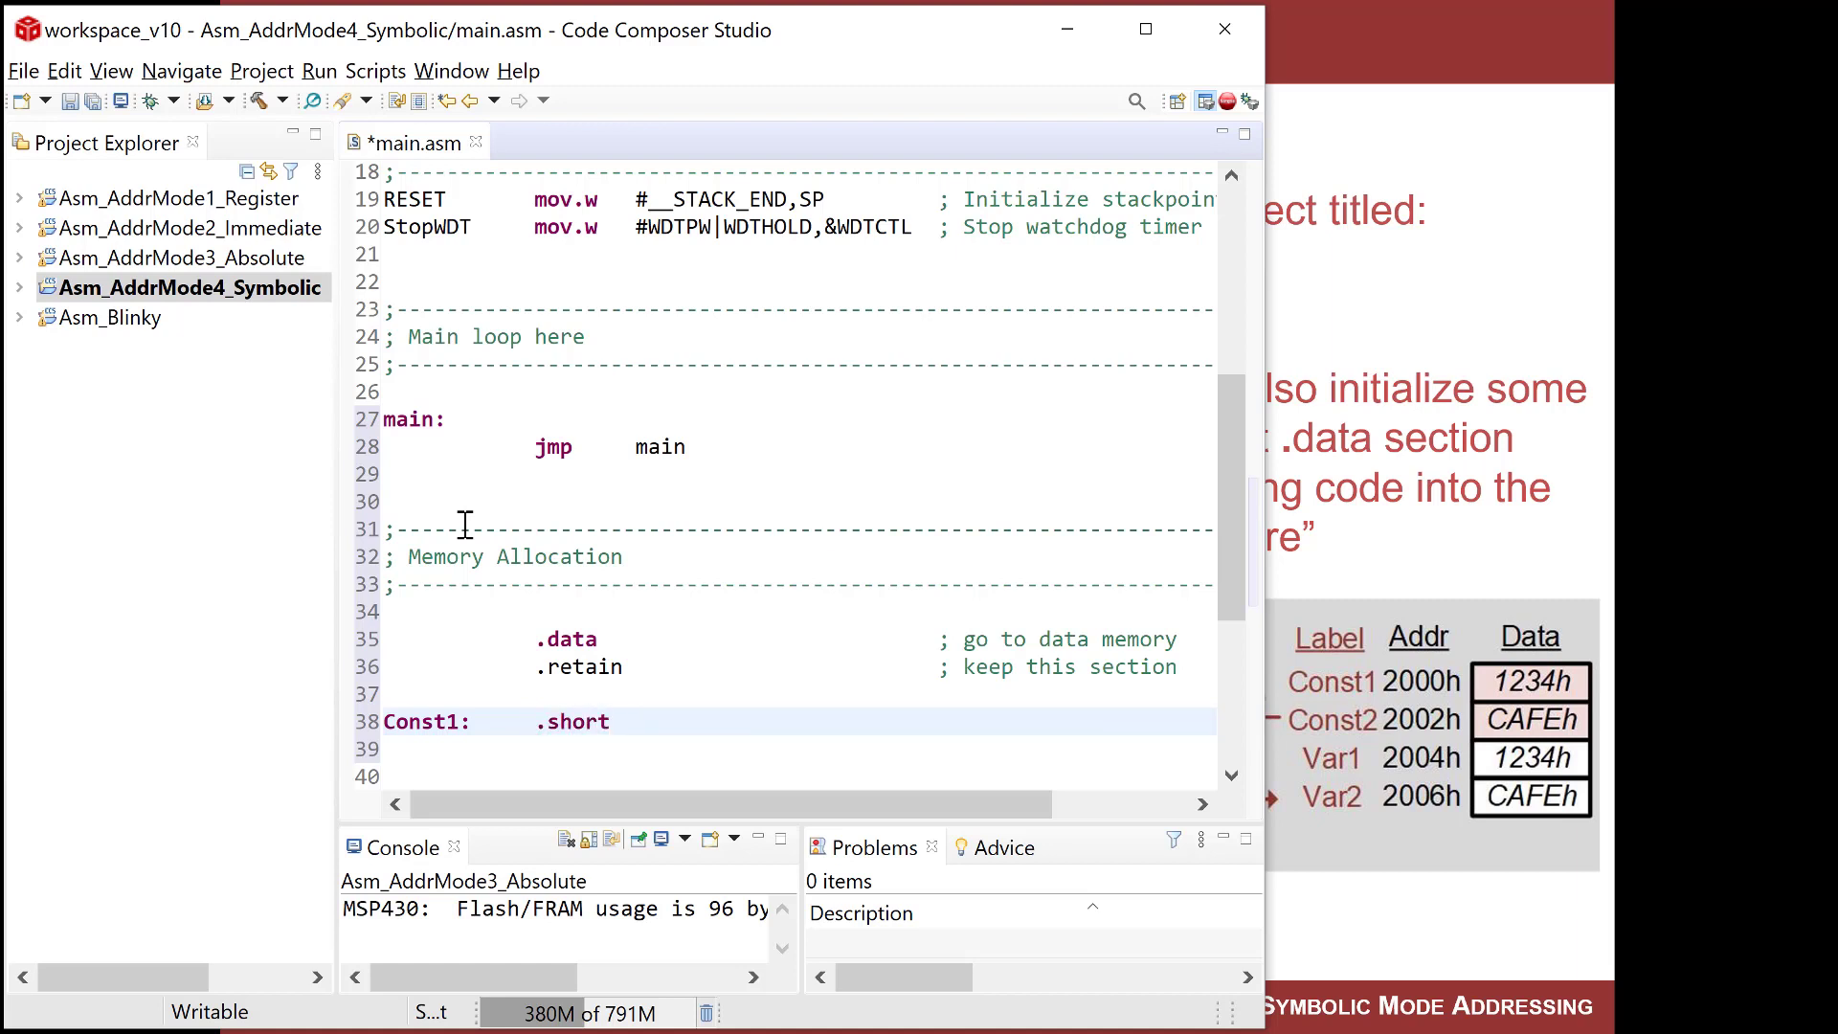
text(1)
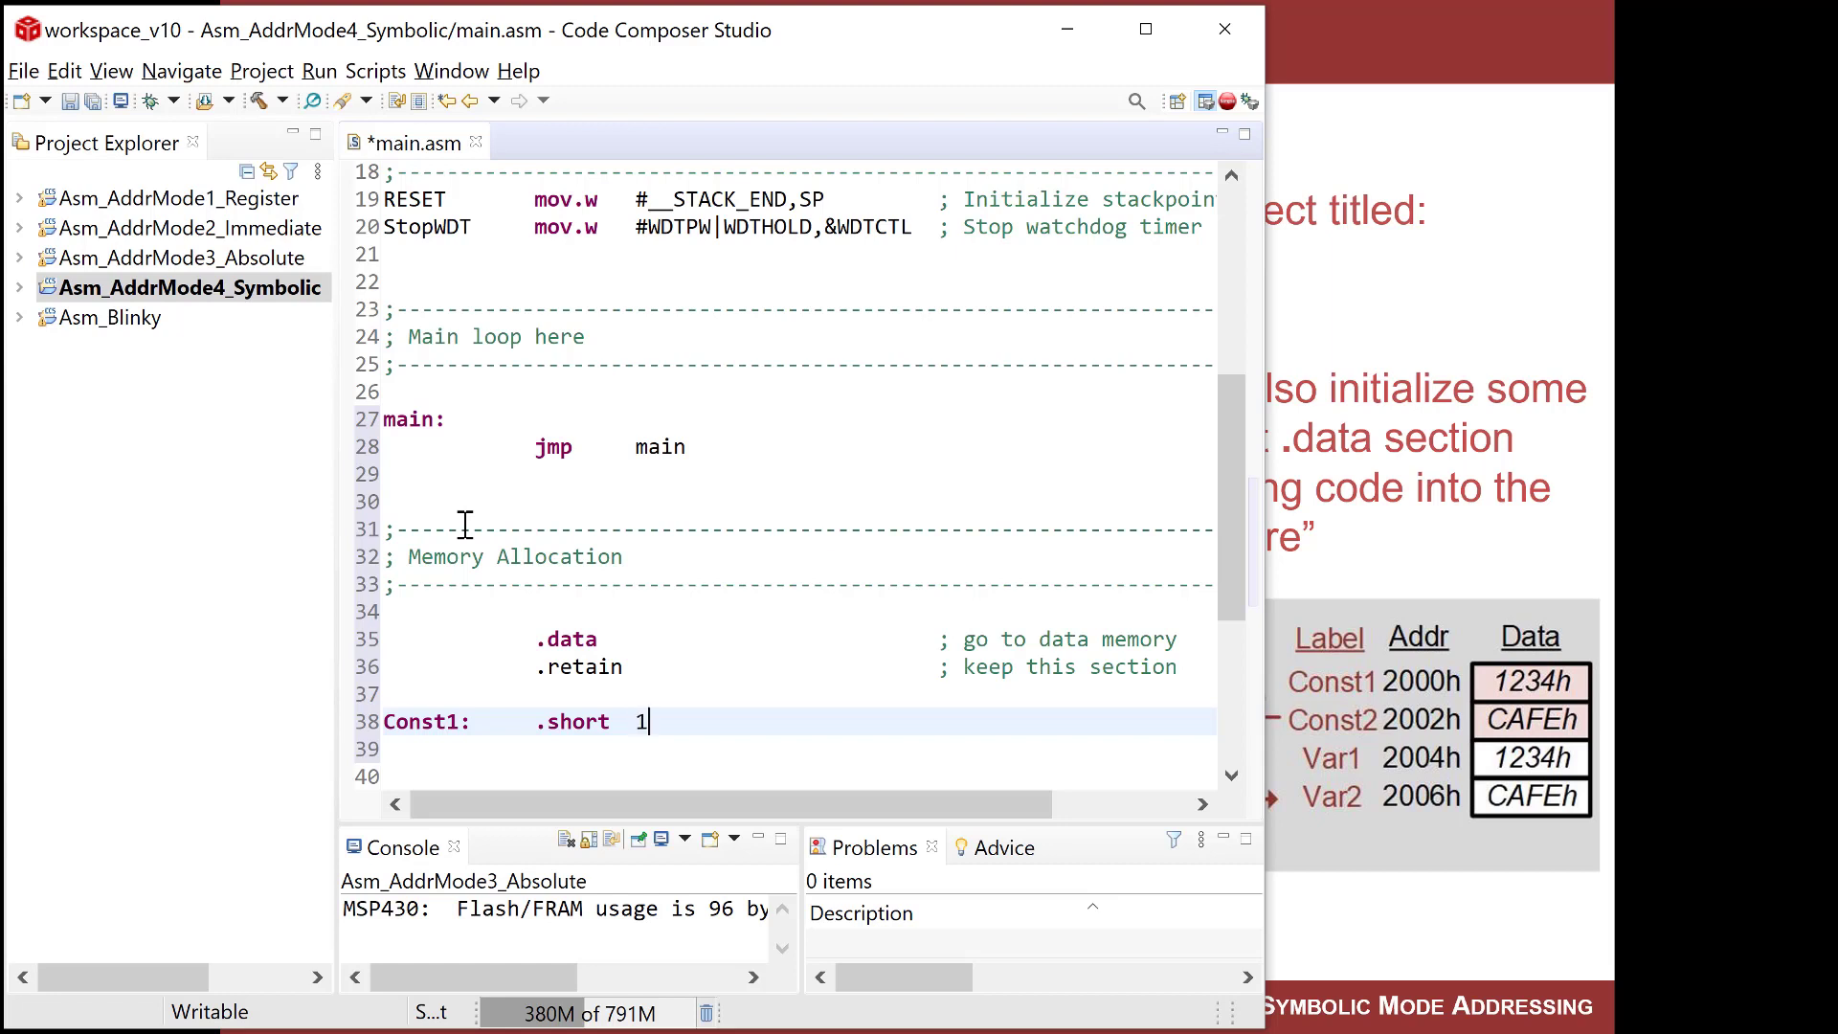
text(234h)
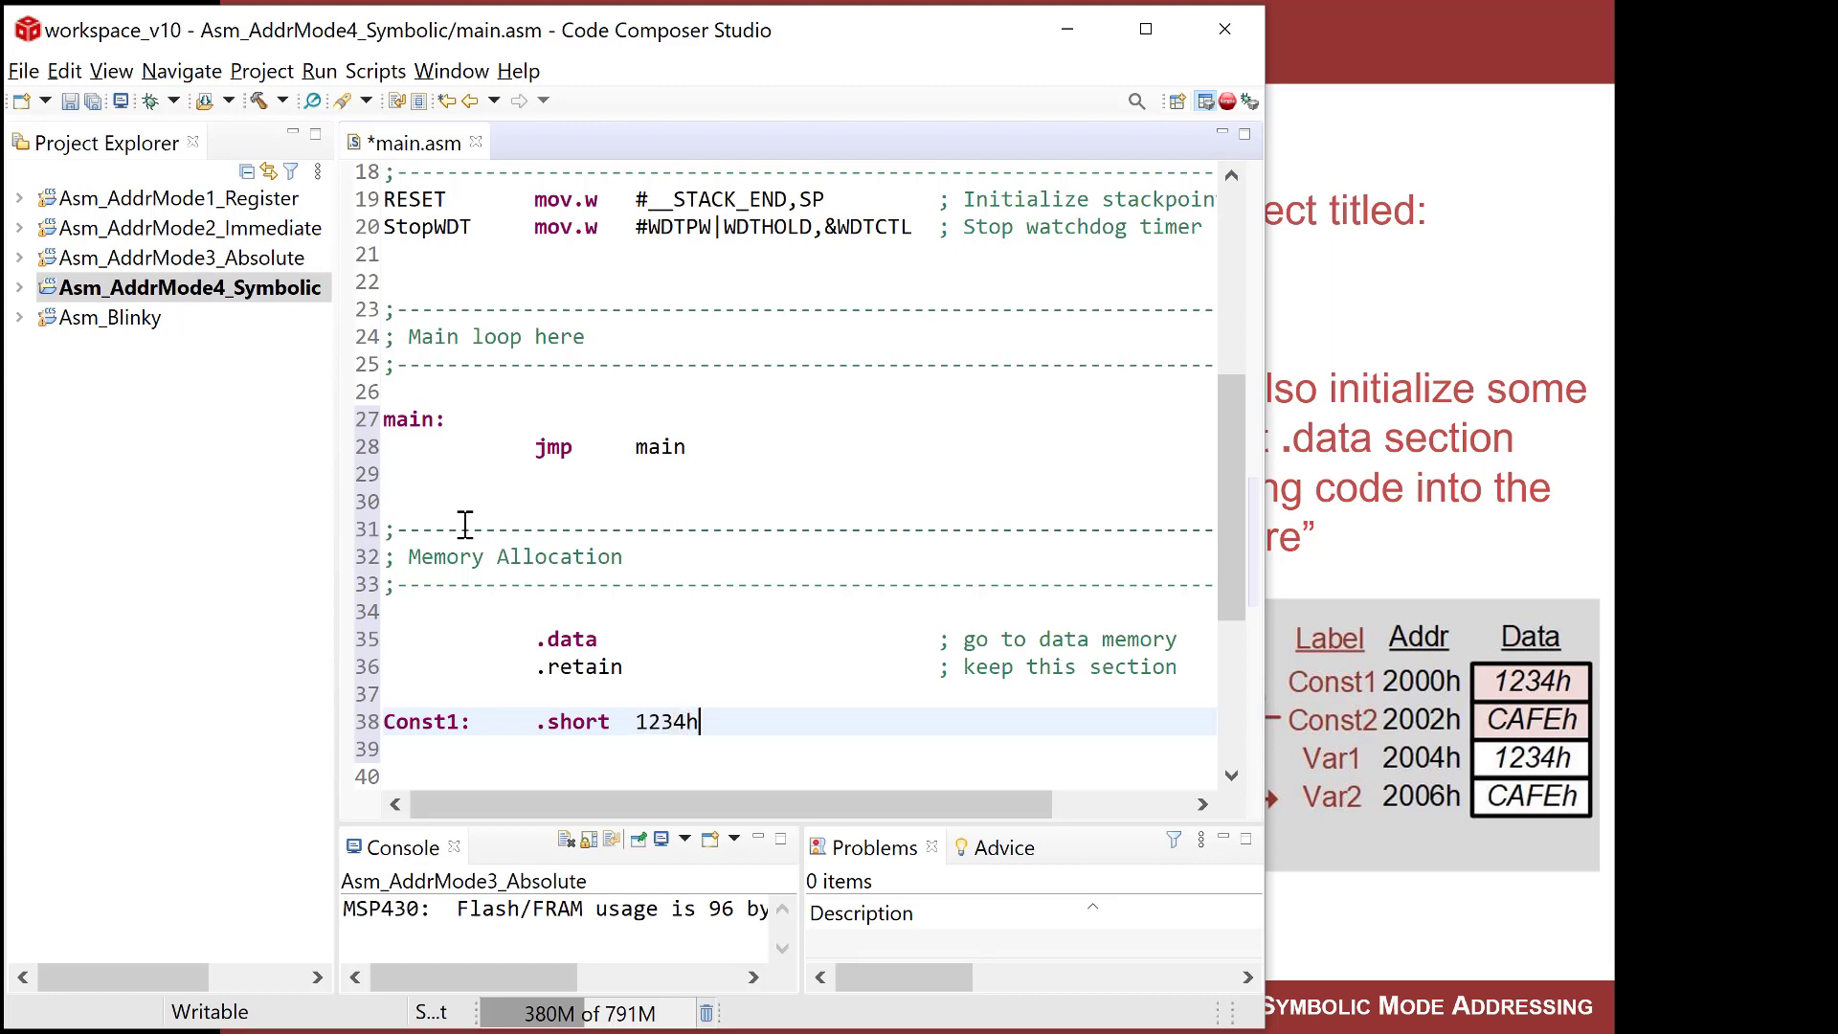
text(Const2:     .short)
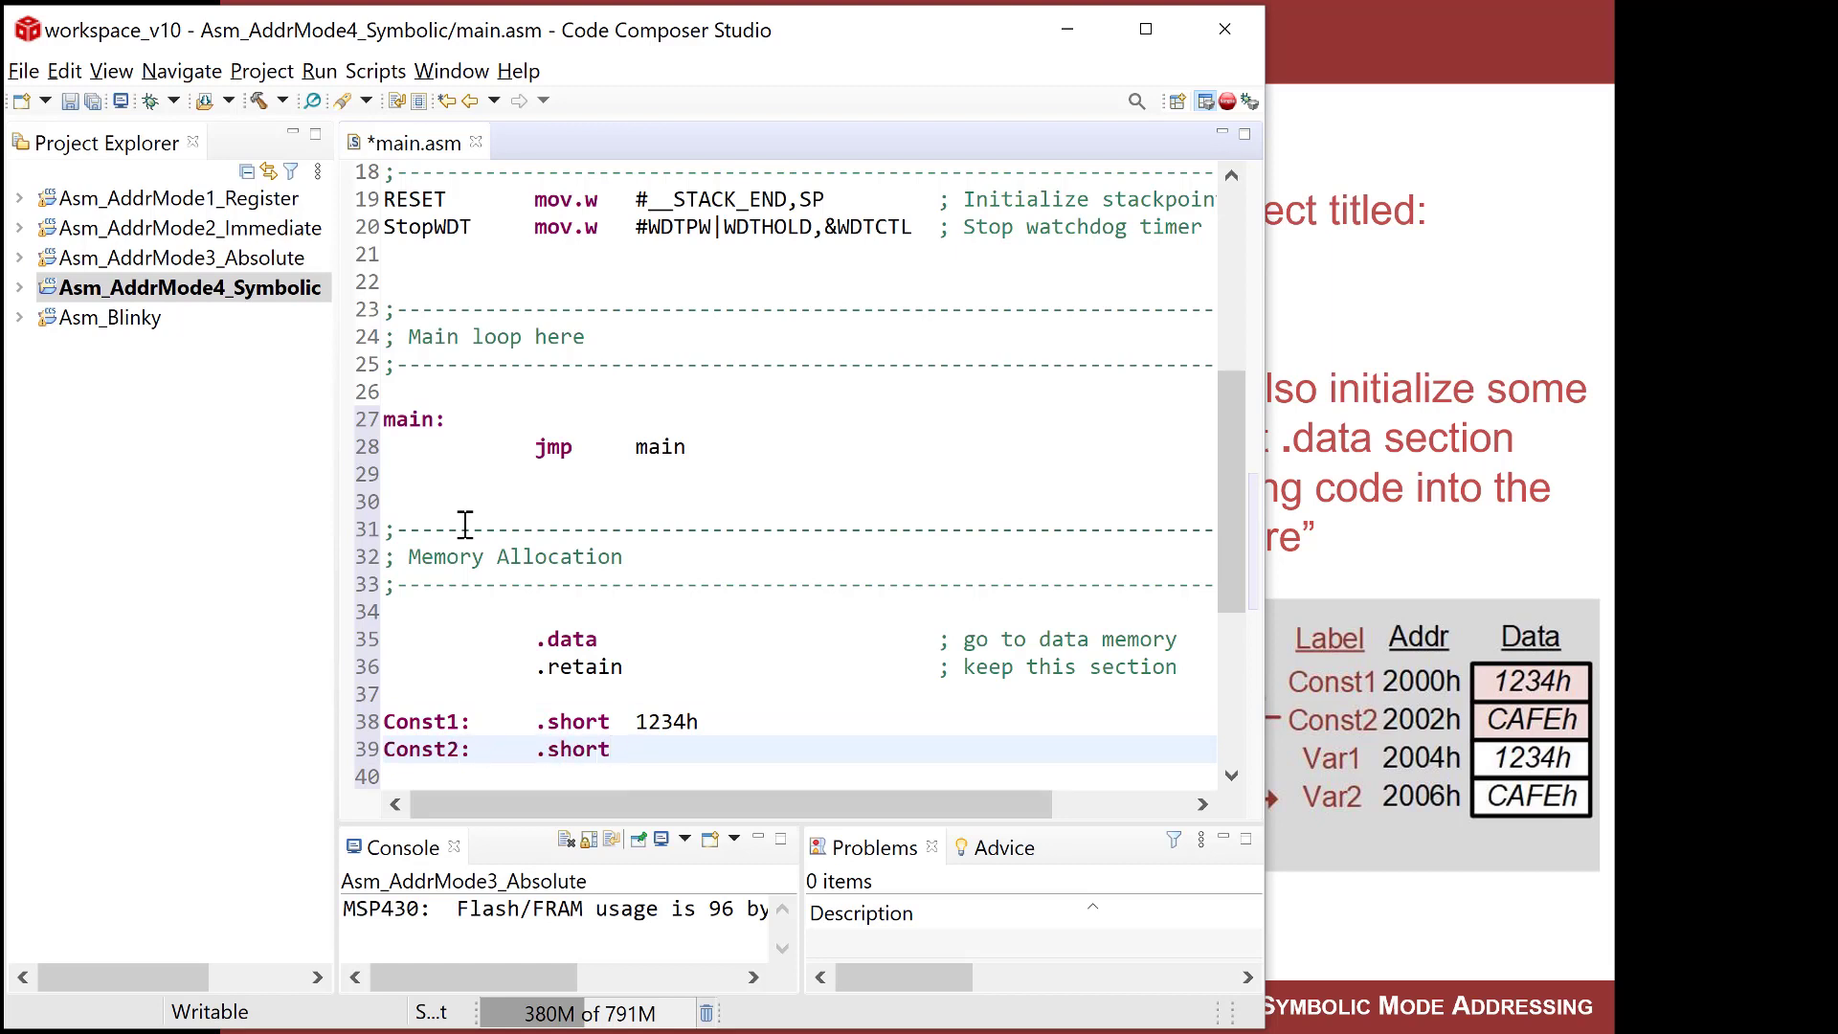
text(CAFEh)
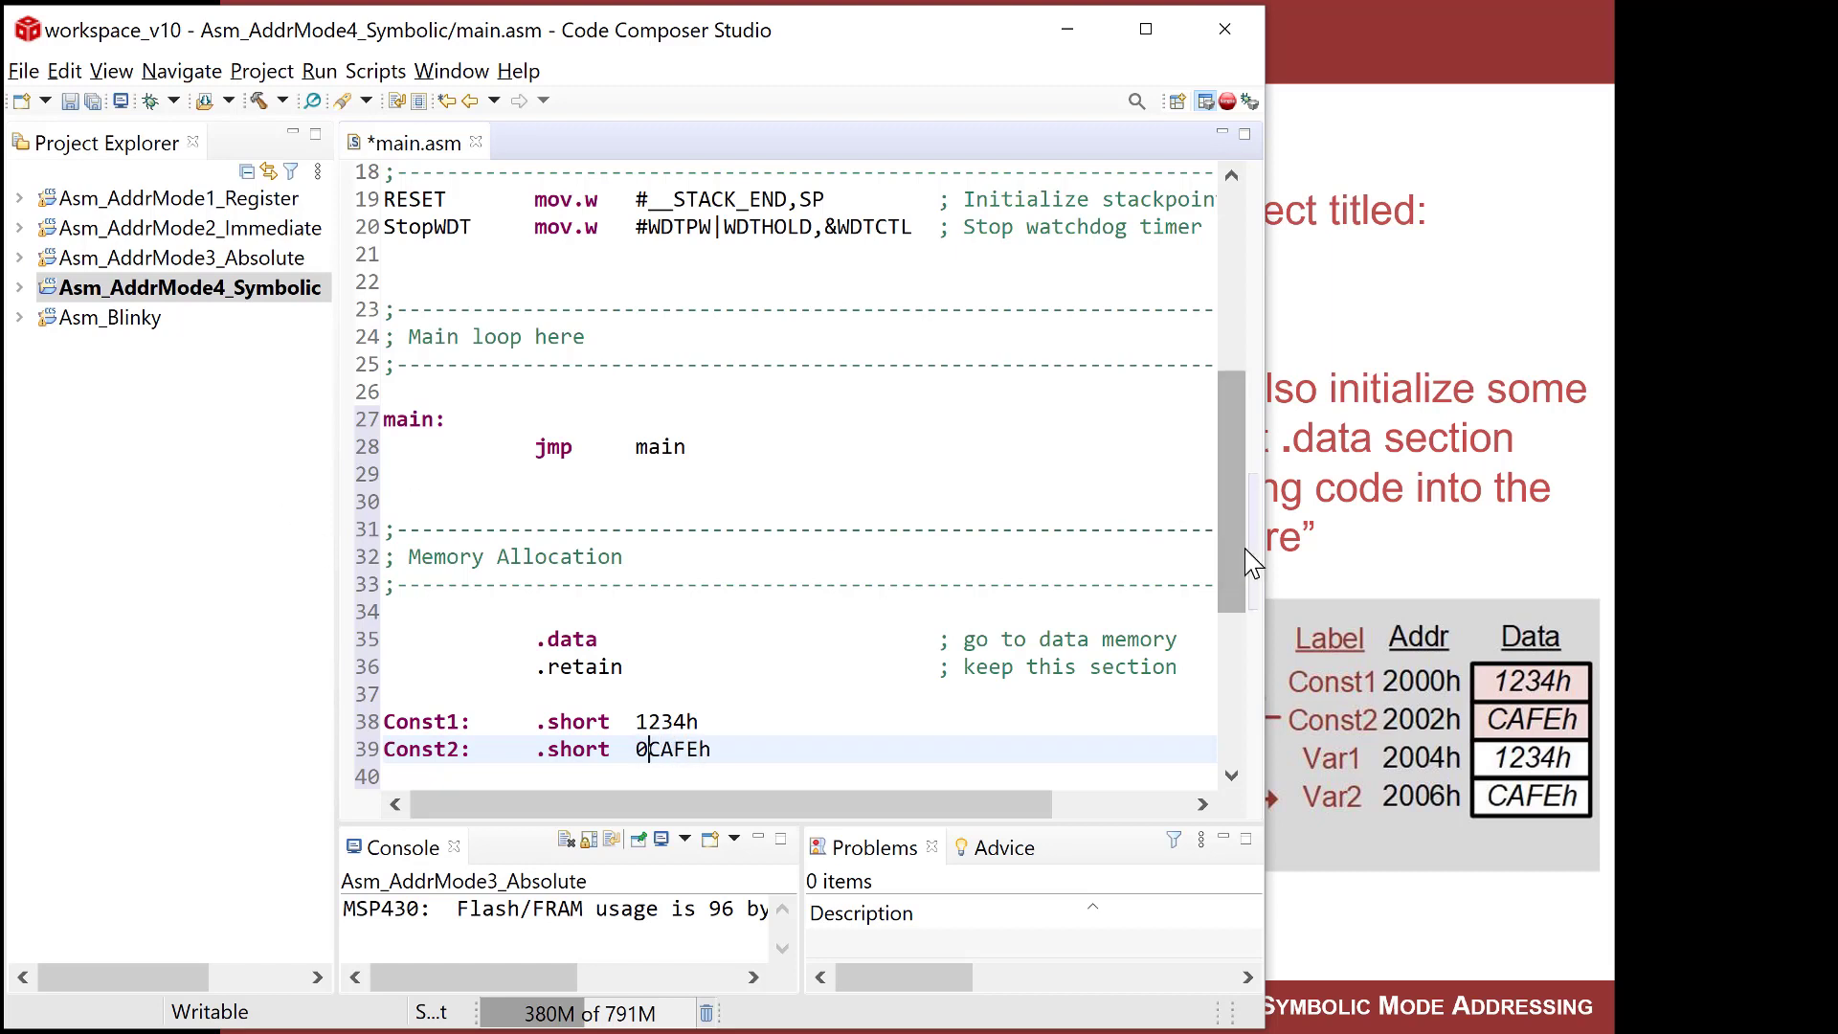
scroll(down, 3)
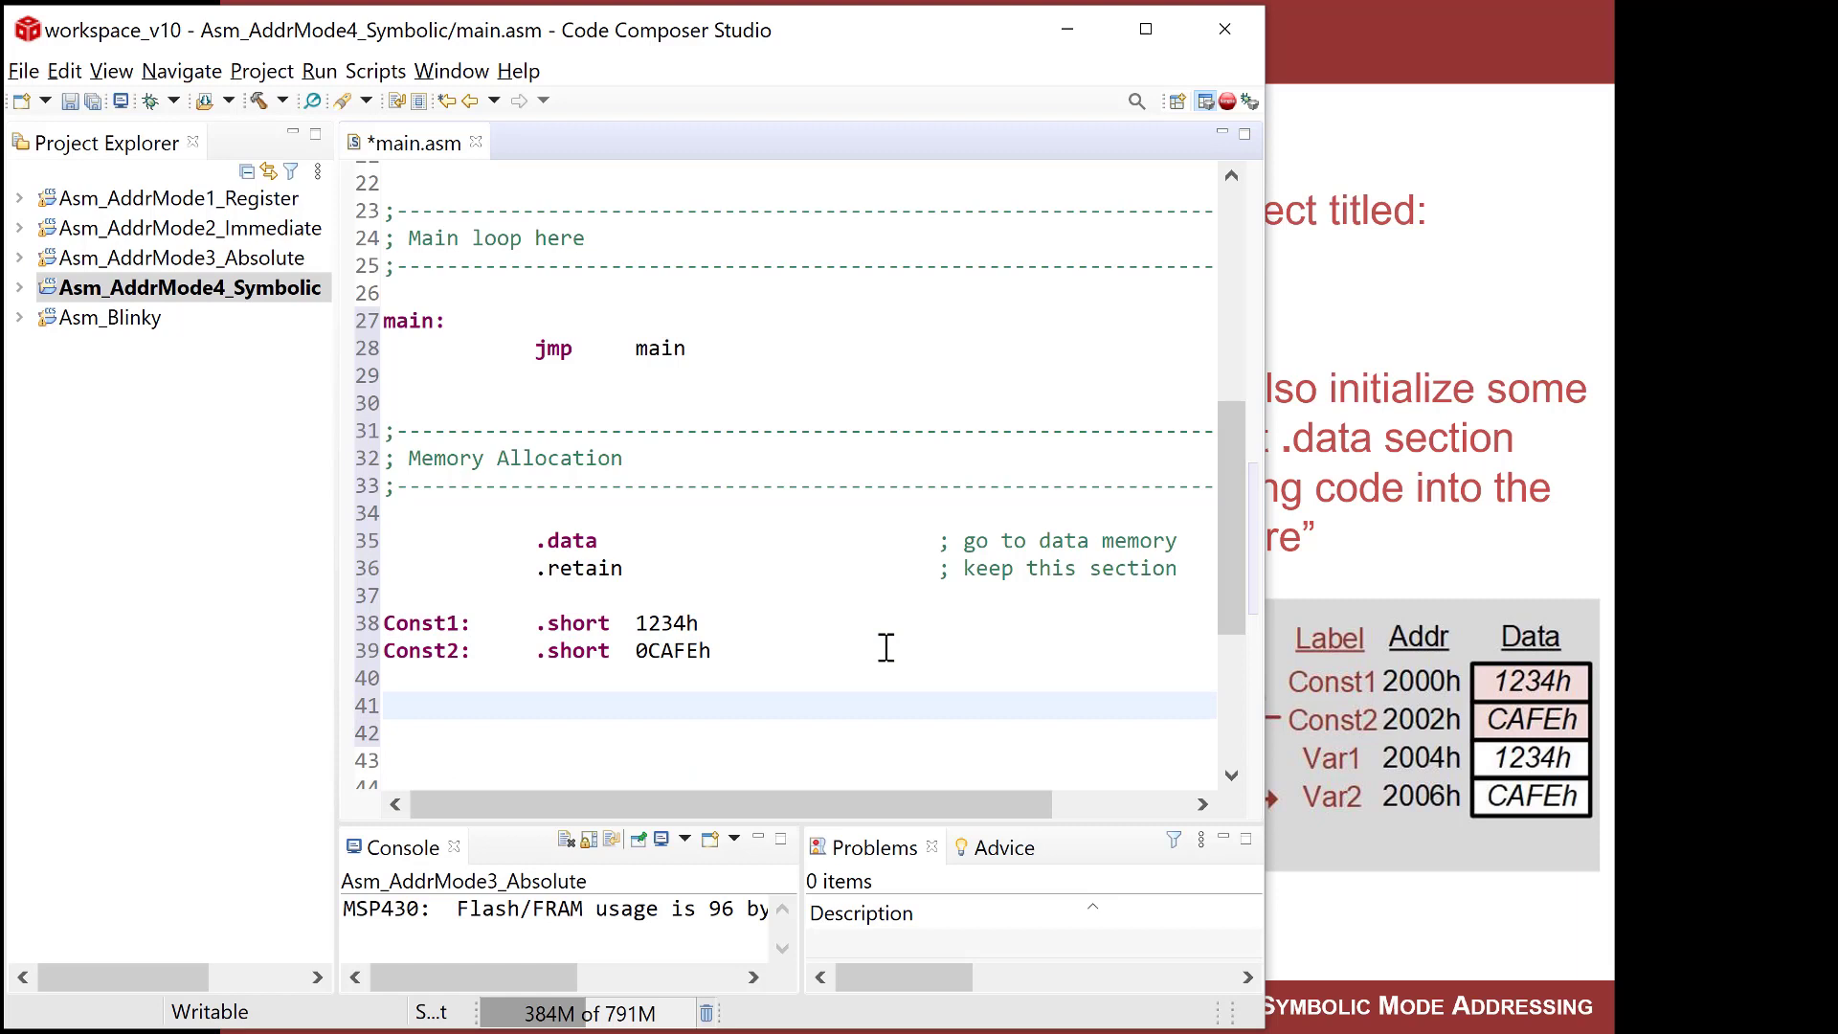
Reserve Var1: .space 2 and Var2: .space 2 below the constants.
text(Va)
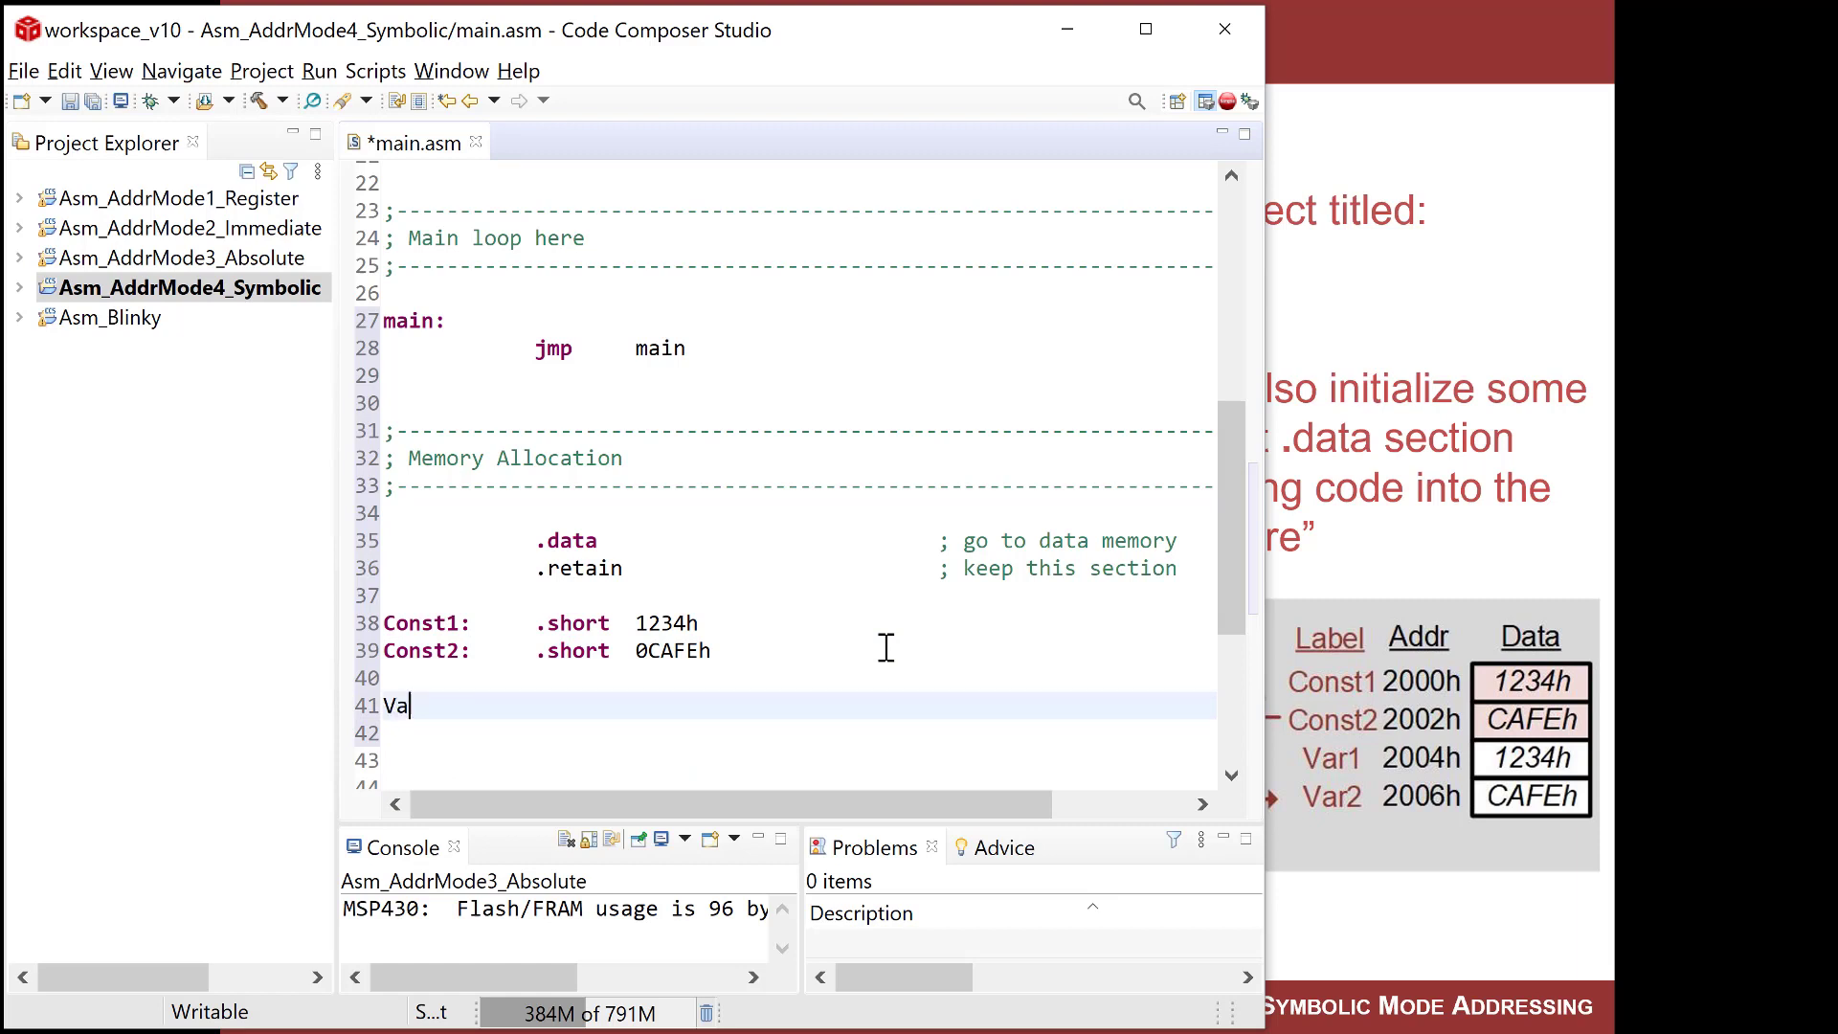
text(r1:	.spac)
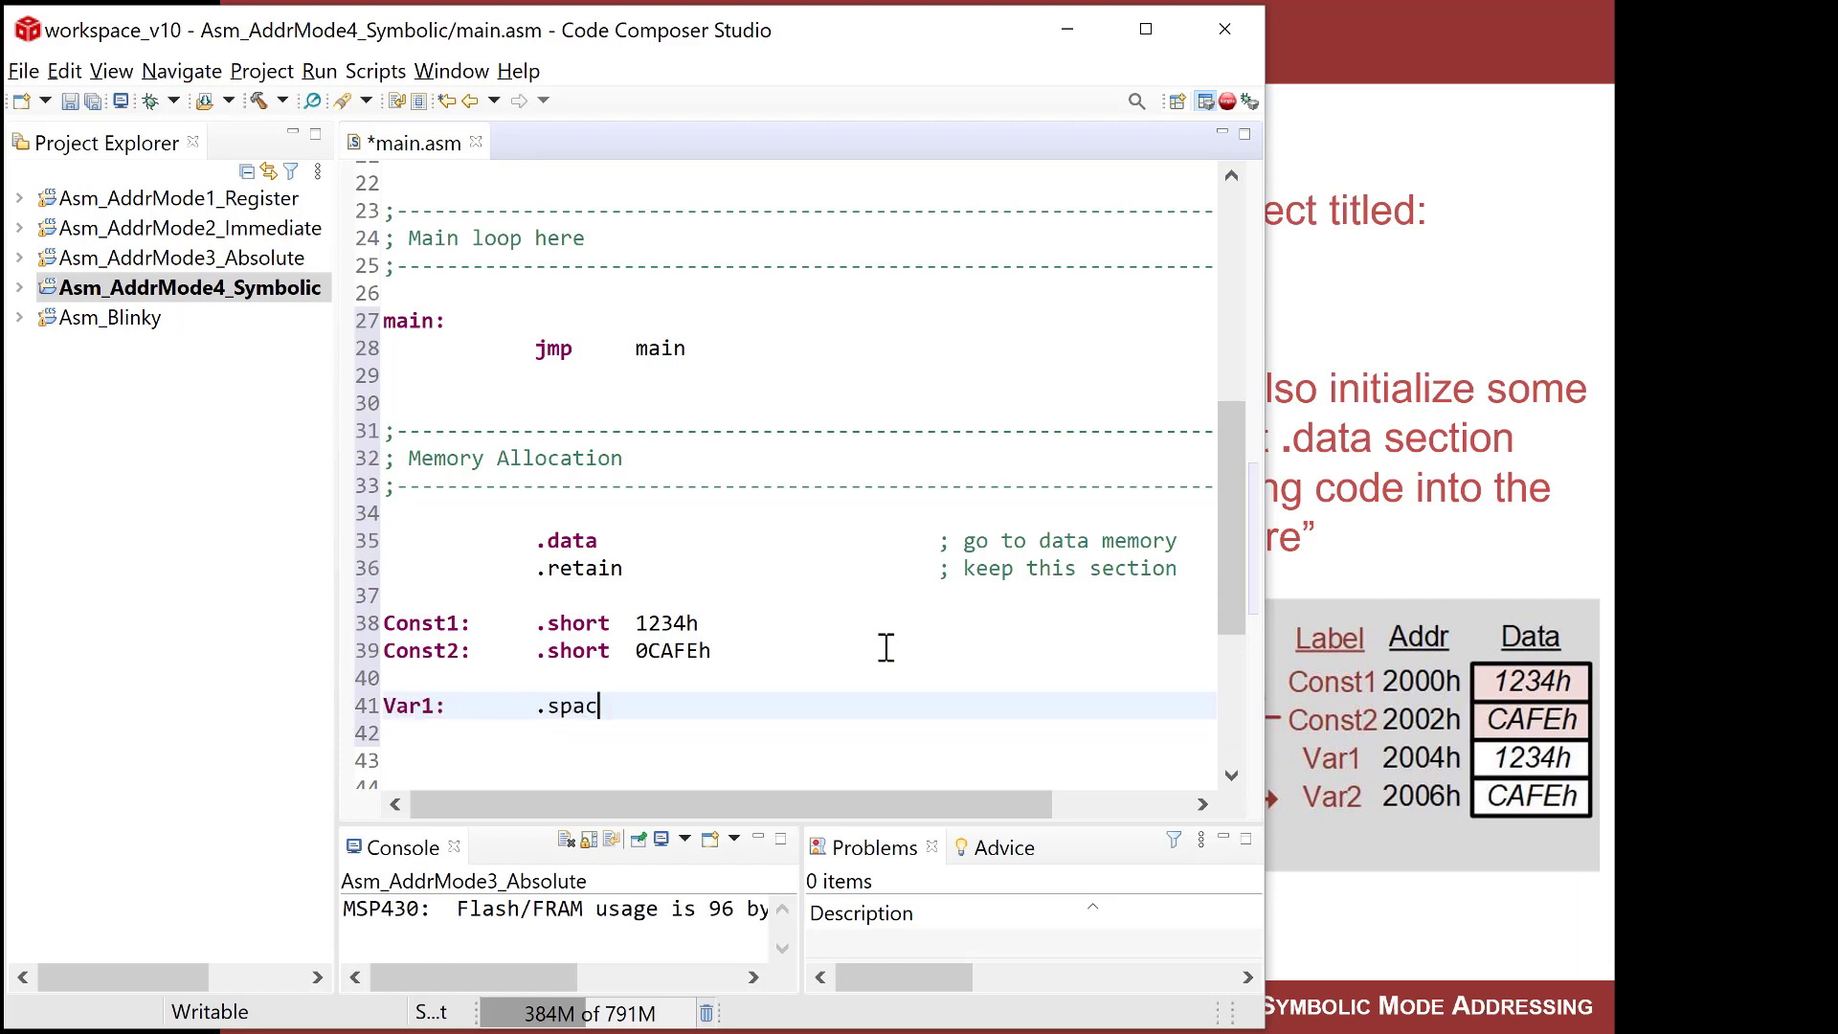
text(e)
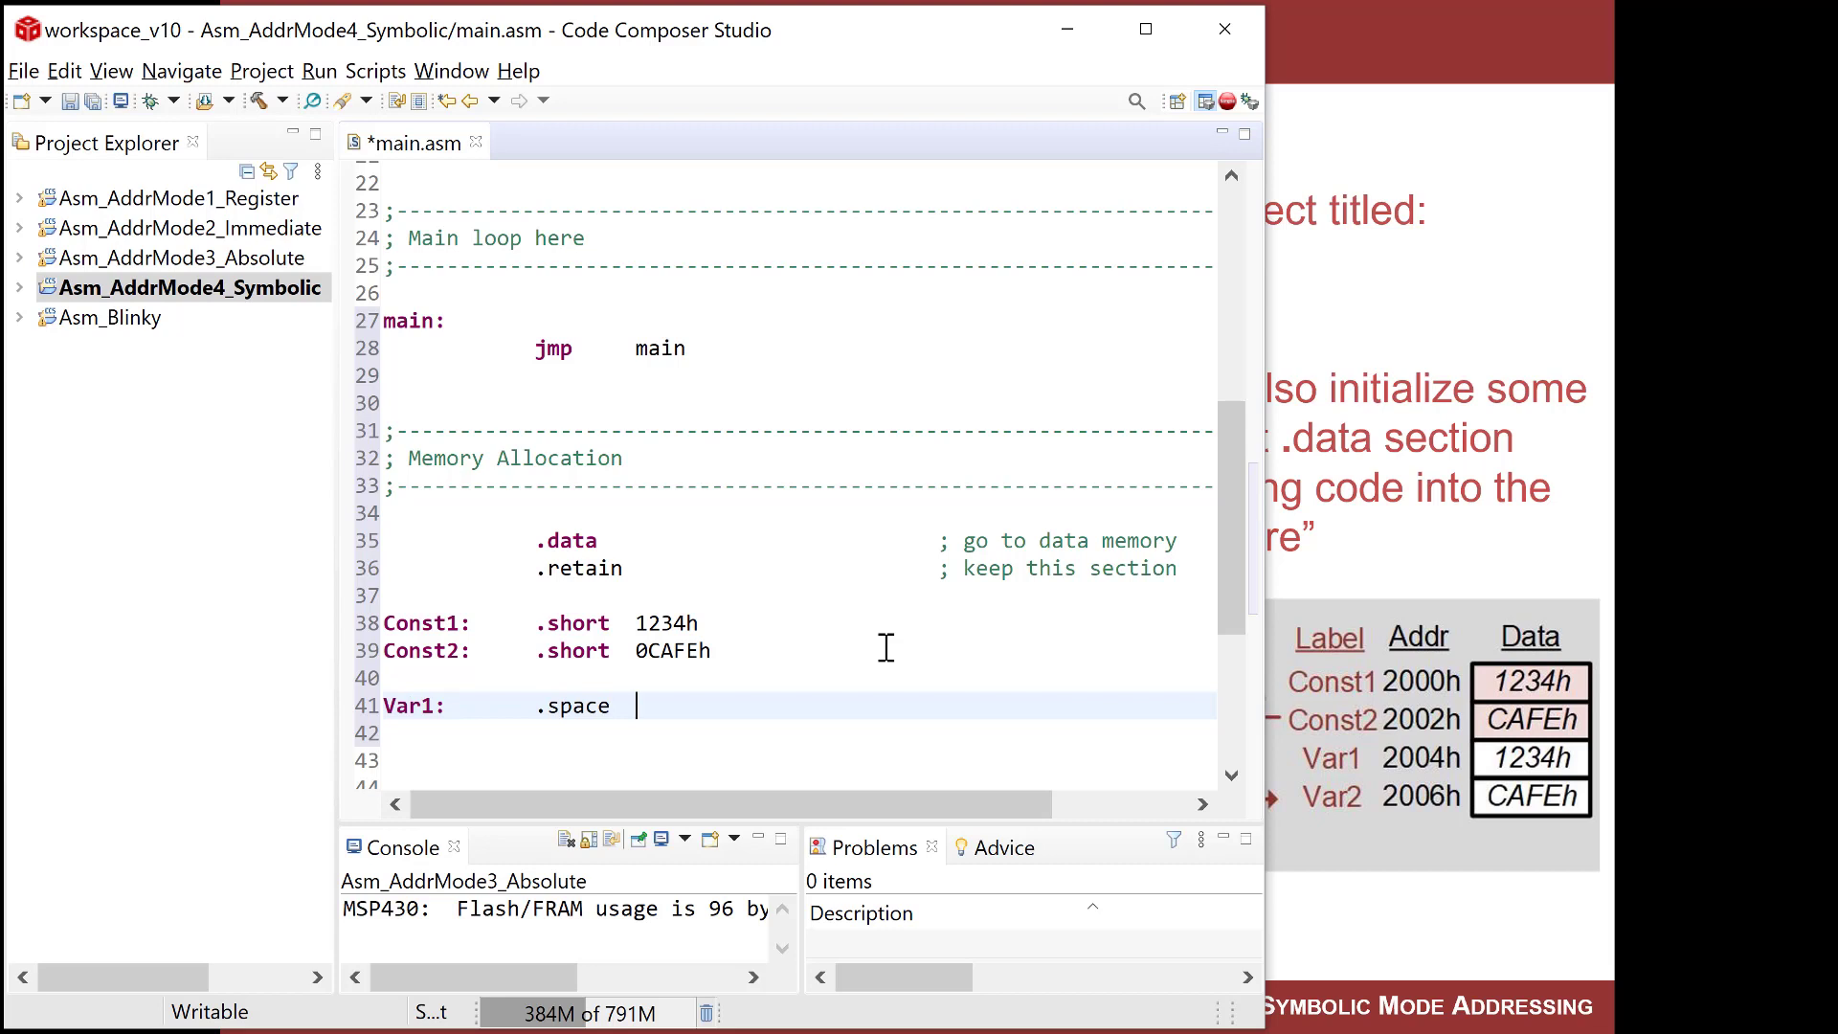
text(2)
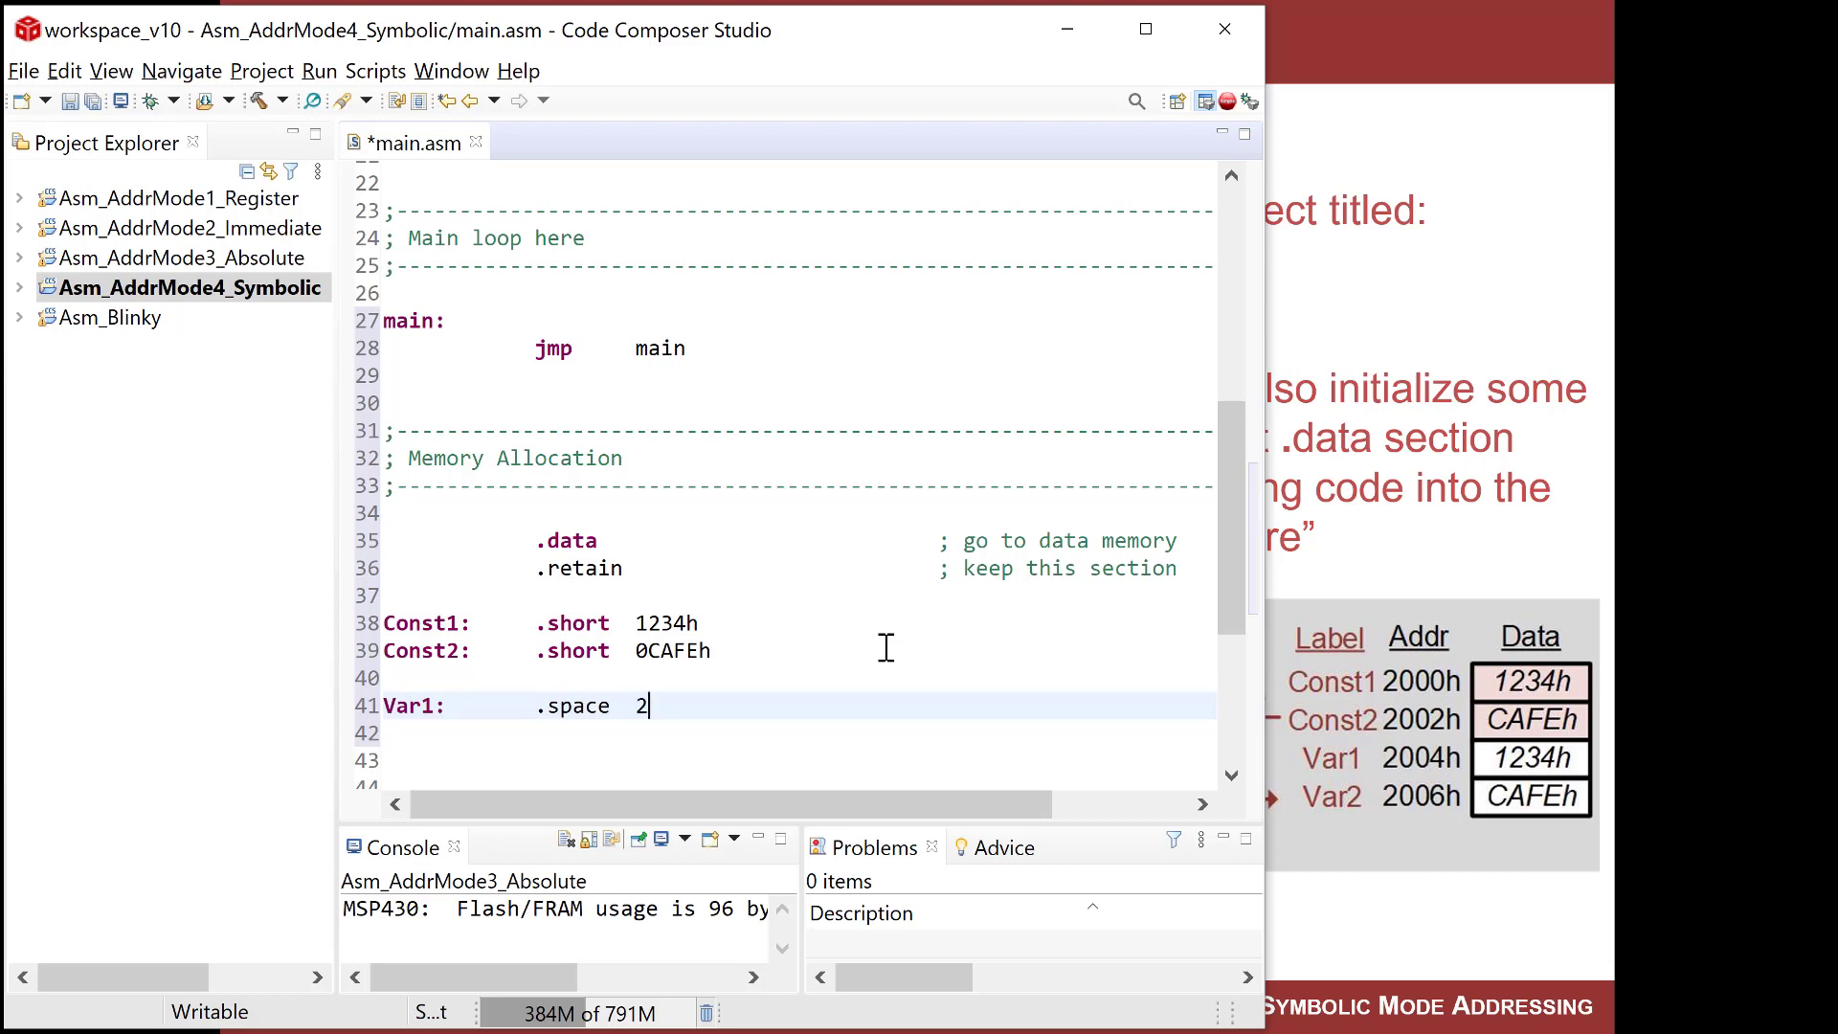
text(Var2:)
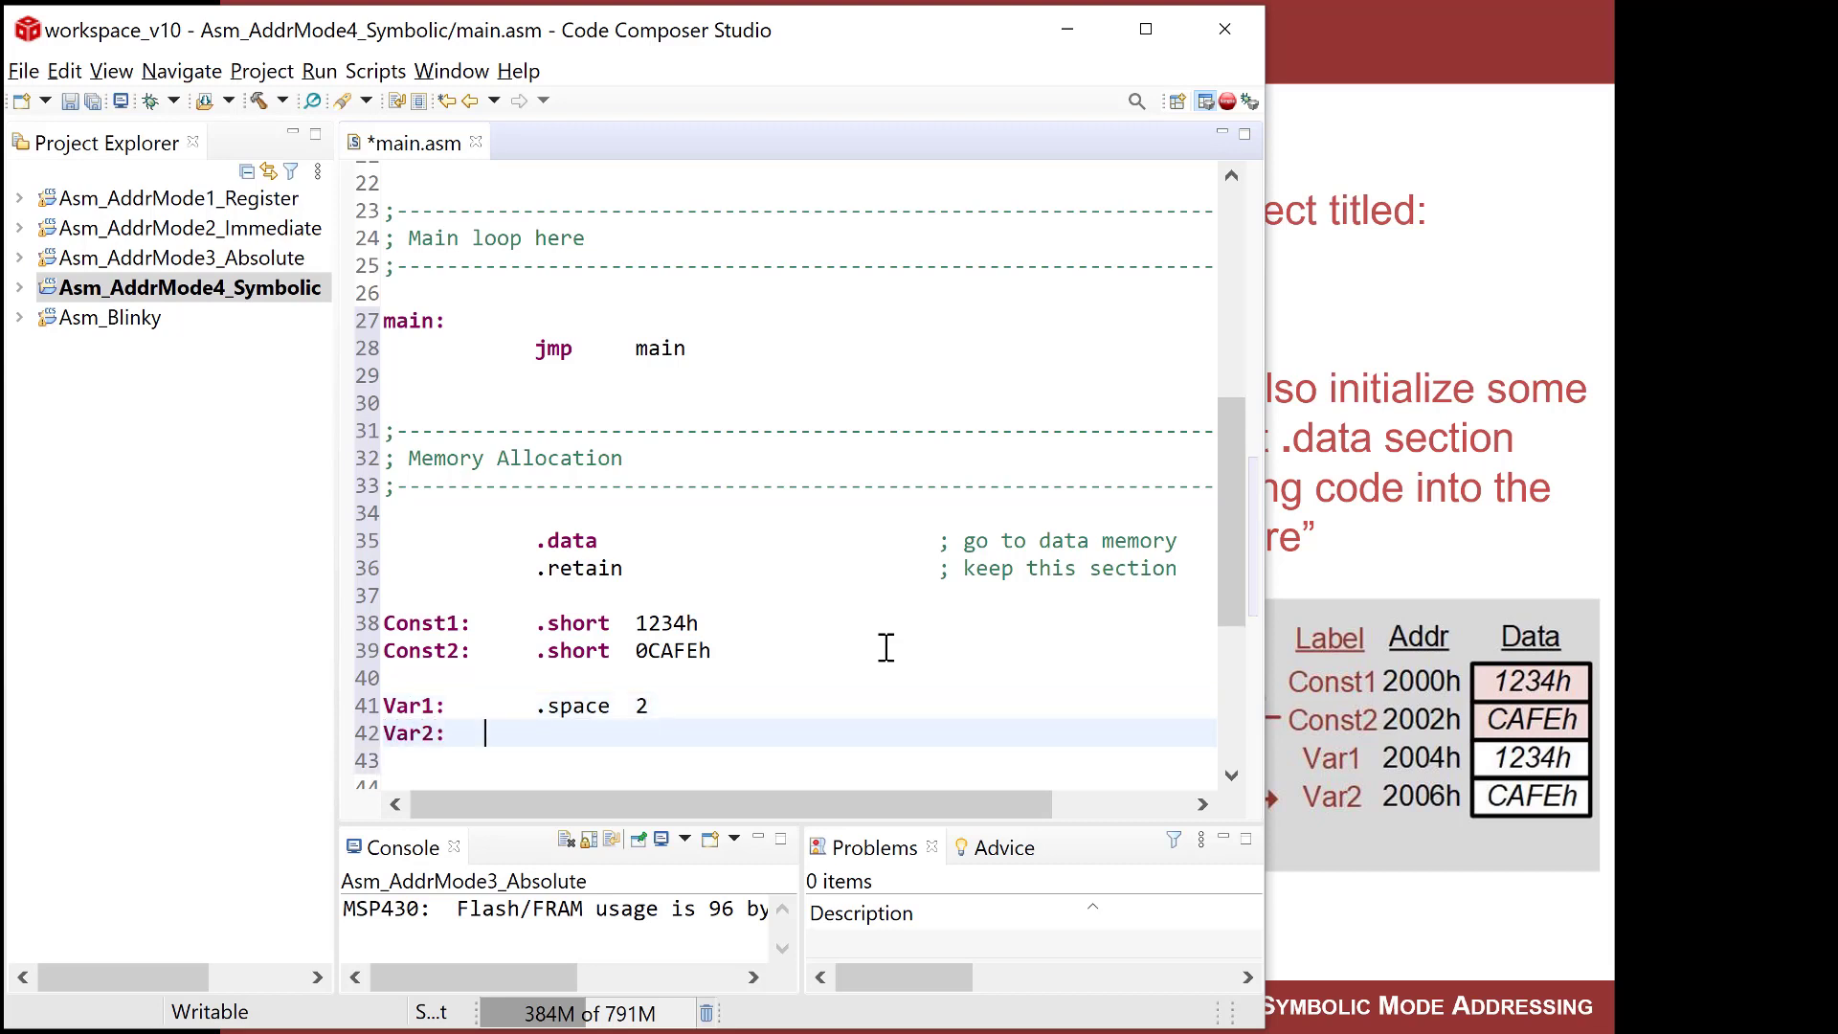
text(.space)
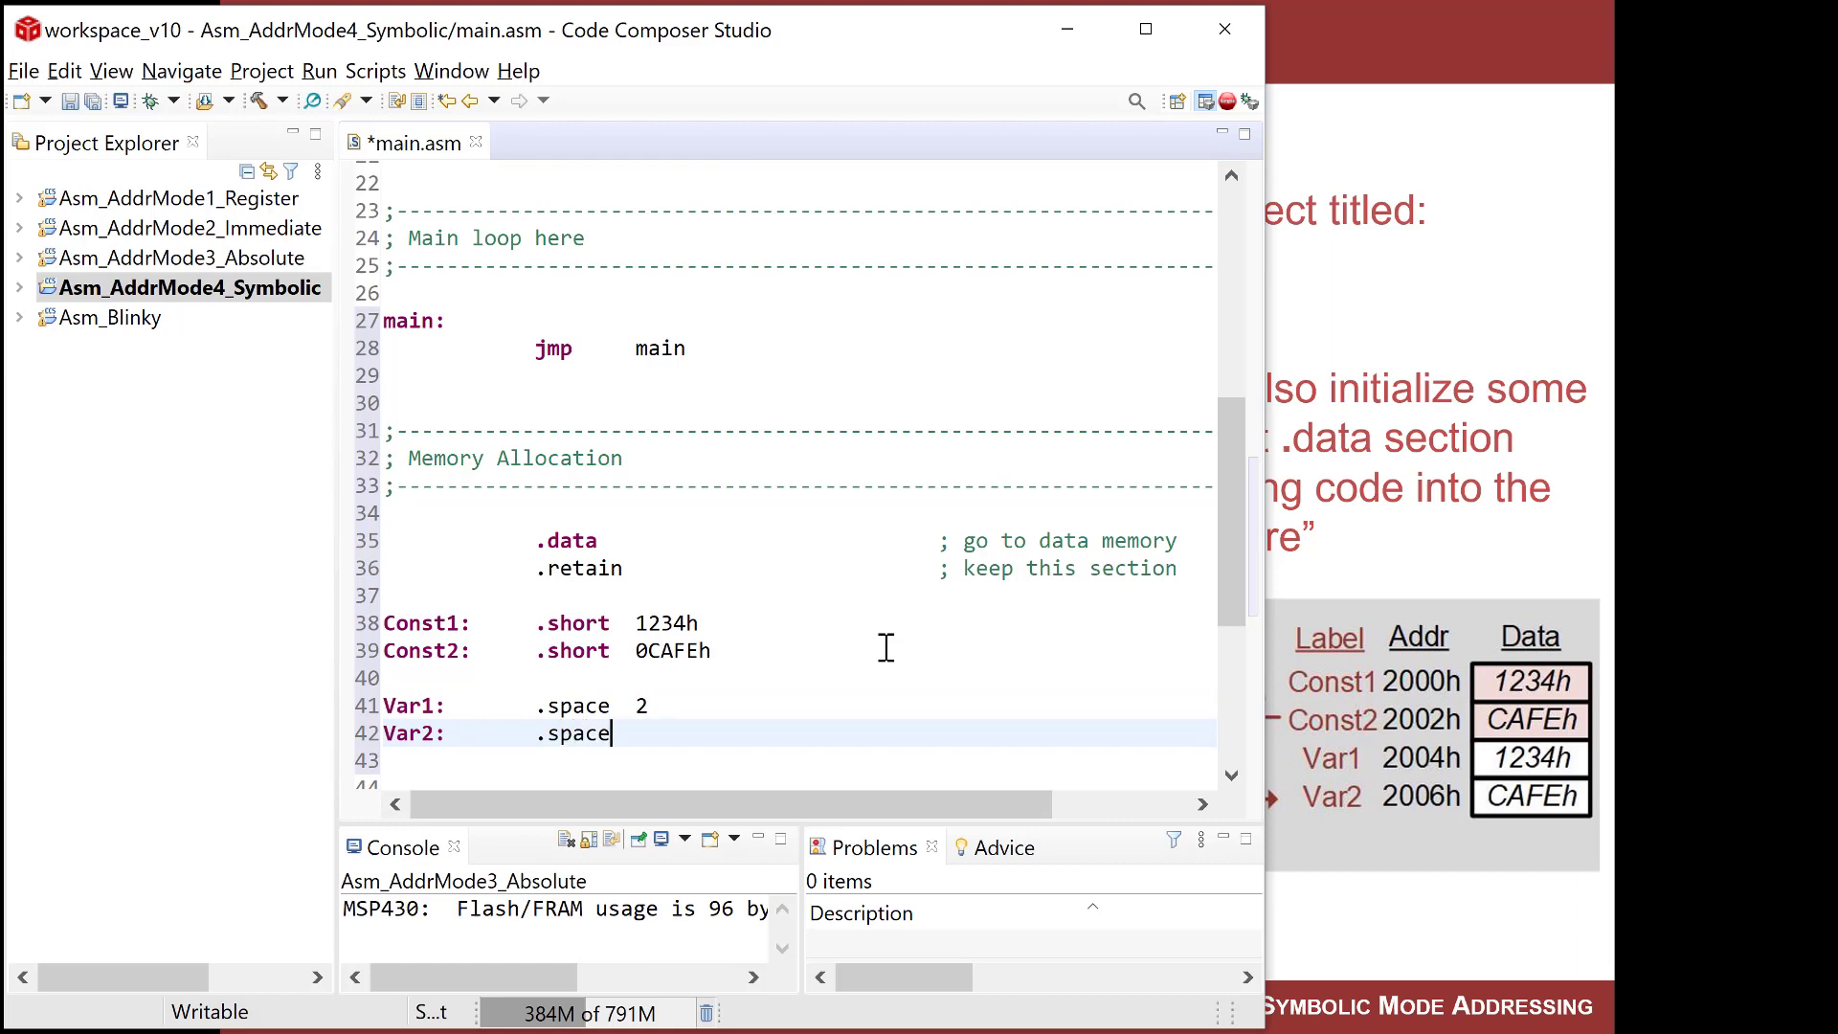
text(2)
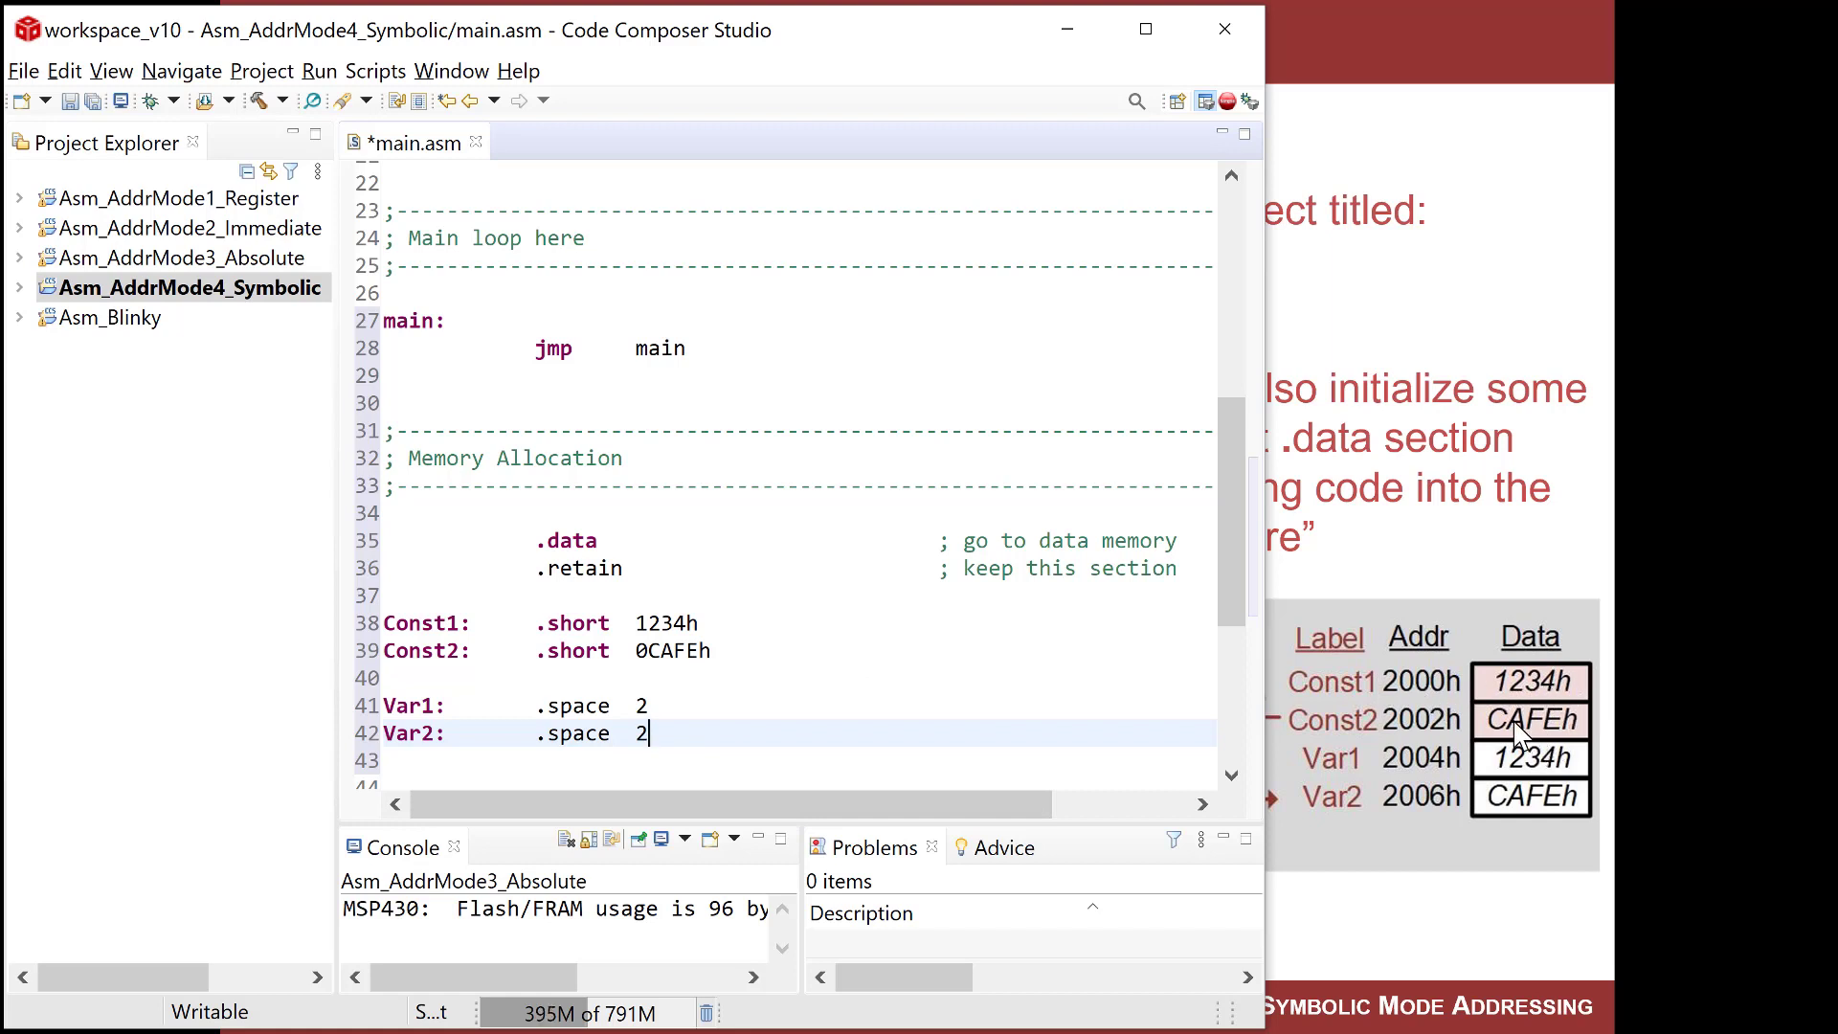
mouse_move(1547, 768)
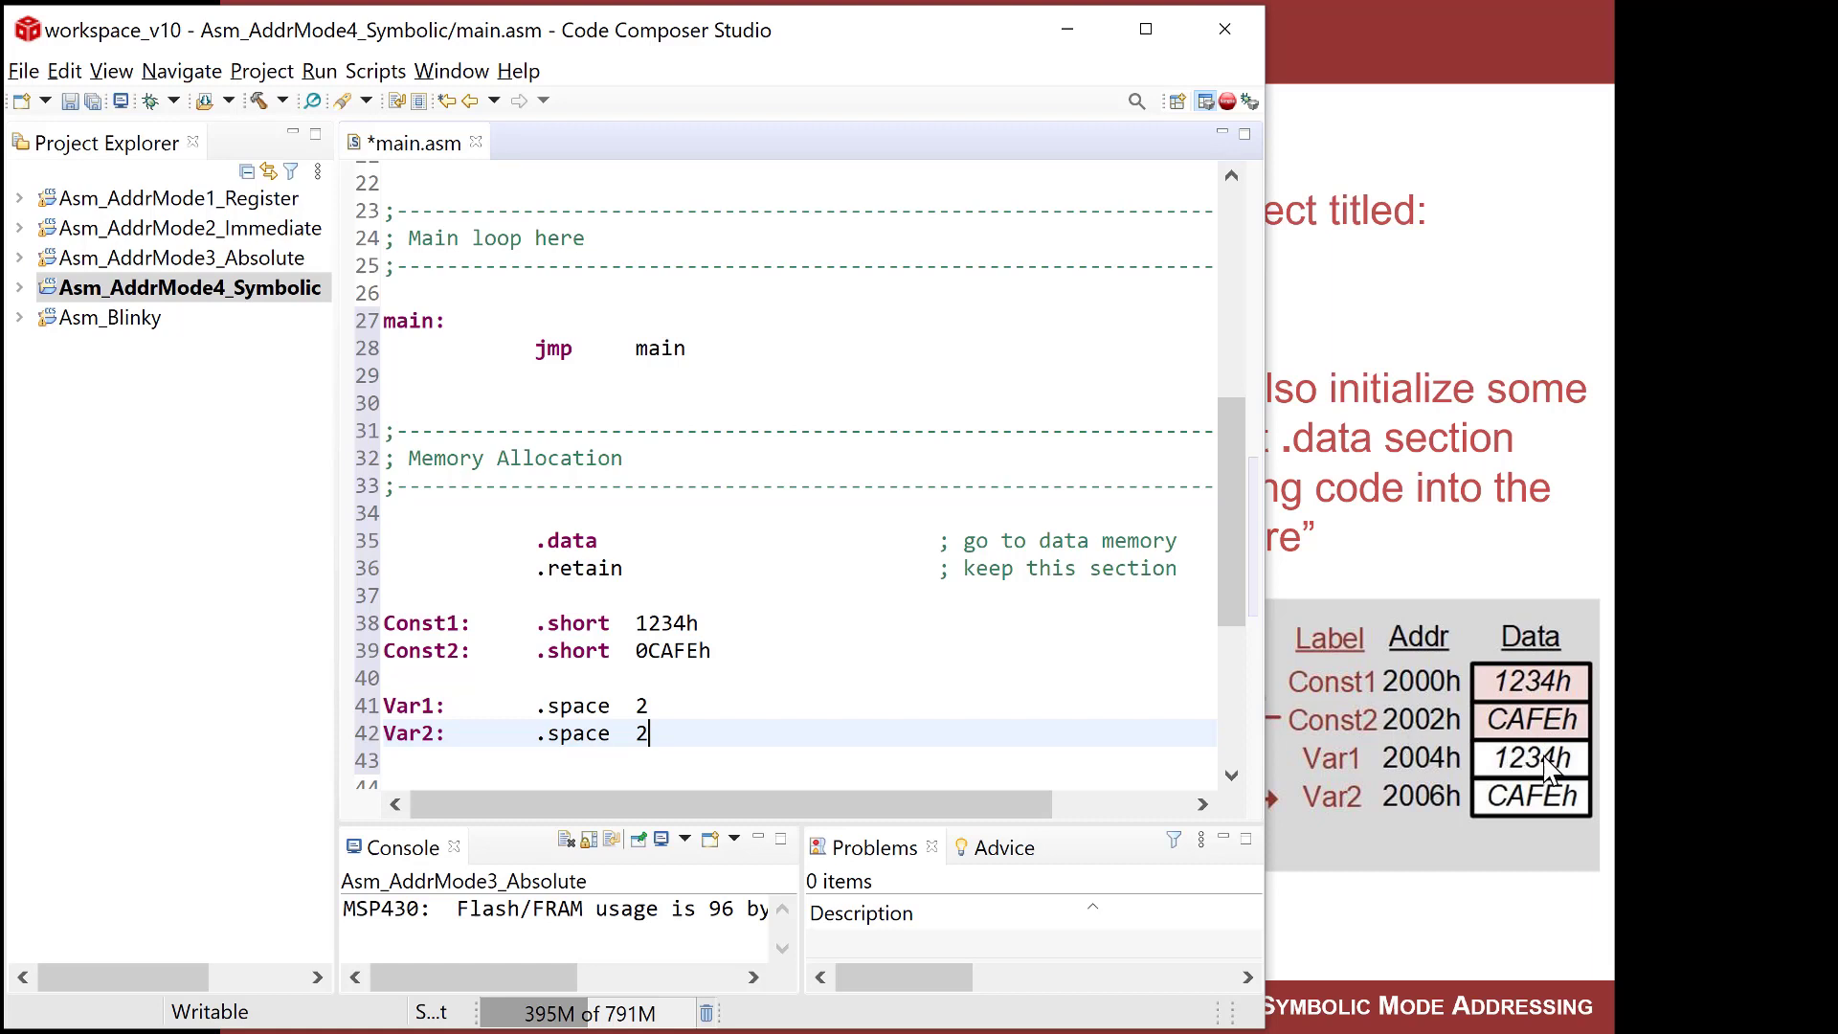
mouse_move(1365, 724)
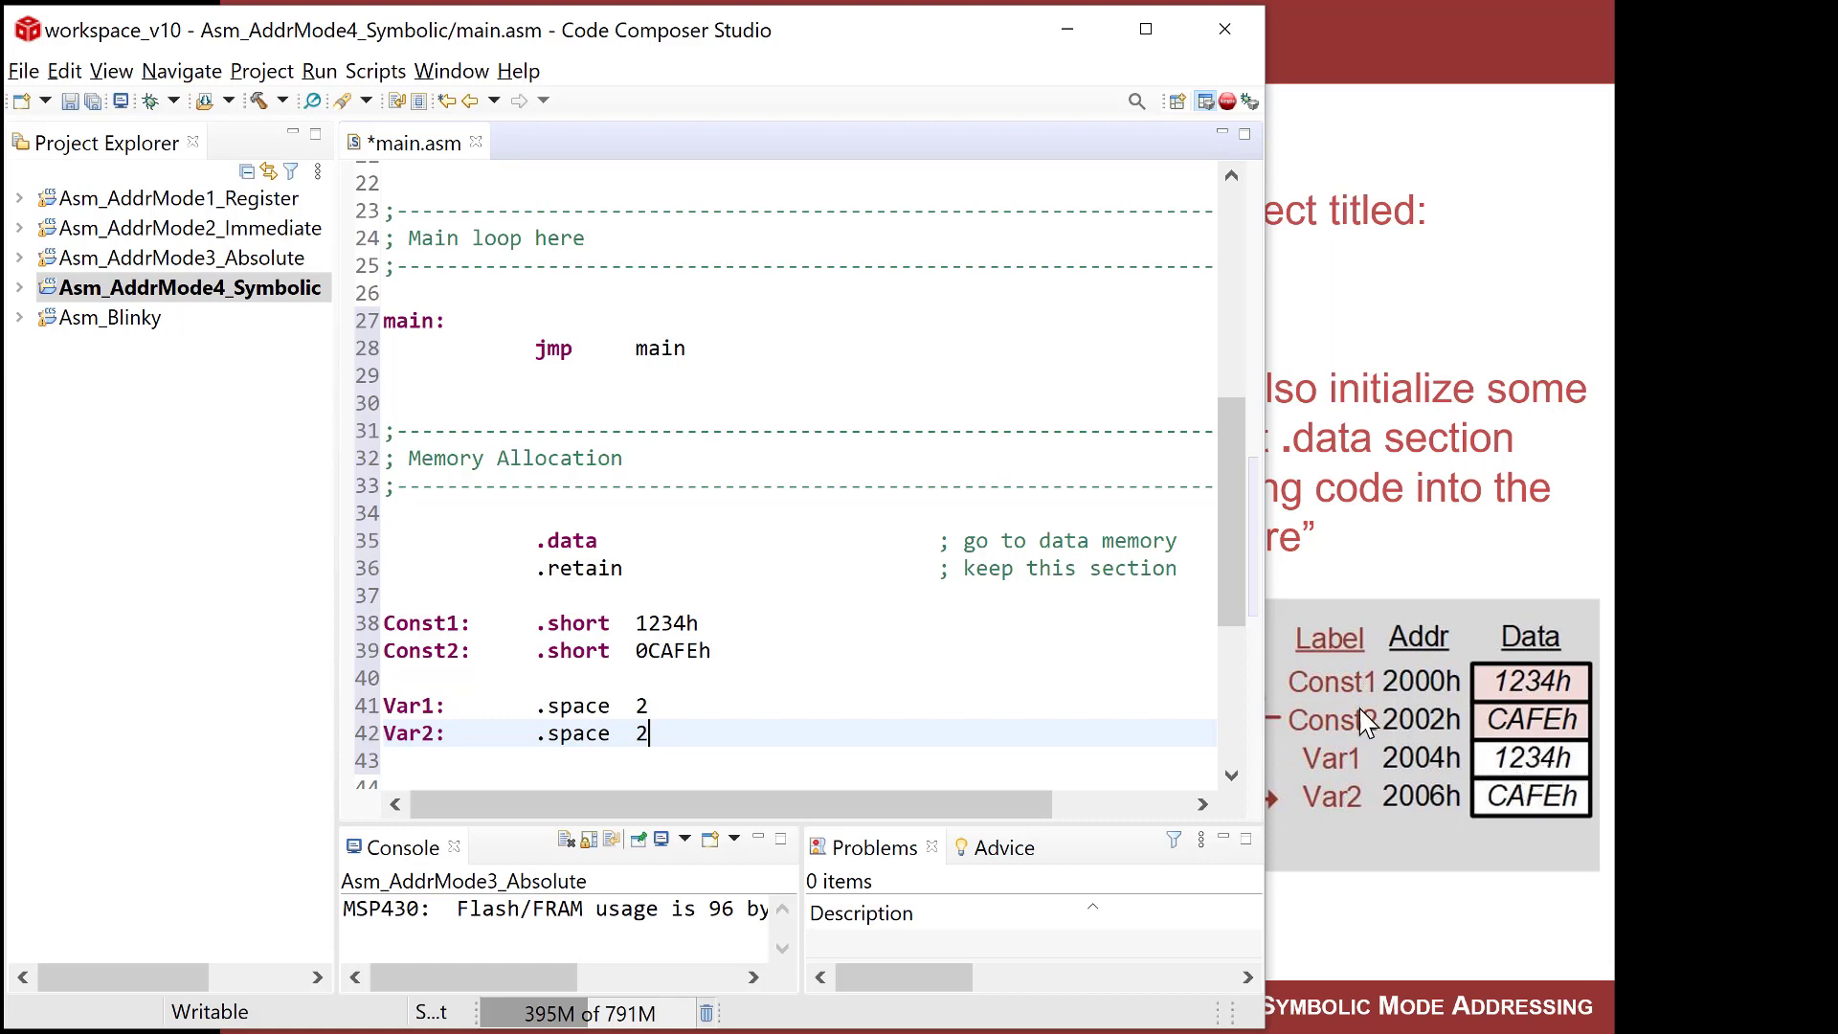
mouse_move(1310, 791)
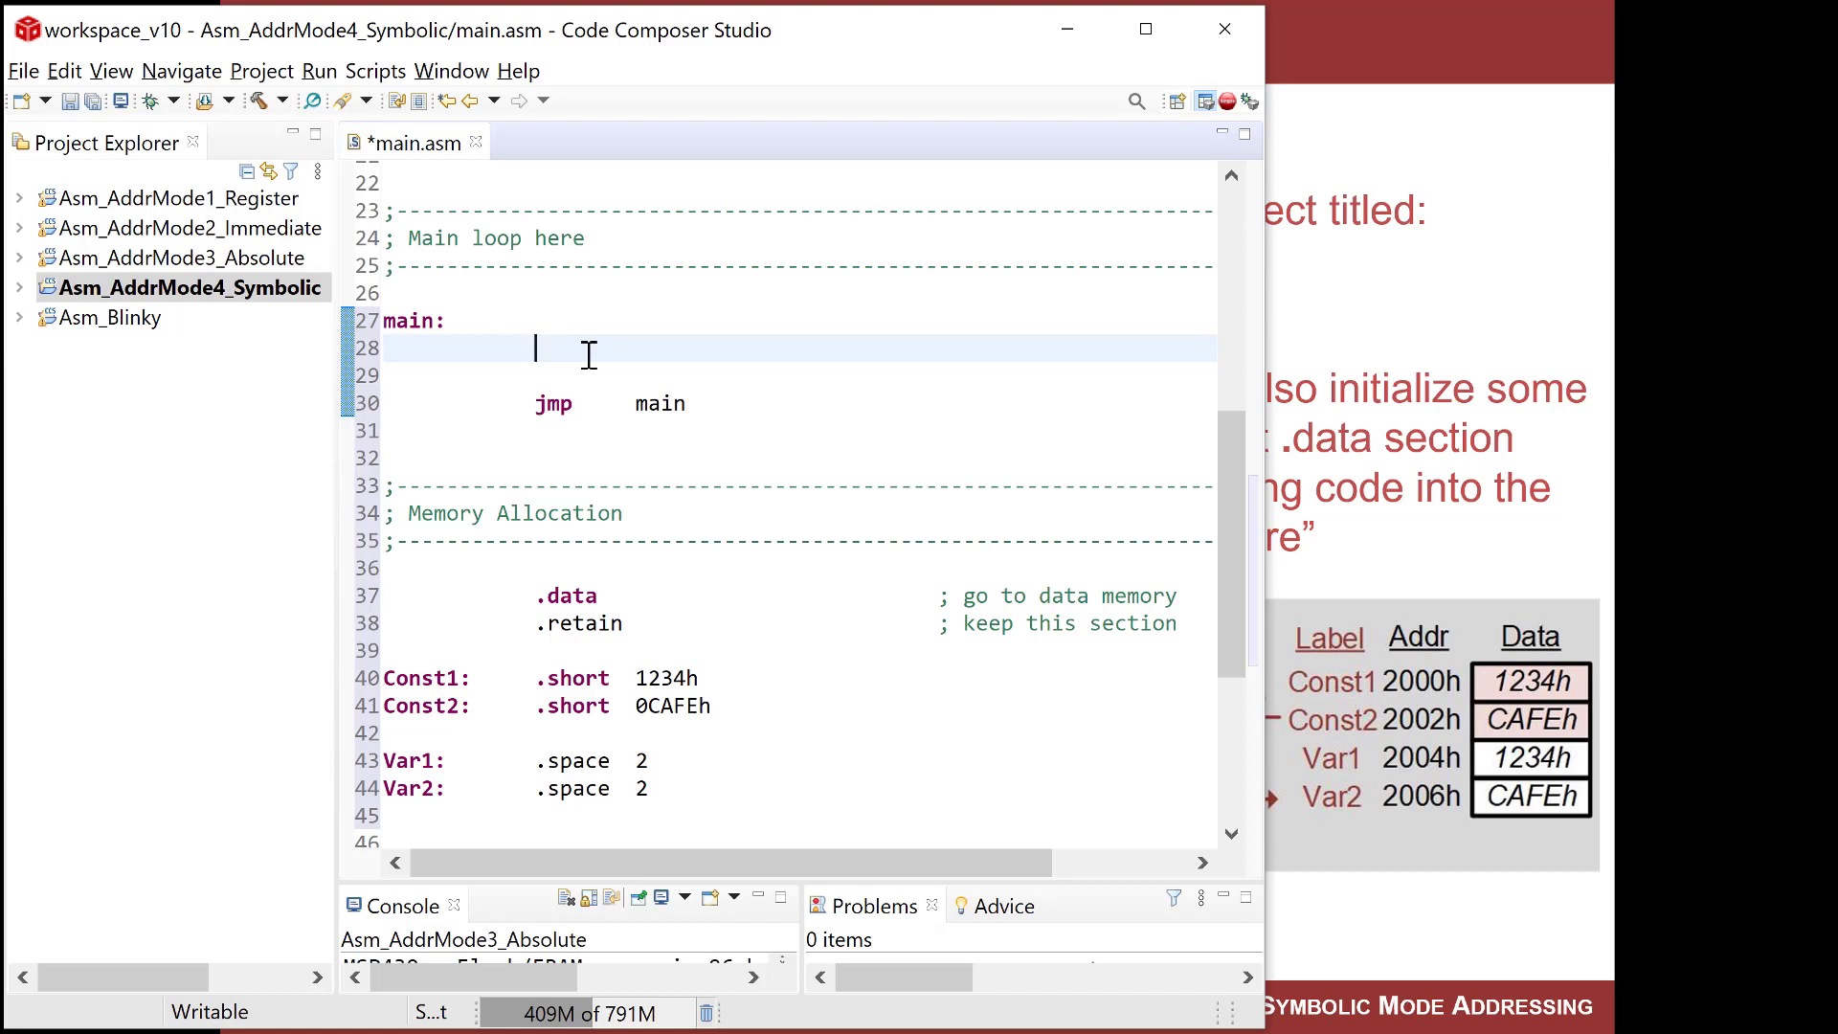
Write mov.w Const1, R4 with a comment that it copies the contents of Const1.
text(mov.)
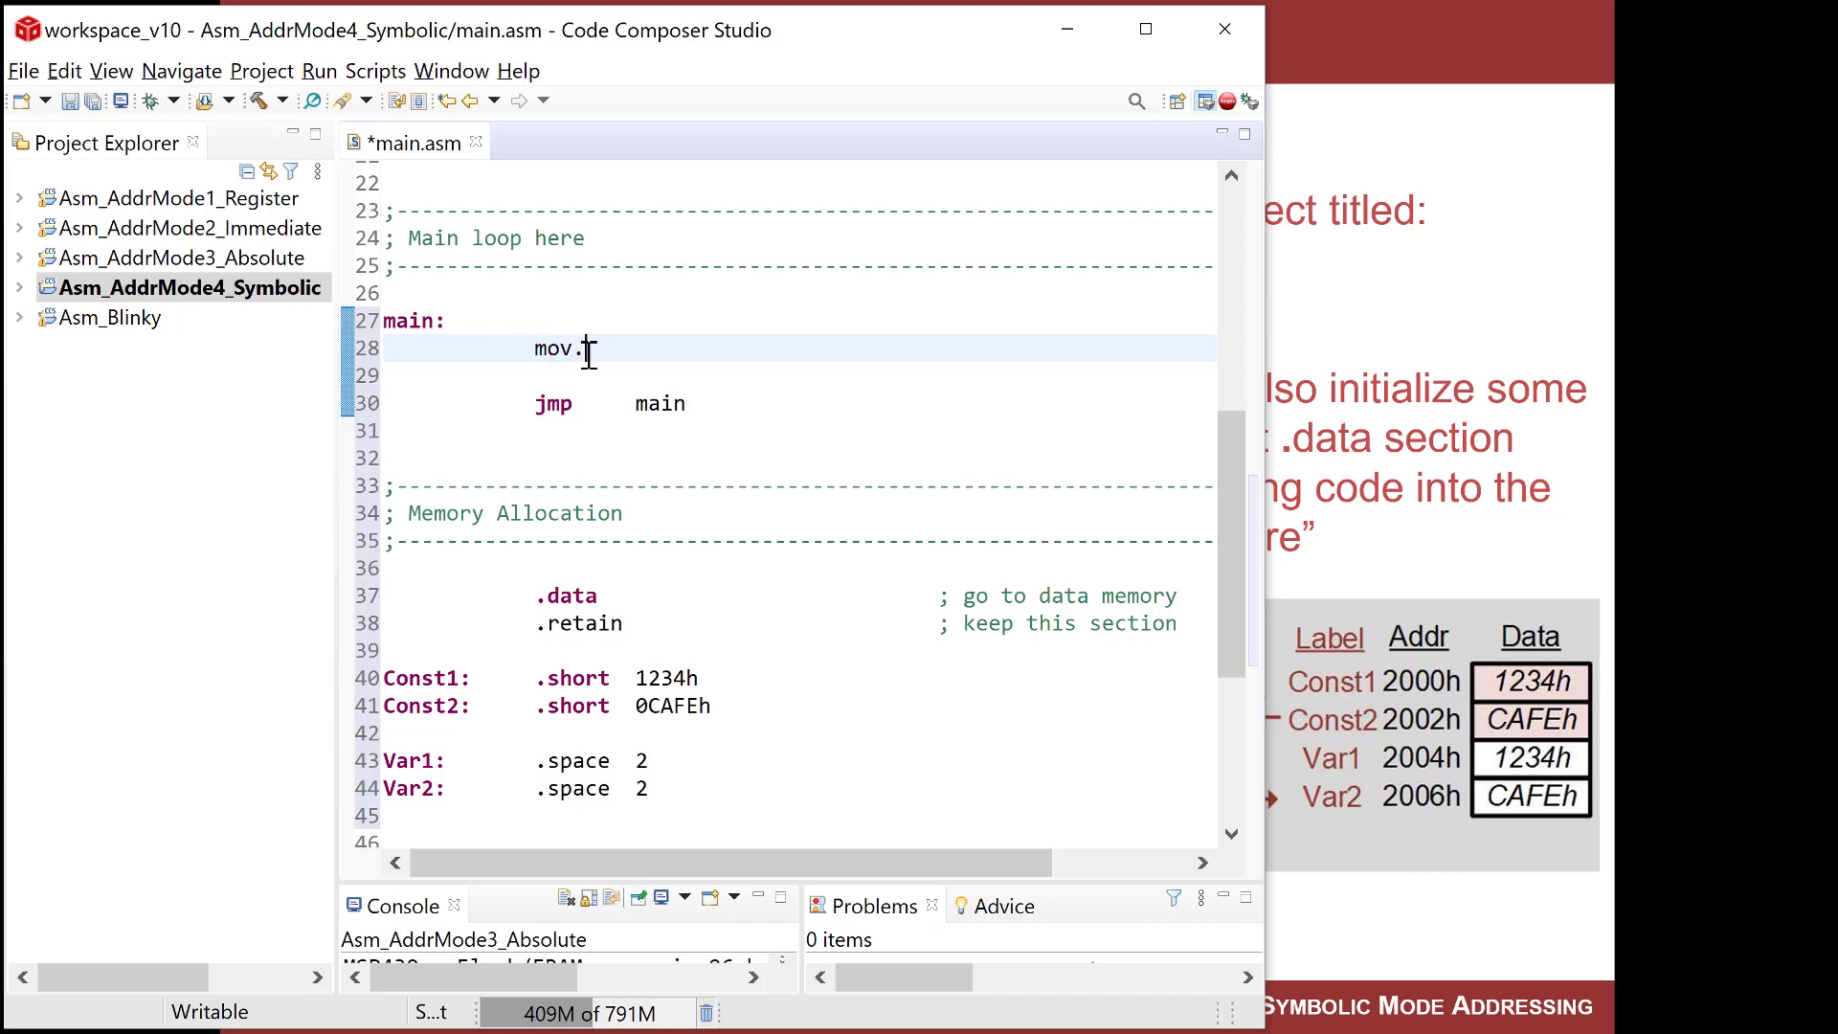
text(w)
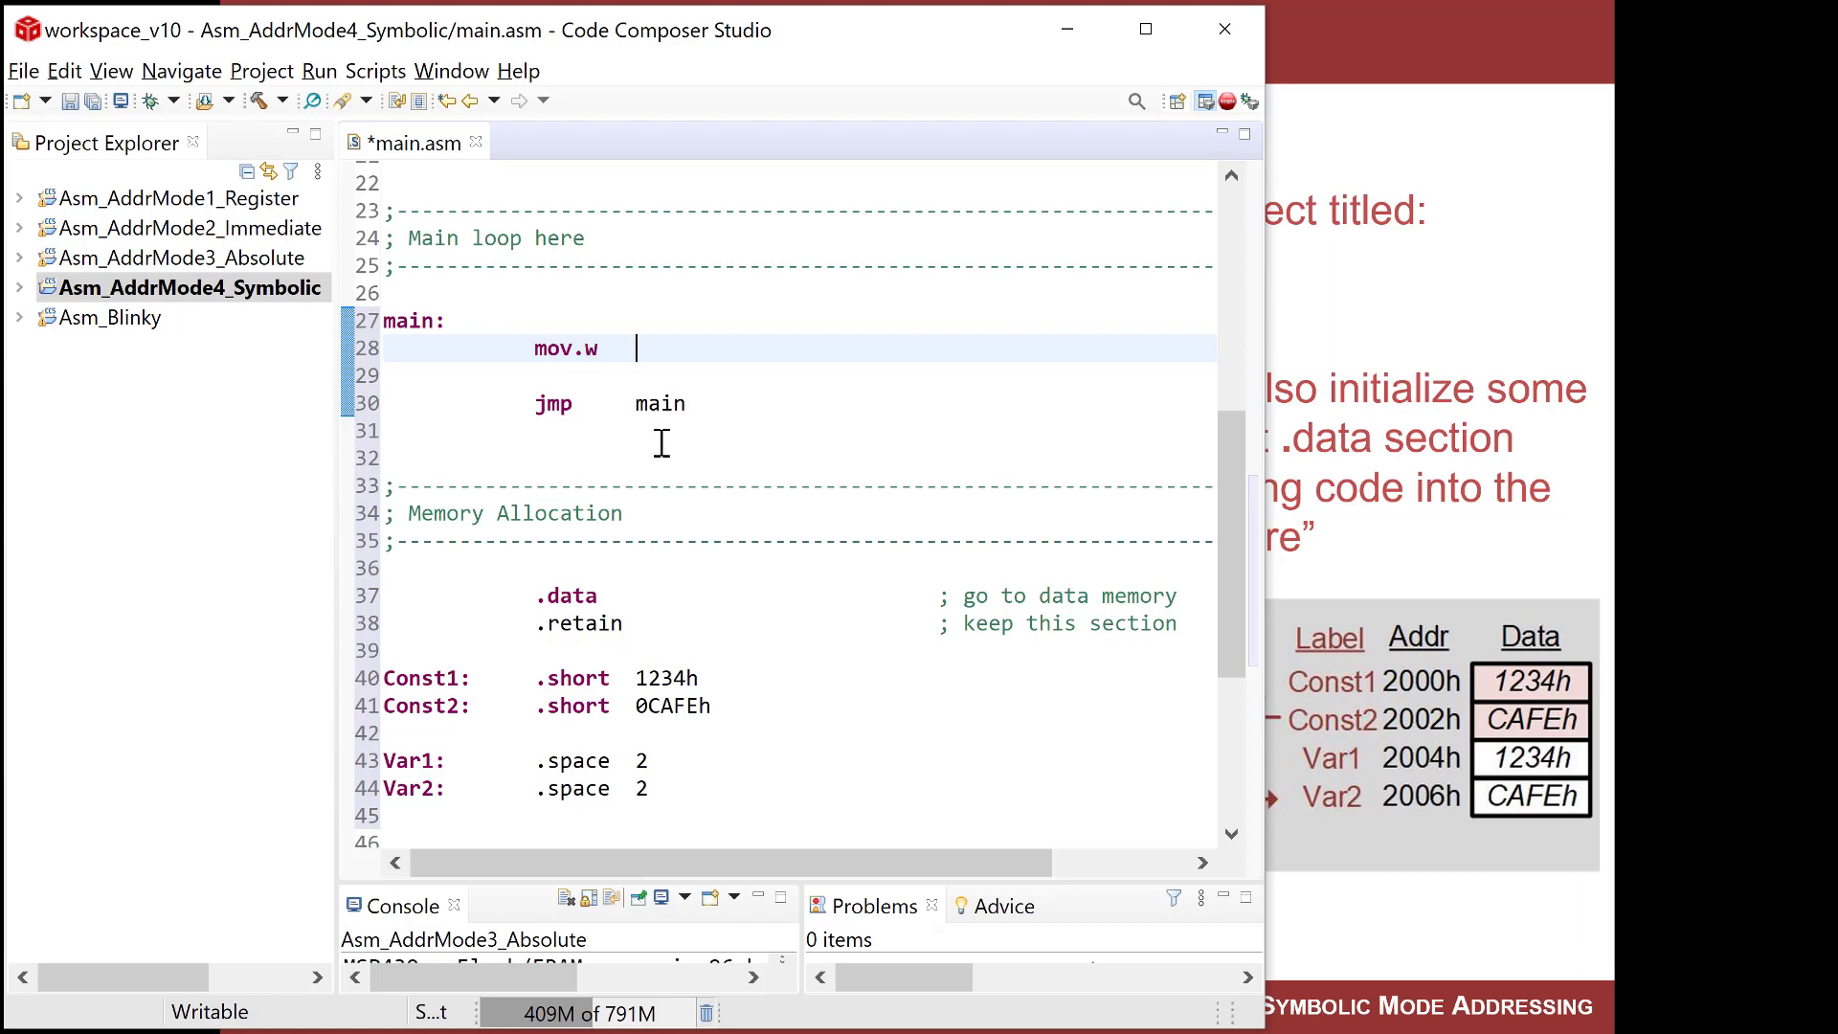
text(Con)
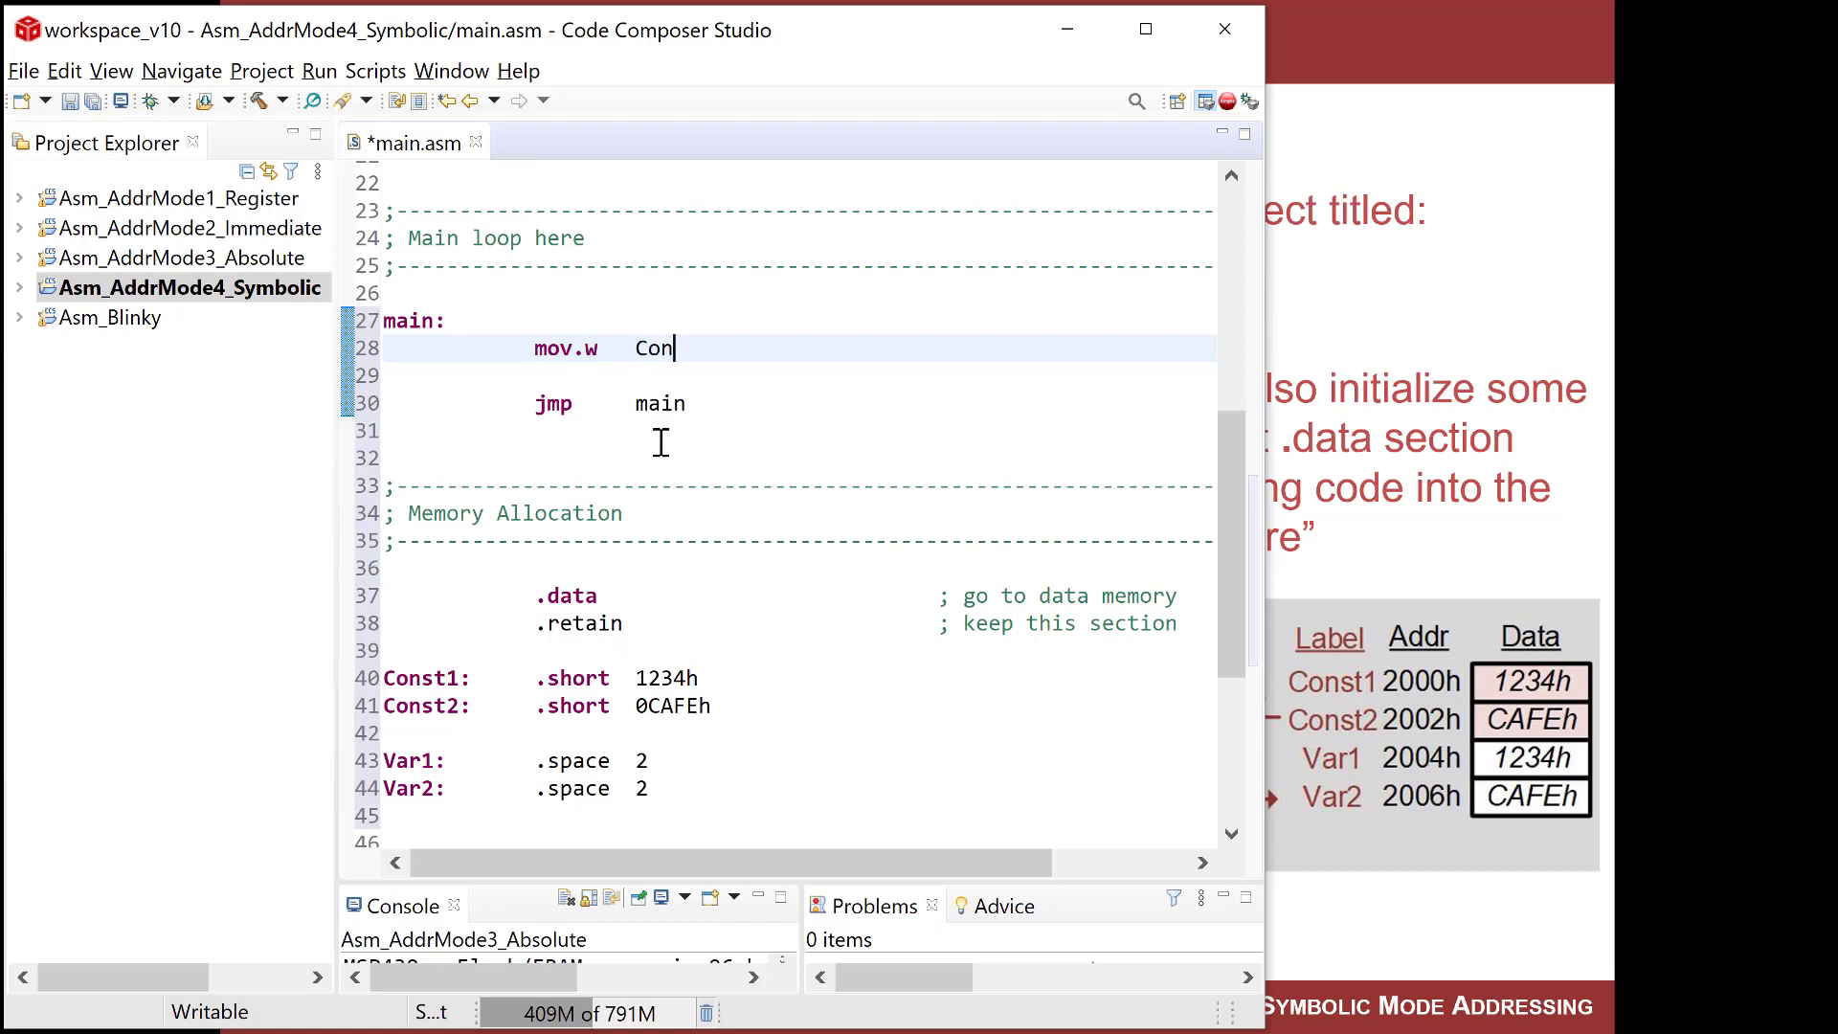
text(st1)
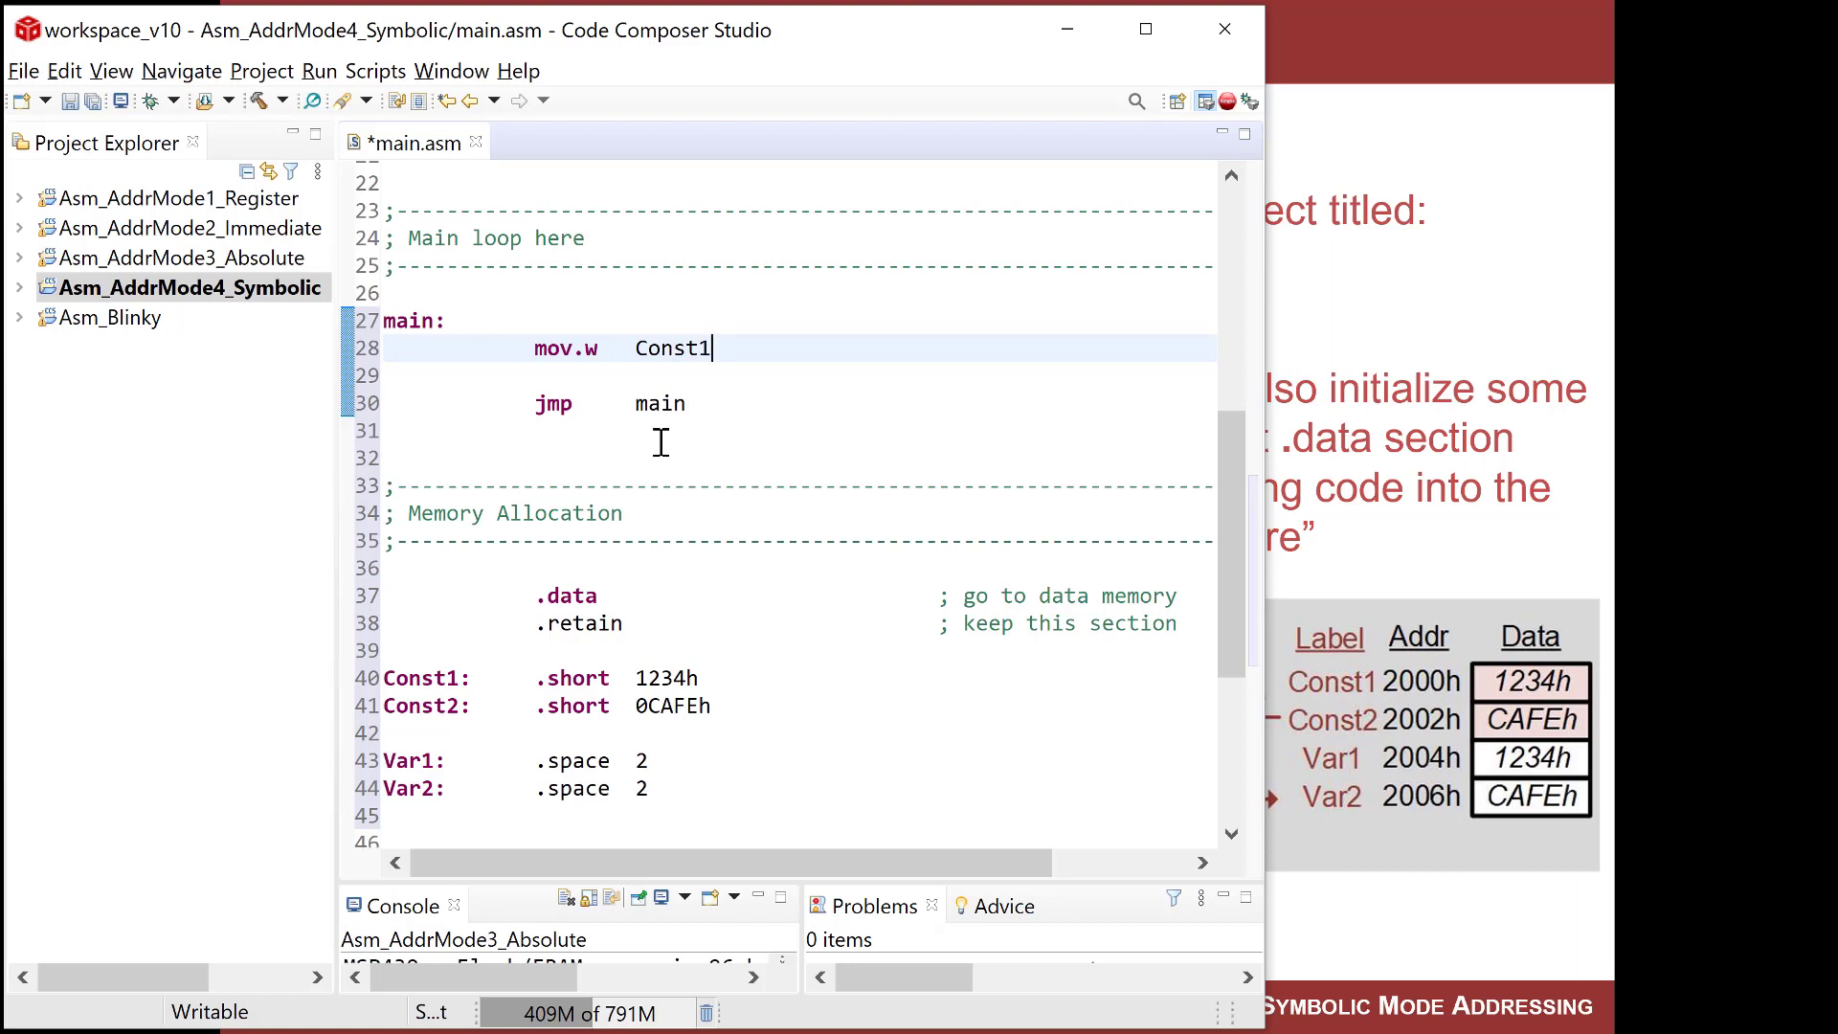
text(, R4              ; copy c)
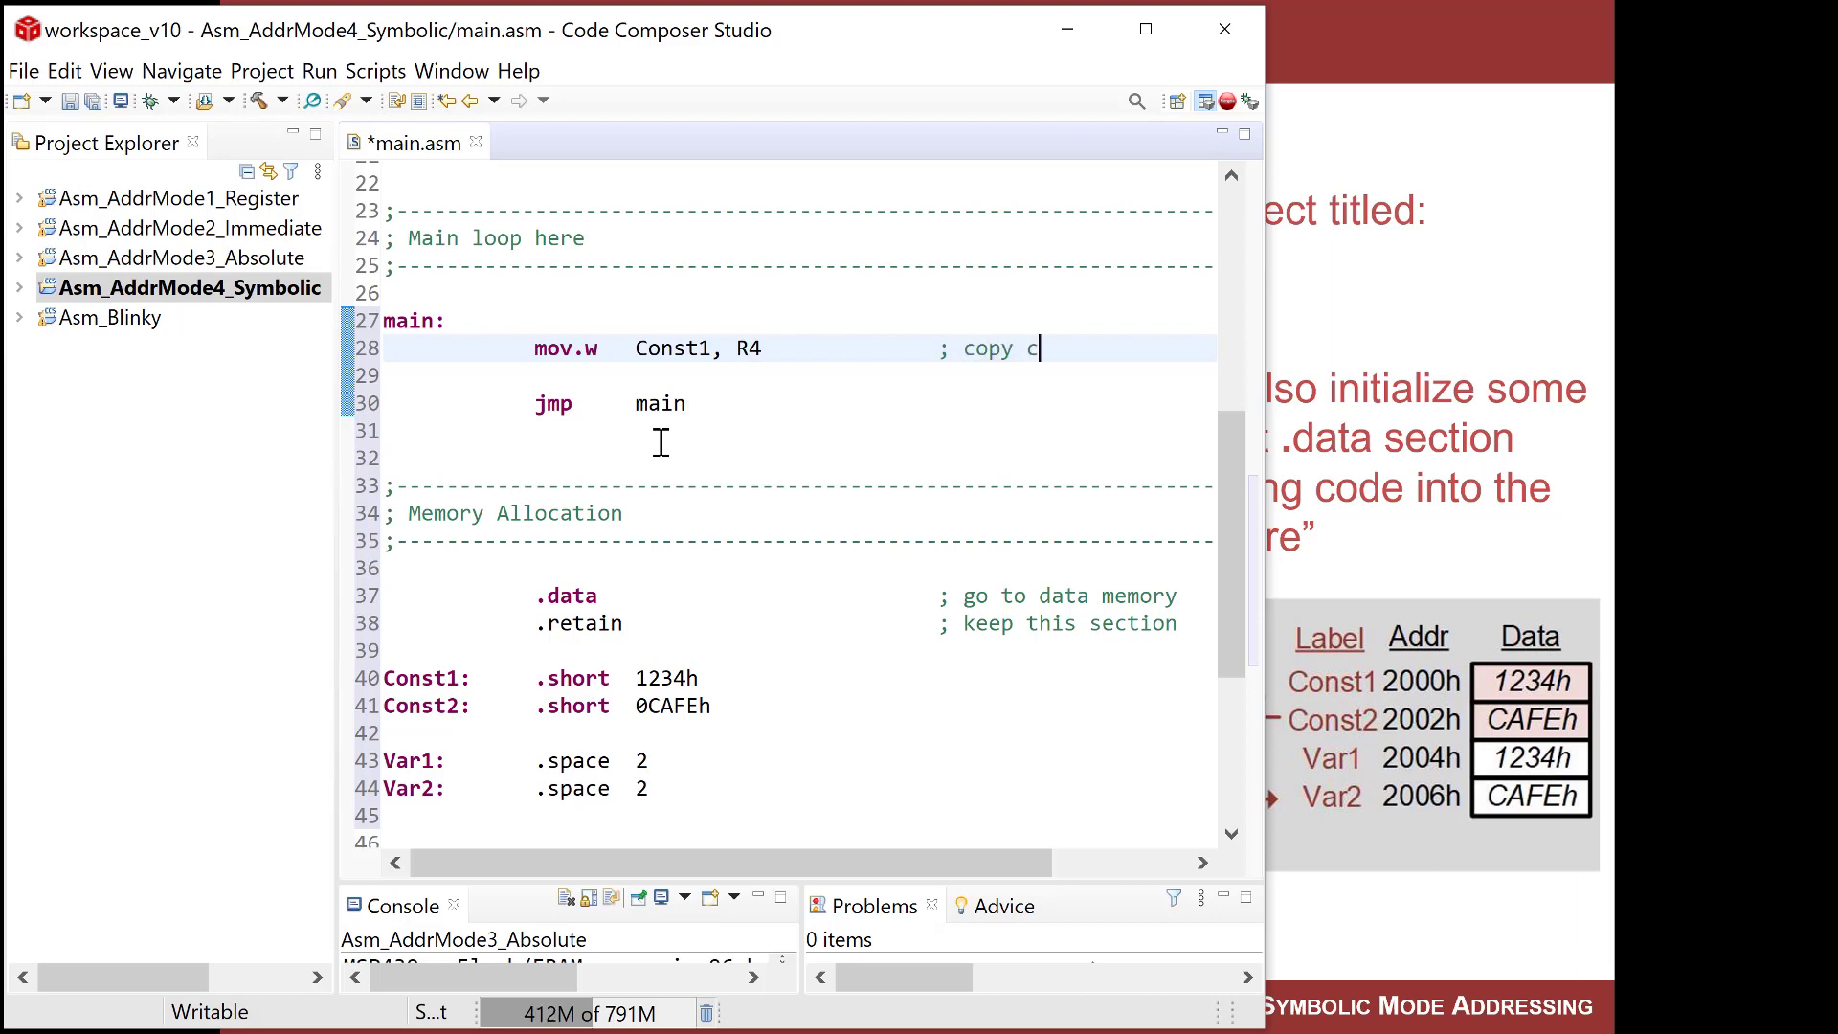
text(ontents into R4)
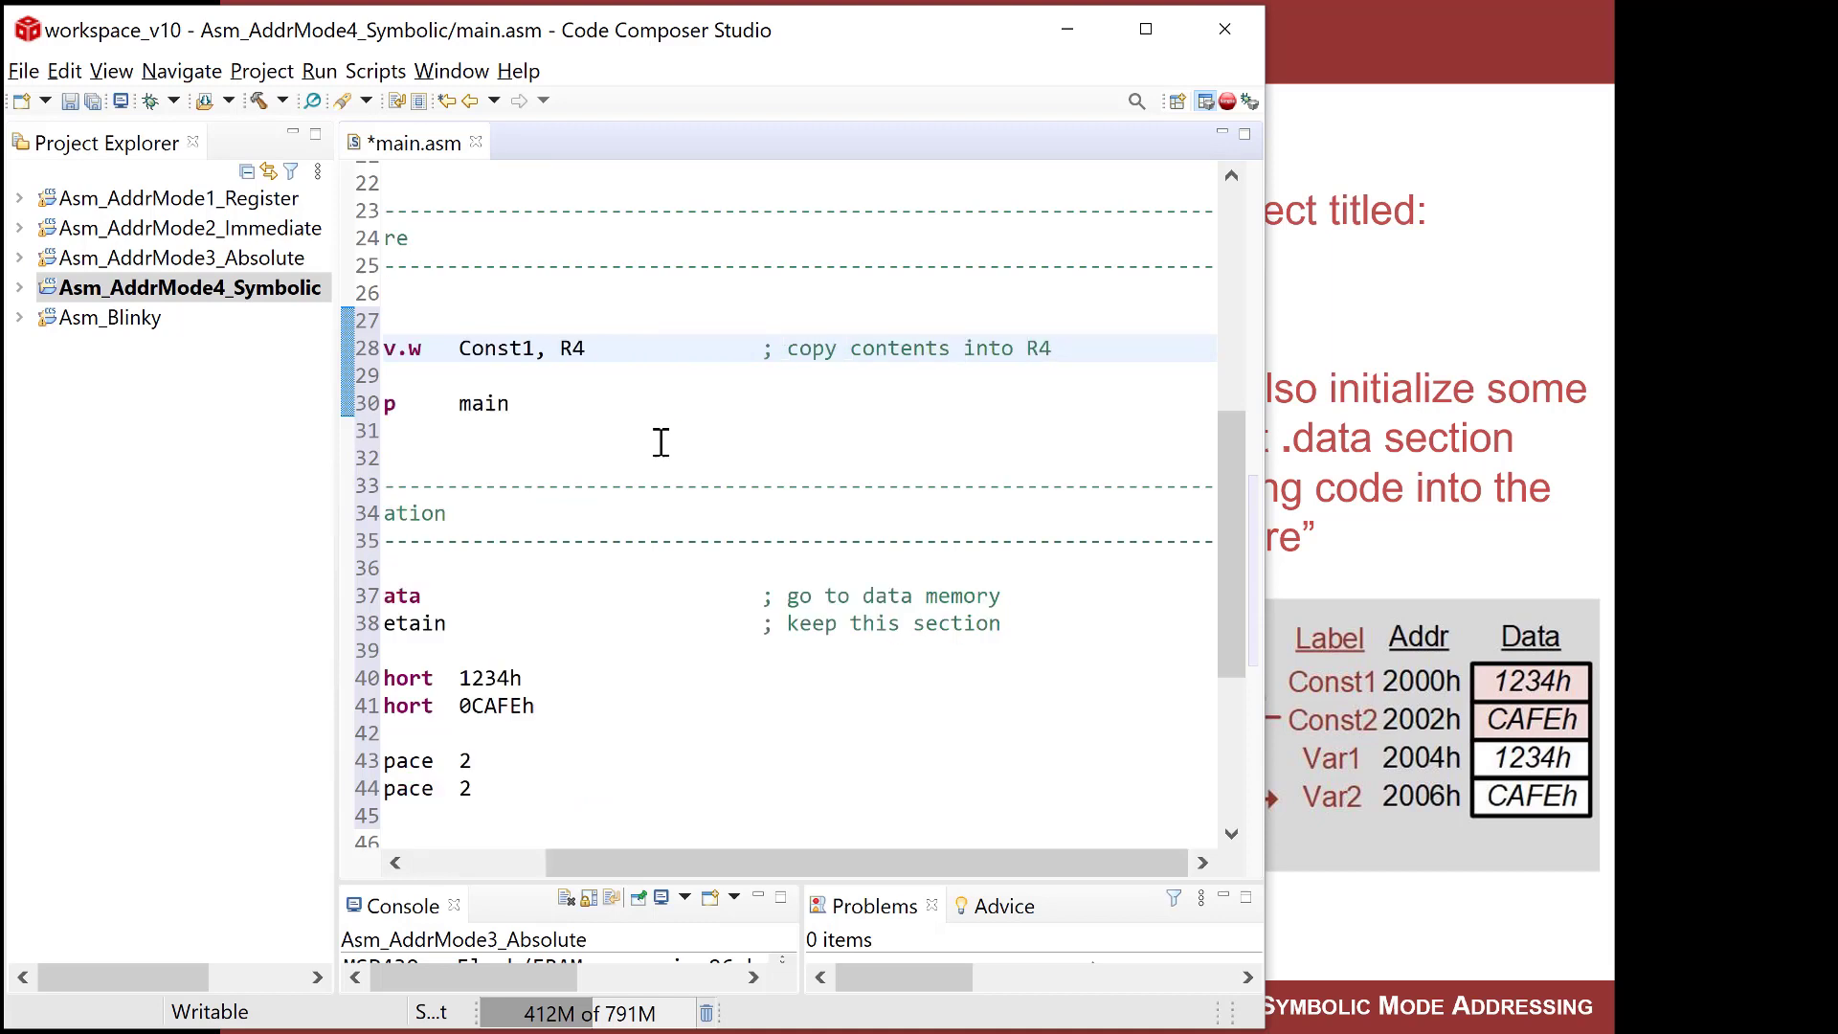
text(of)
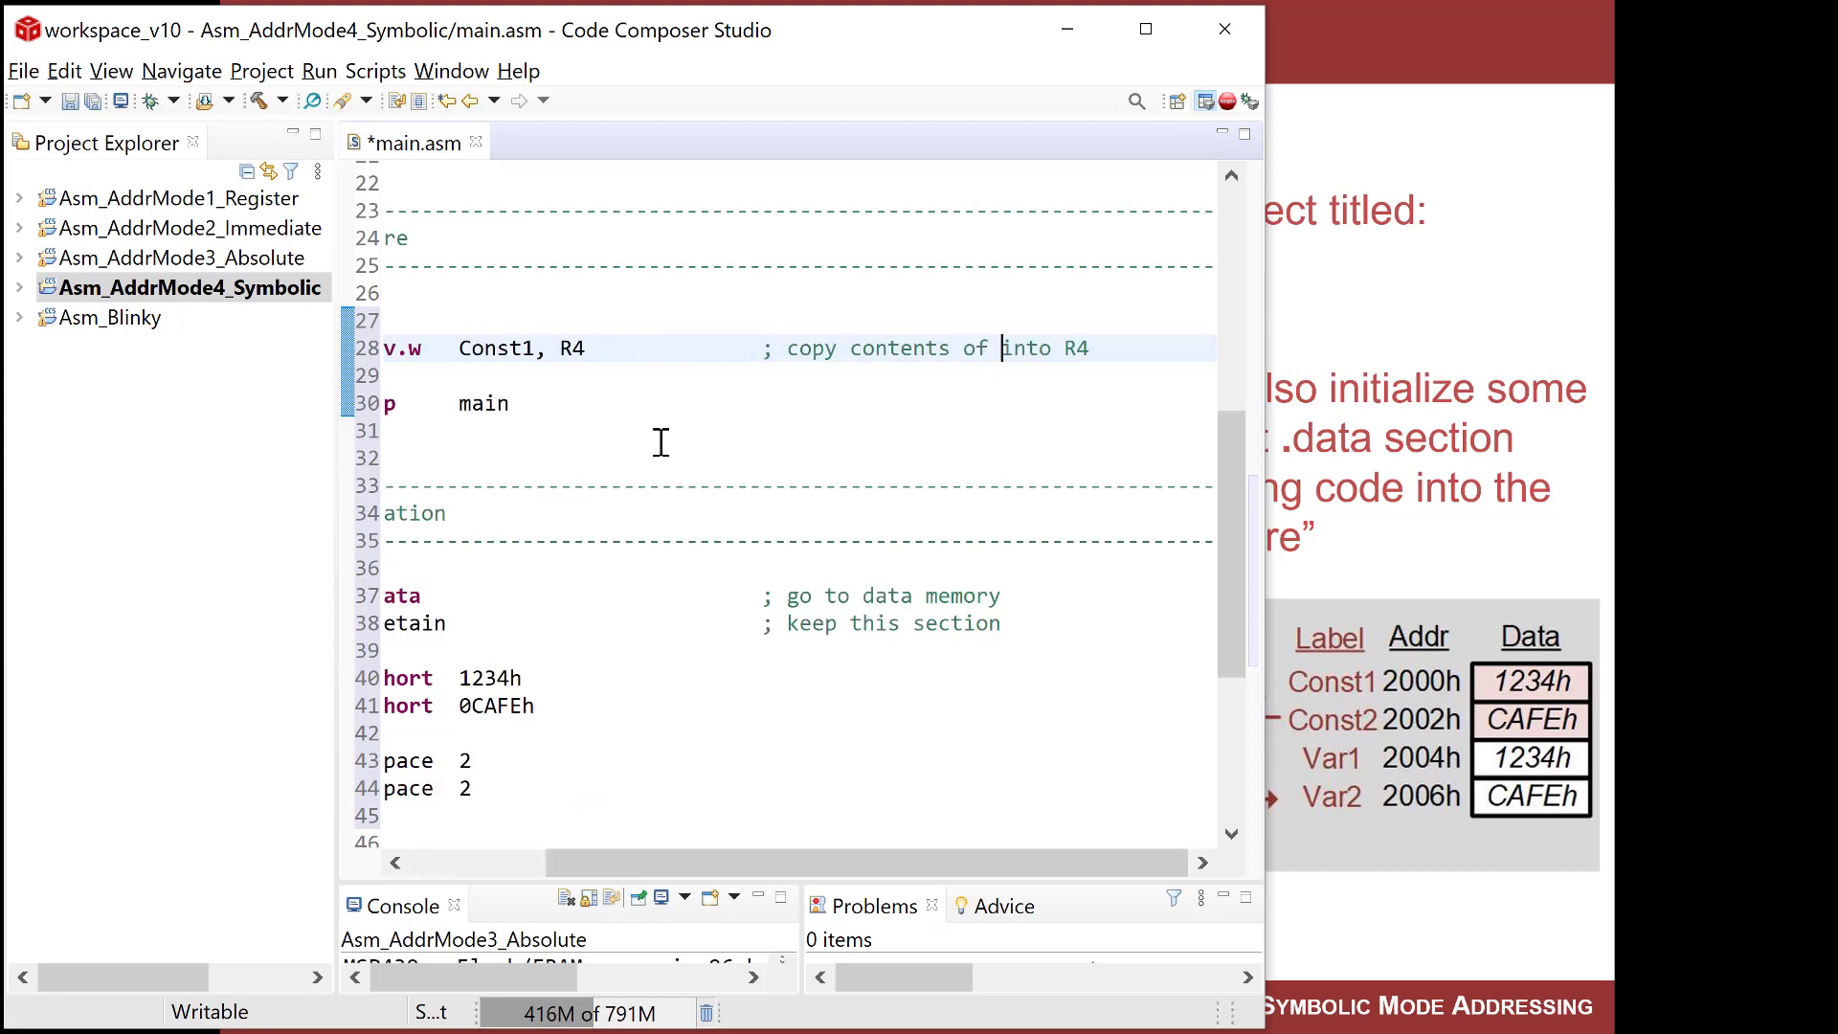
text(Const1 la)
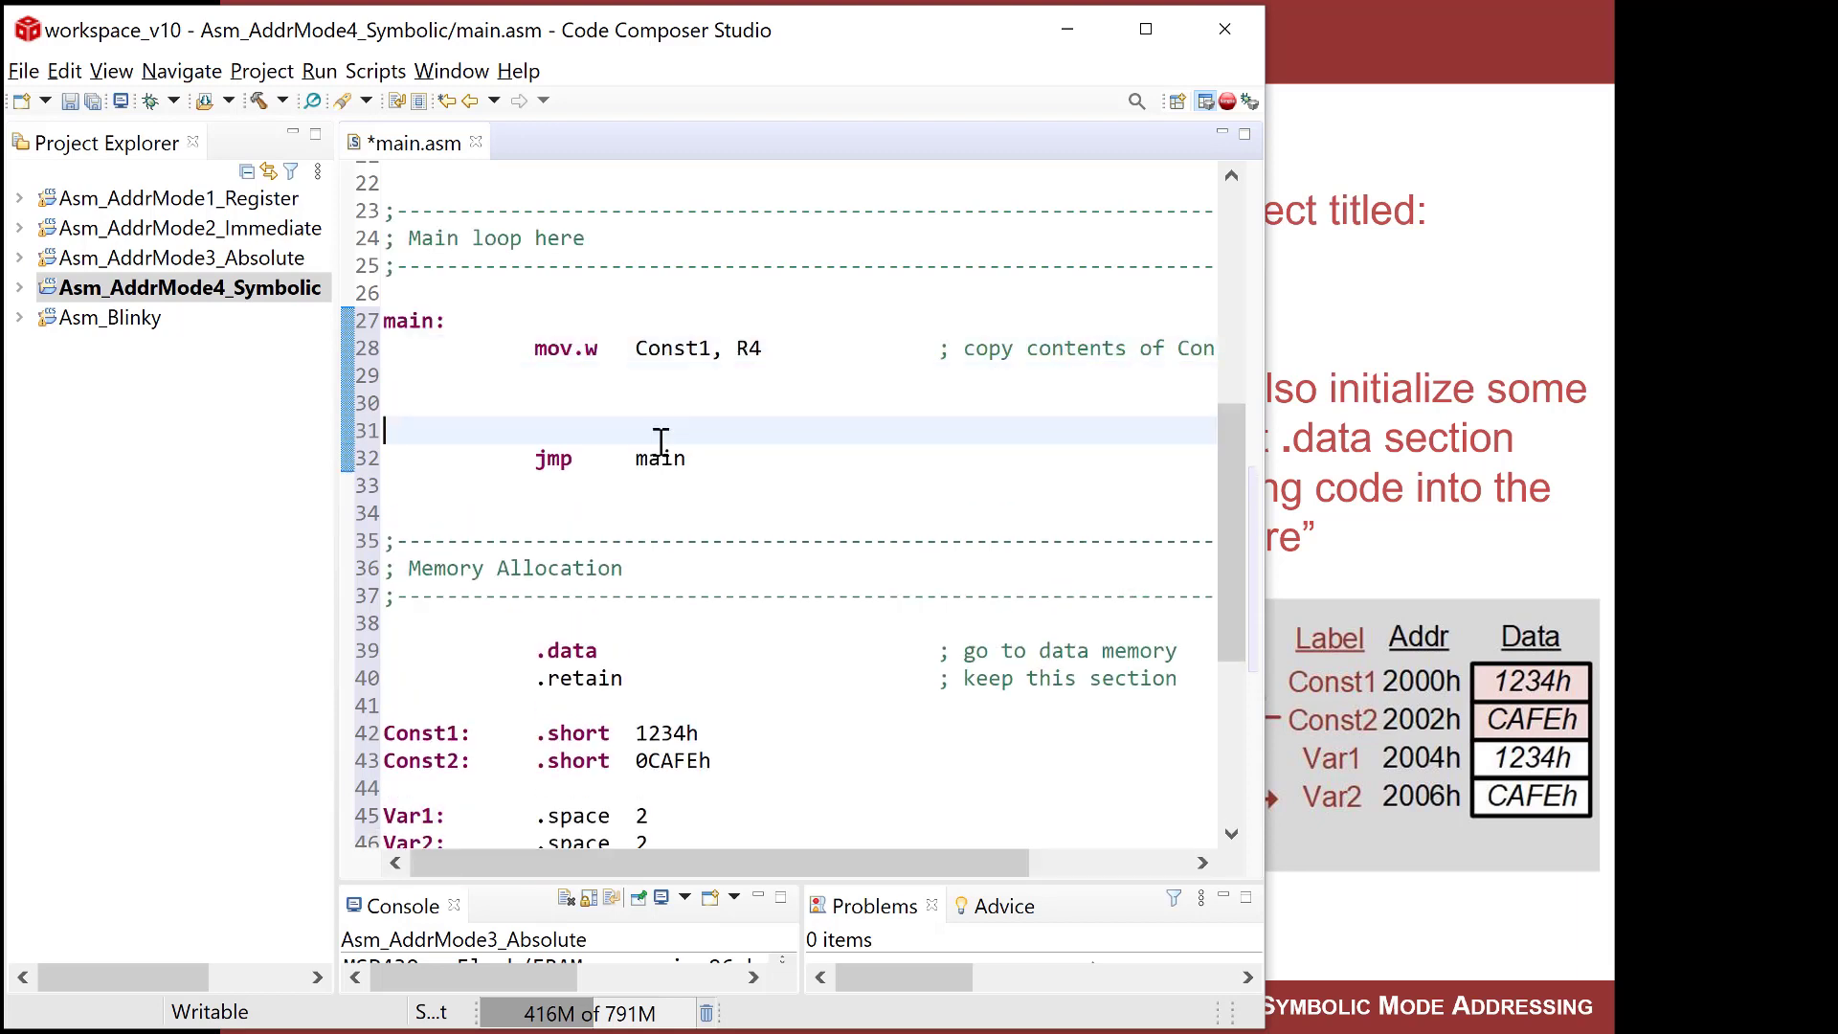
Write mov.w R4, Var1 on line 29 and highlight R4 as the copy source.
text(mov.w   R4)
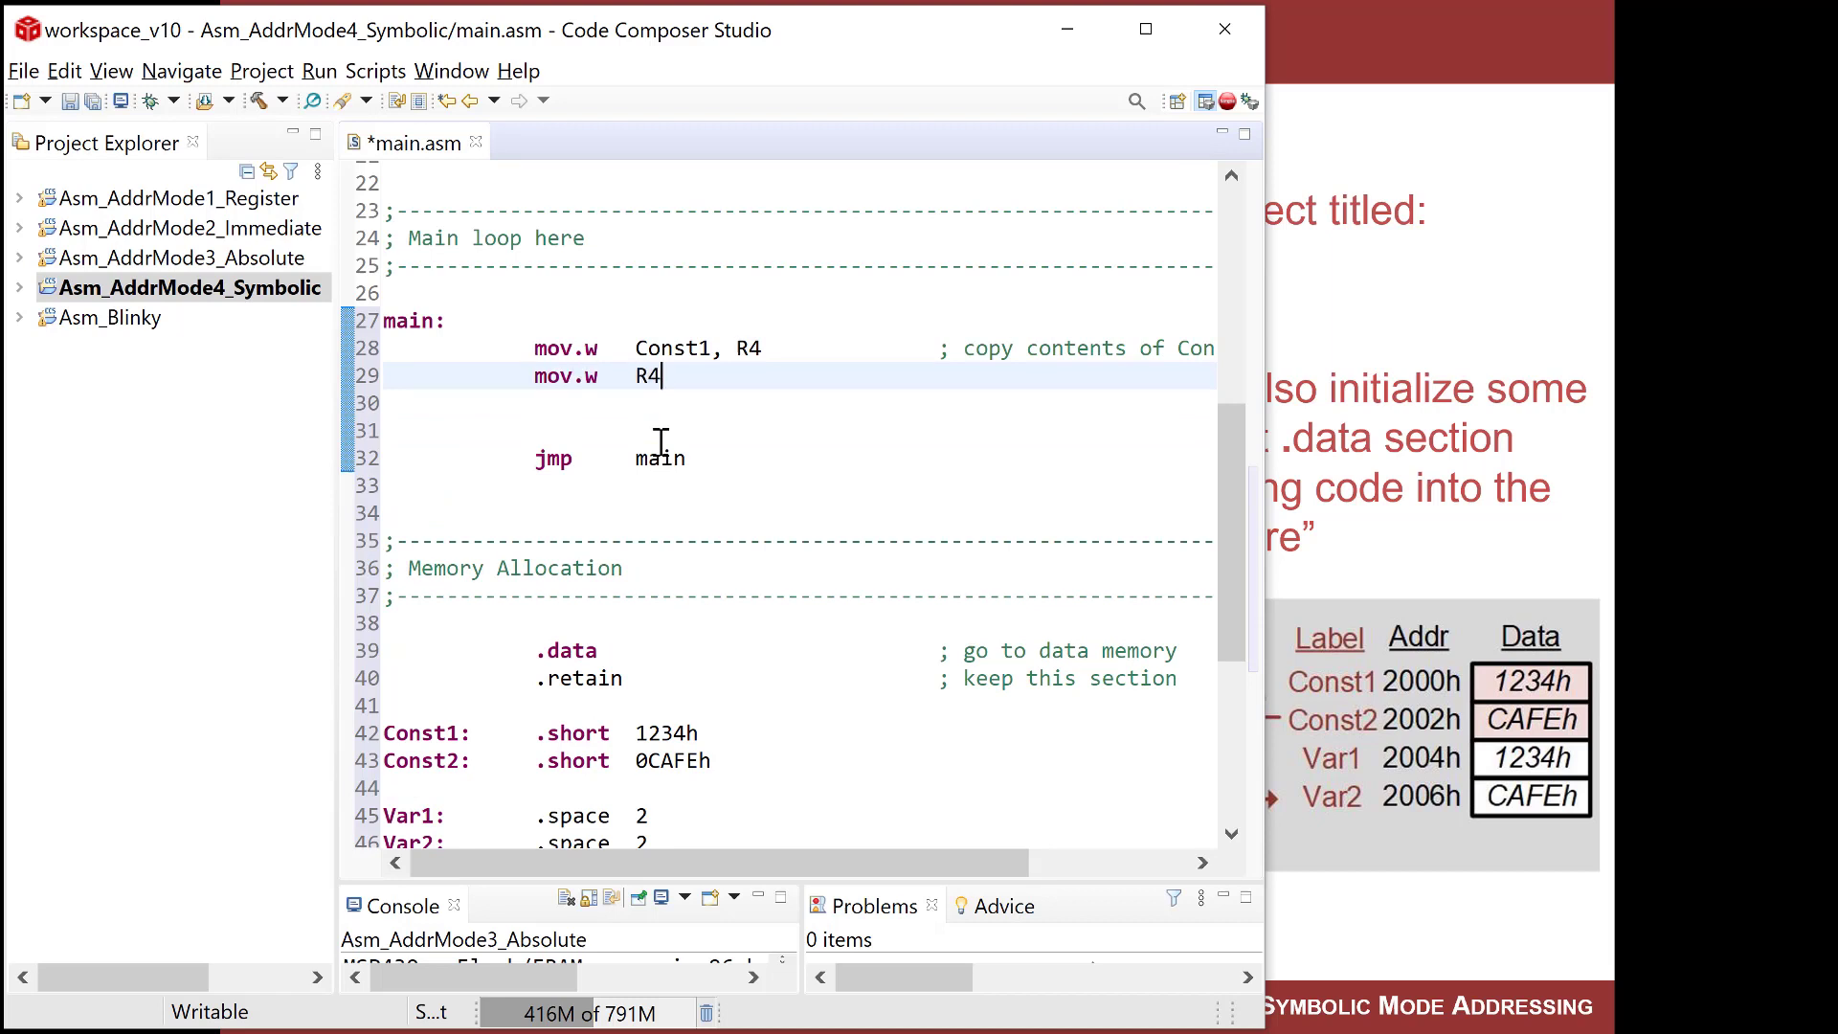
text(, Var)
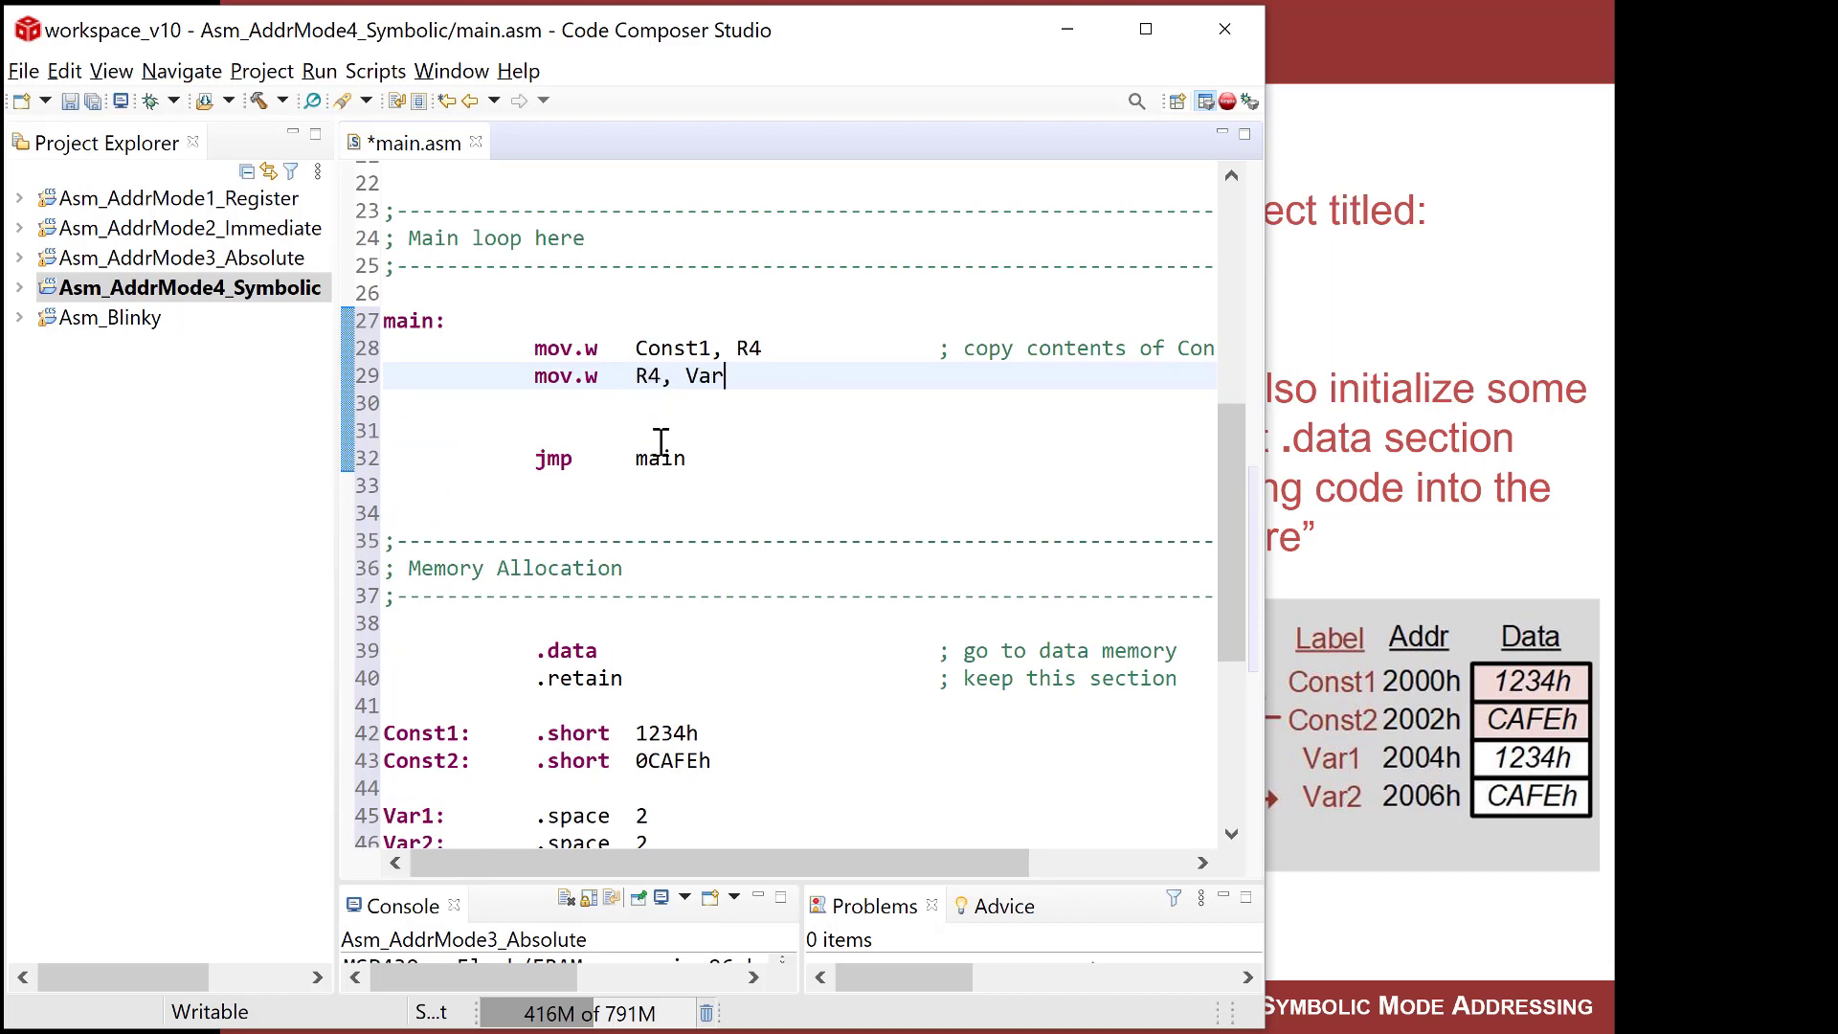
text(1)
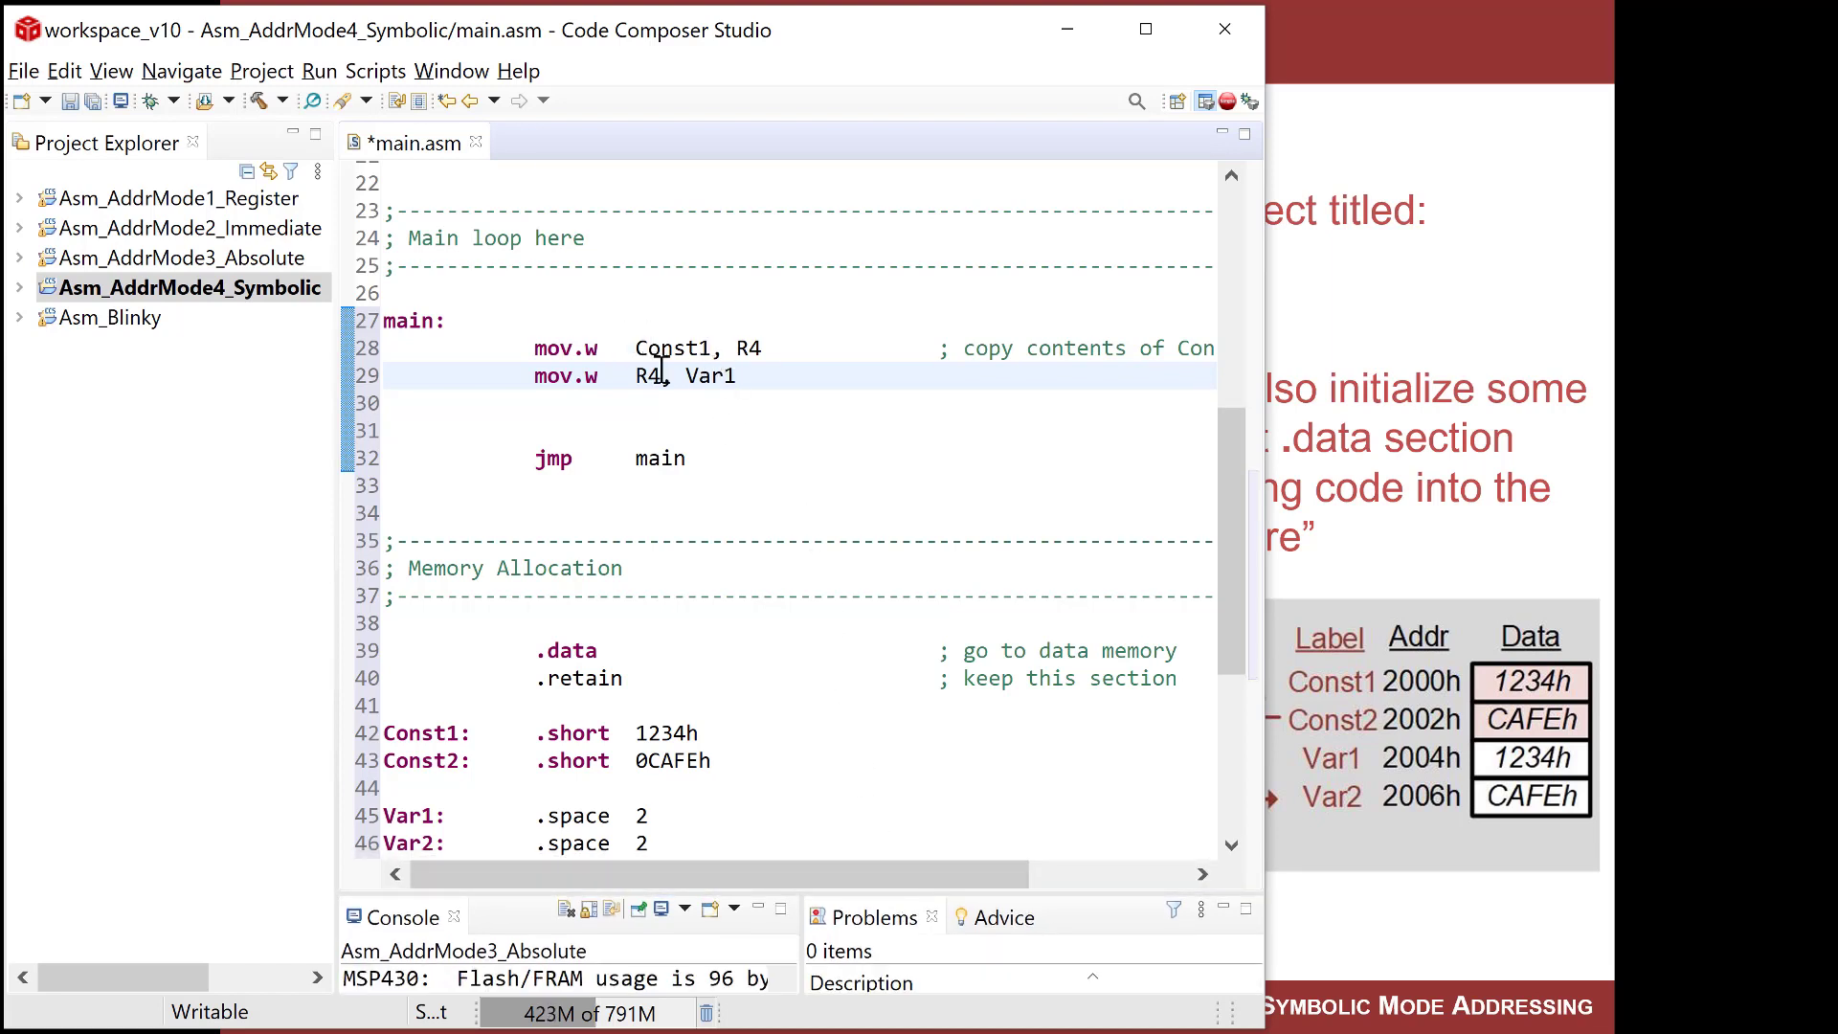
click(773, 348)
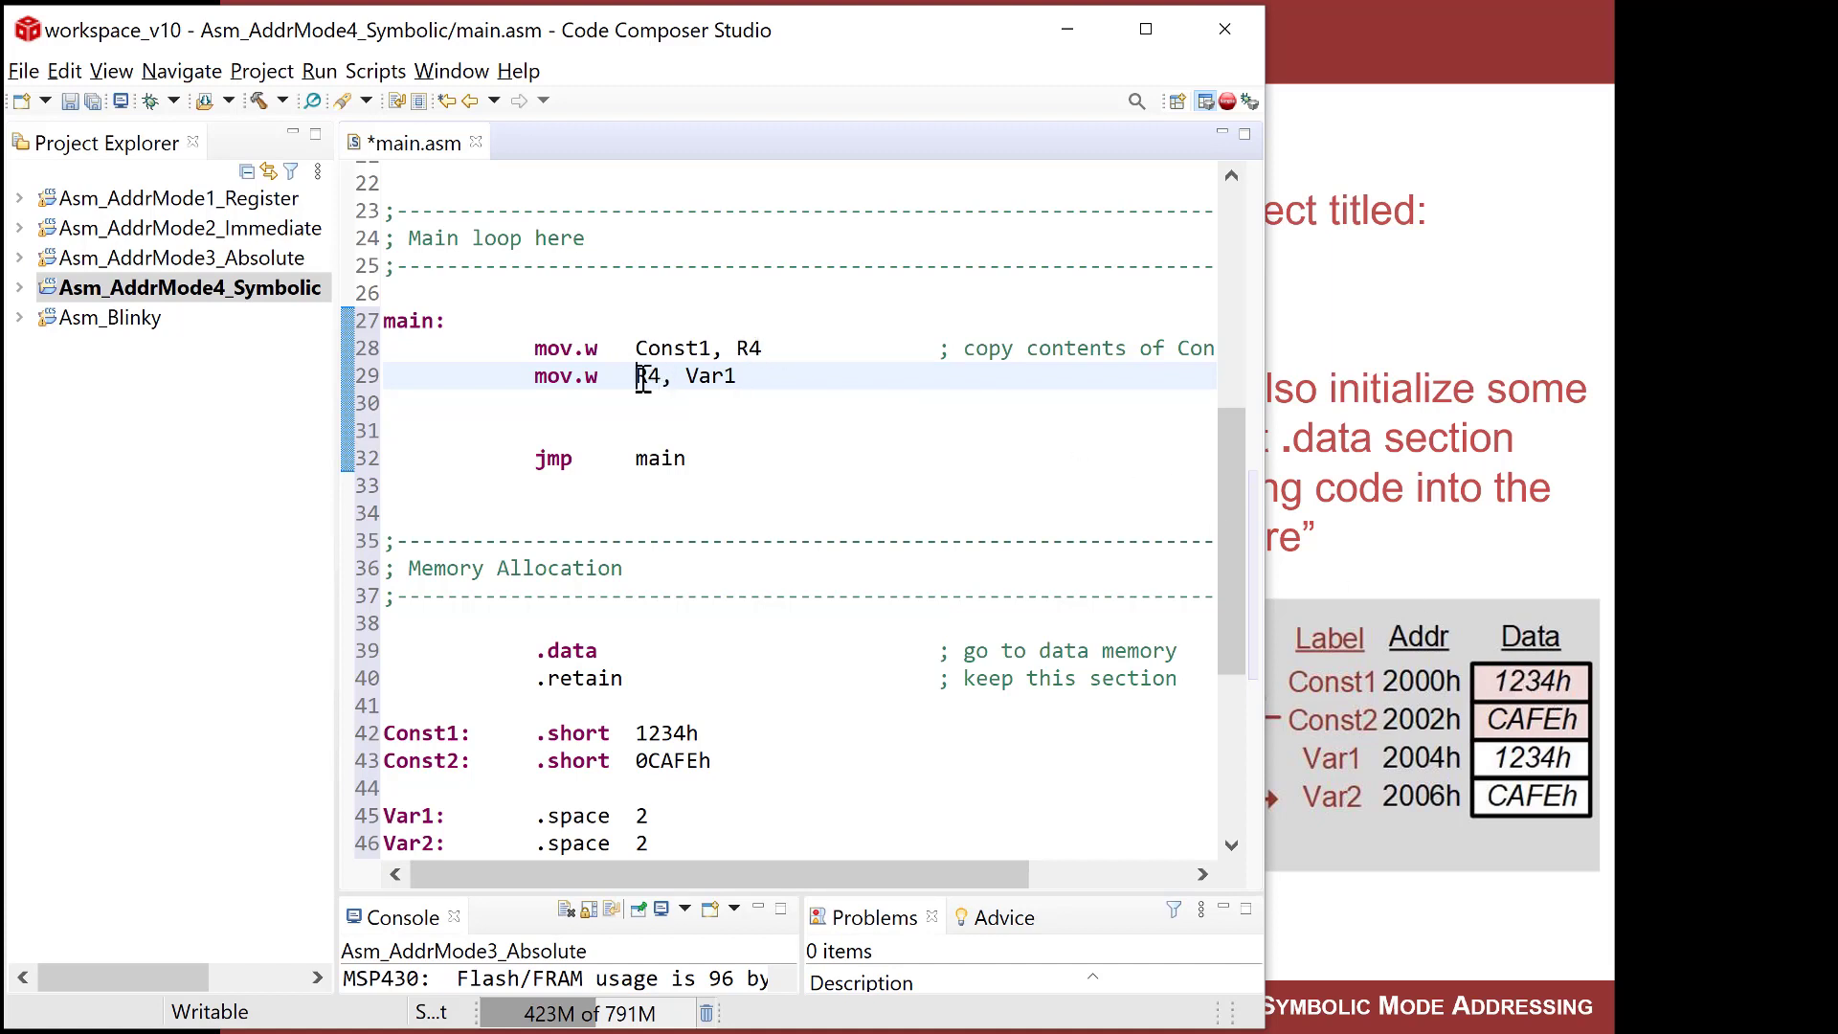
double_click(707, 378)
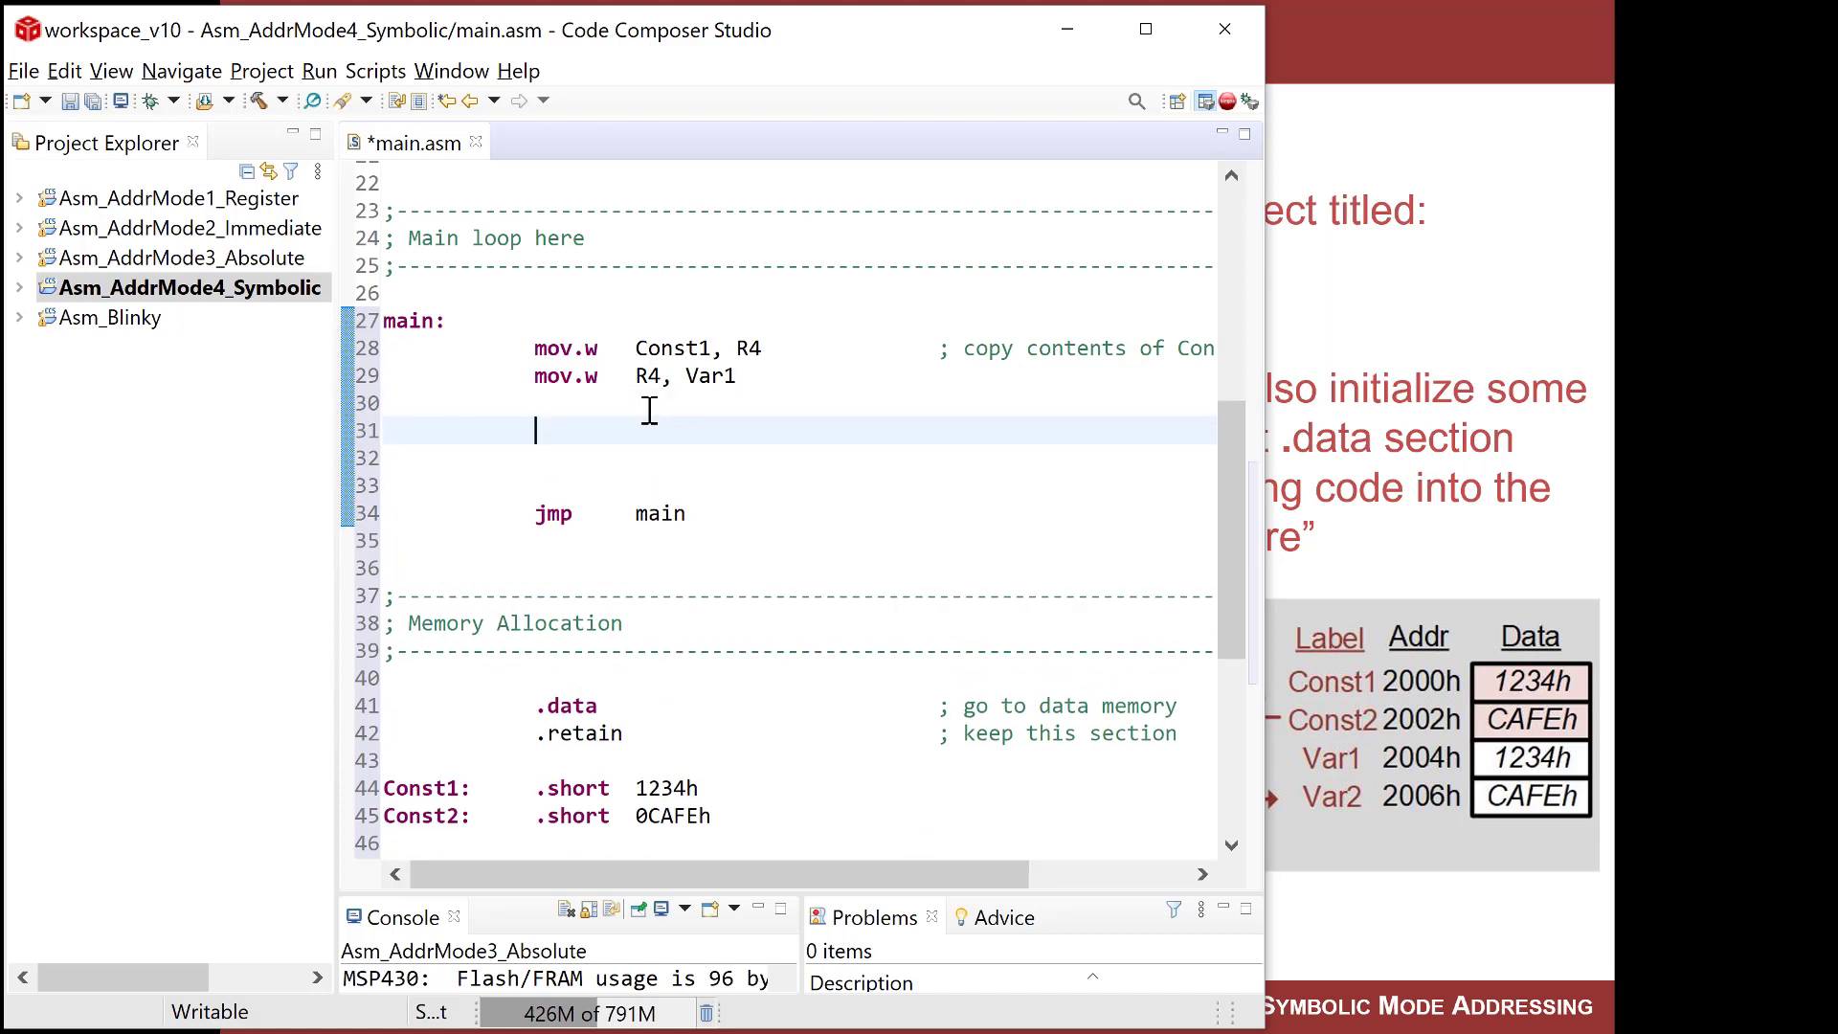
Write mov.w Const2, R5 and mov.w R5, Var2 on lines 31–32.
text(mov.w)
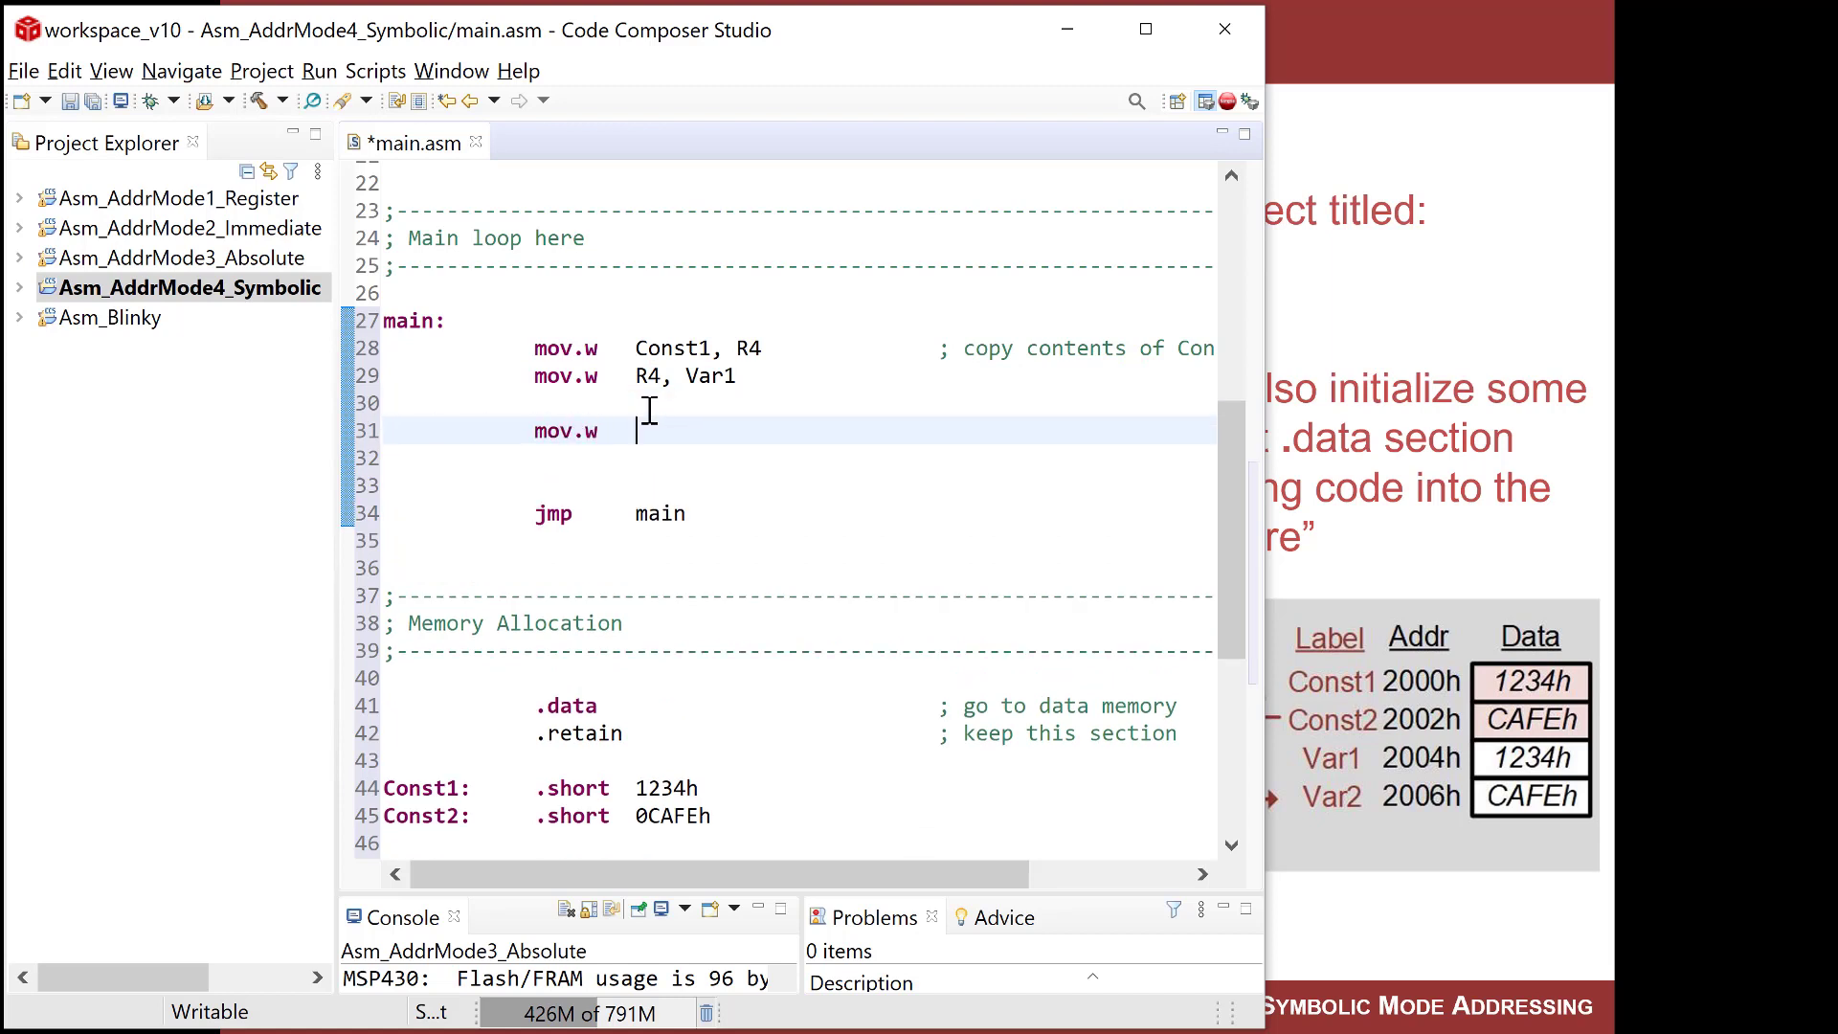
text(Const2)
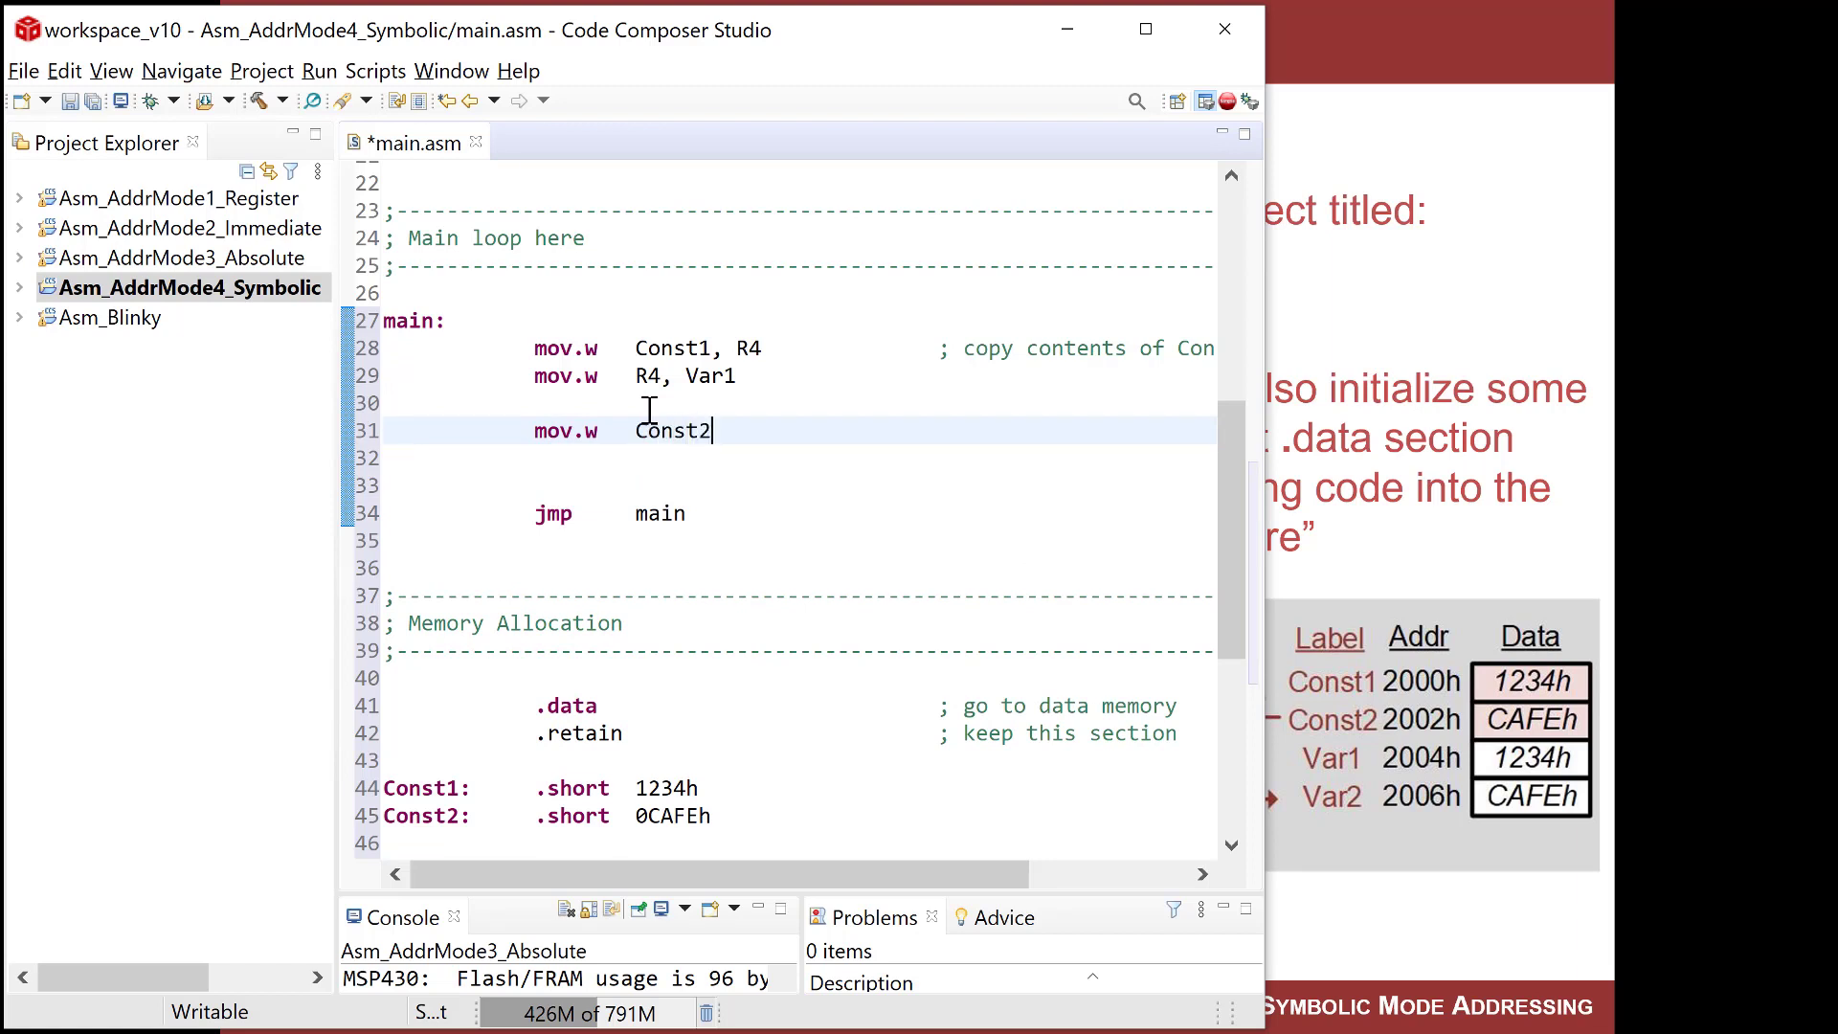
text(, R5)
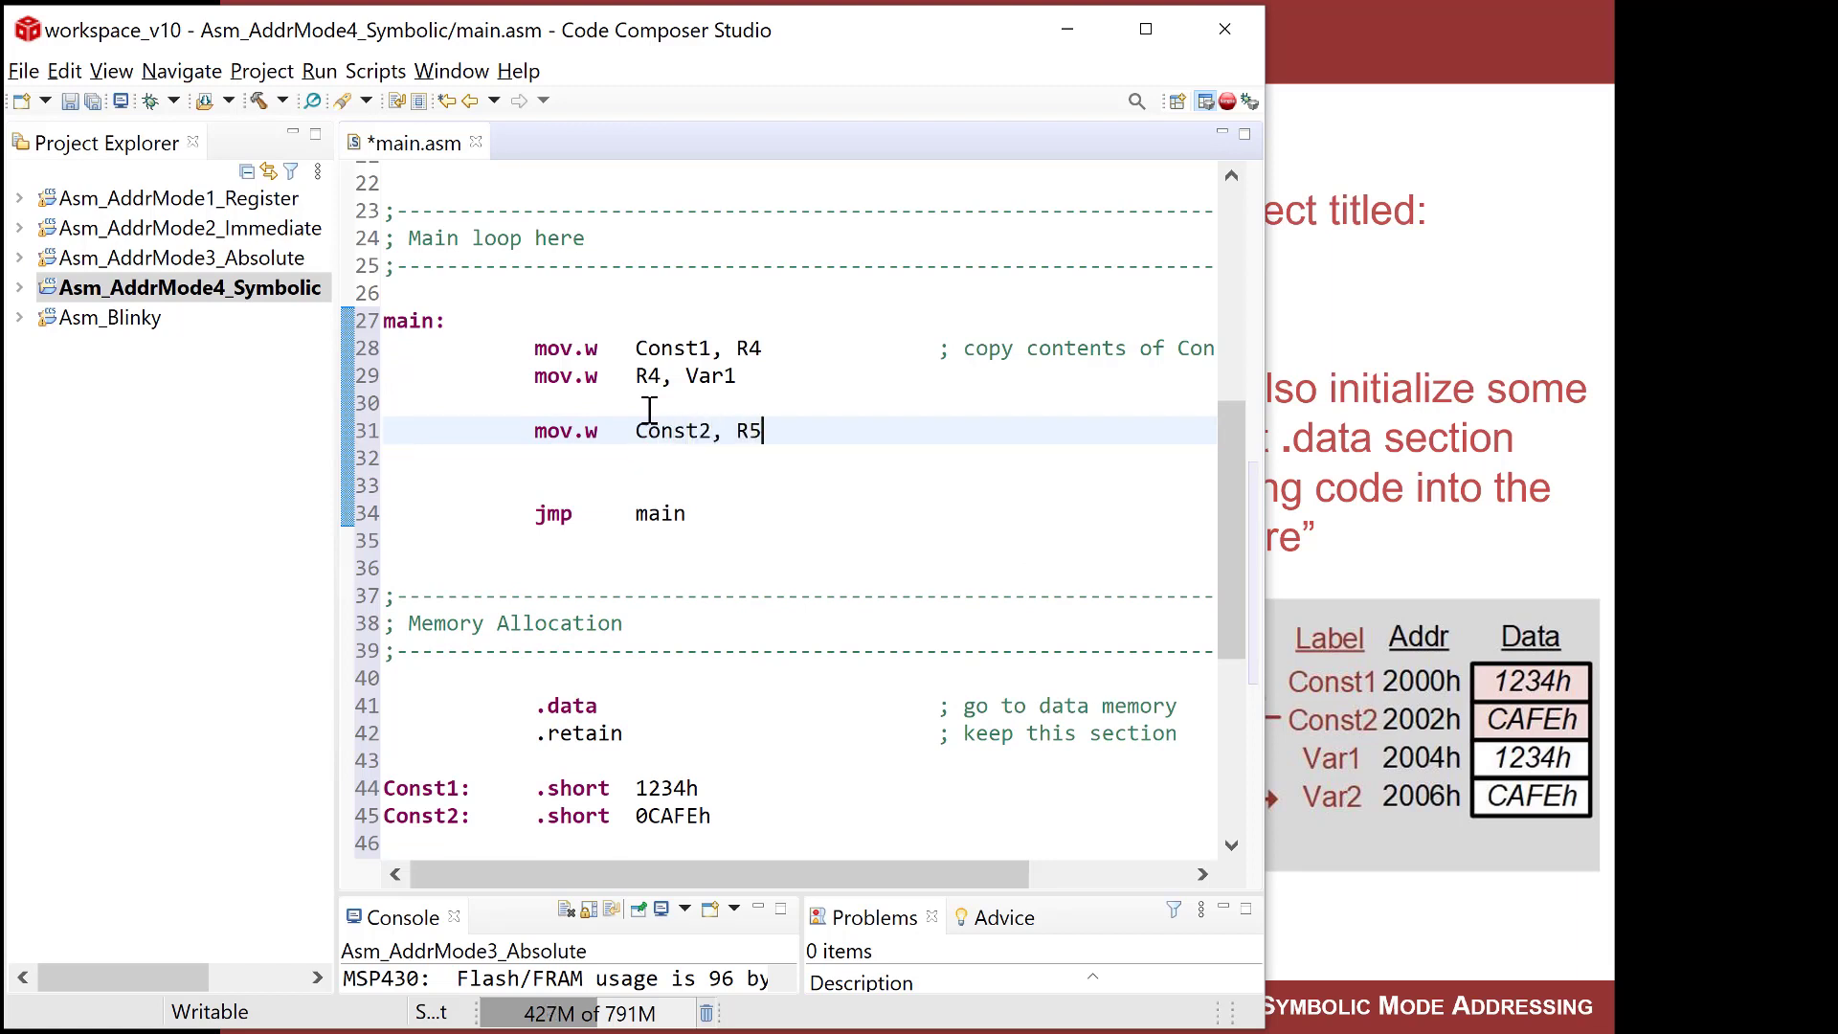
text(mo)
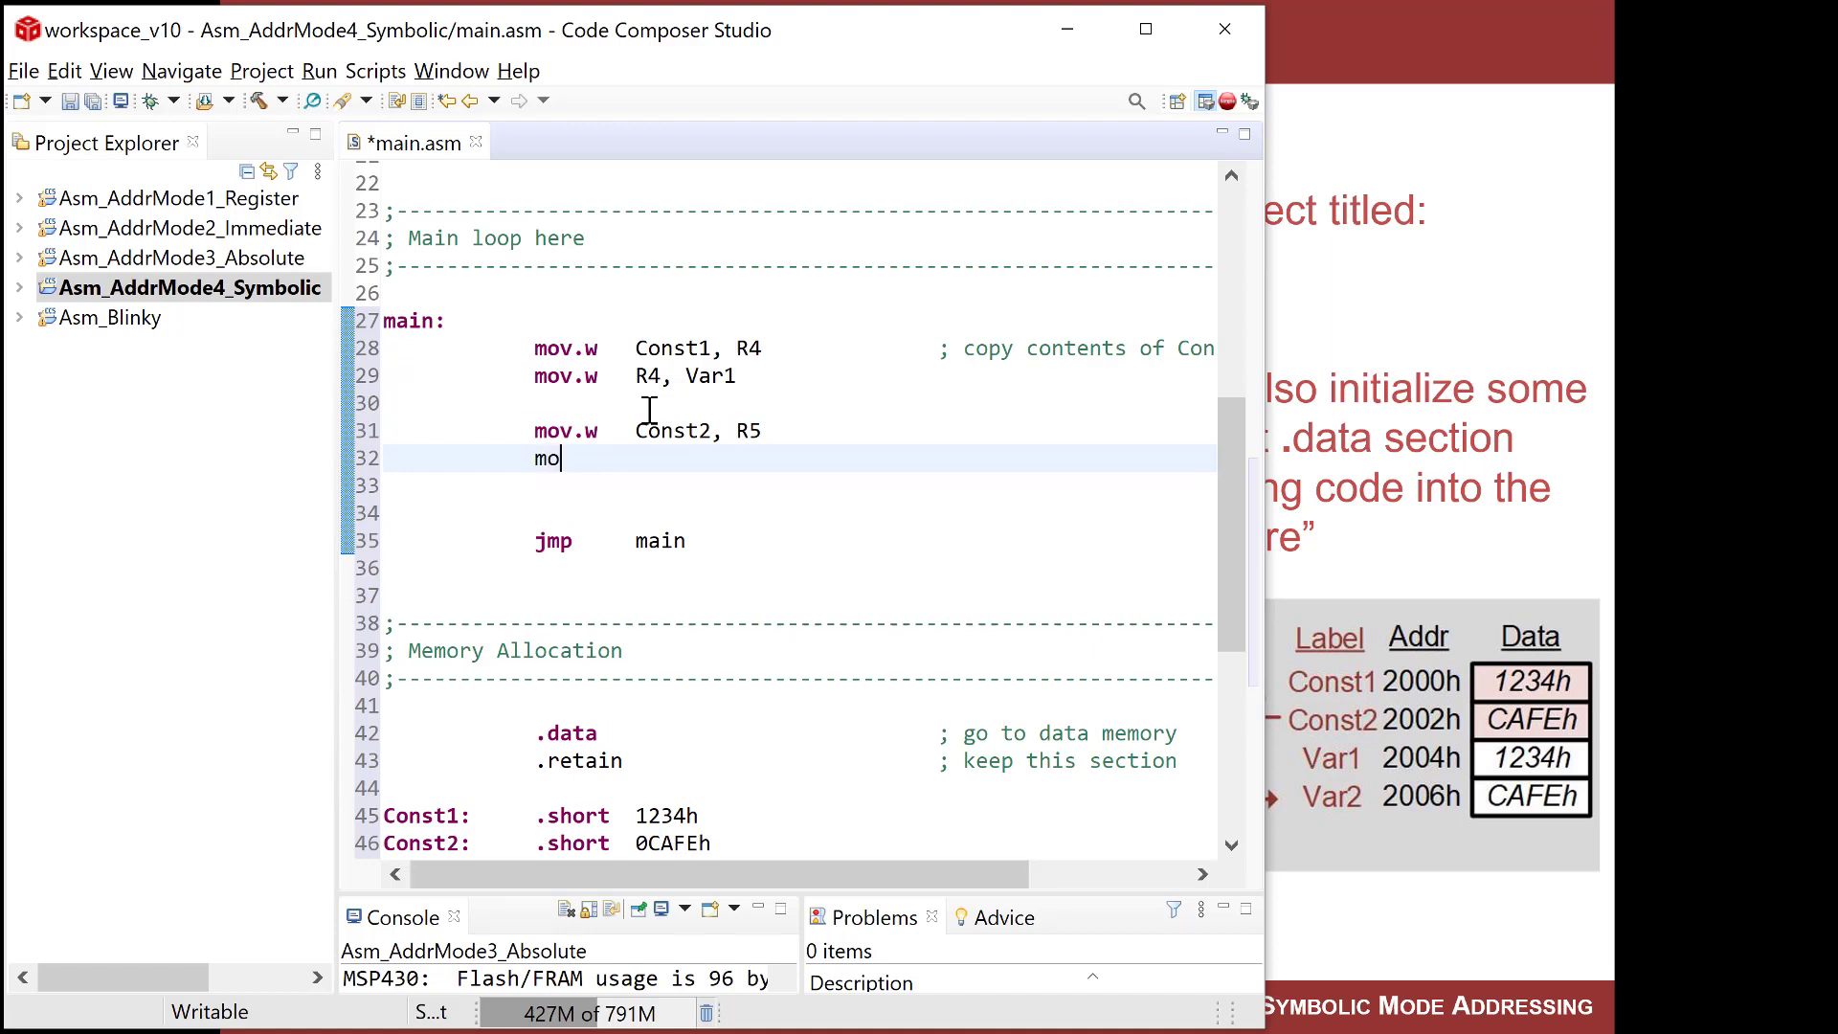
text(v.w)
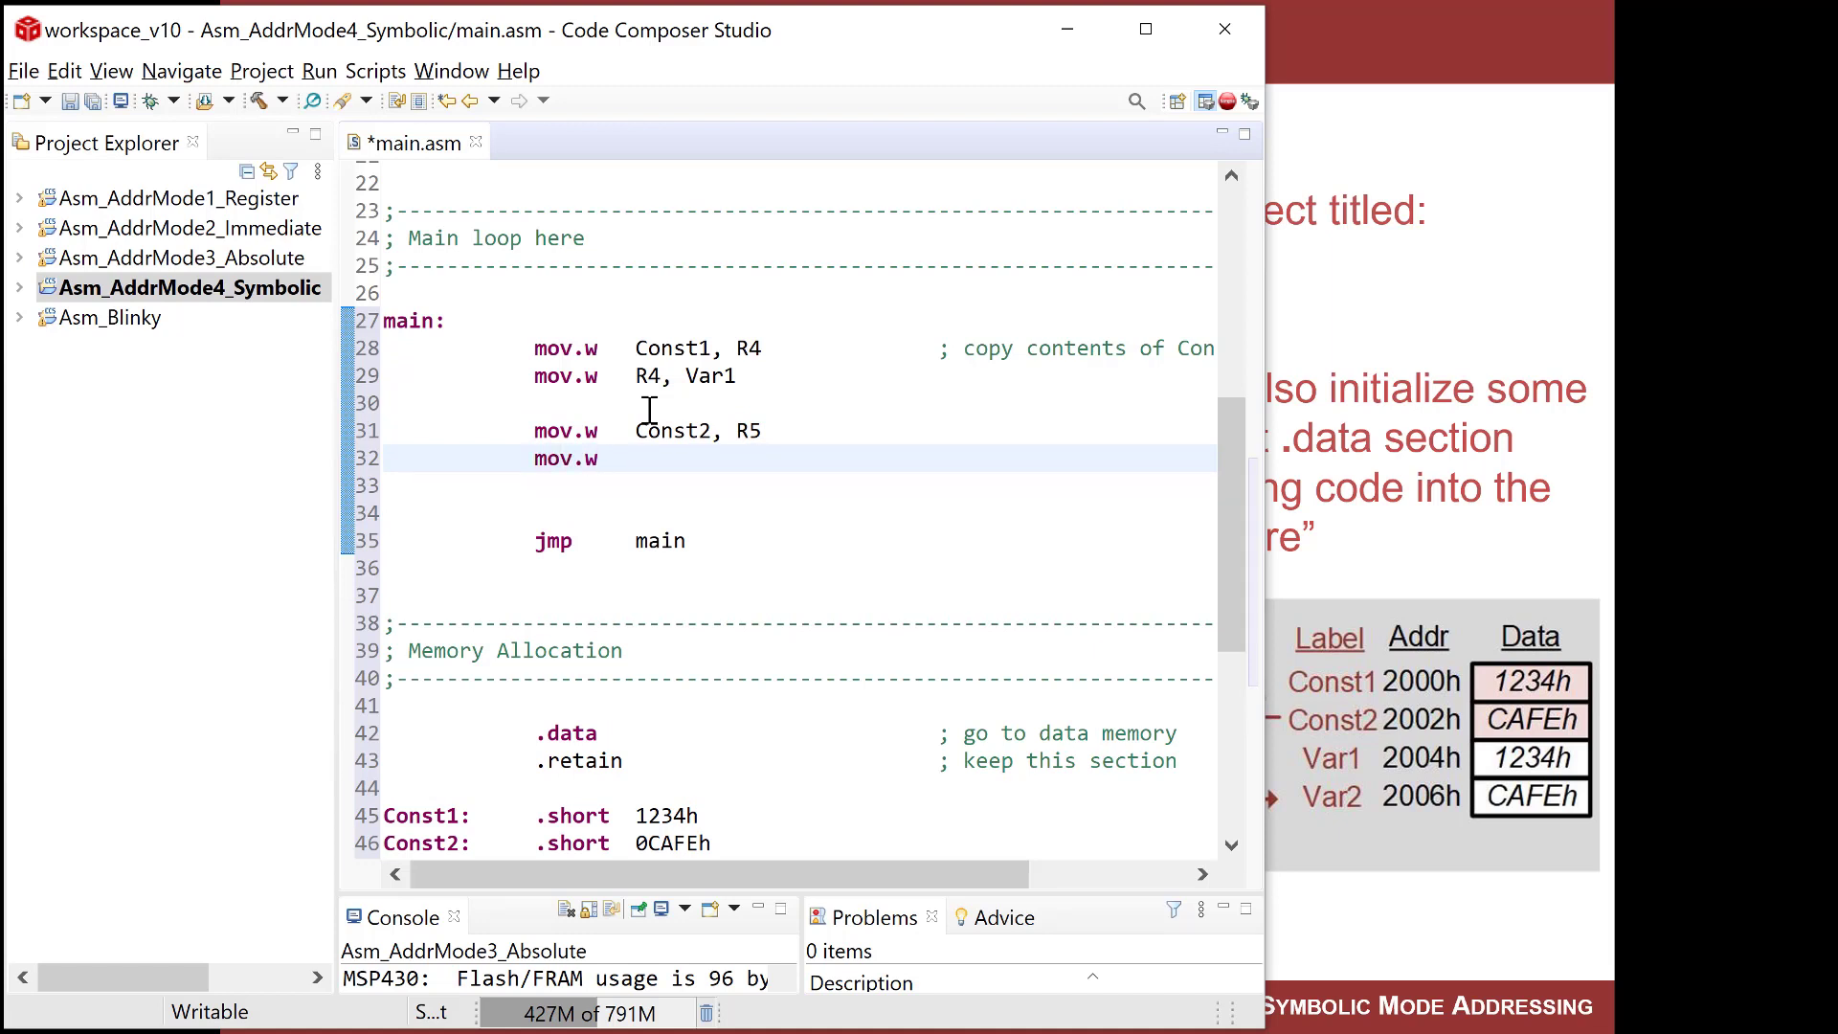
text(R5, Ra)
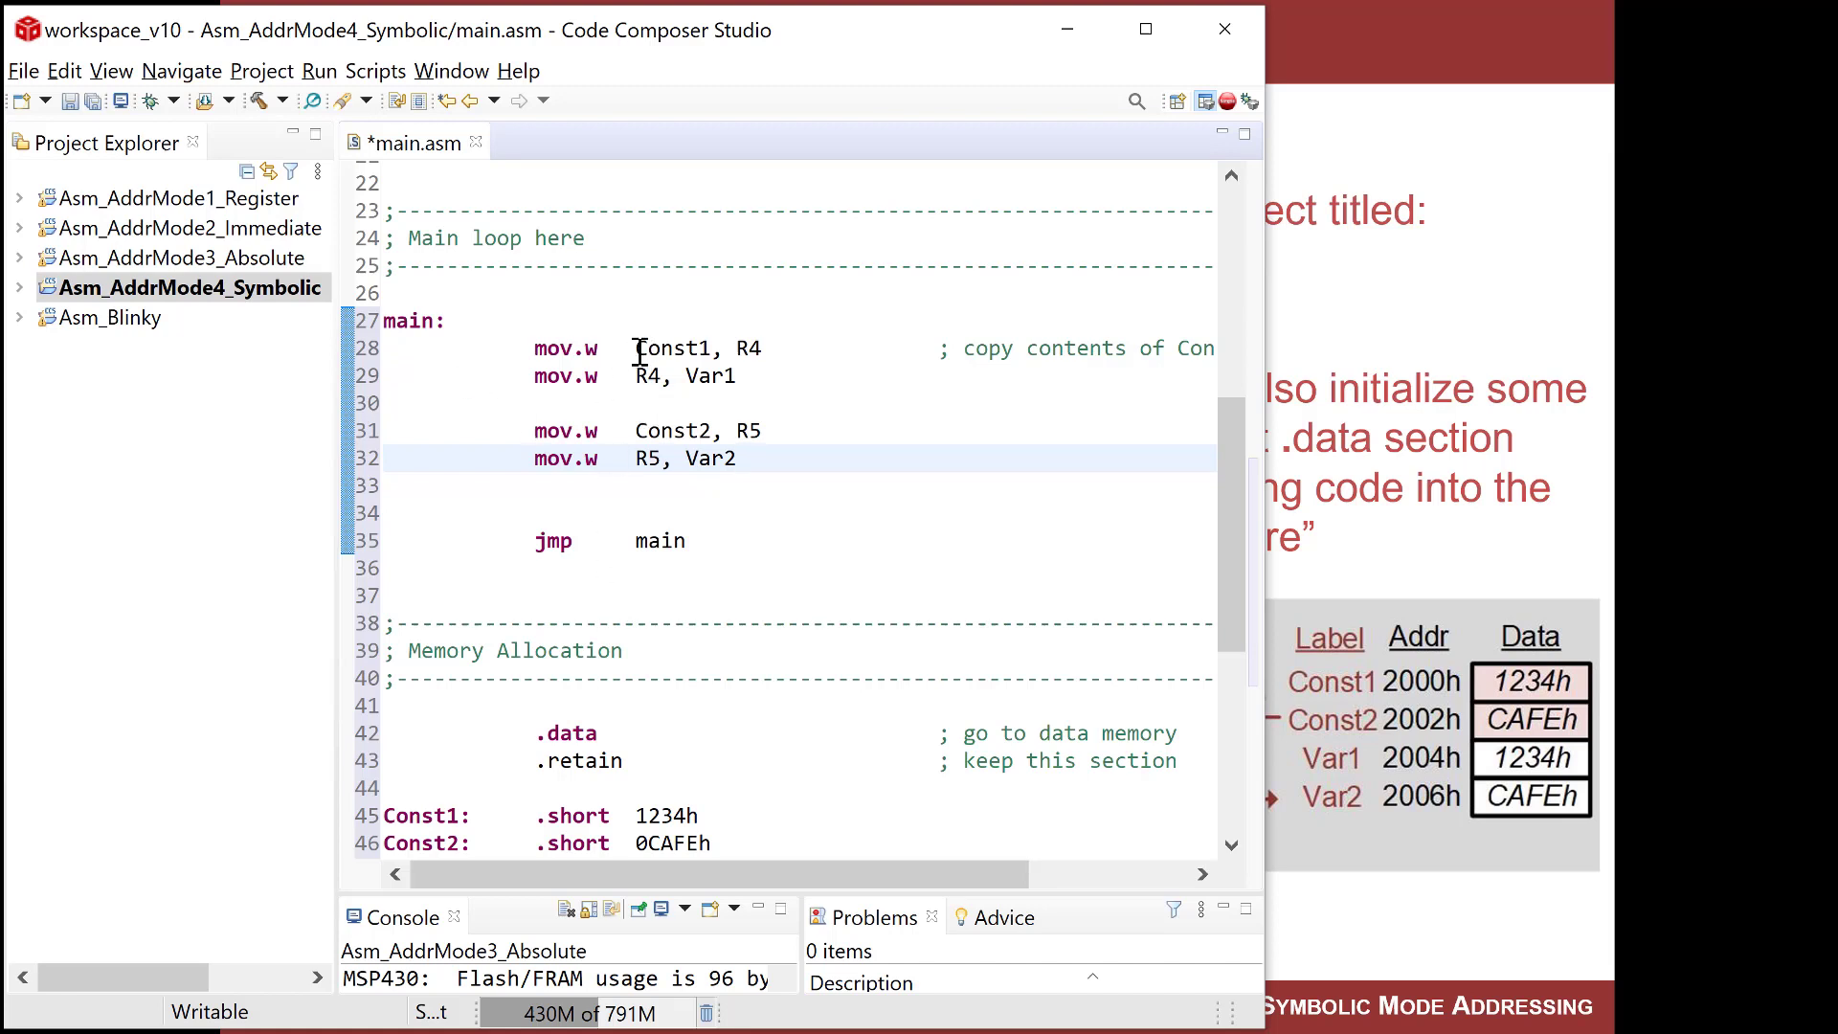
Comment lines 29, 31 and 32 describing each copy, correcting R5 to R4 on line 29.
double_click(670, 349)
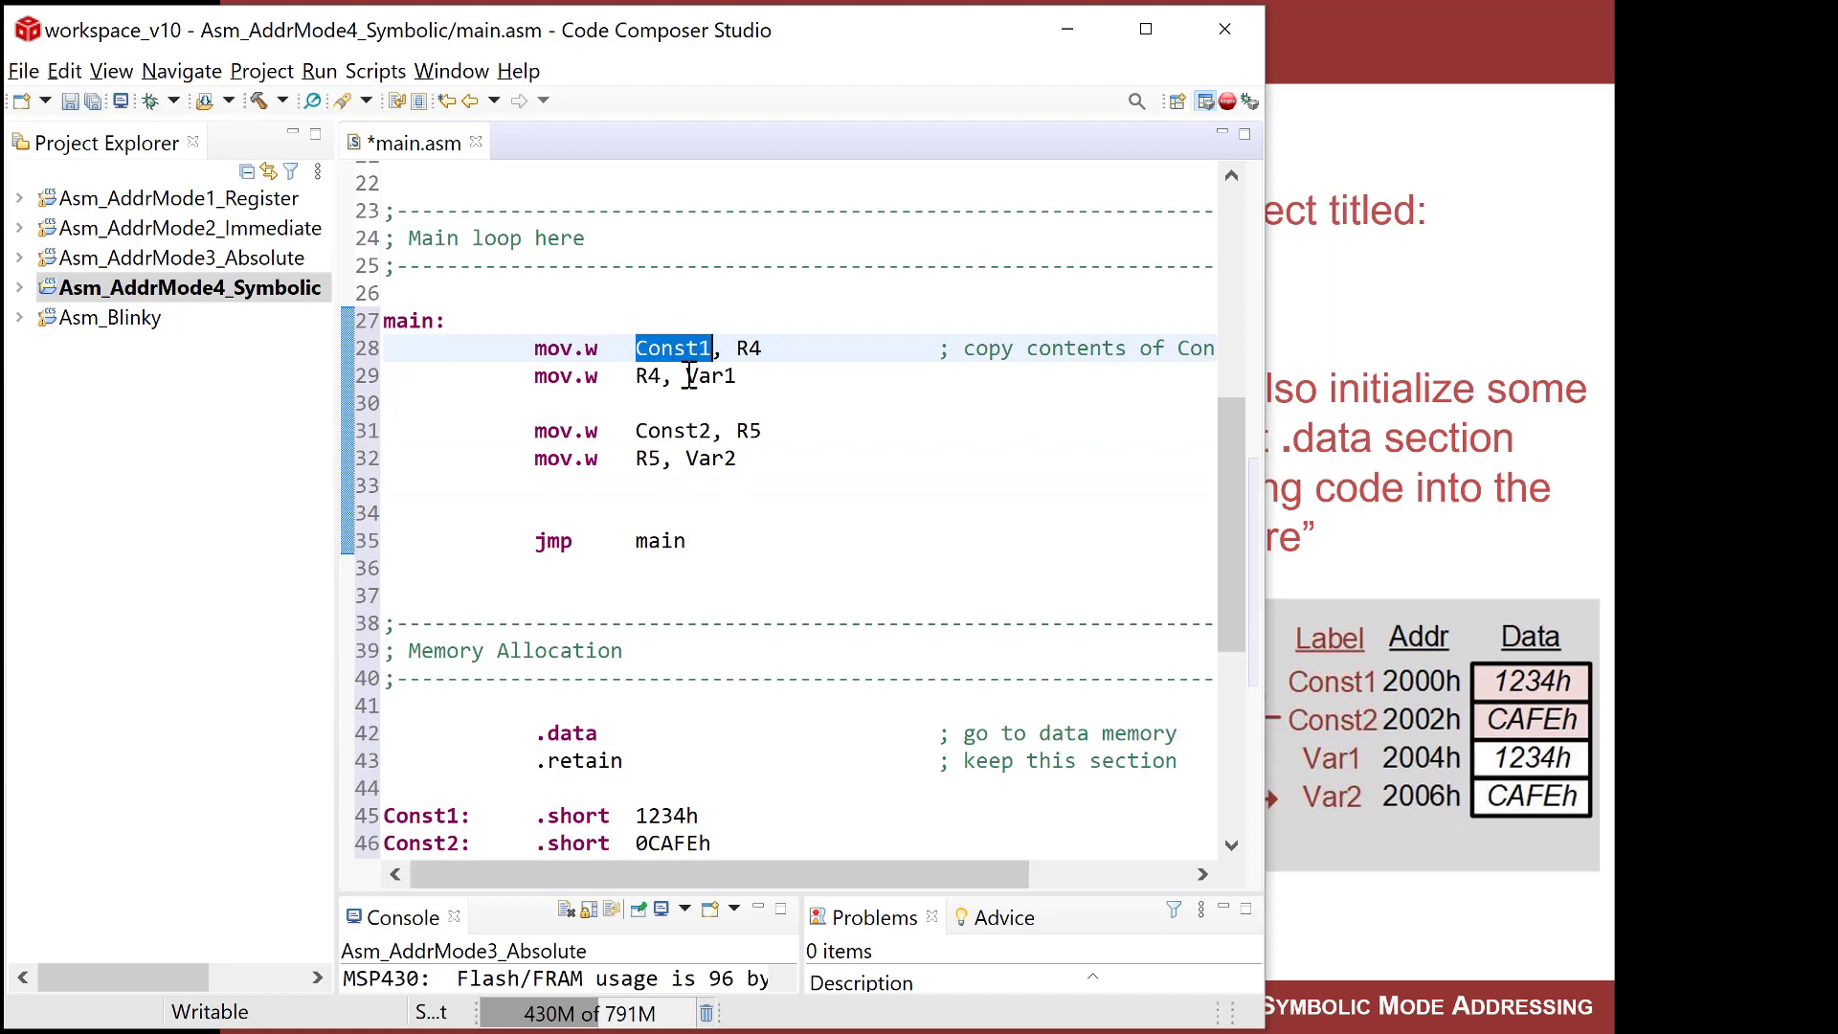
double_click(709, 375)
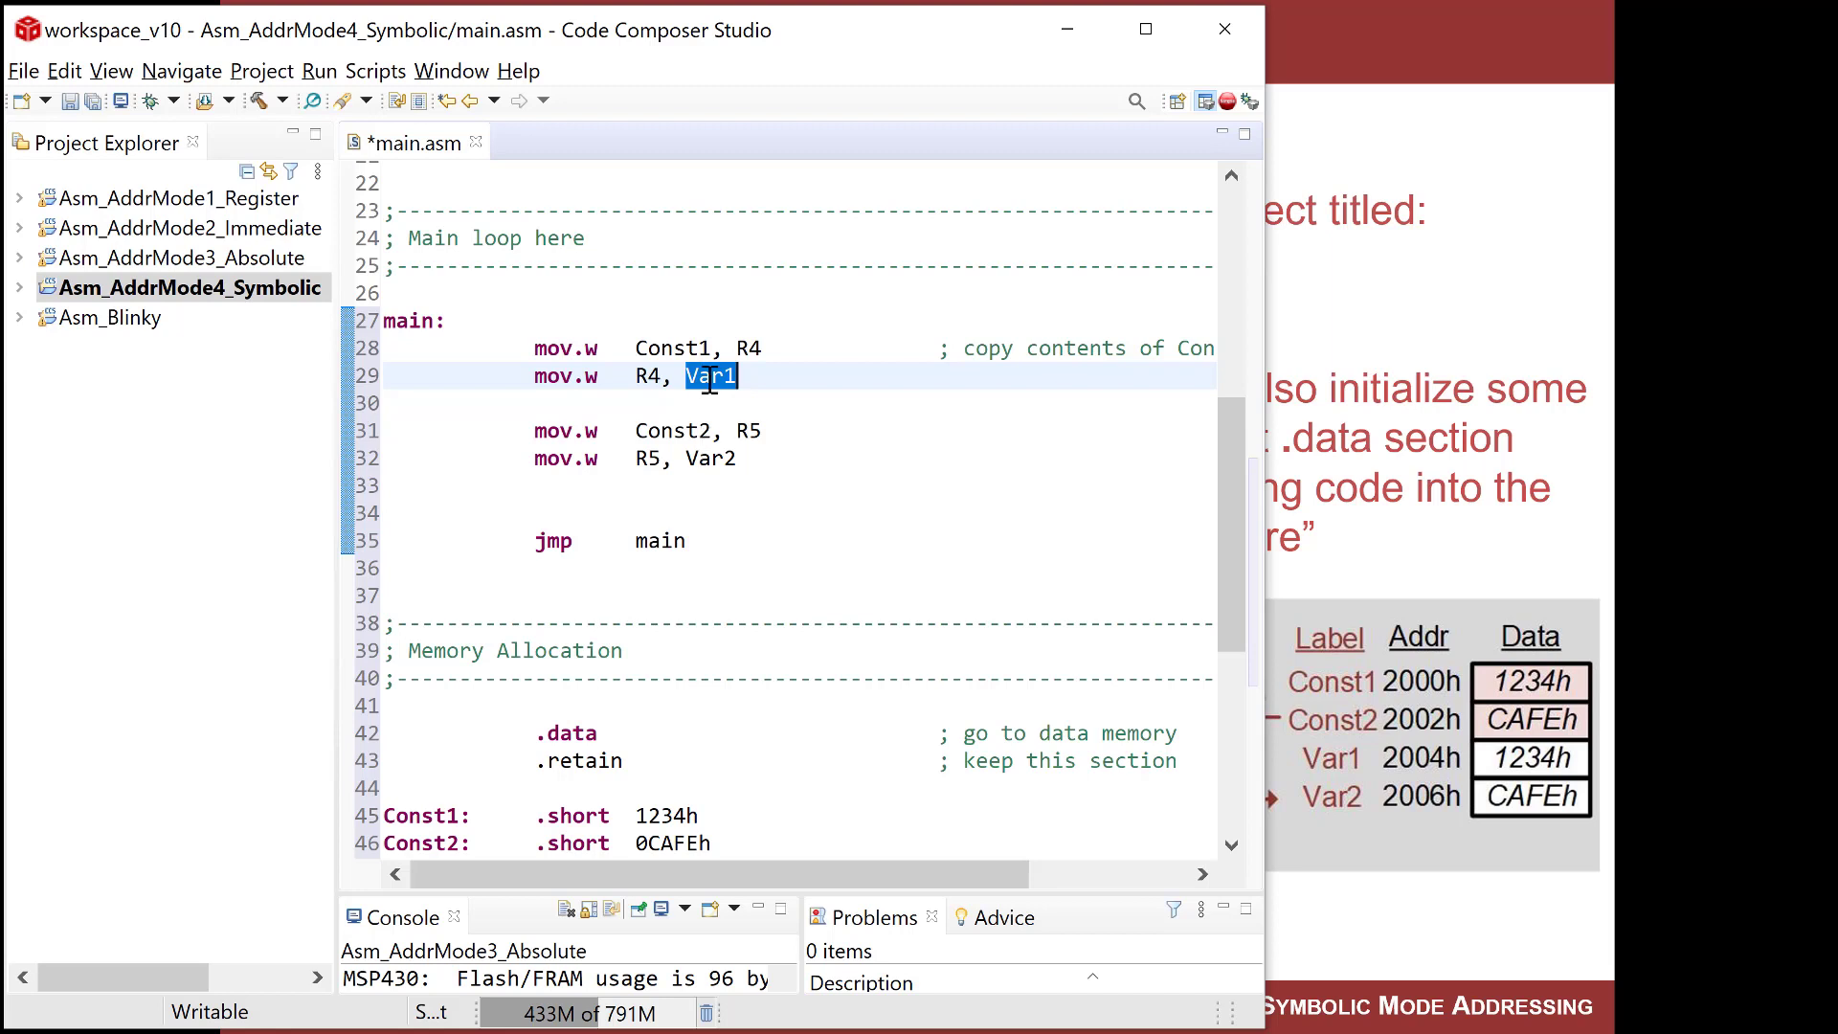
click(762, 430)
text(              ; copy contents of Const2 label)
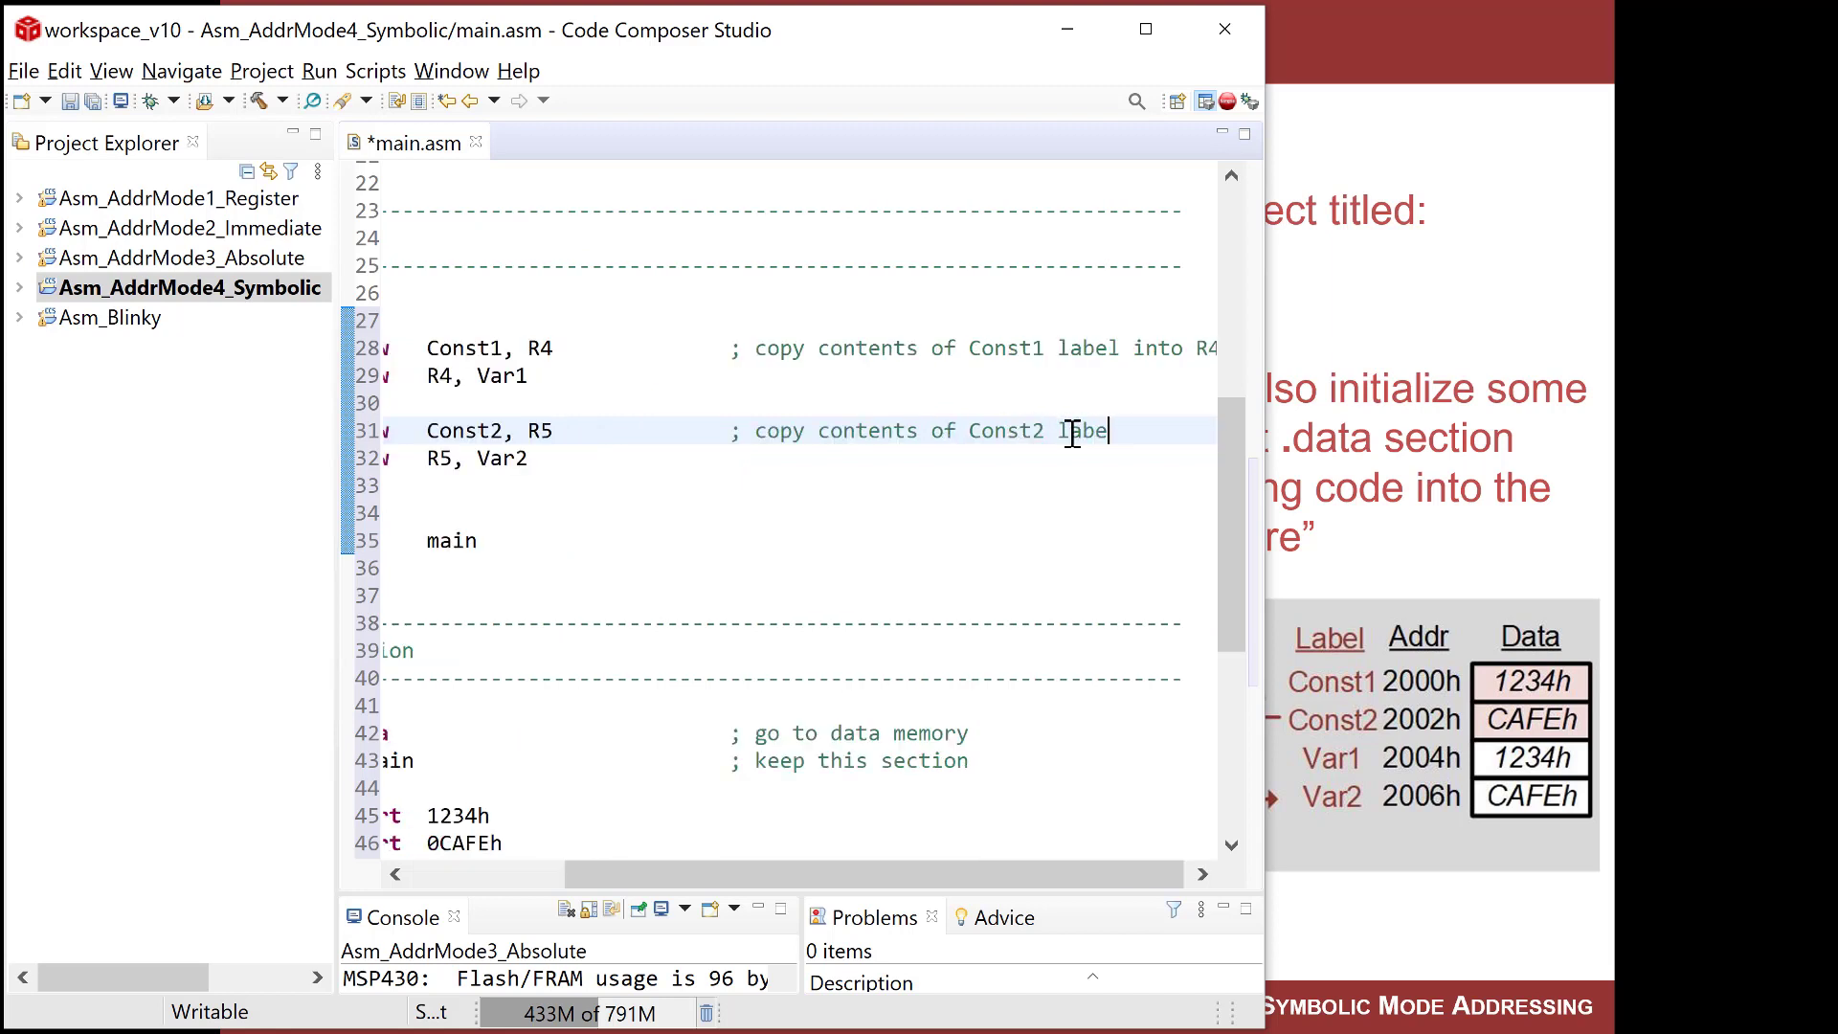
text(into R5)
click(782, 375)
text(                ; copy)
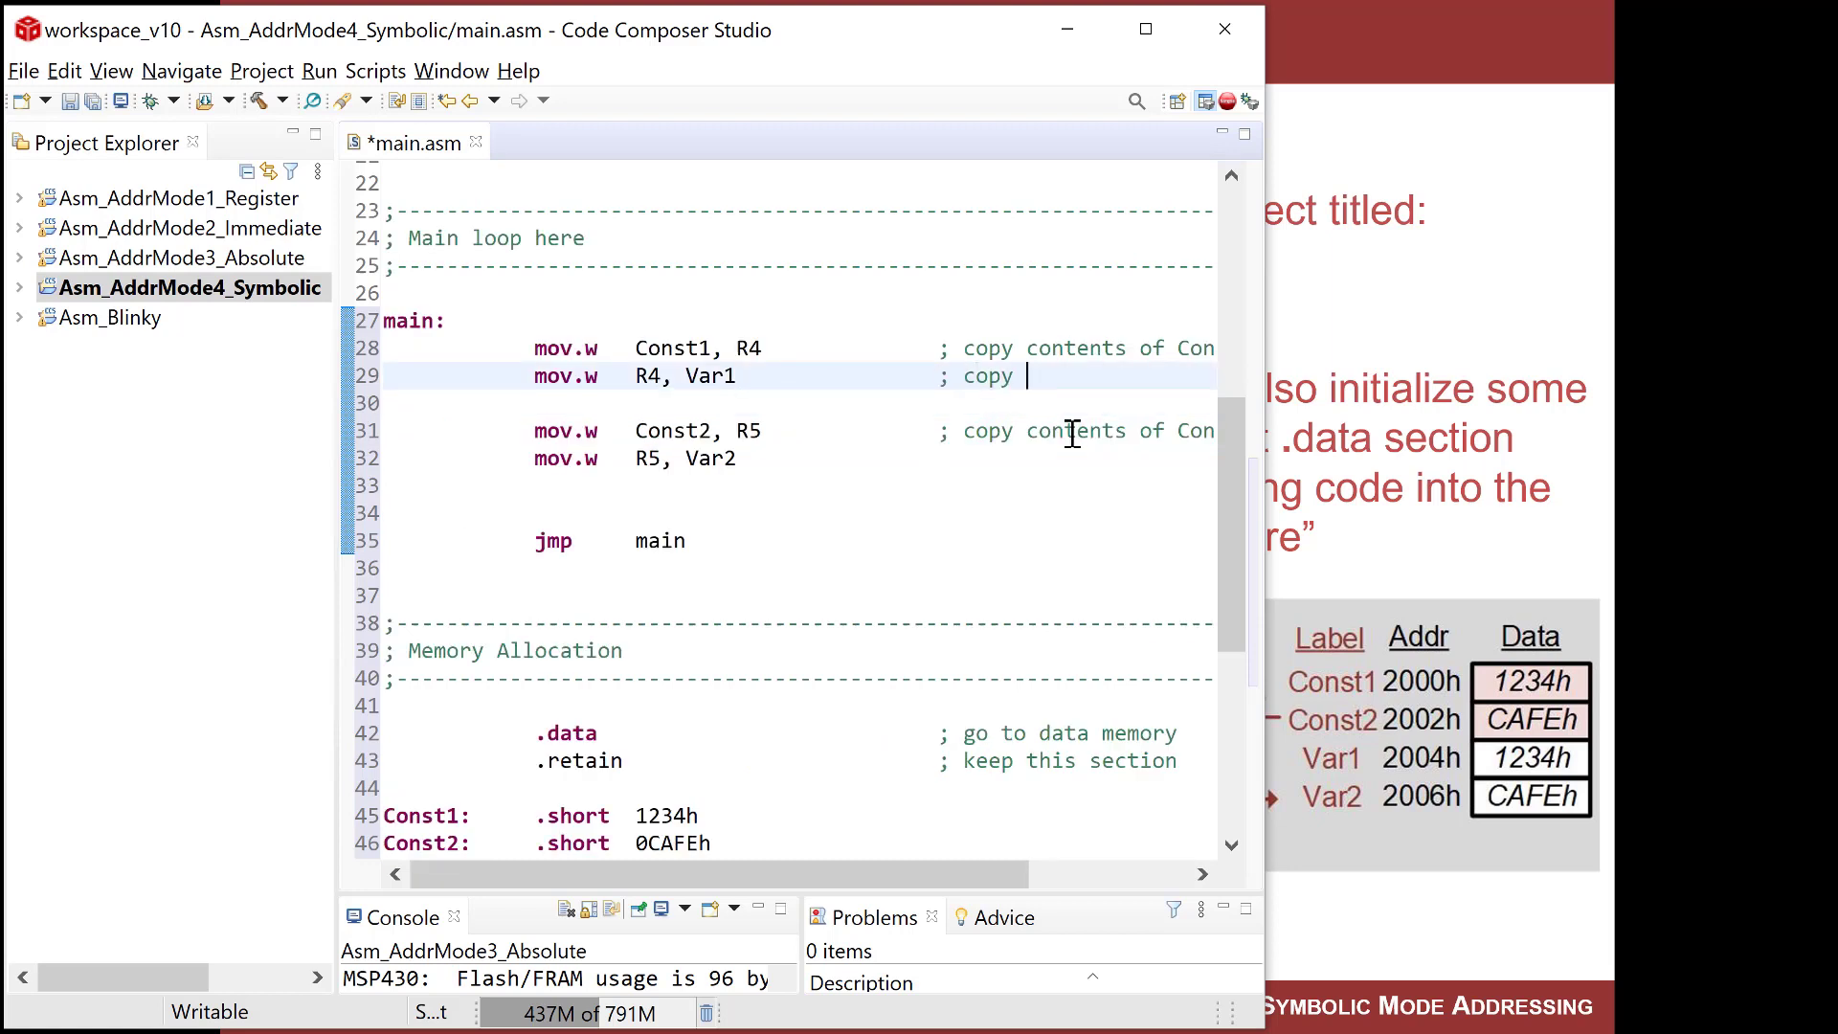
text(R5)
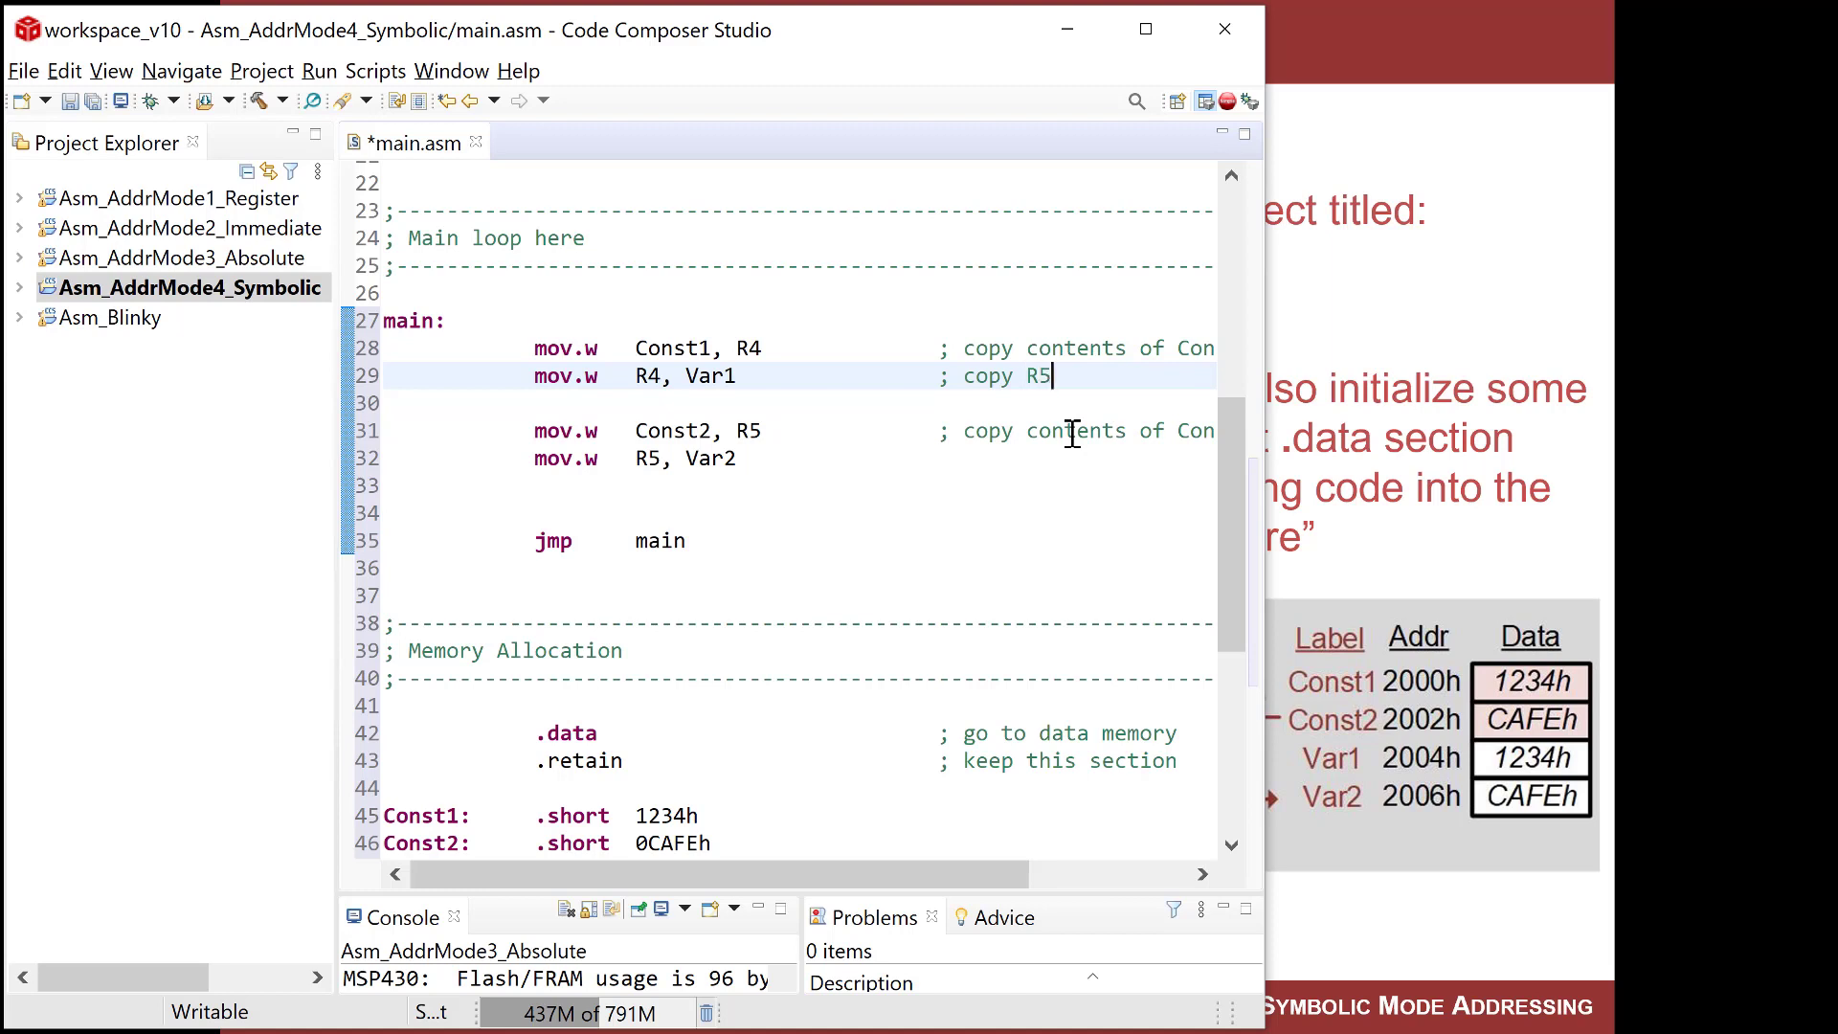
text(into Var1)
click(798, 458)
text(                ;)
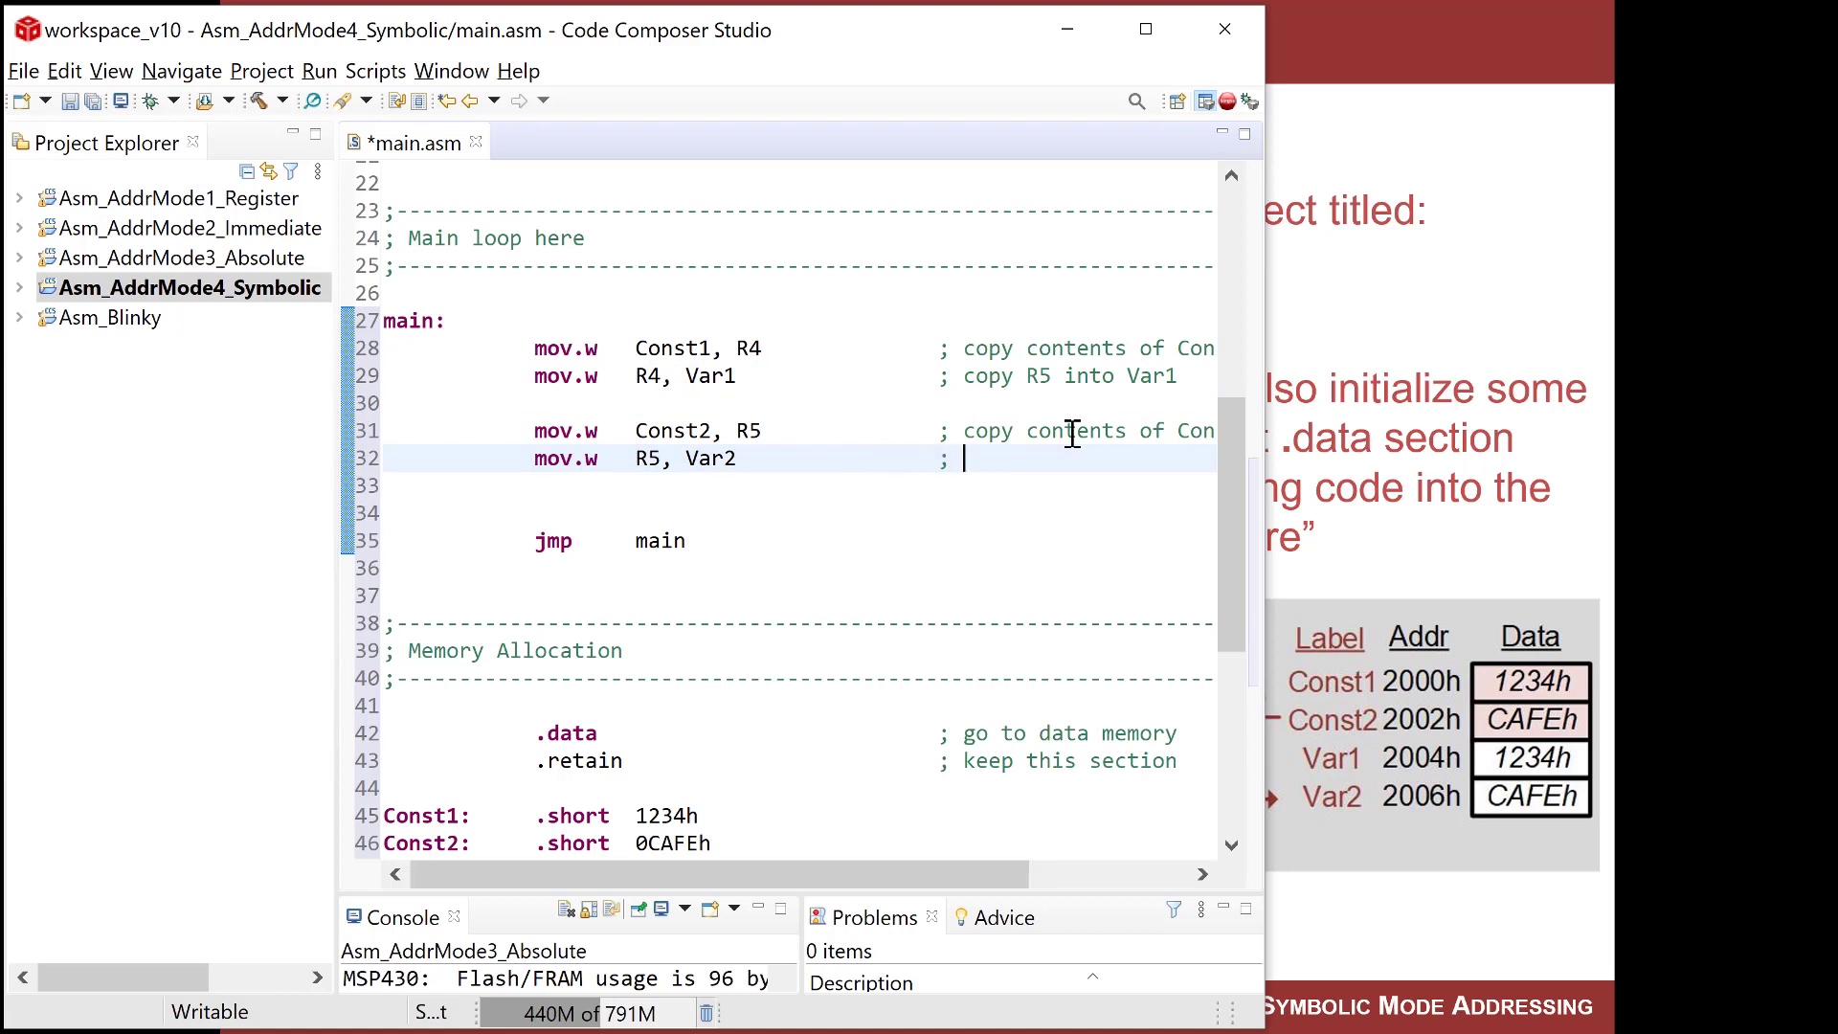
text(copy R5)
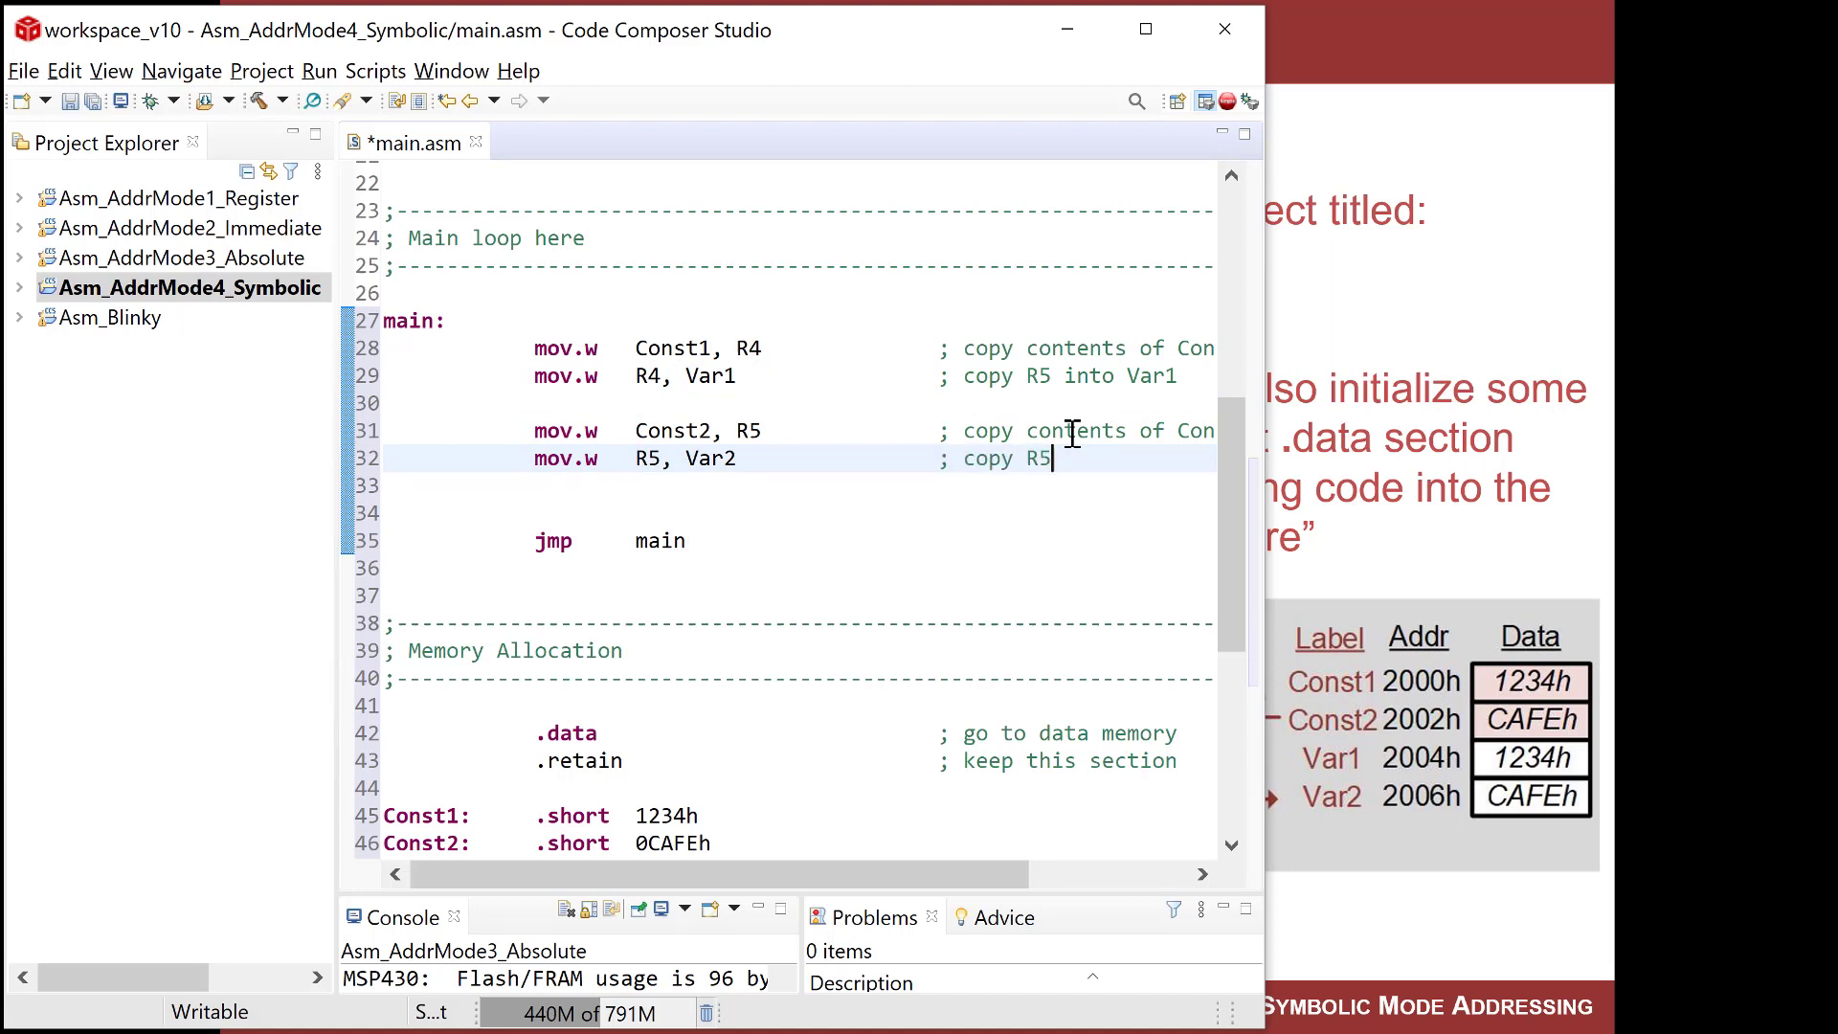
text(into Var2)
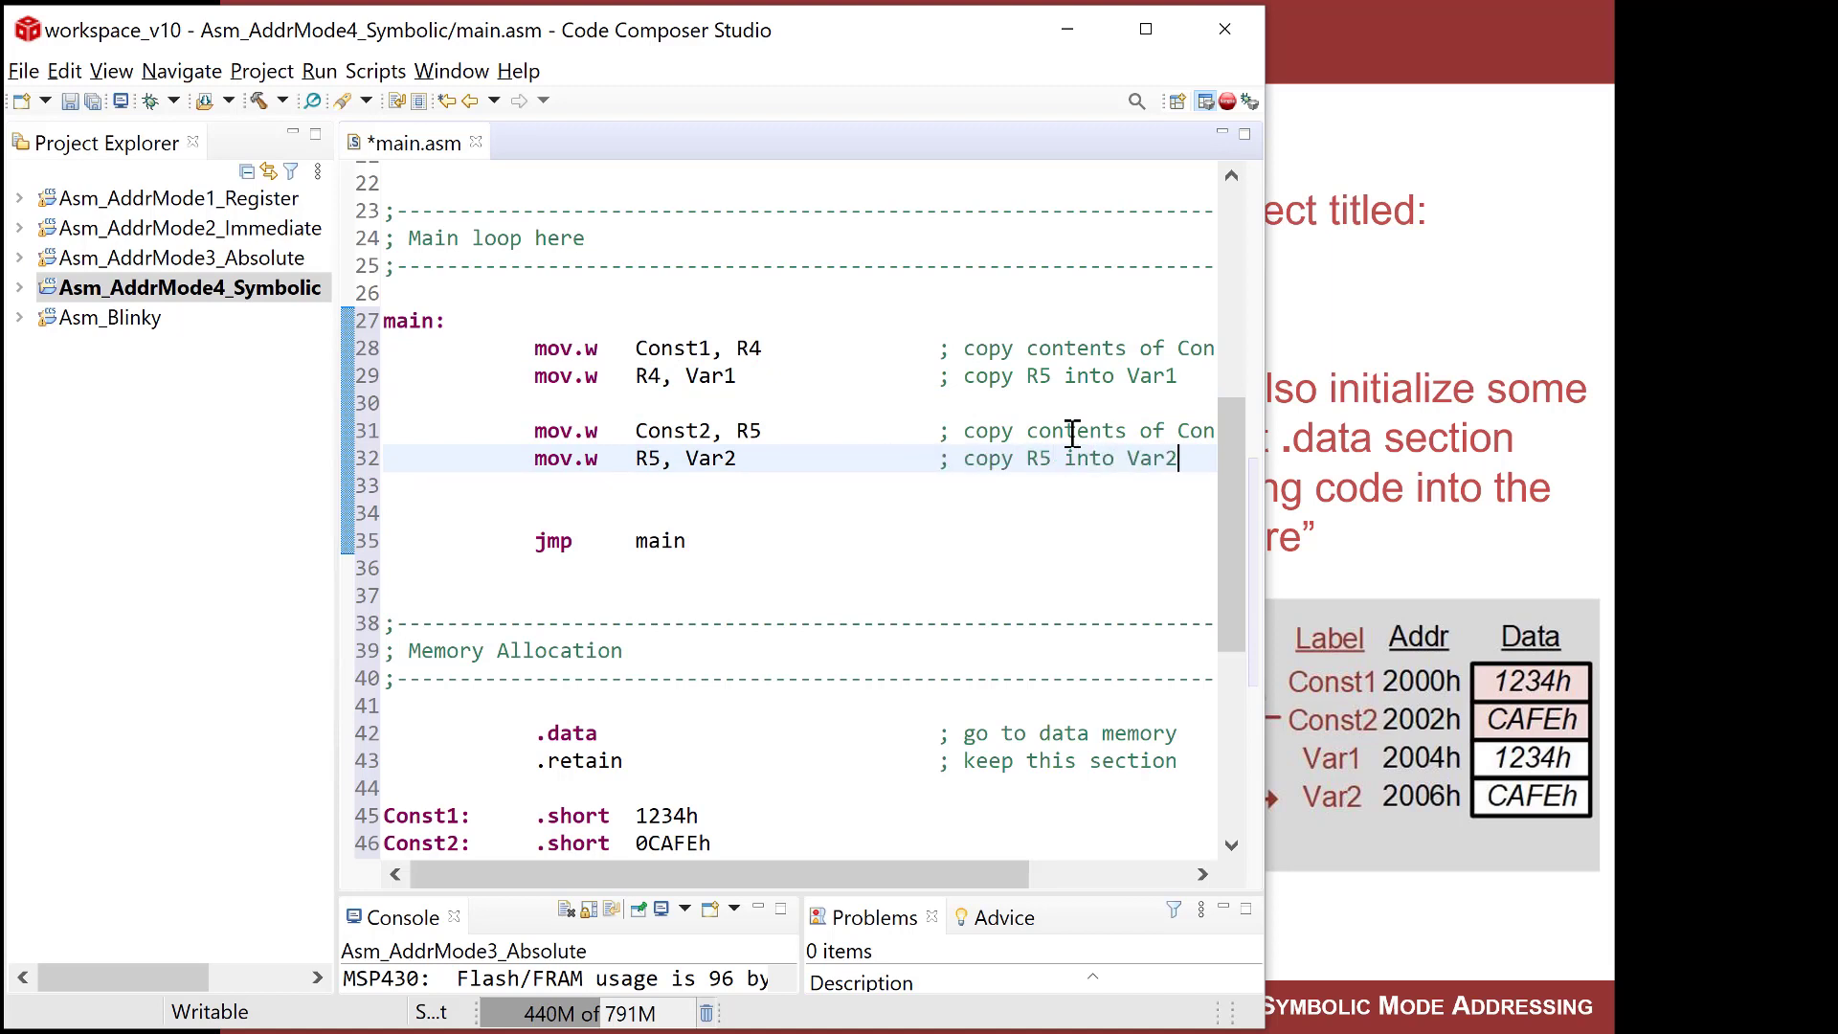
click(1043, 375)
text(4)
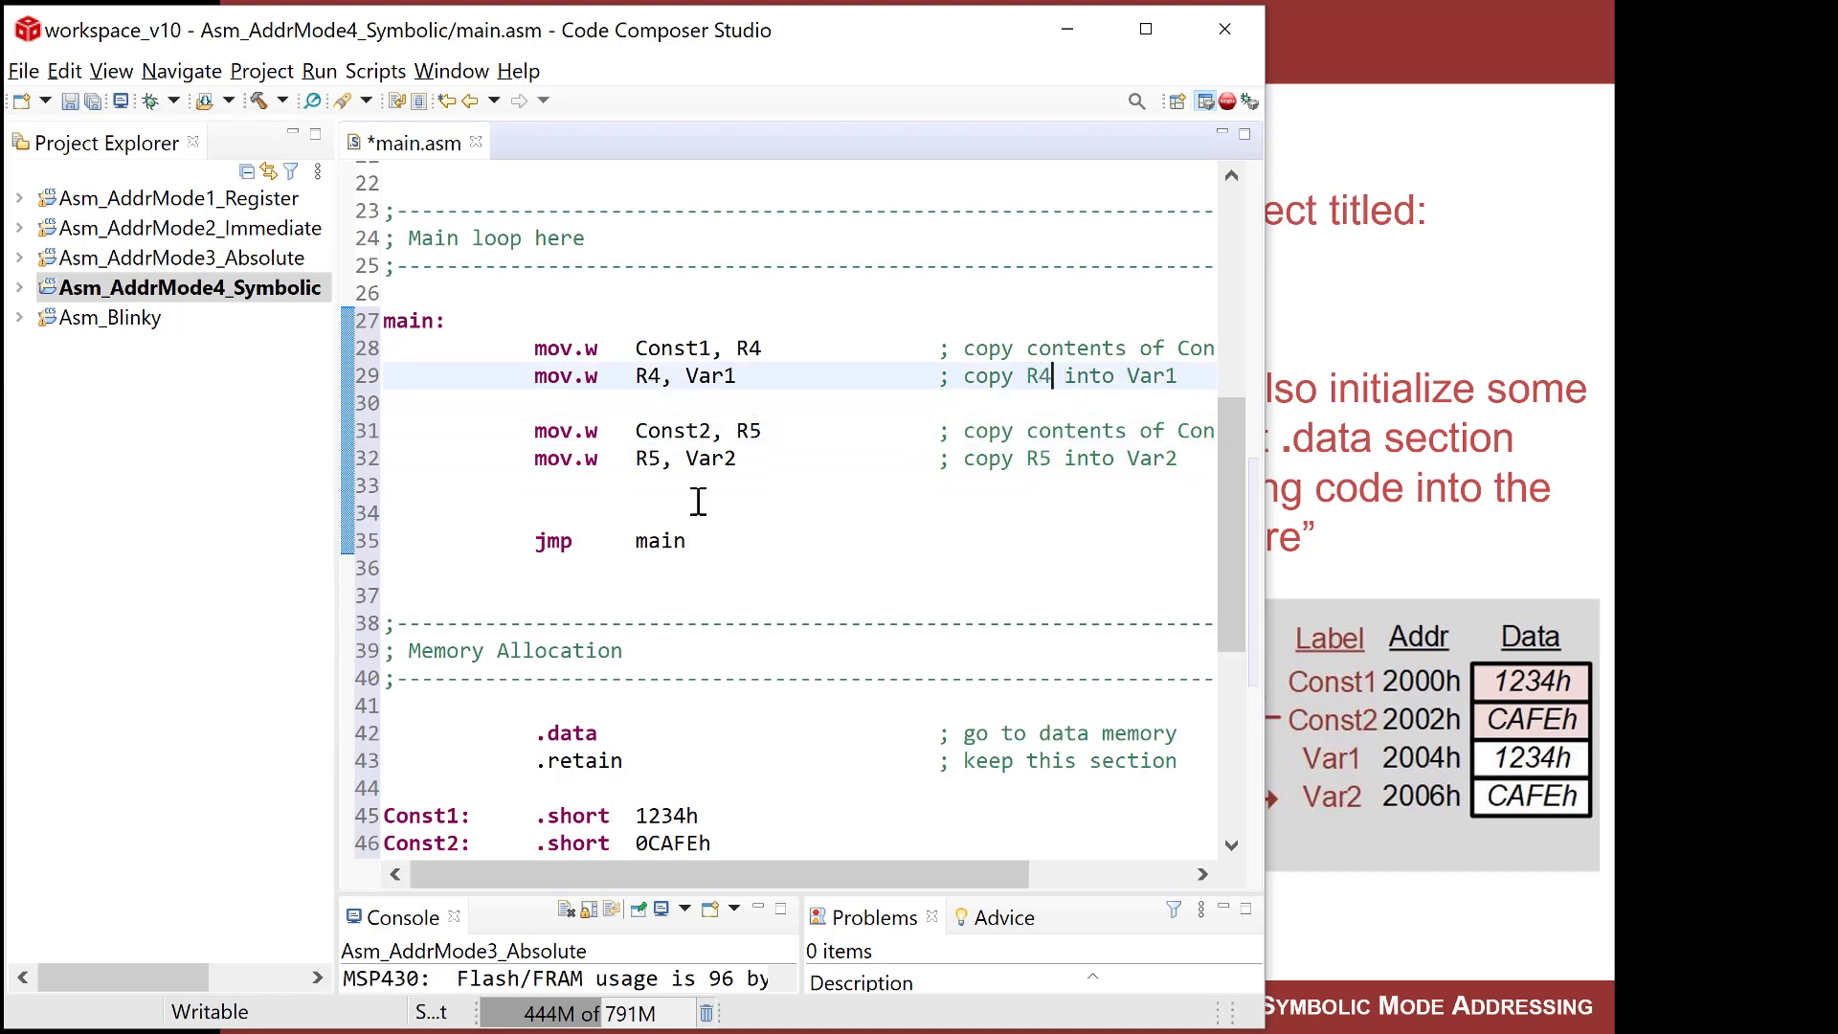
Remove a spare blank line, start a debug session and show the Registers view.
key(Backspace)
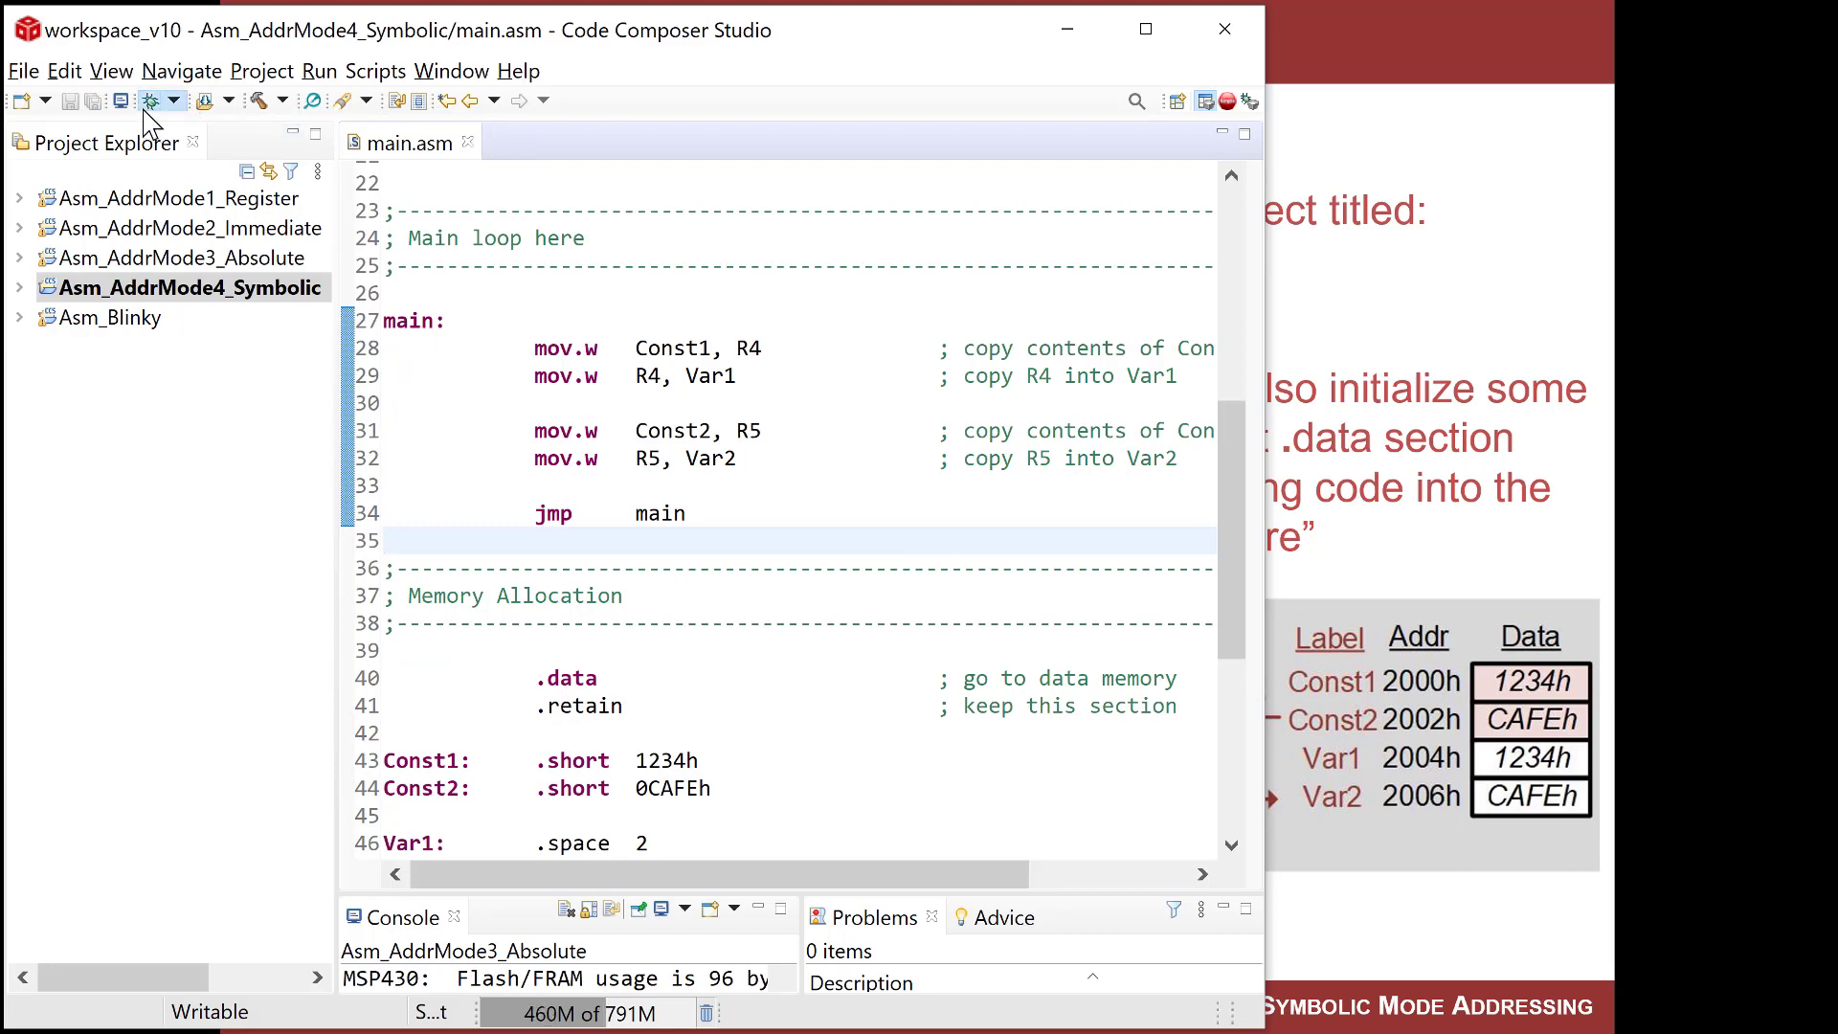
click(153, 100)
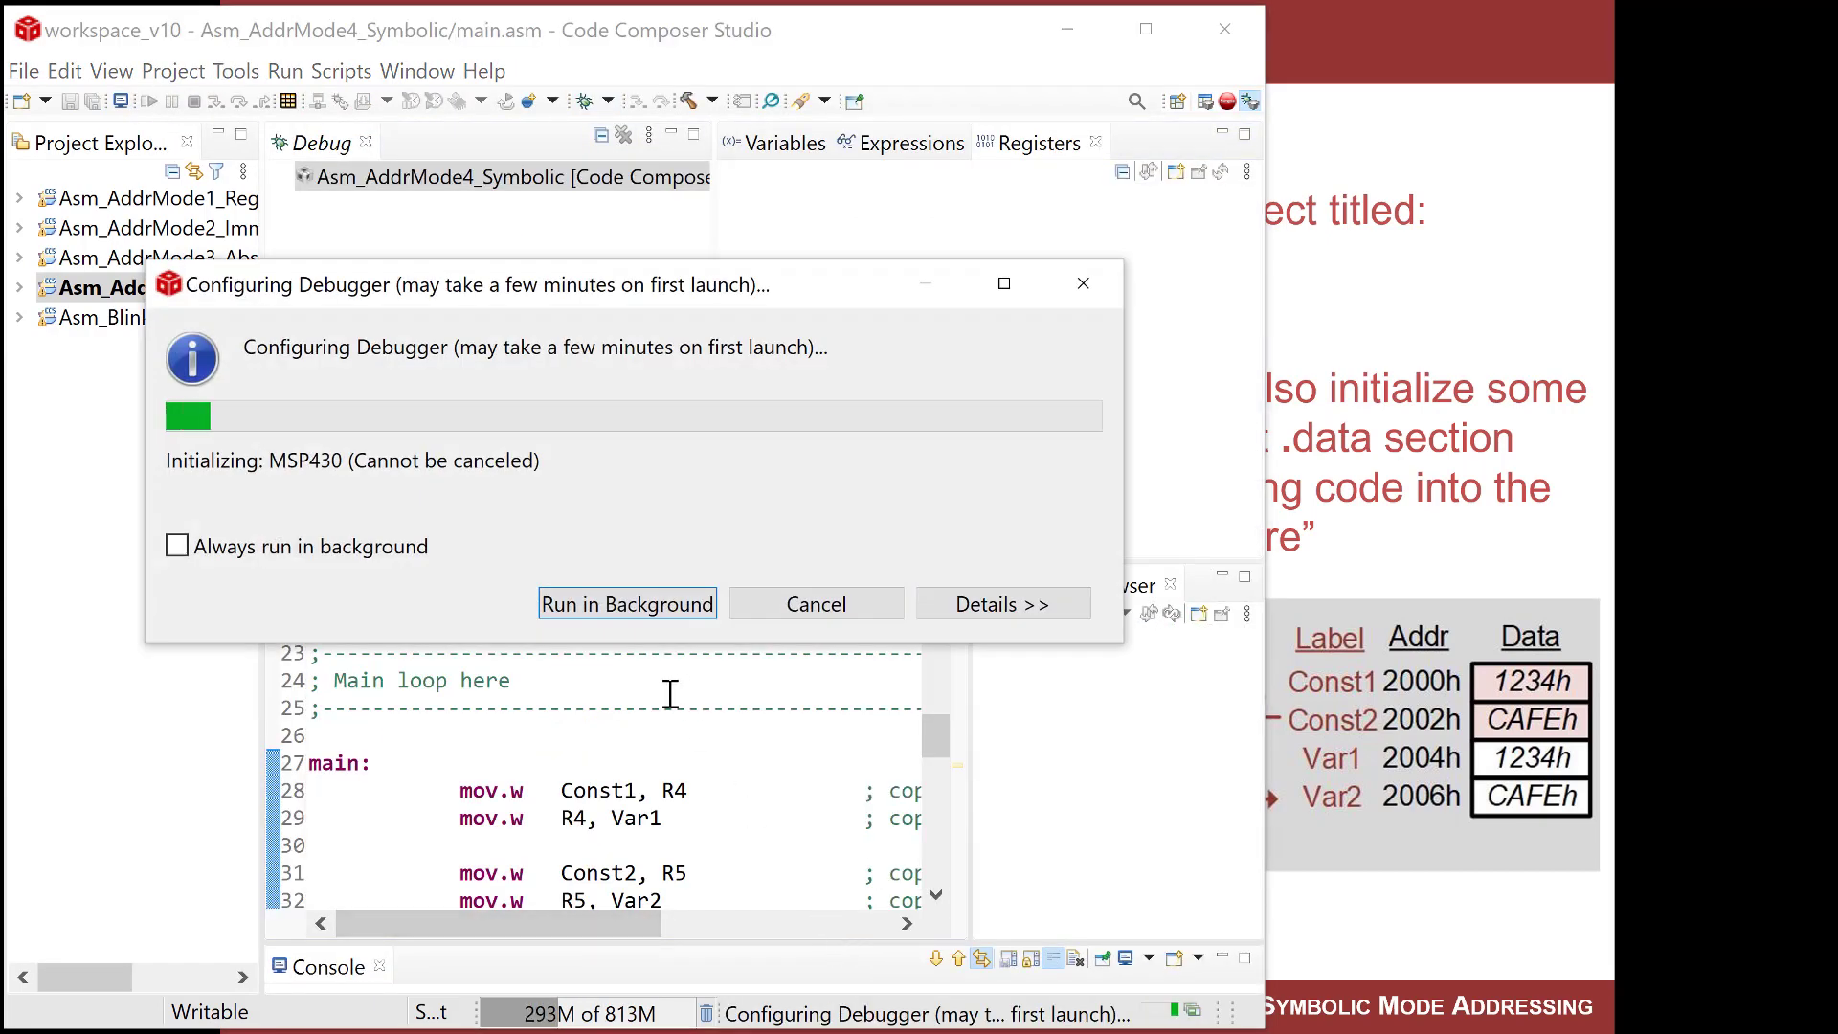
click(627, 603)
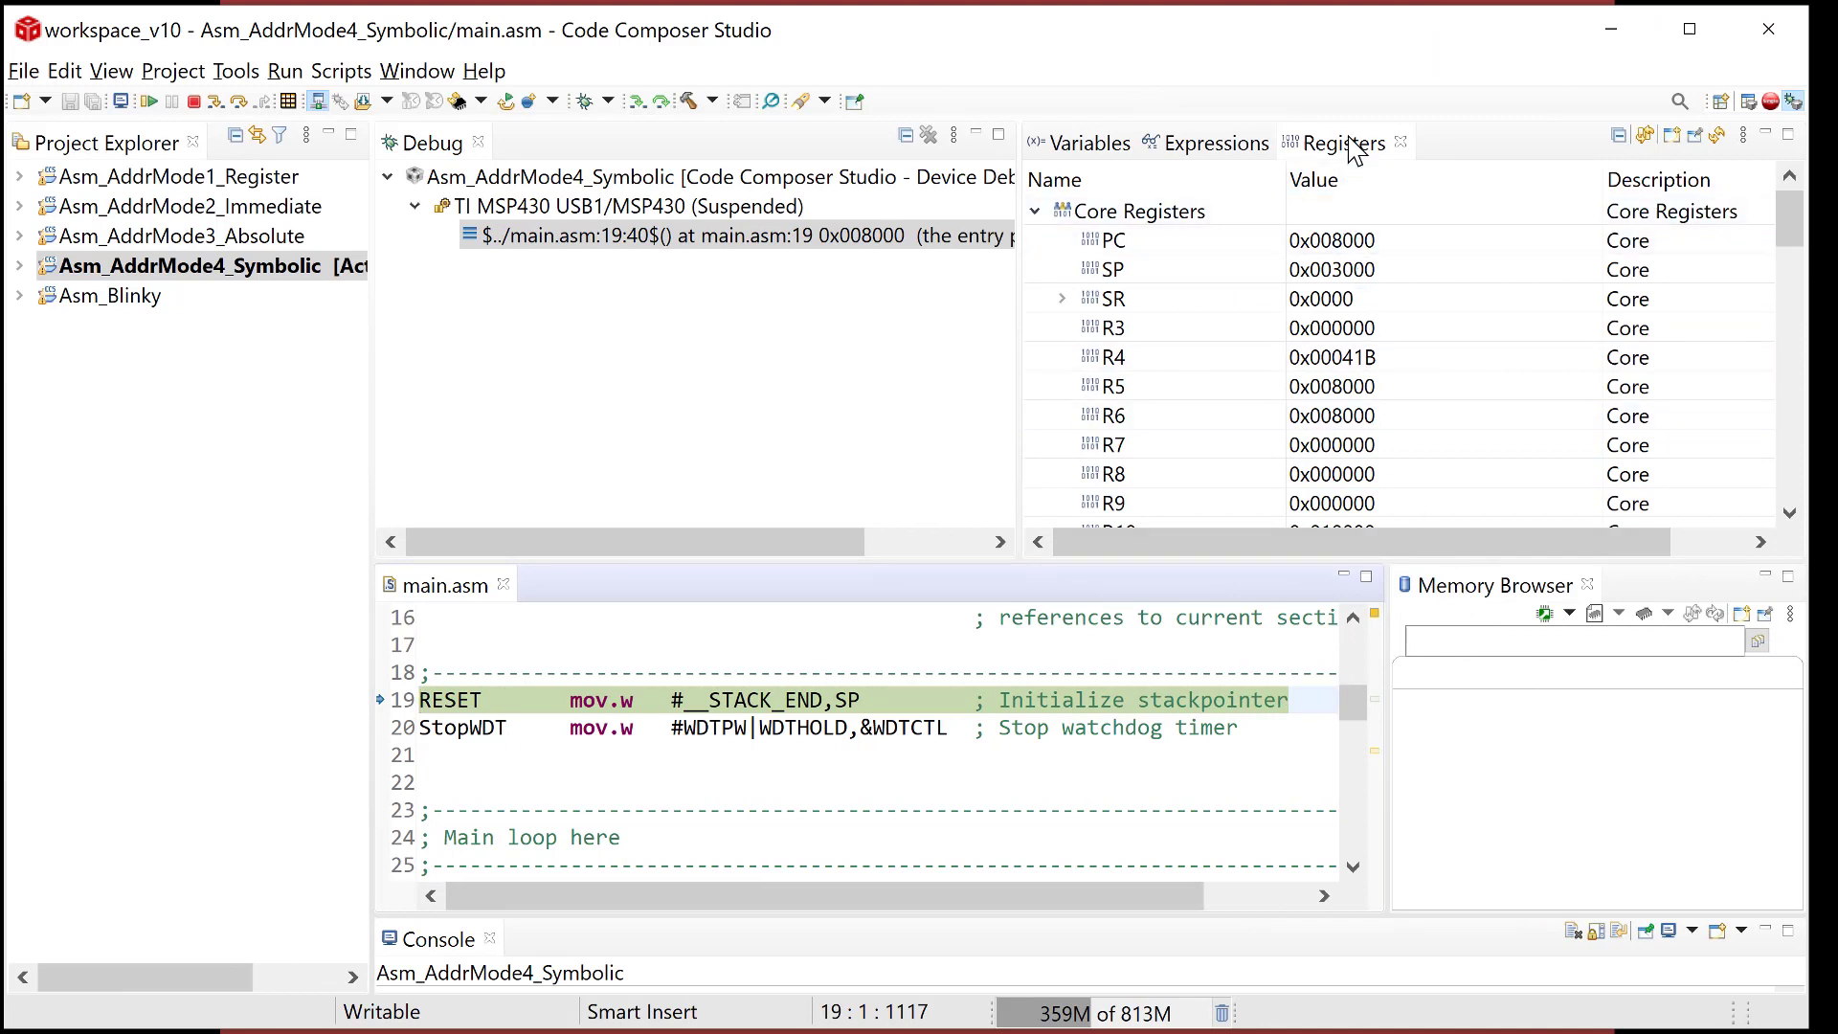
Run to the breakpoint at main and view memory at 0x2000 in the Memory Browser.
click(1109, 358)
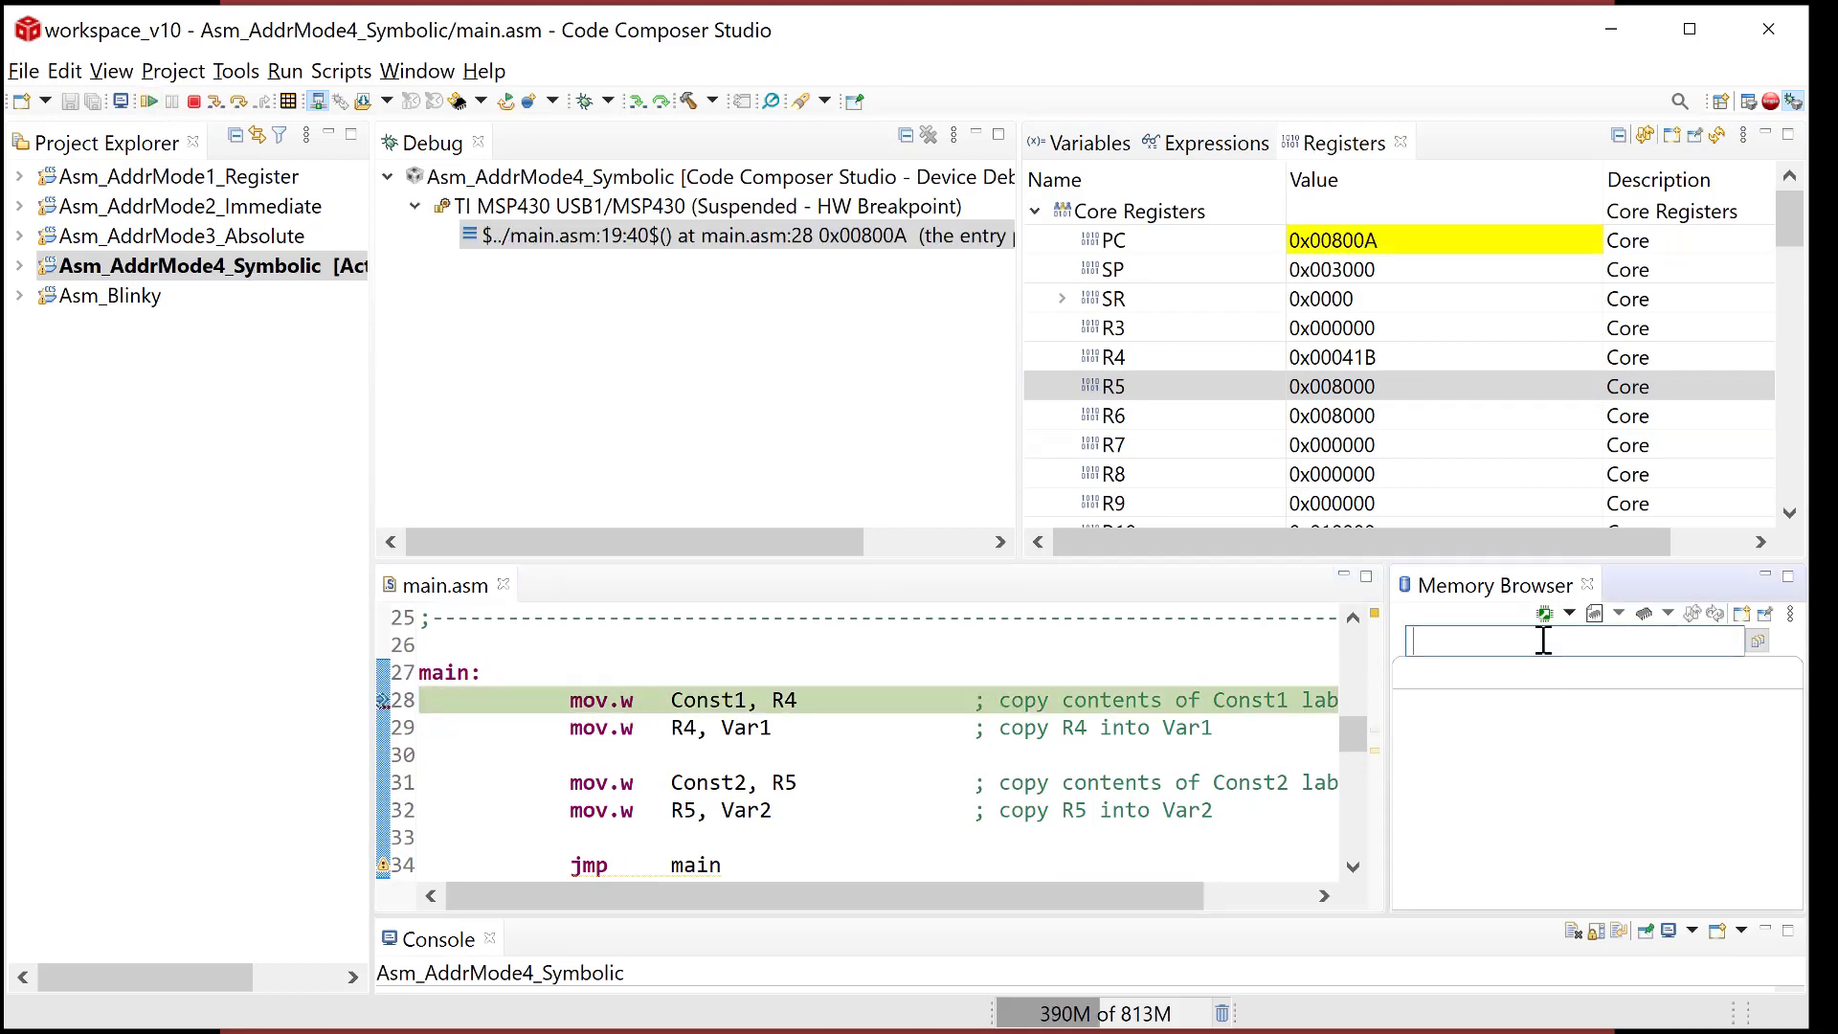
text(0x200)
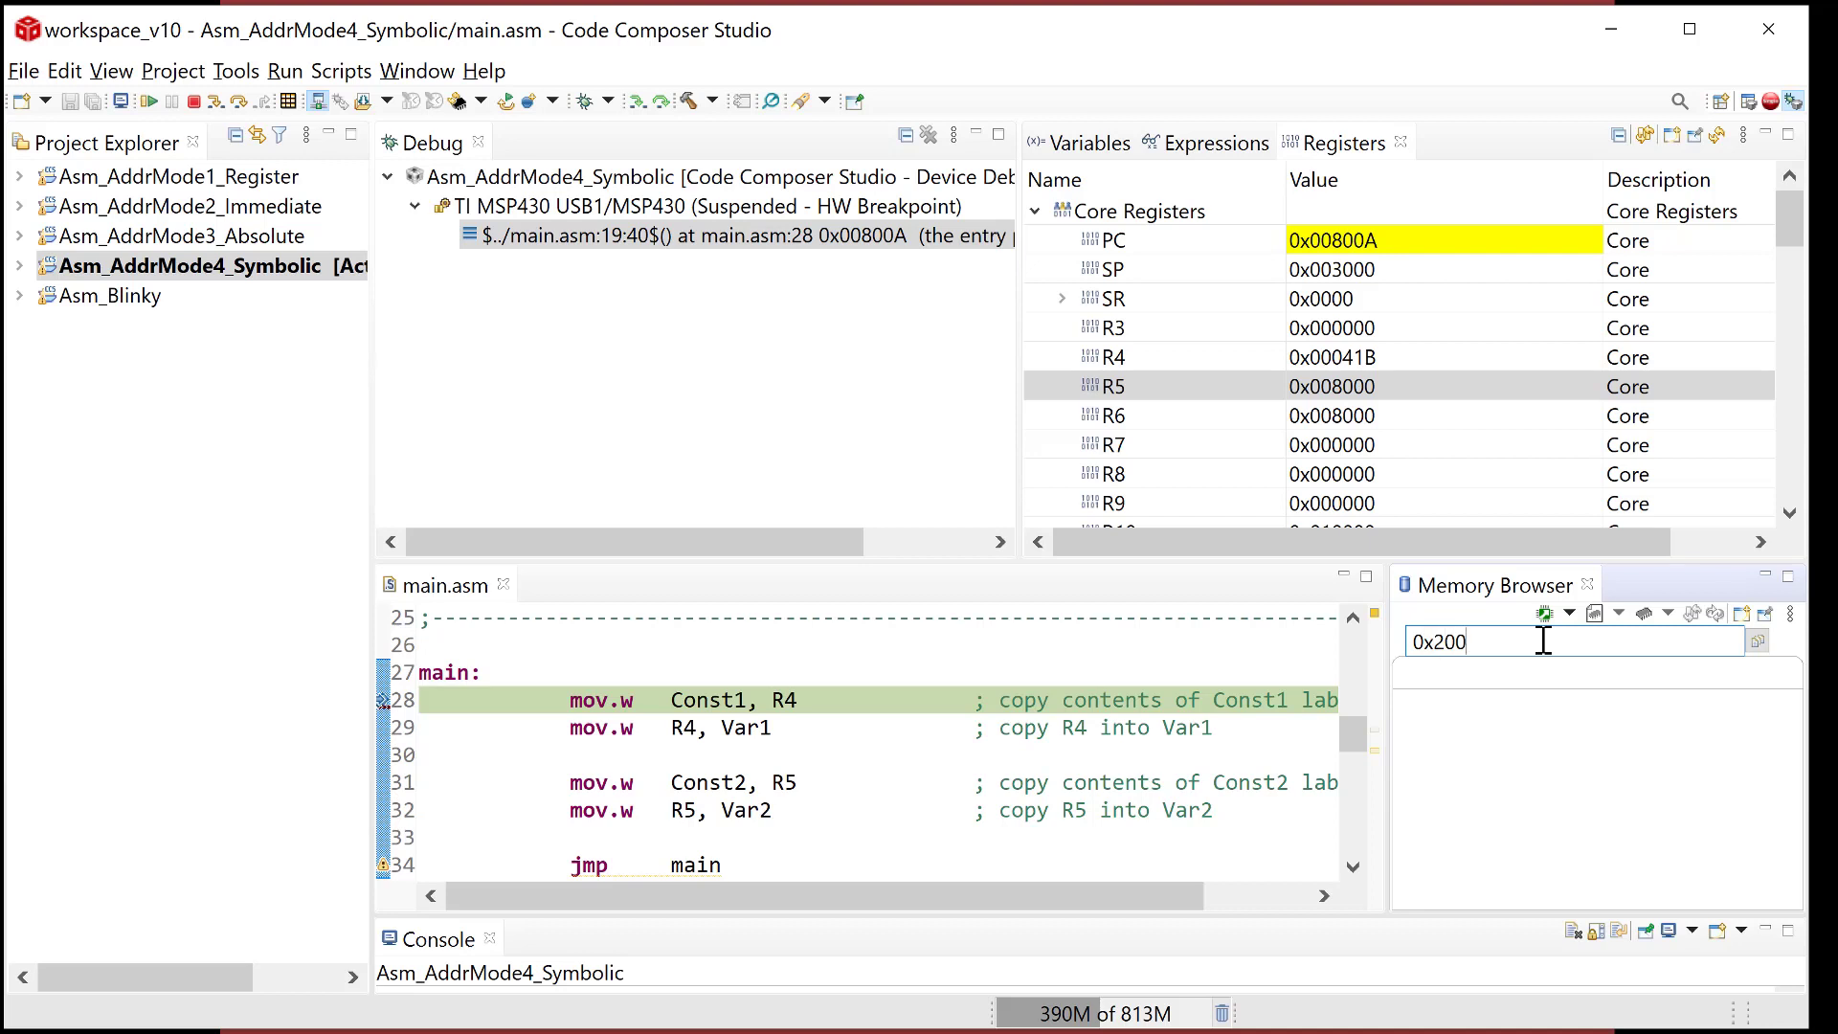
text(0x2000)
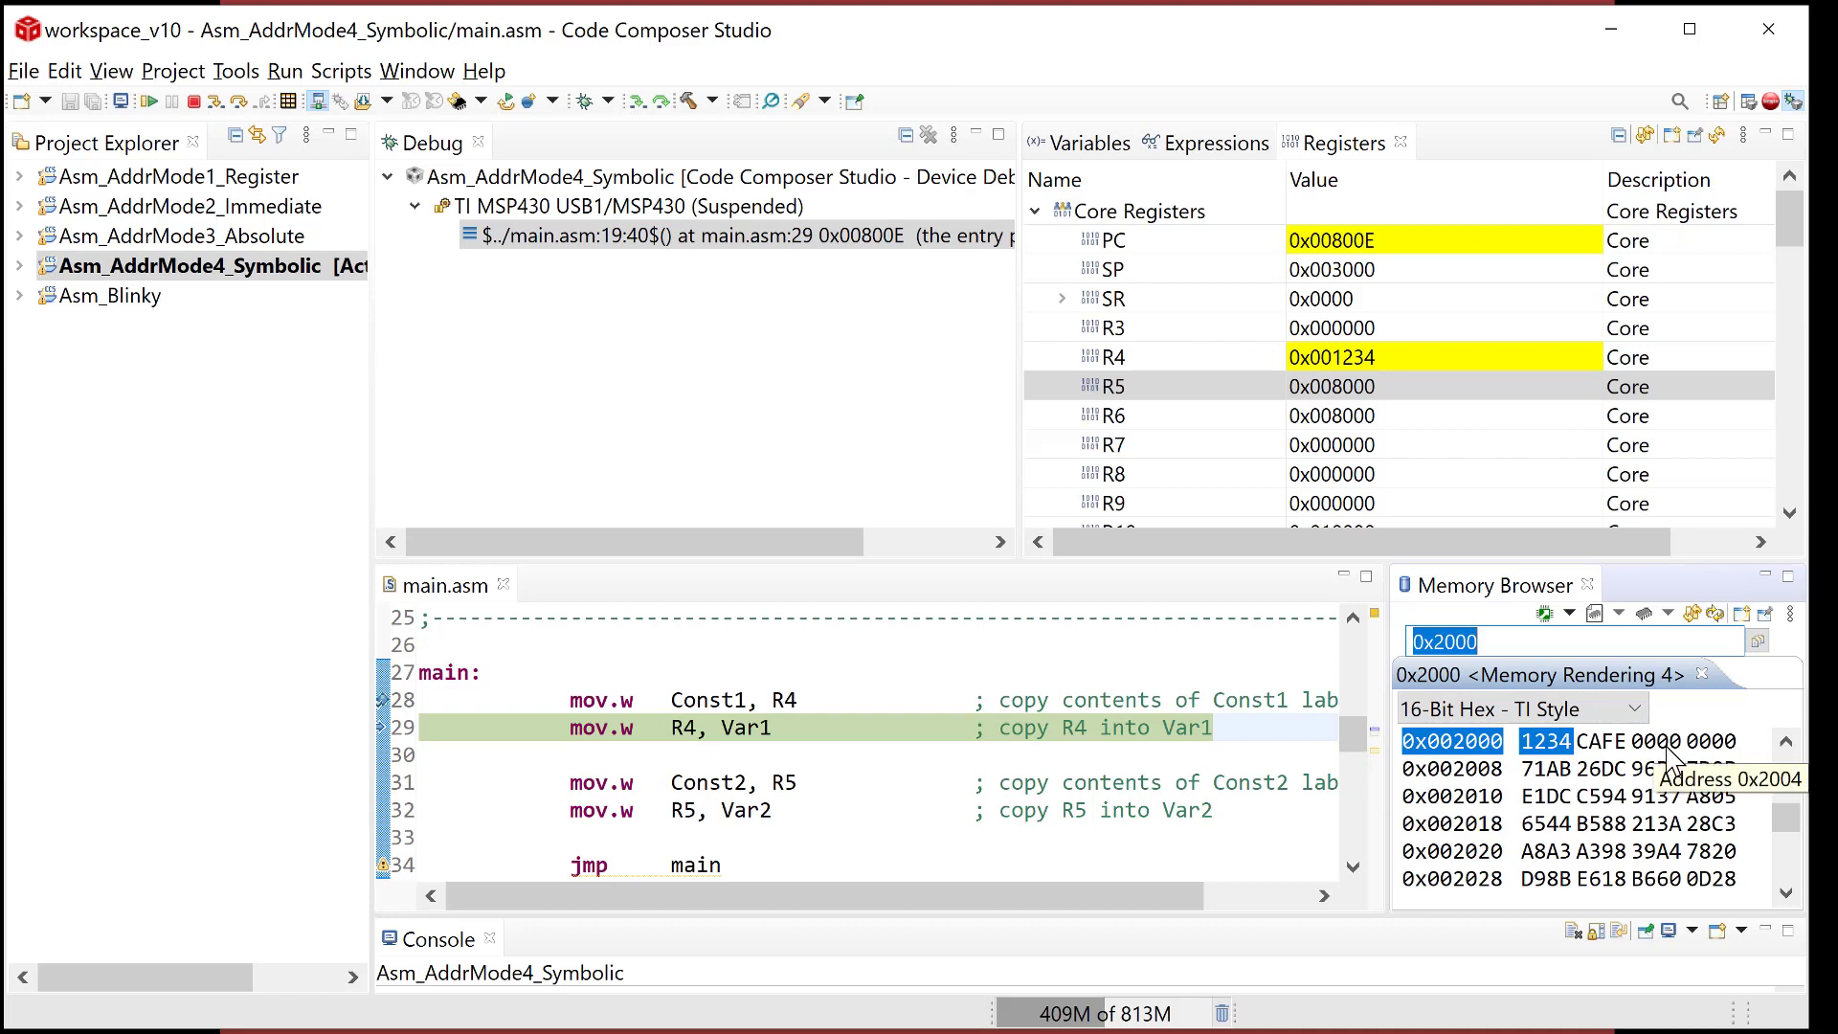
mouse_move(1670, 760)
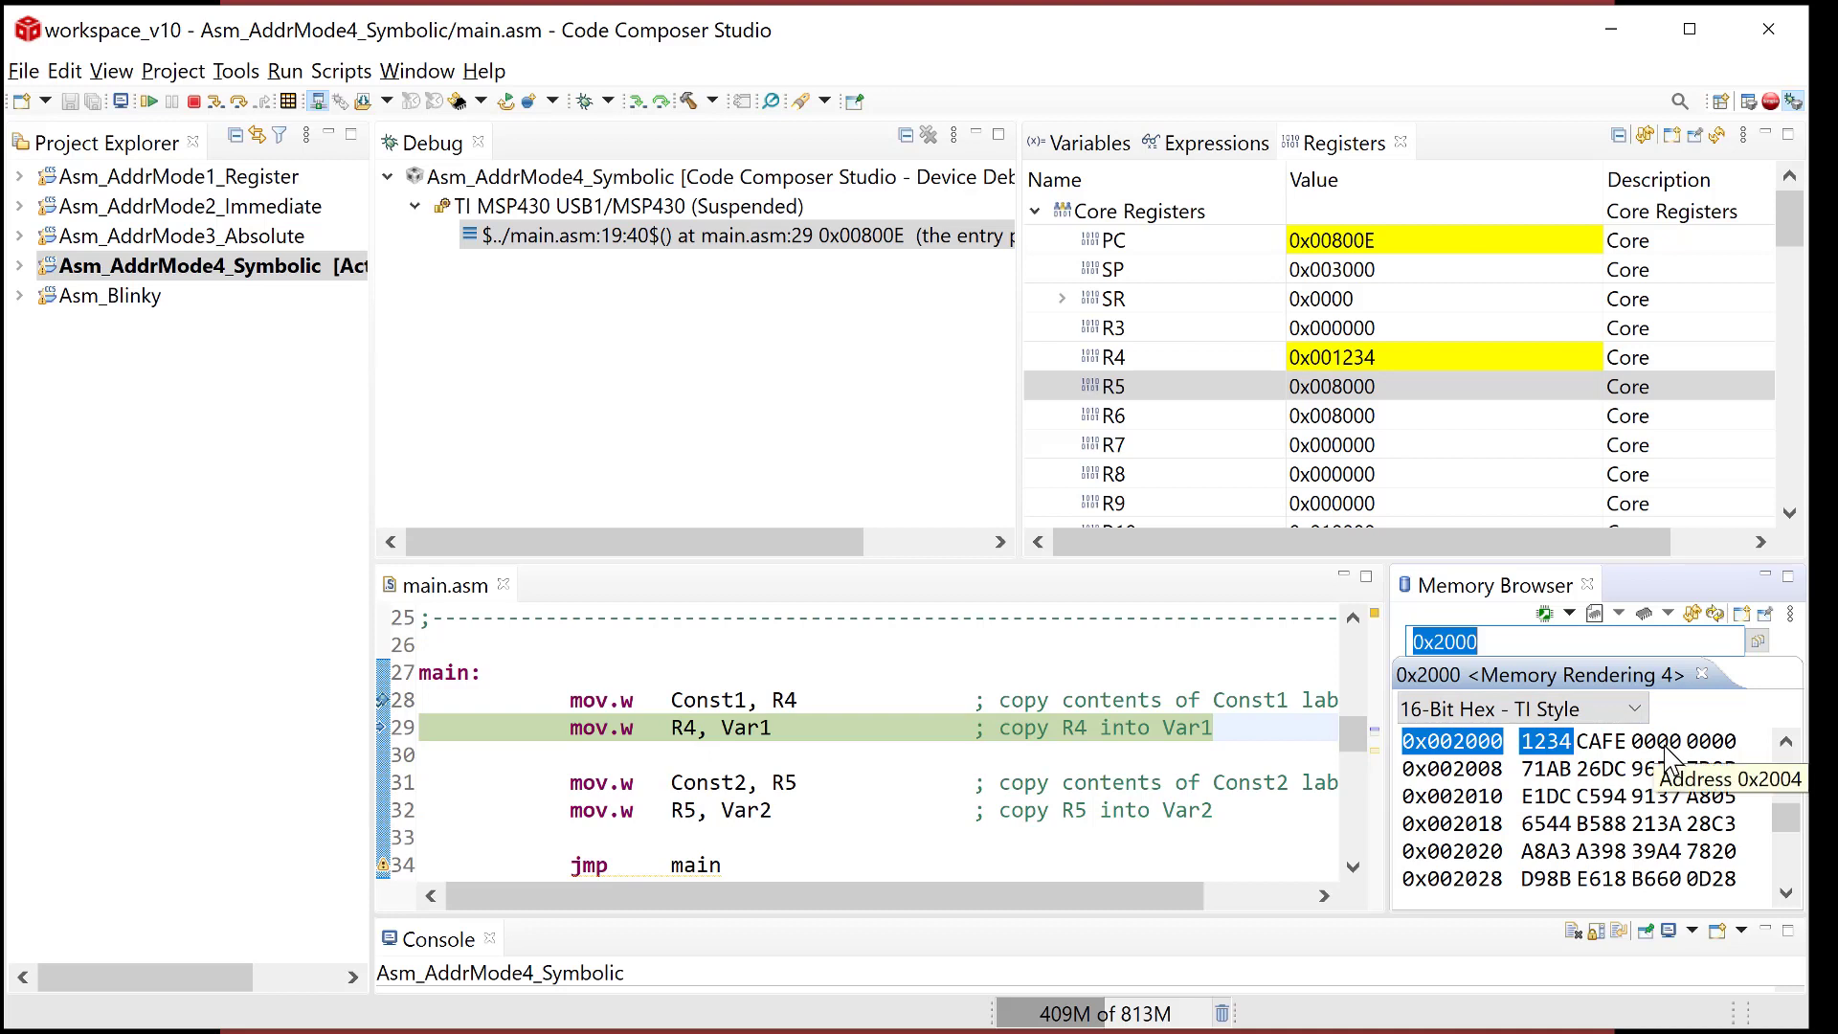
mouse_move(1287, 741)
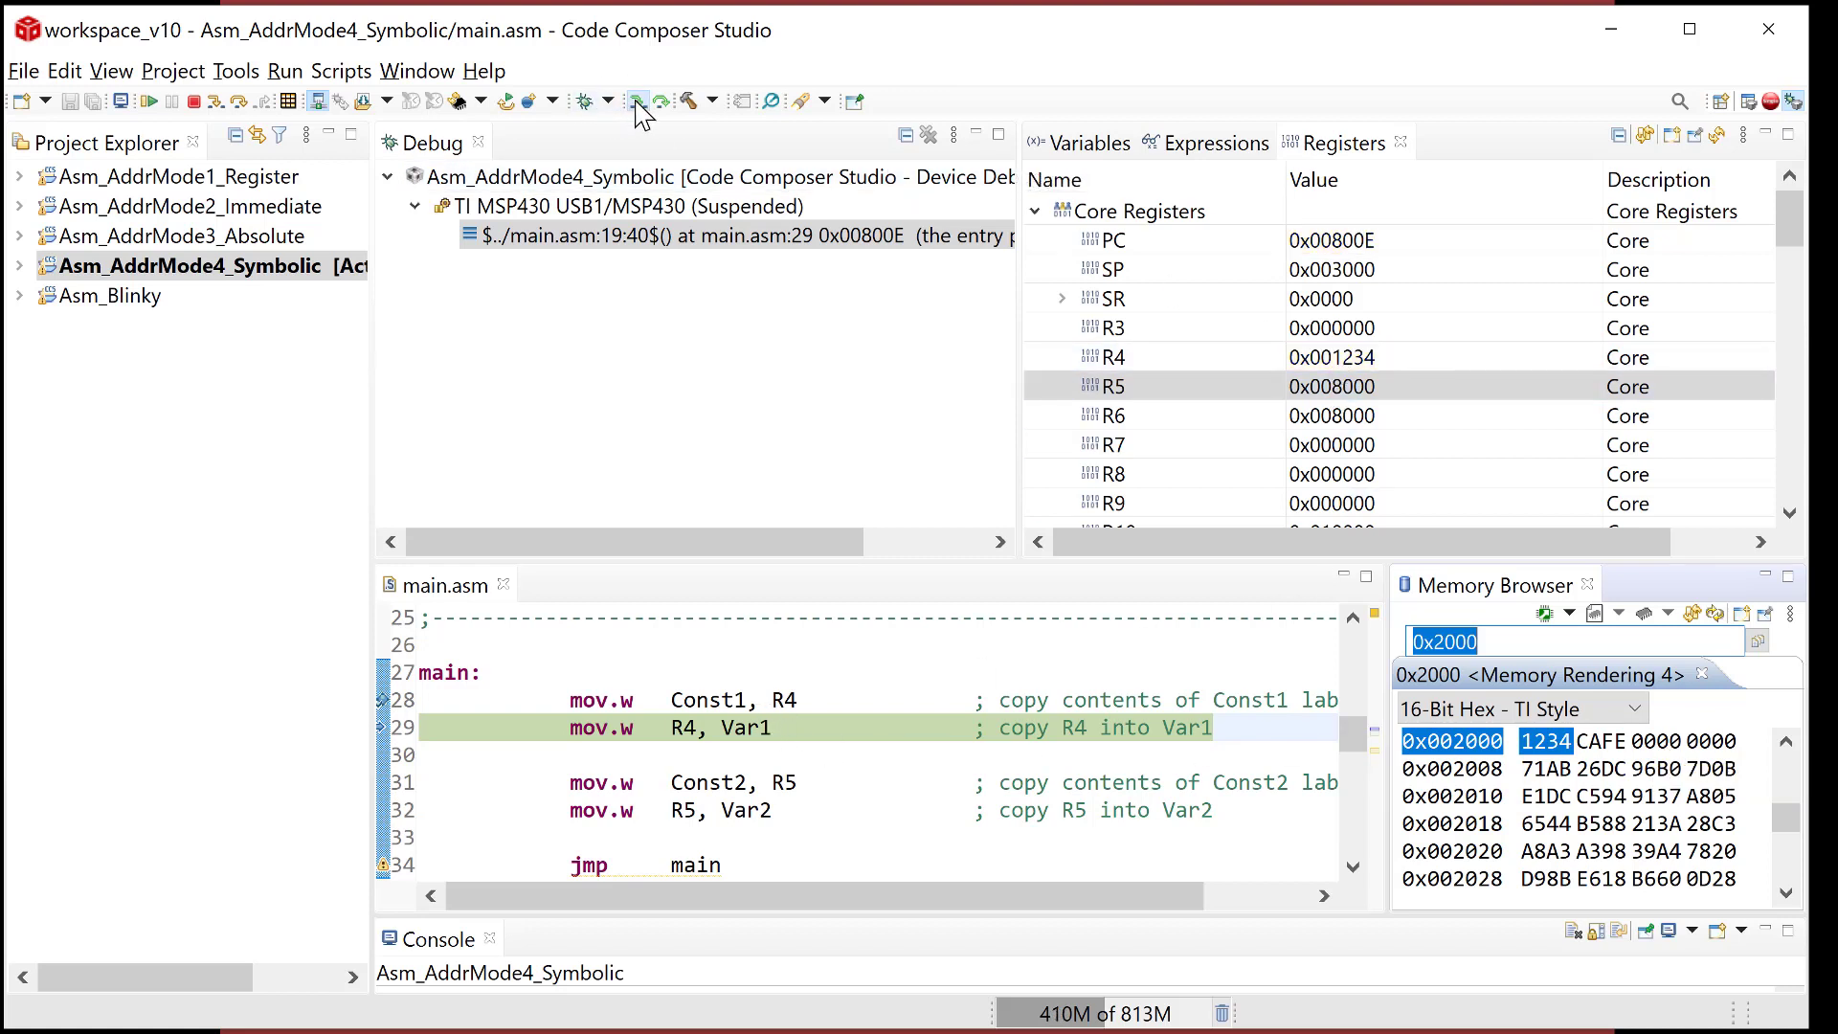
Step over the remaining mov.w lines so Var1, Var2 at 2004h, 2006h read 1234 and CAFE.
click(637, 99)
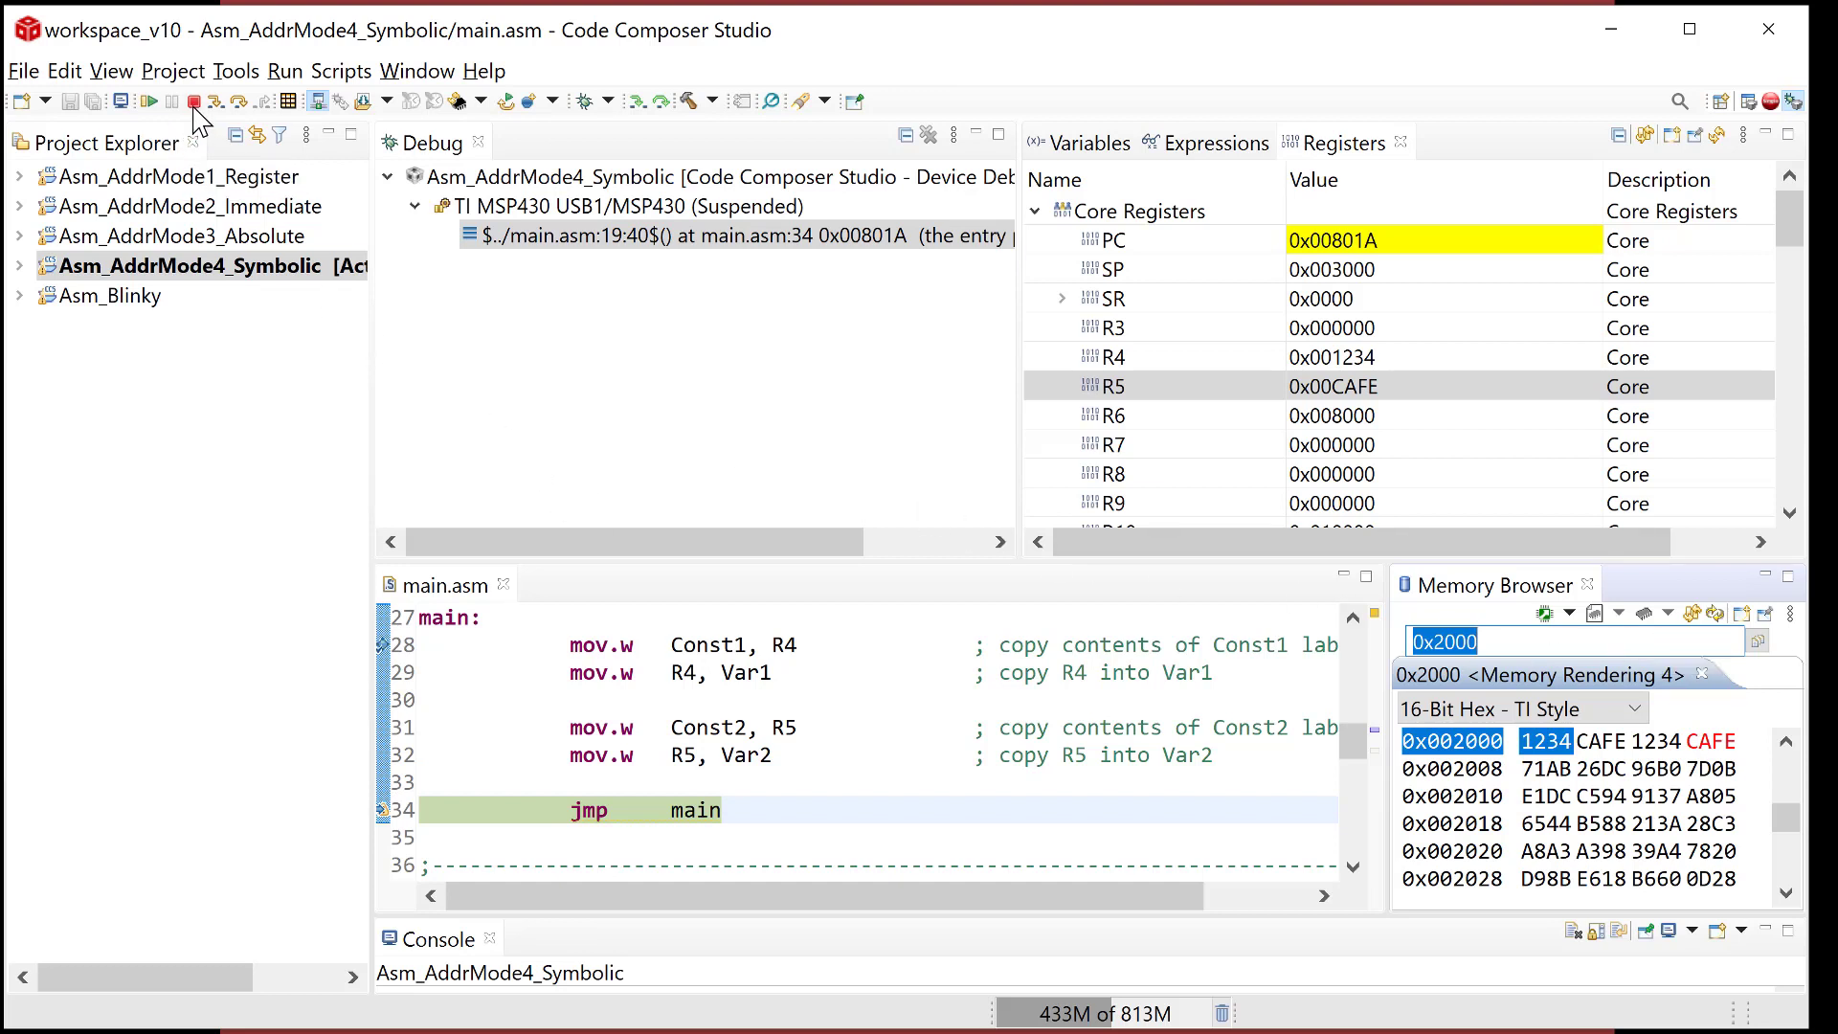
mouse_move(195, 101)
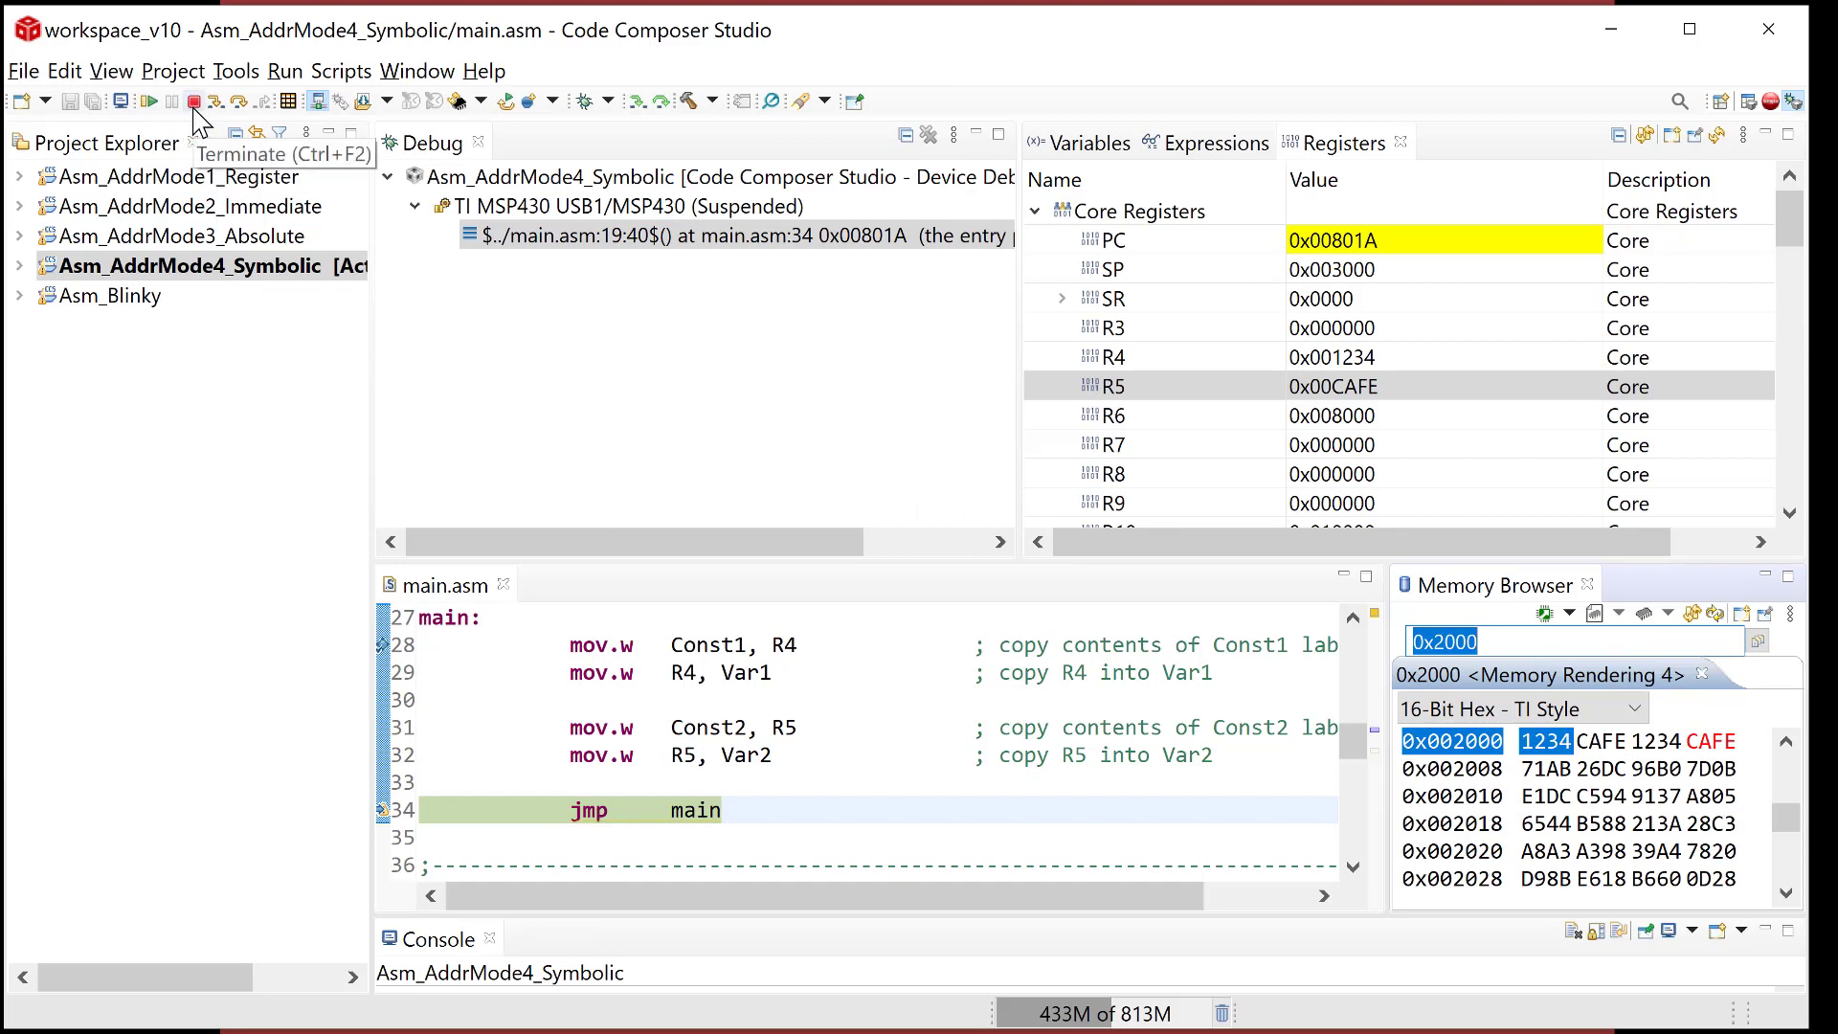
Terminate, rewrite main as mov.w Const1, Var1 and mov.w Const2, Var2, and relaunch Debug.
click(193, 100)
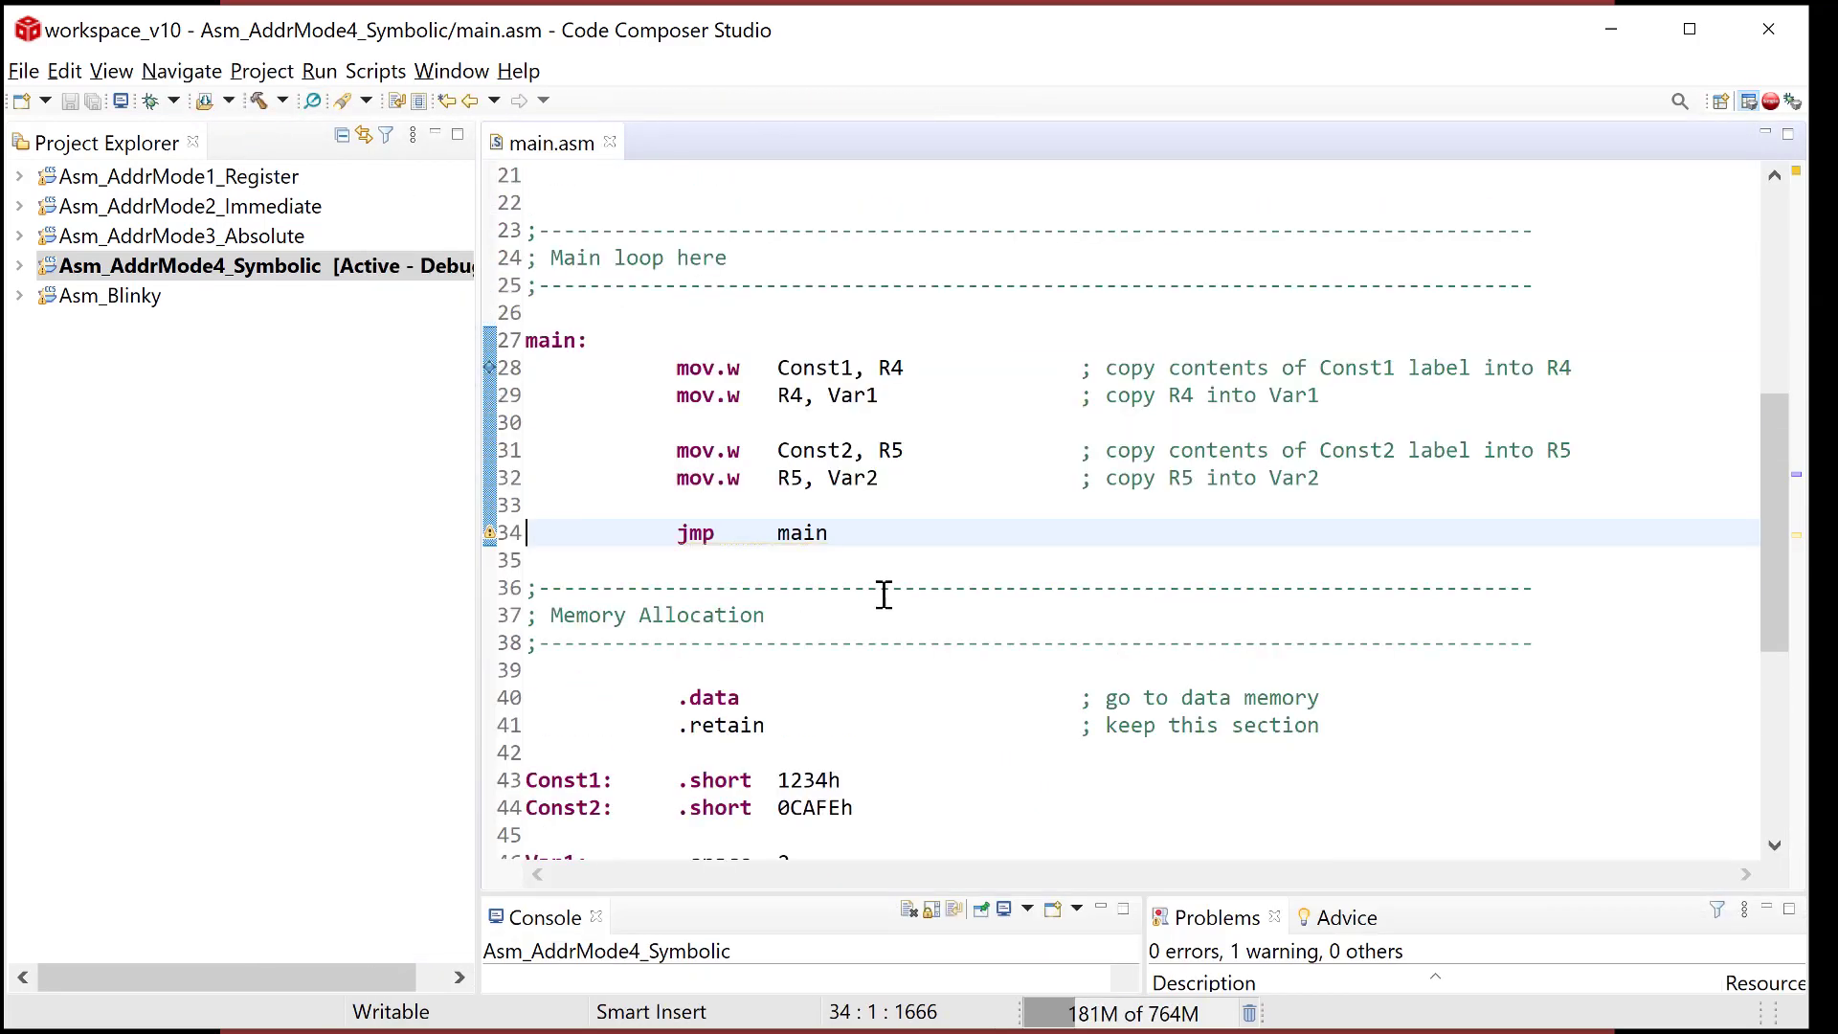
mouse_move(902, 384)
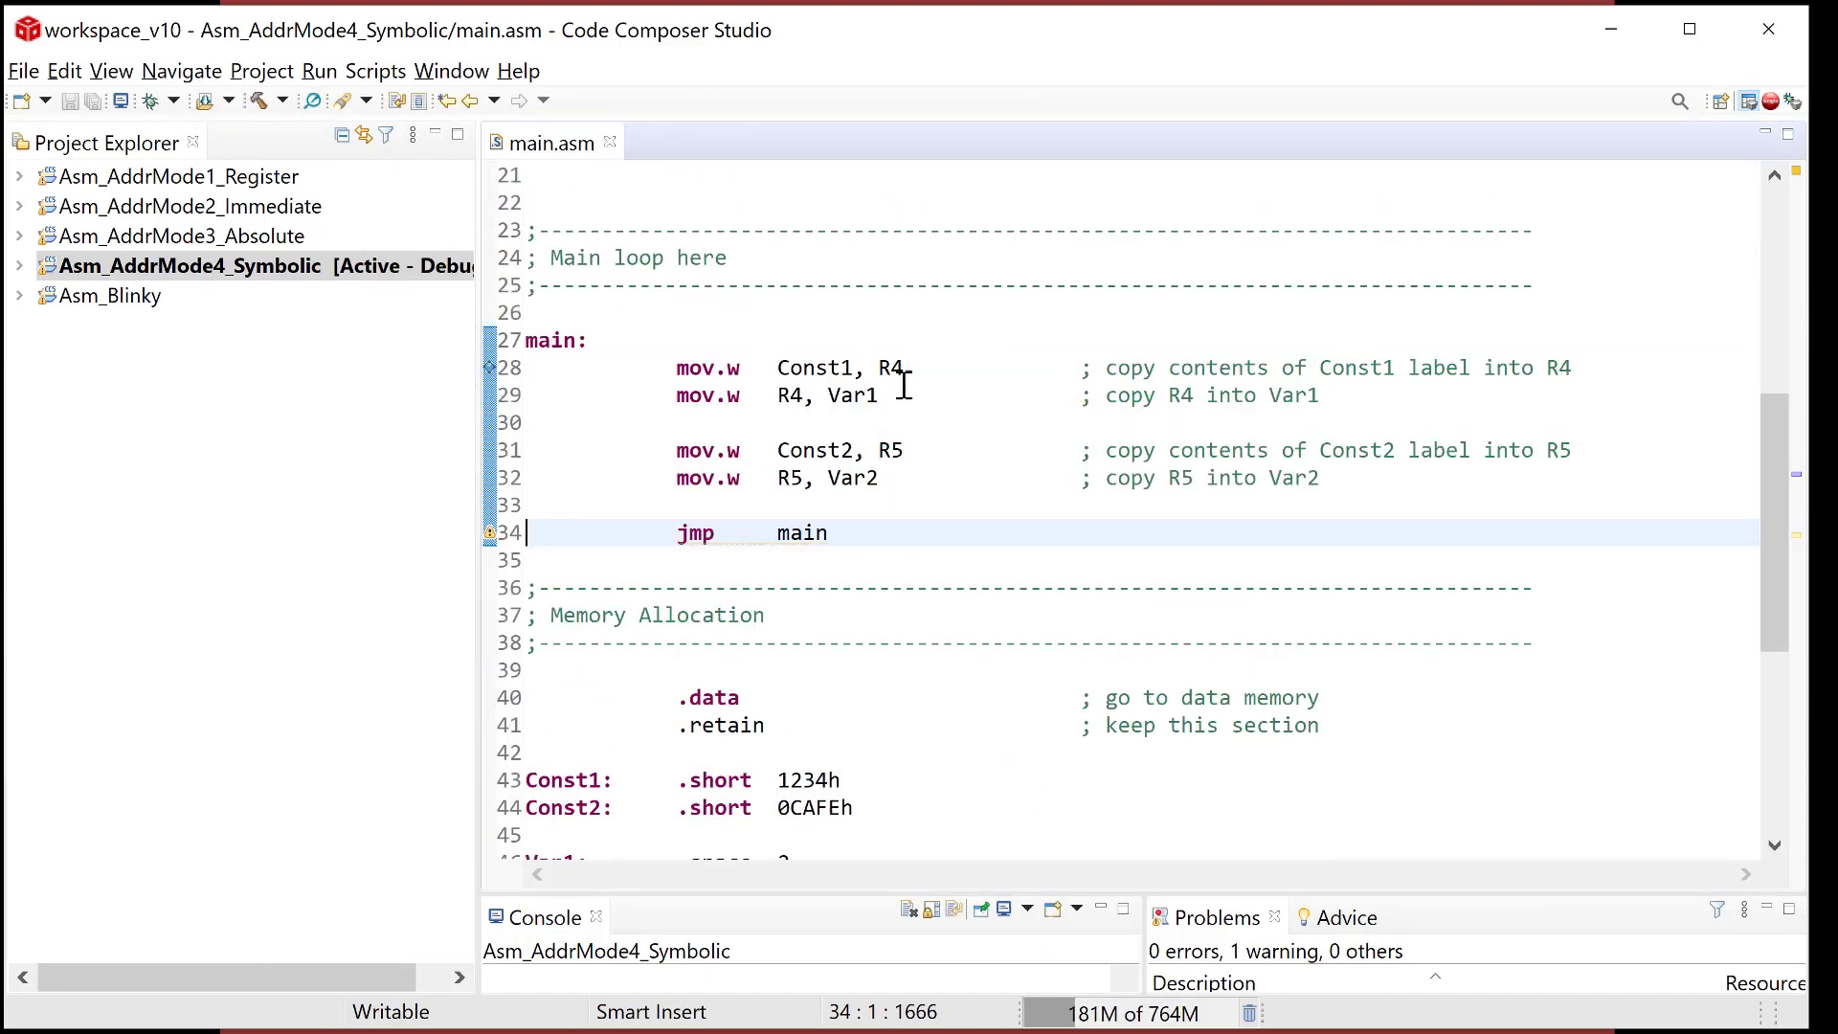
mouse_move(984, 439)
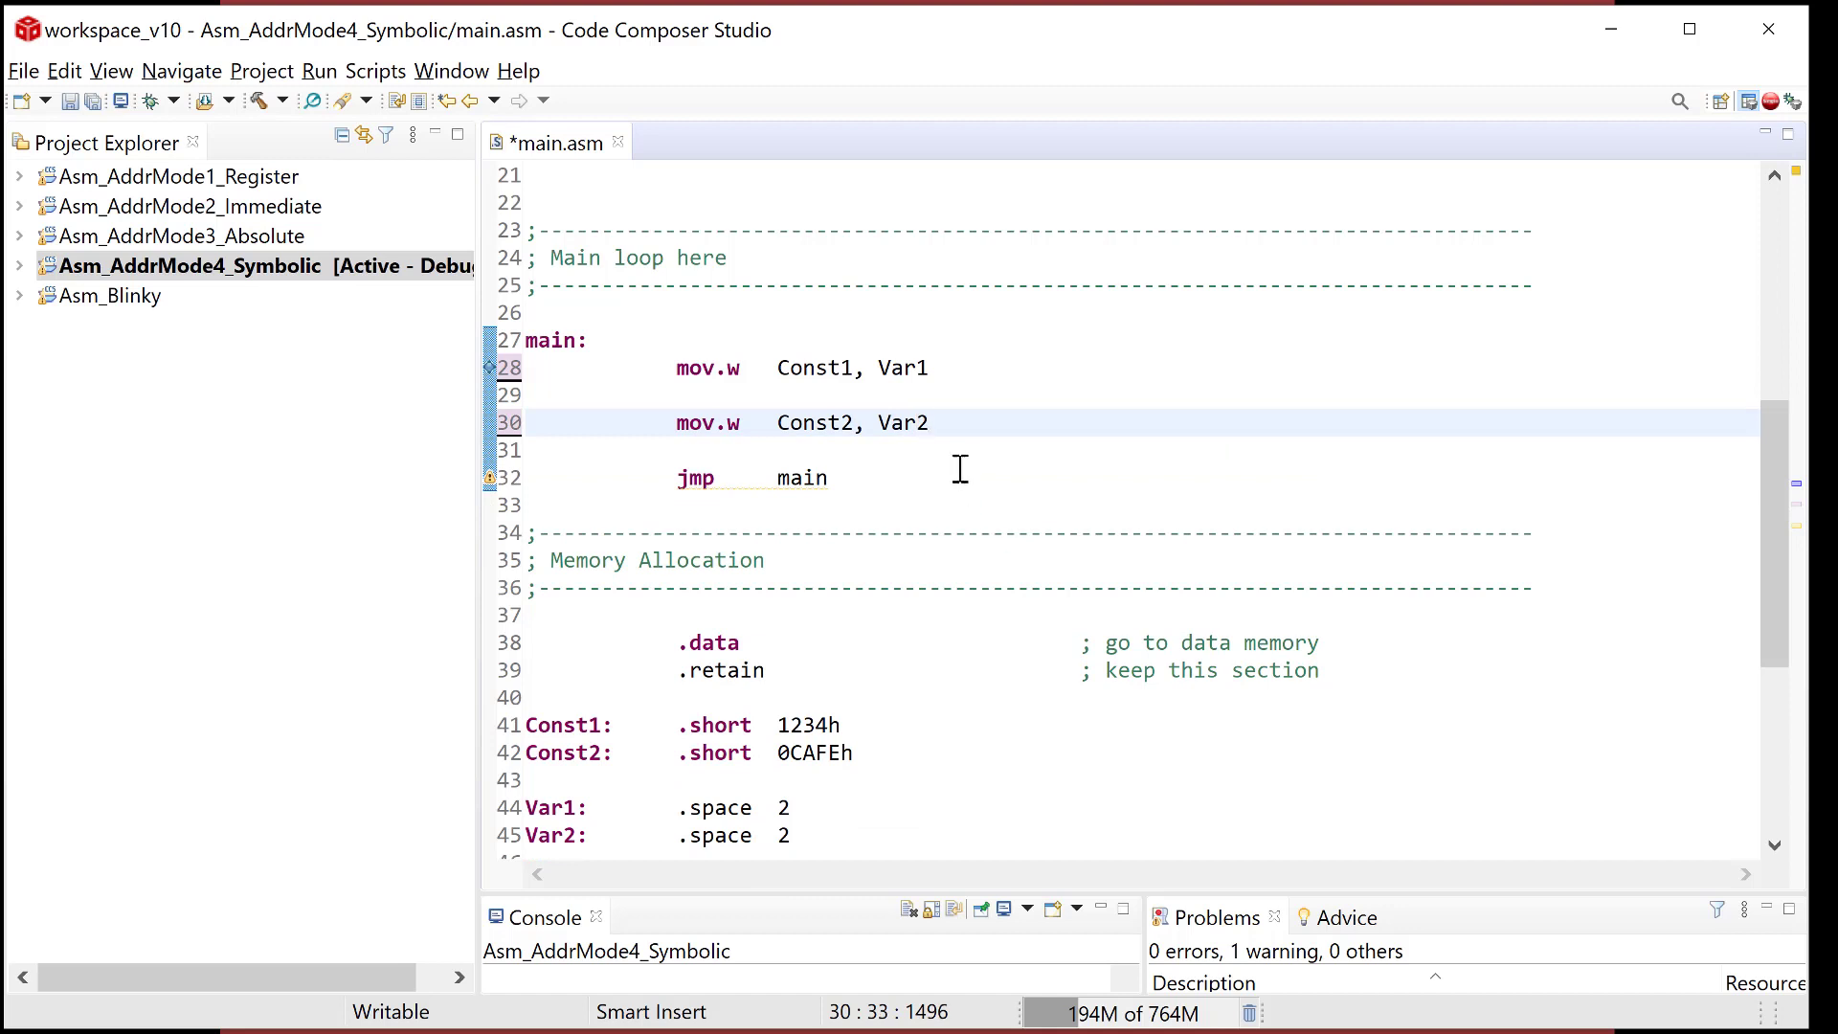
click(69, 102)
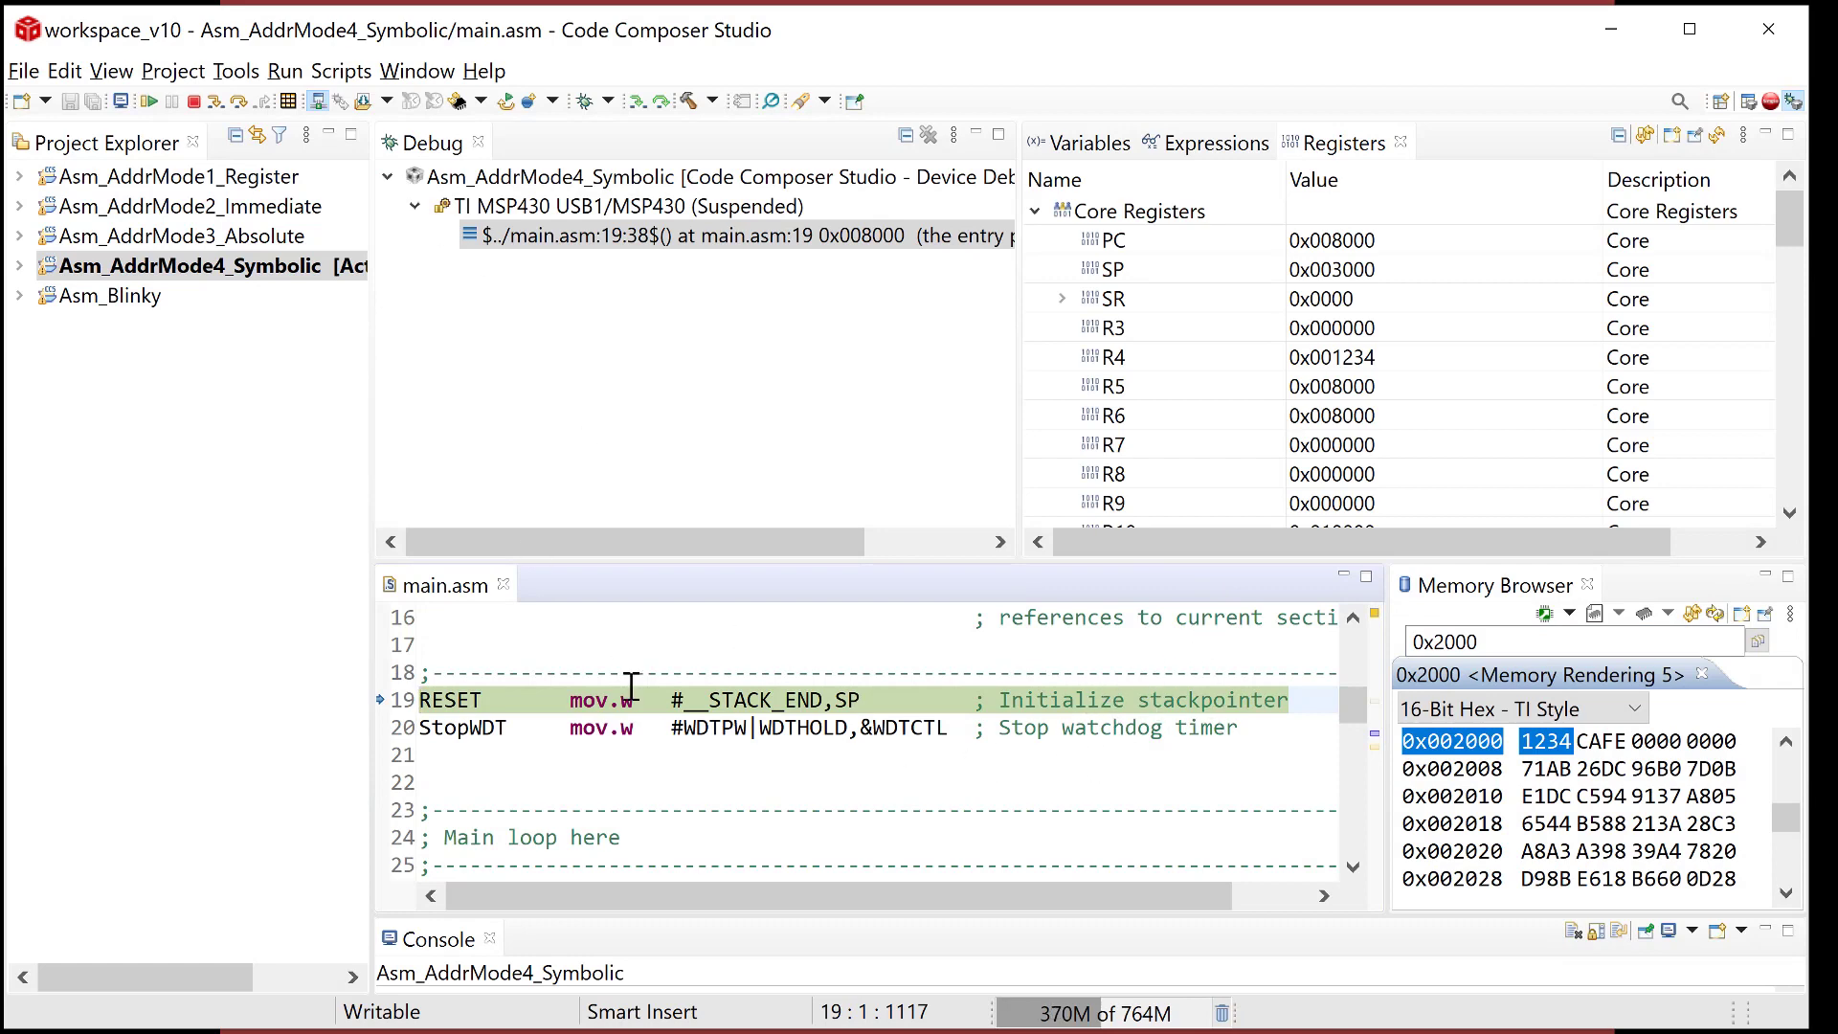
Resume to the main breakpoint and step over the direct copy so Var1 at 2004h reads 1234.
scroll(down, 3)
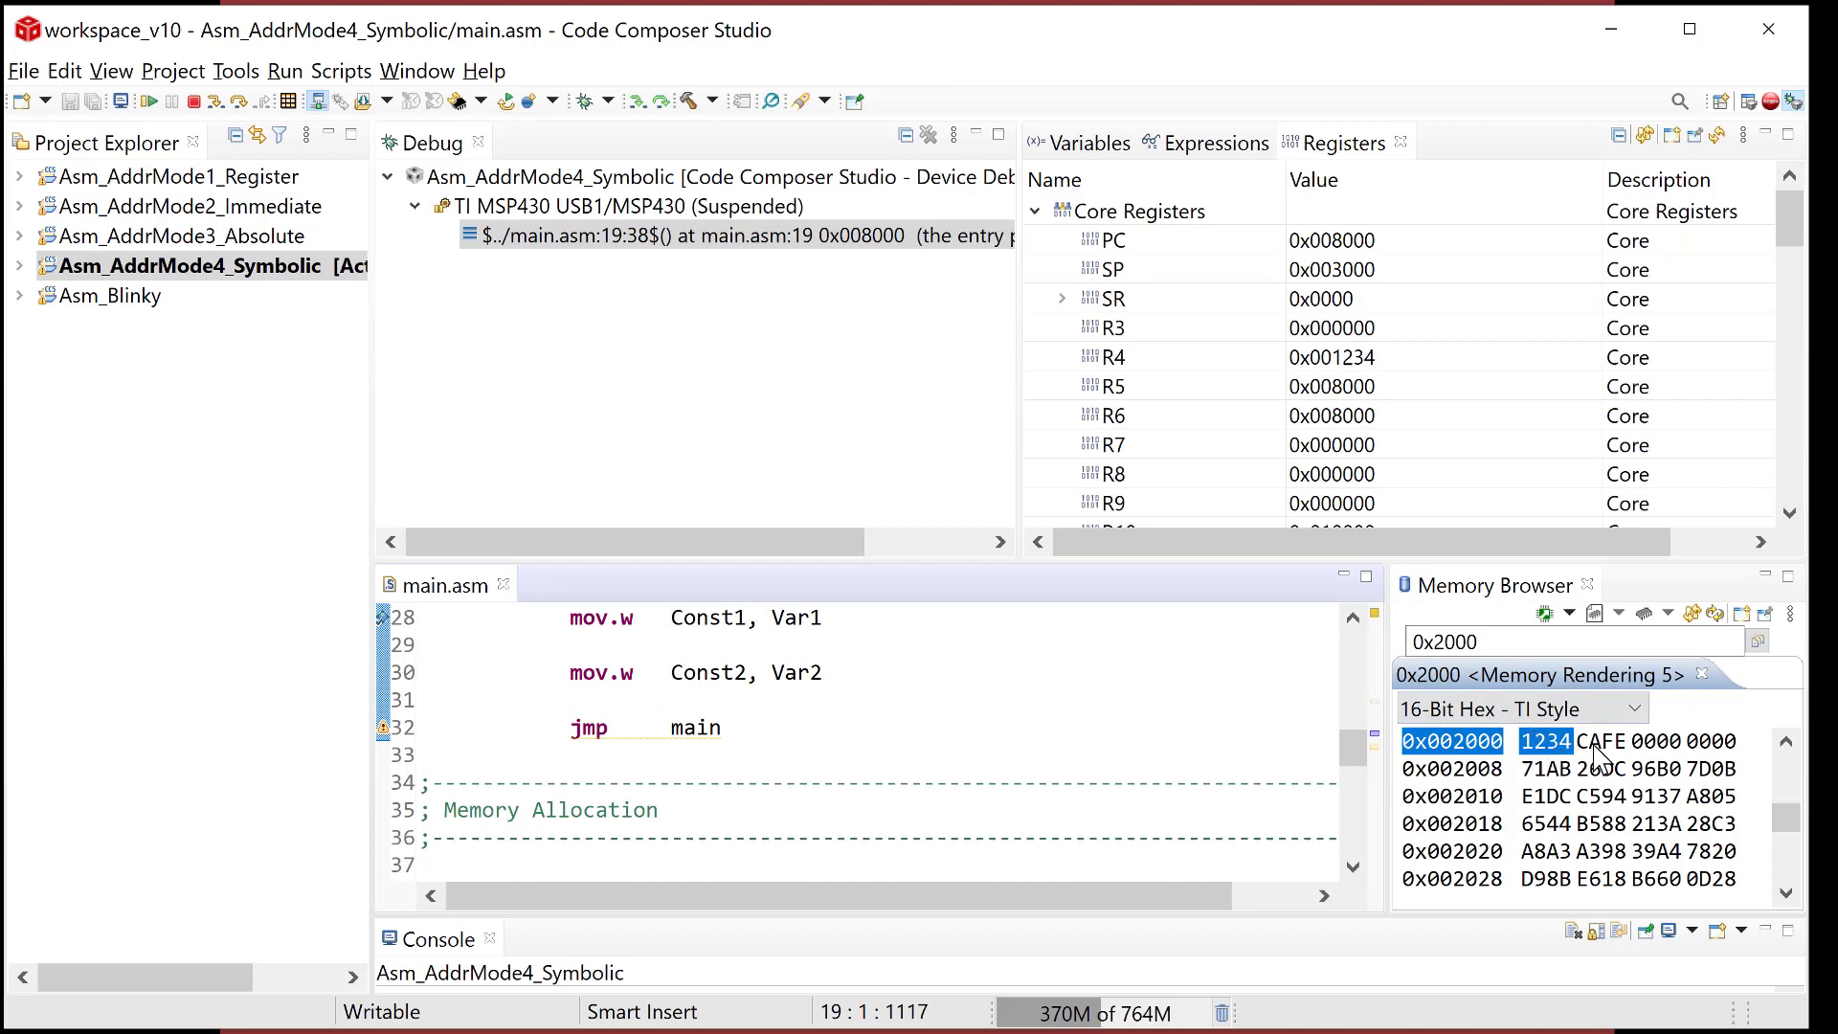
mouse_move(1551, 757)
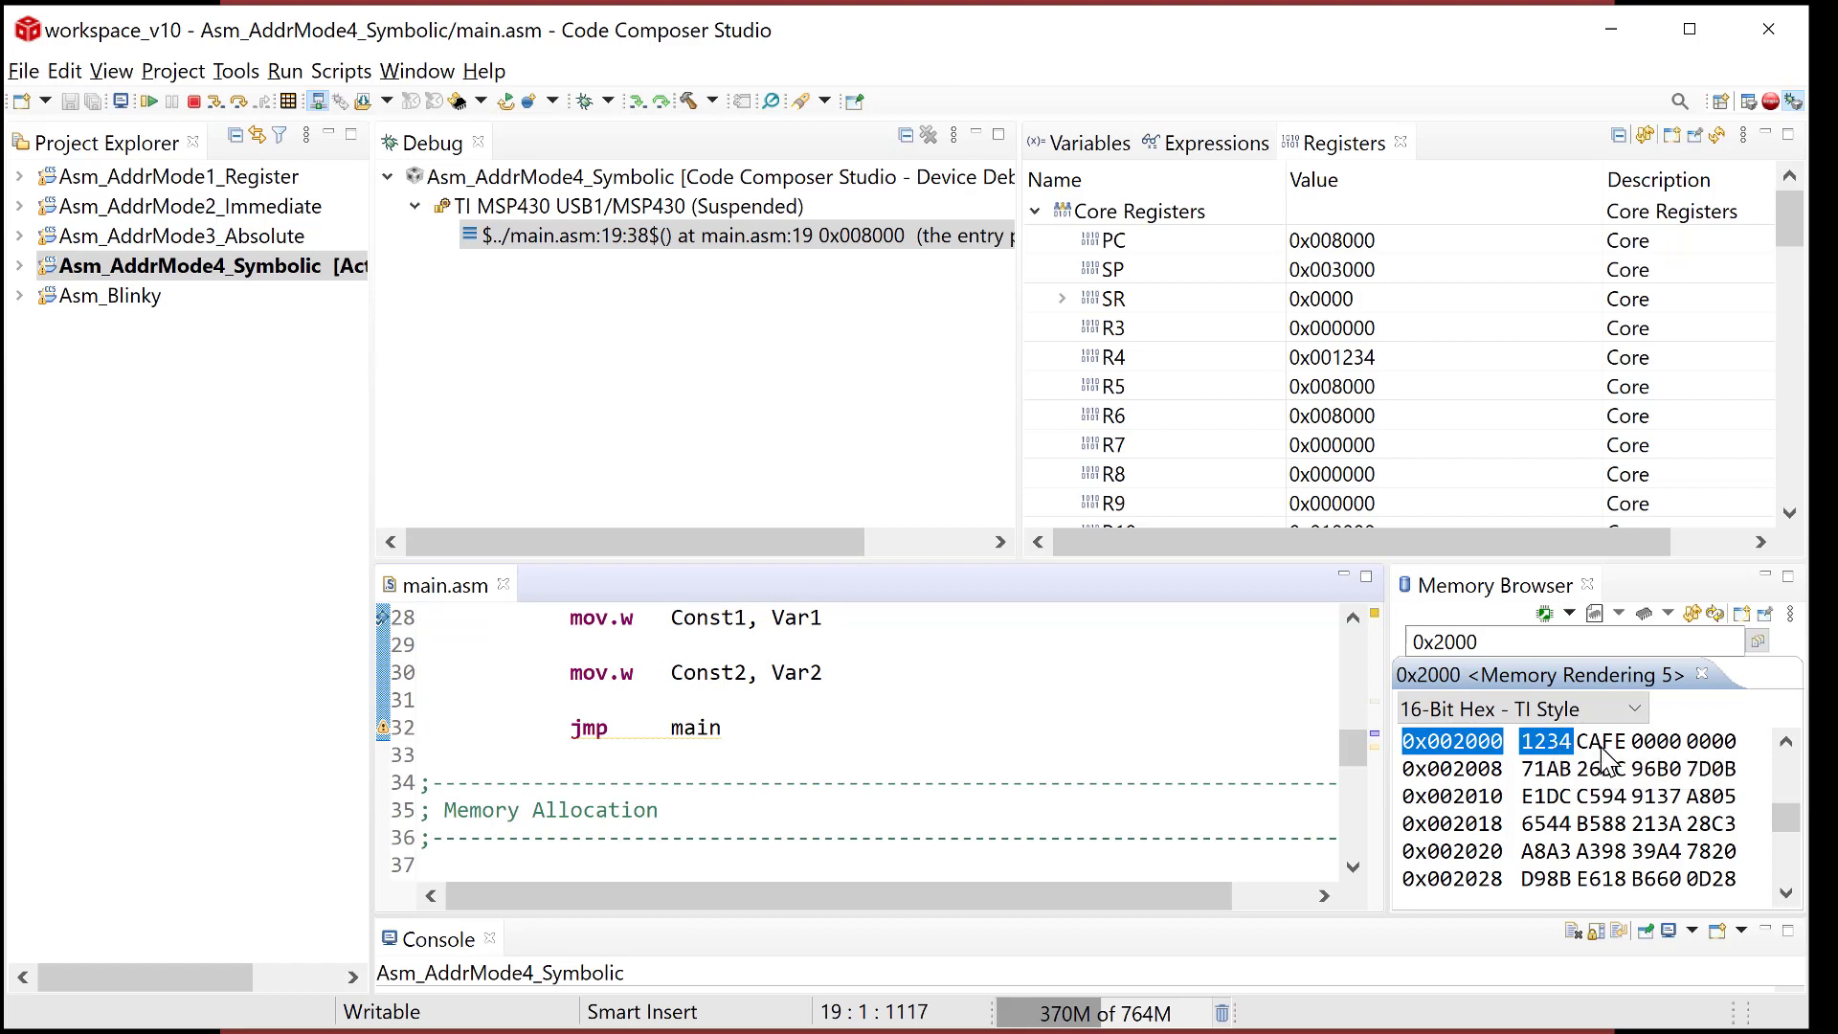
mouse_move(1674, 752)
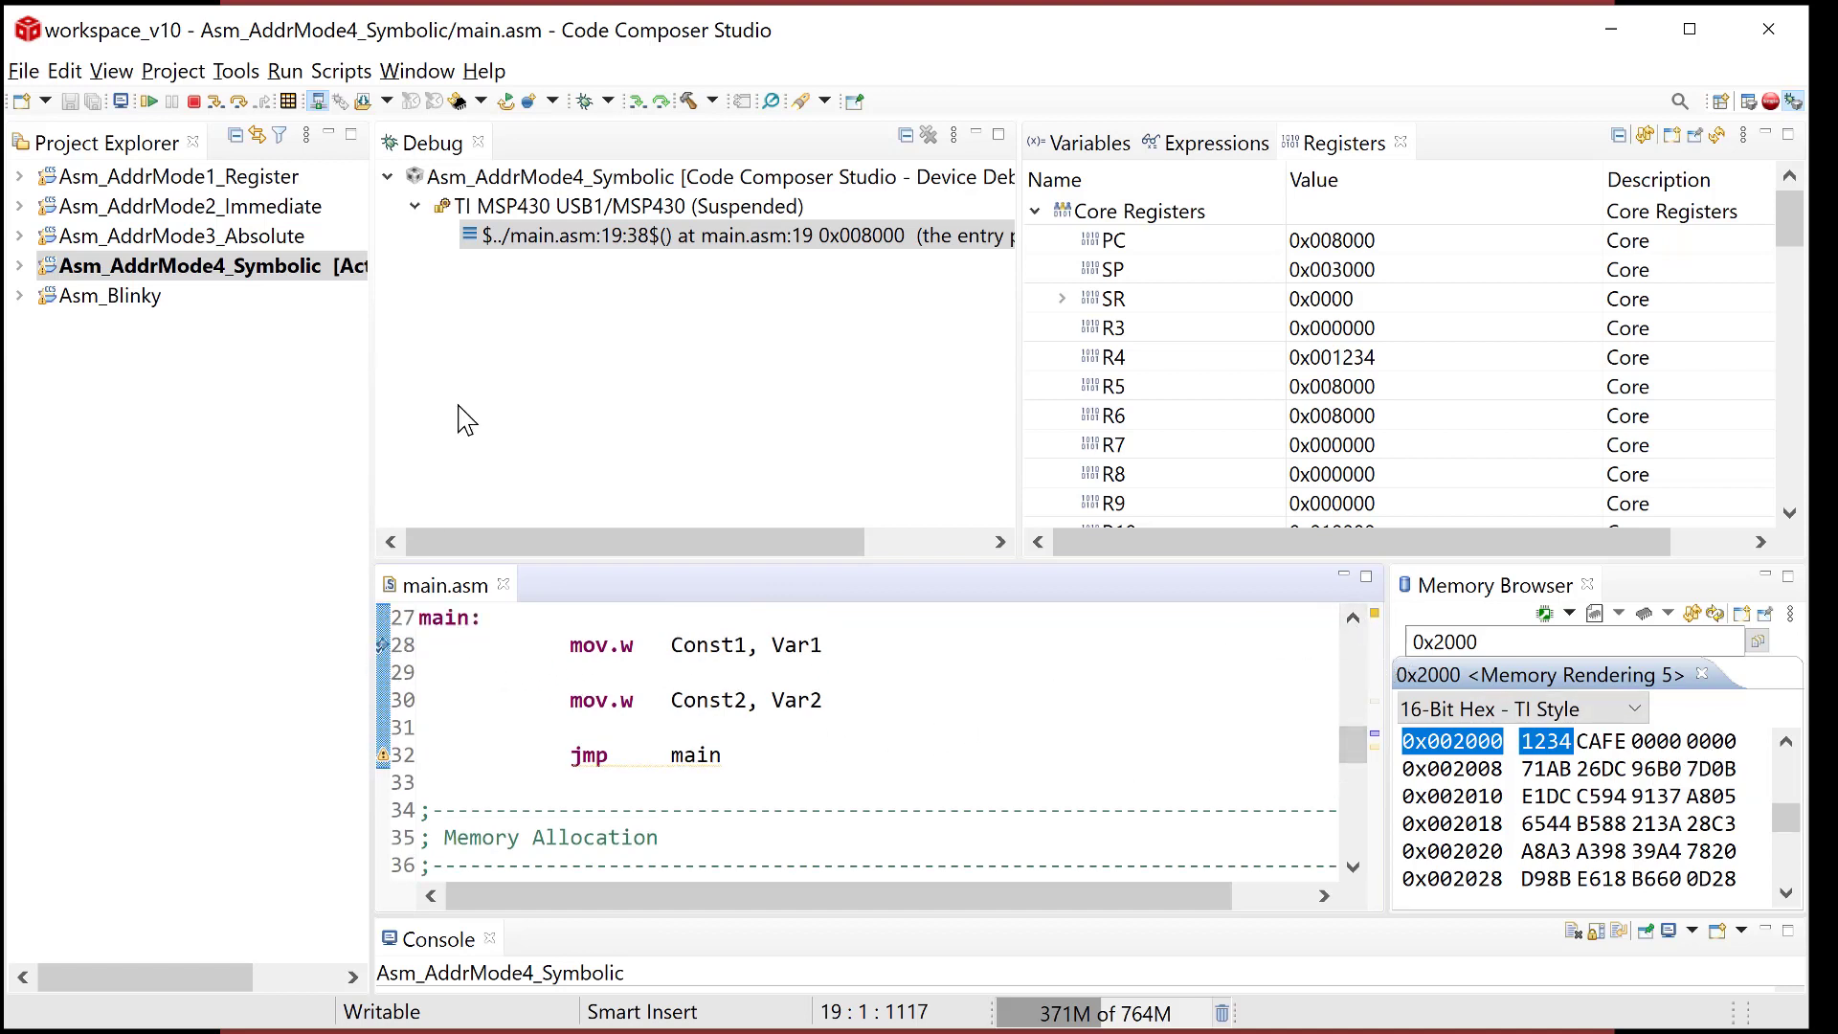
click(149, 99)
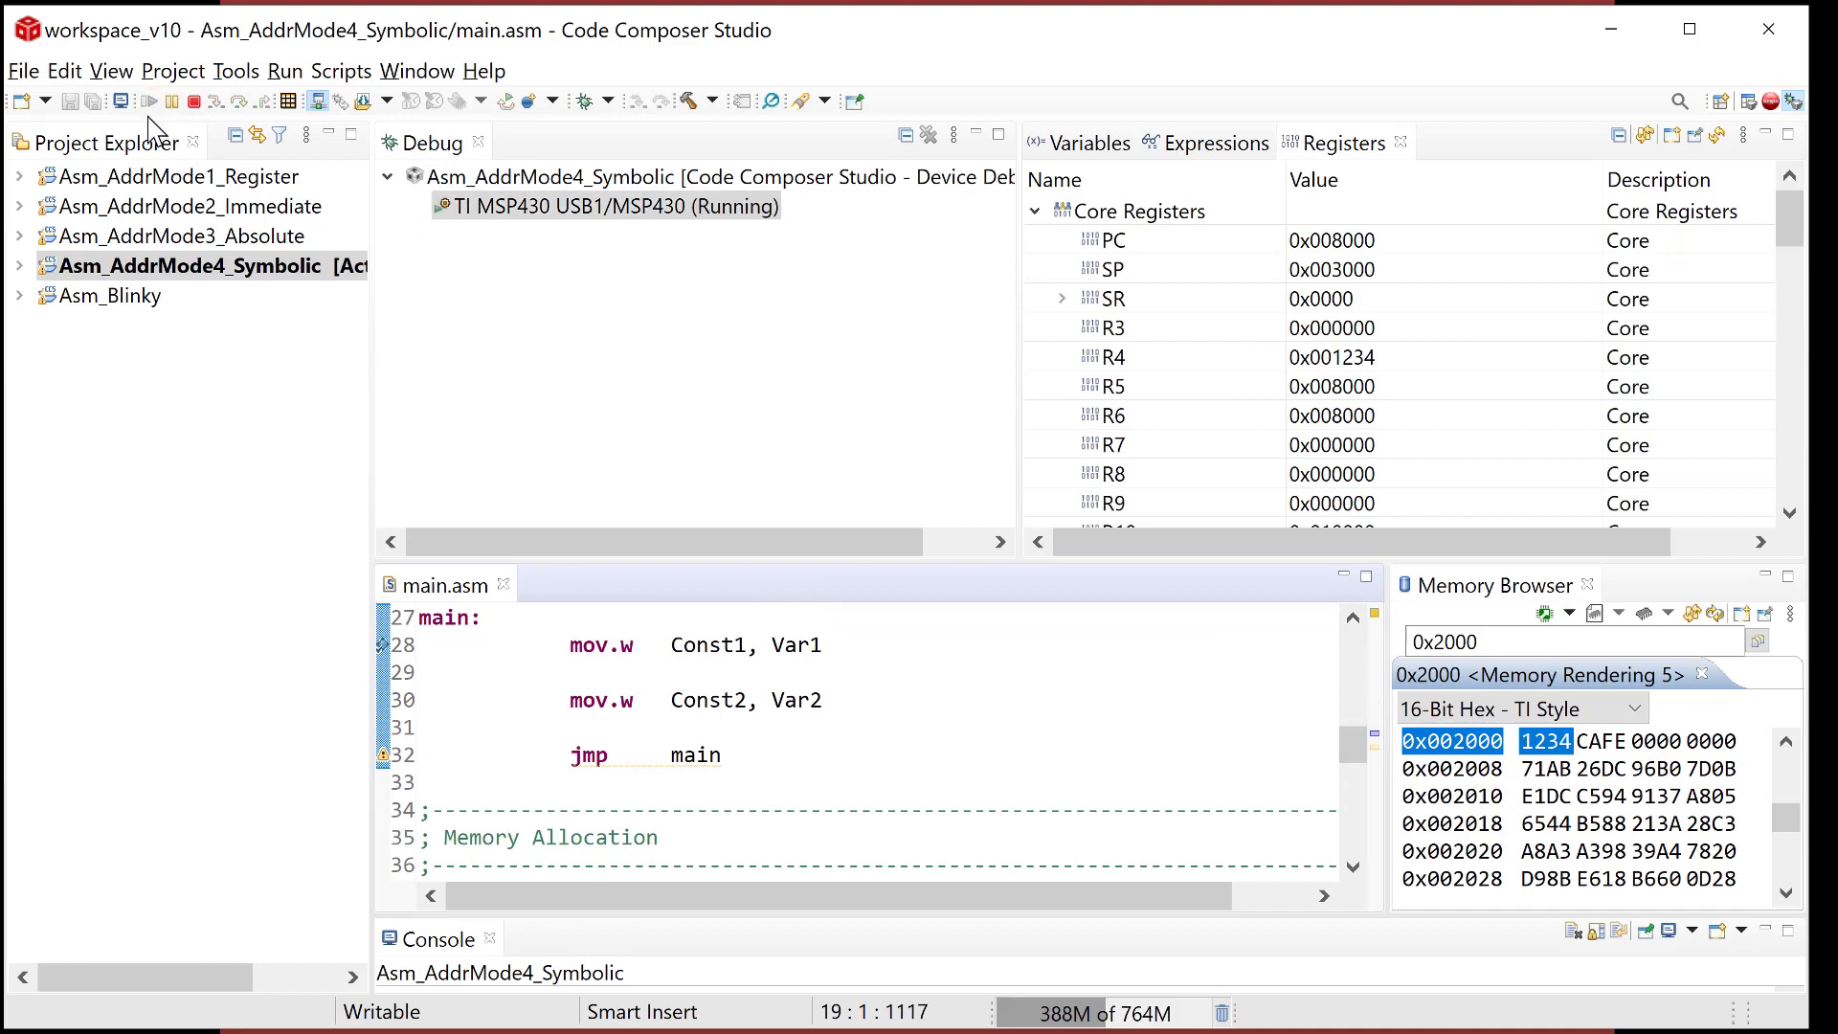
click(640, 100)
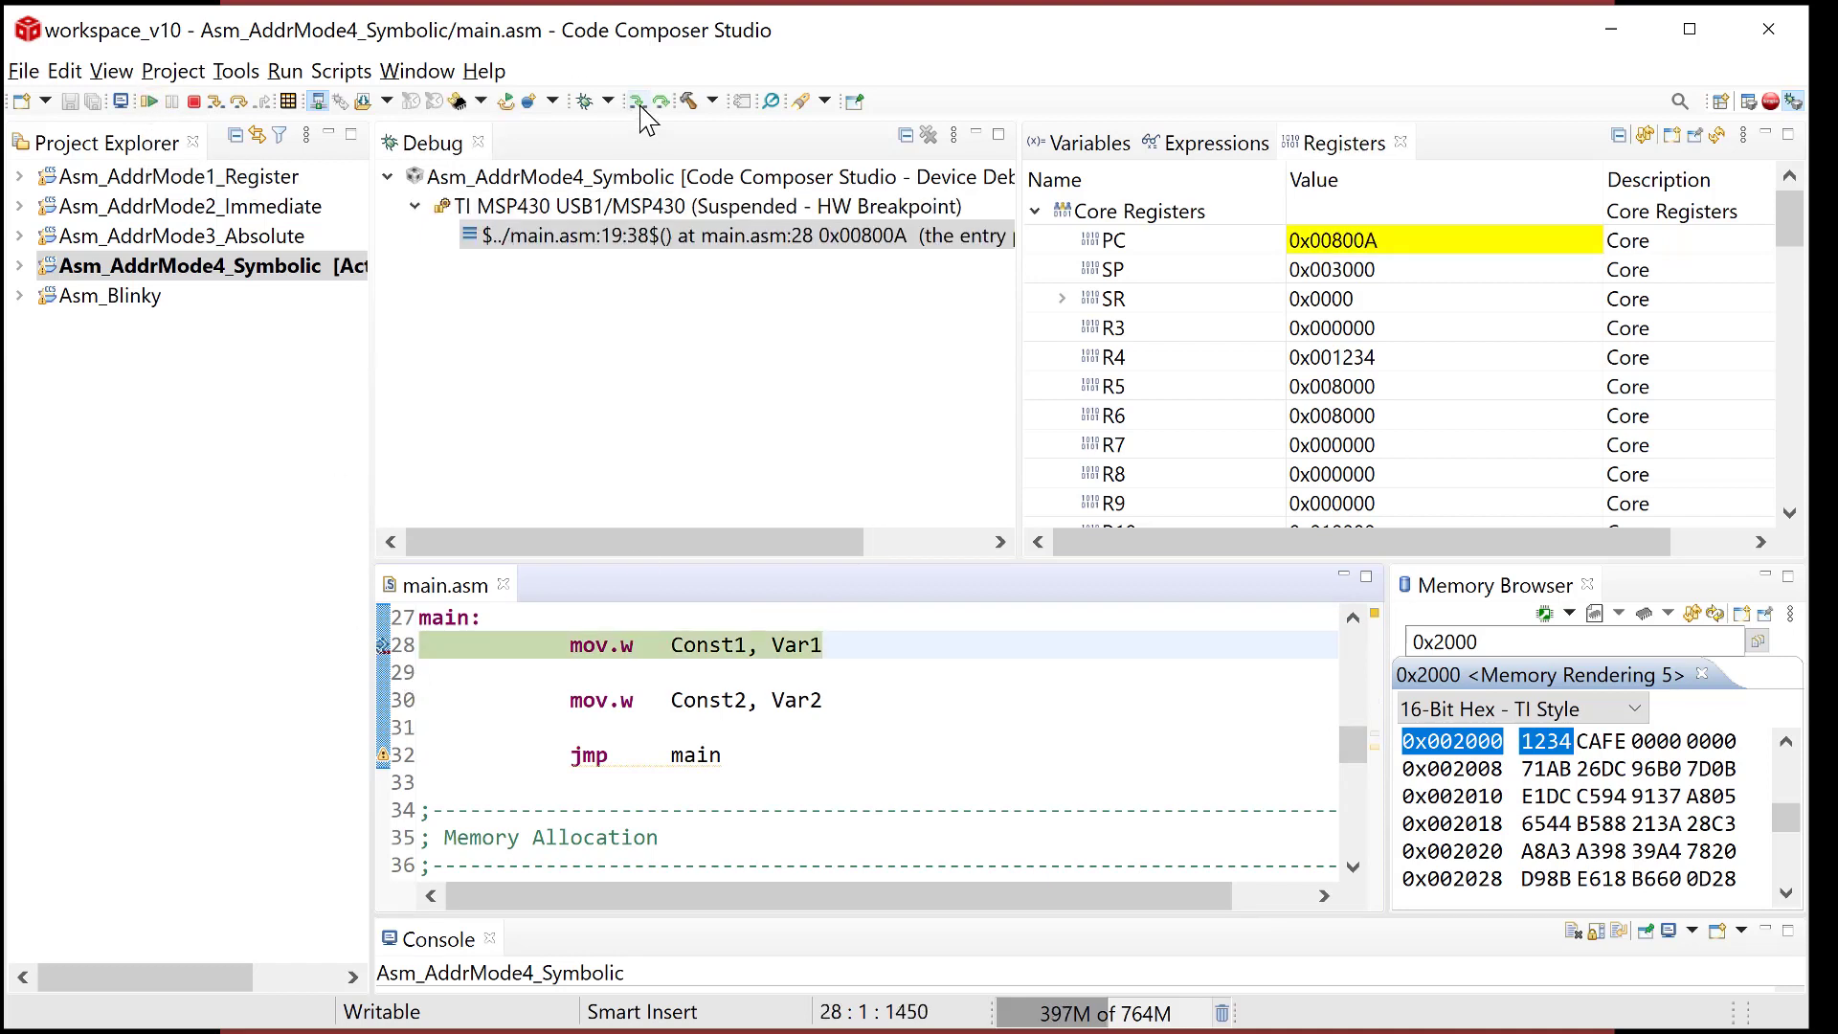
click(643, 101)
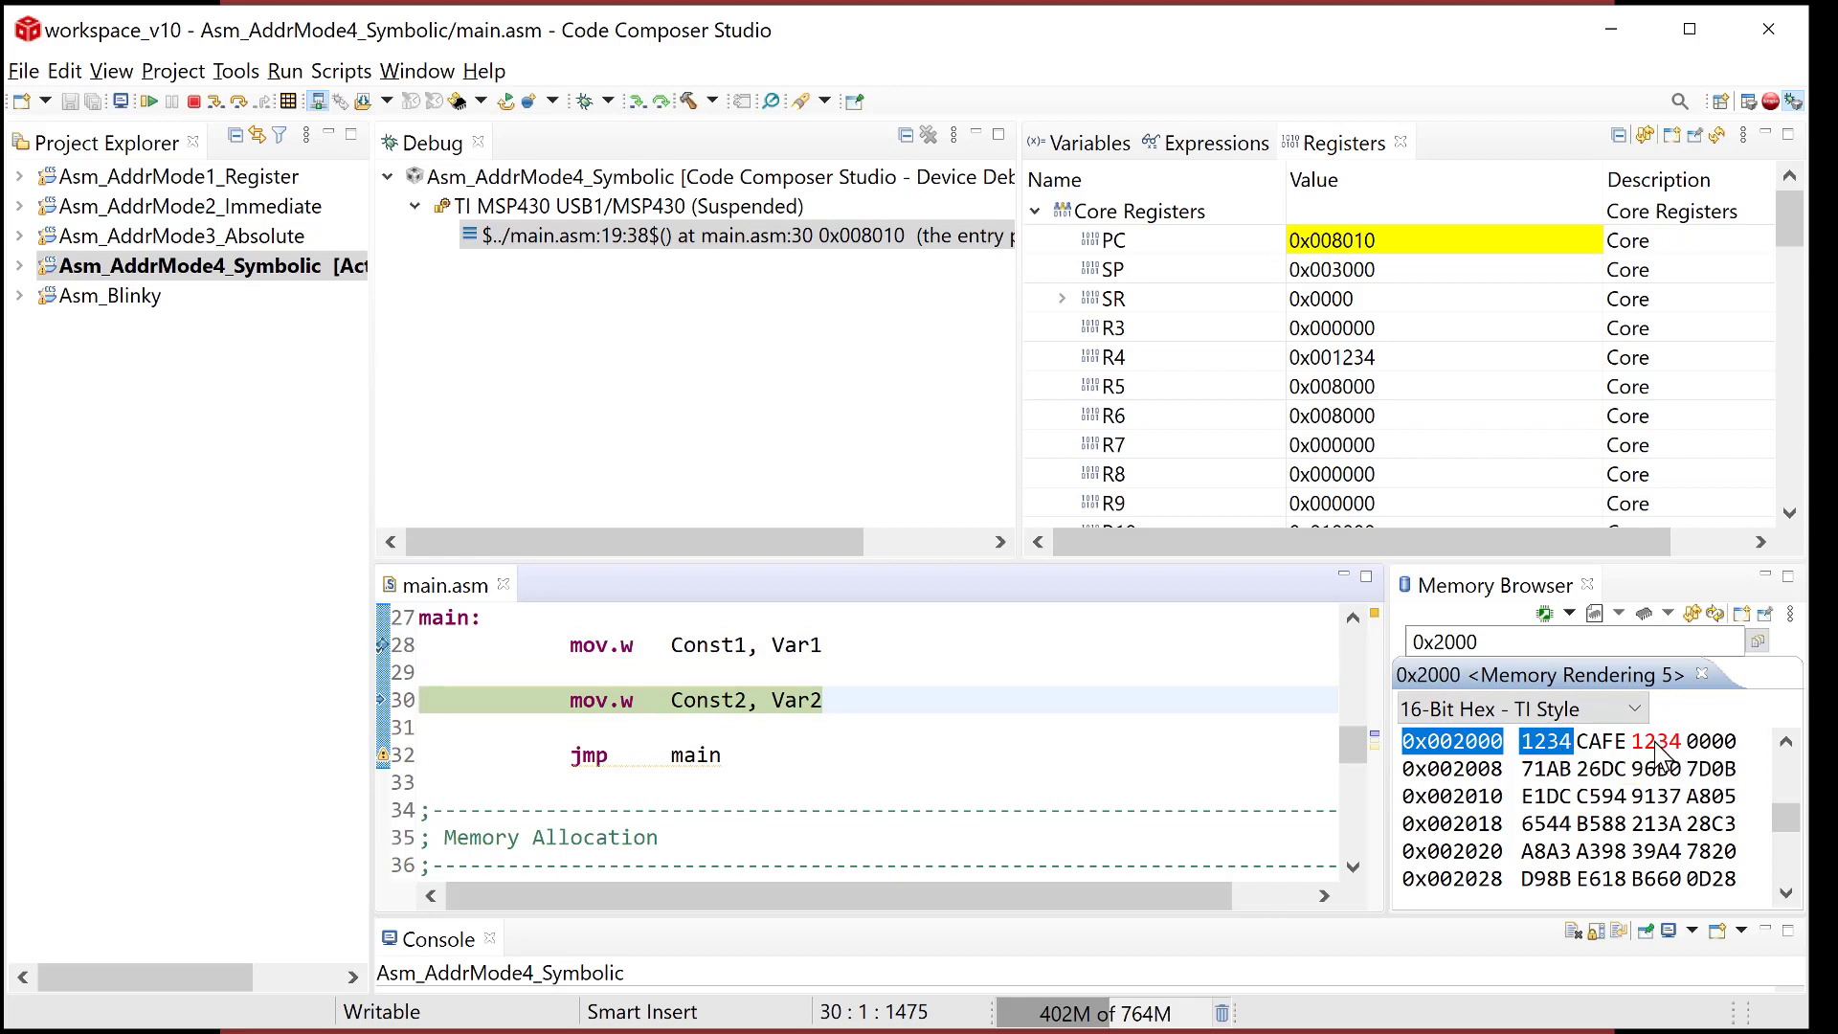
mouse_move(678, 90)
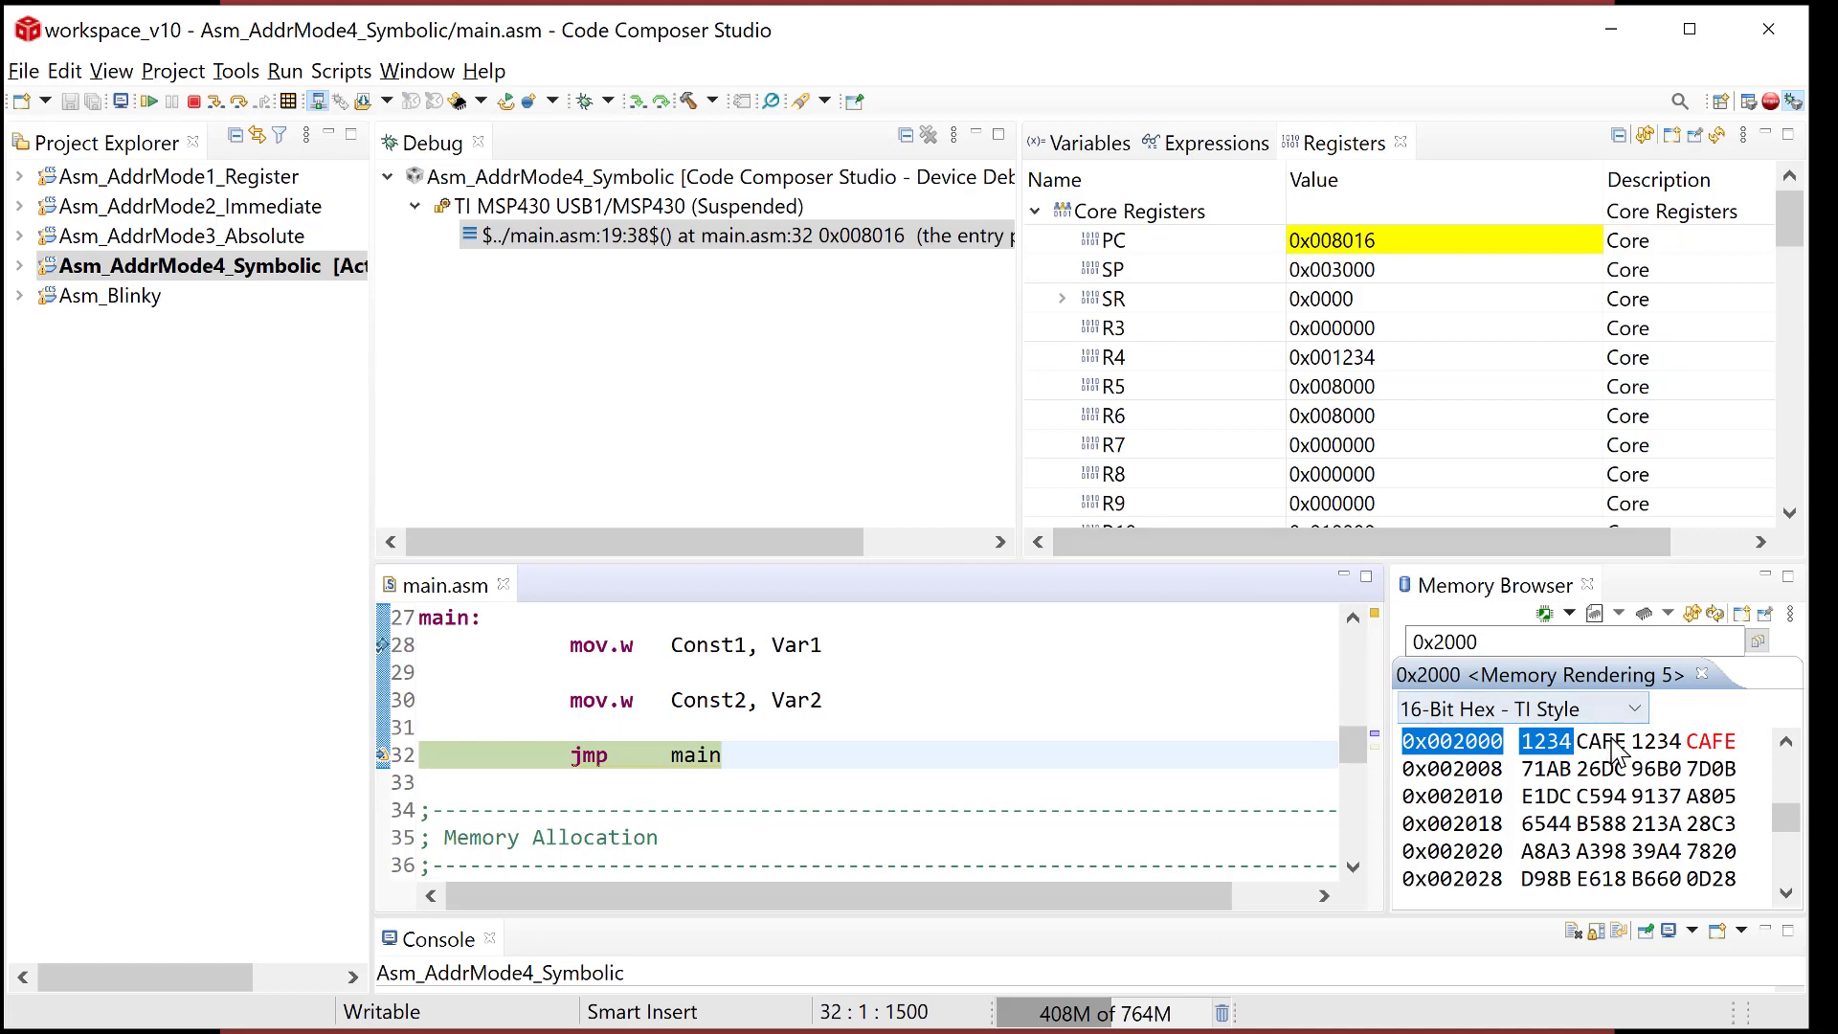
mouse_move(1716, 749)
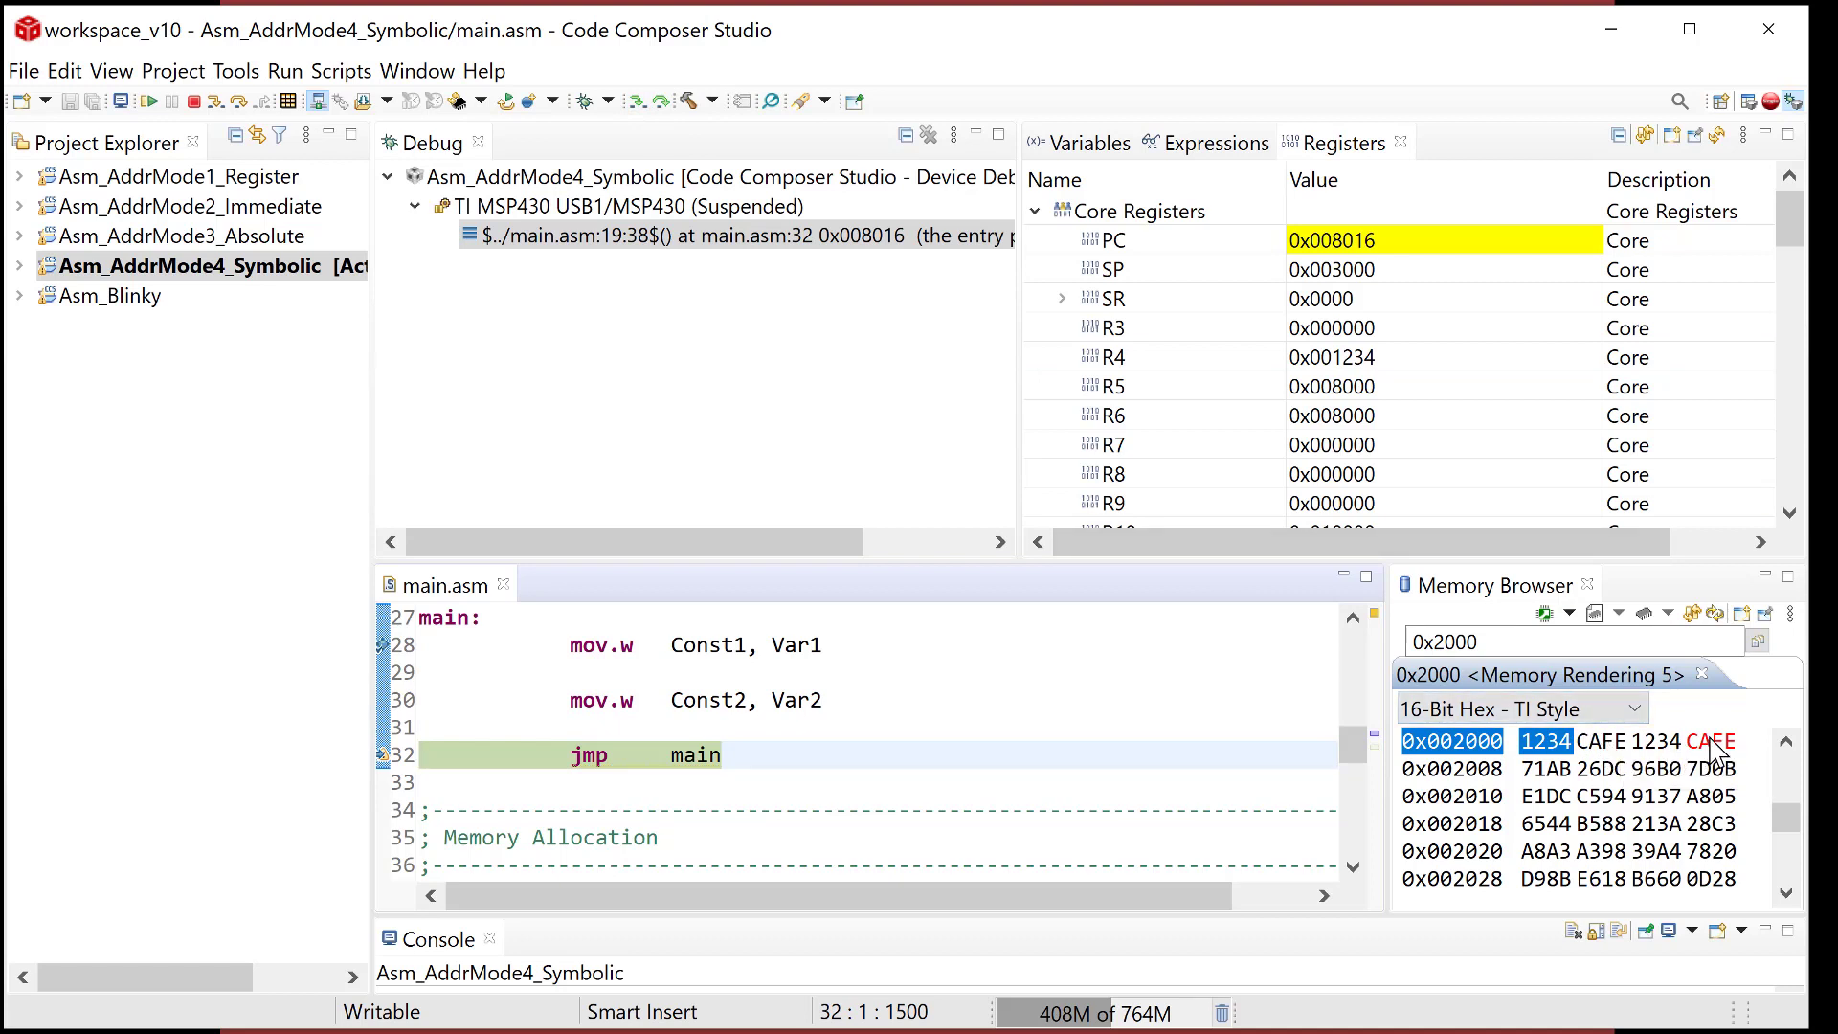
mouse_move(1122, 730)
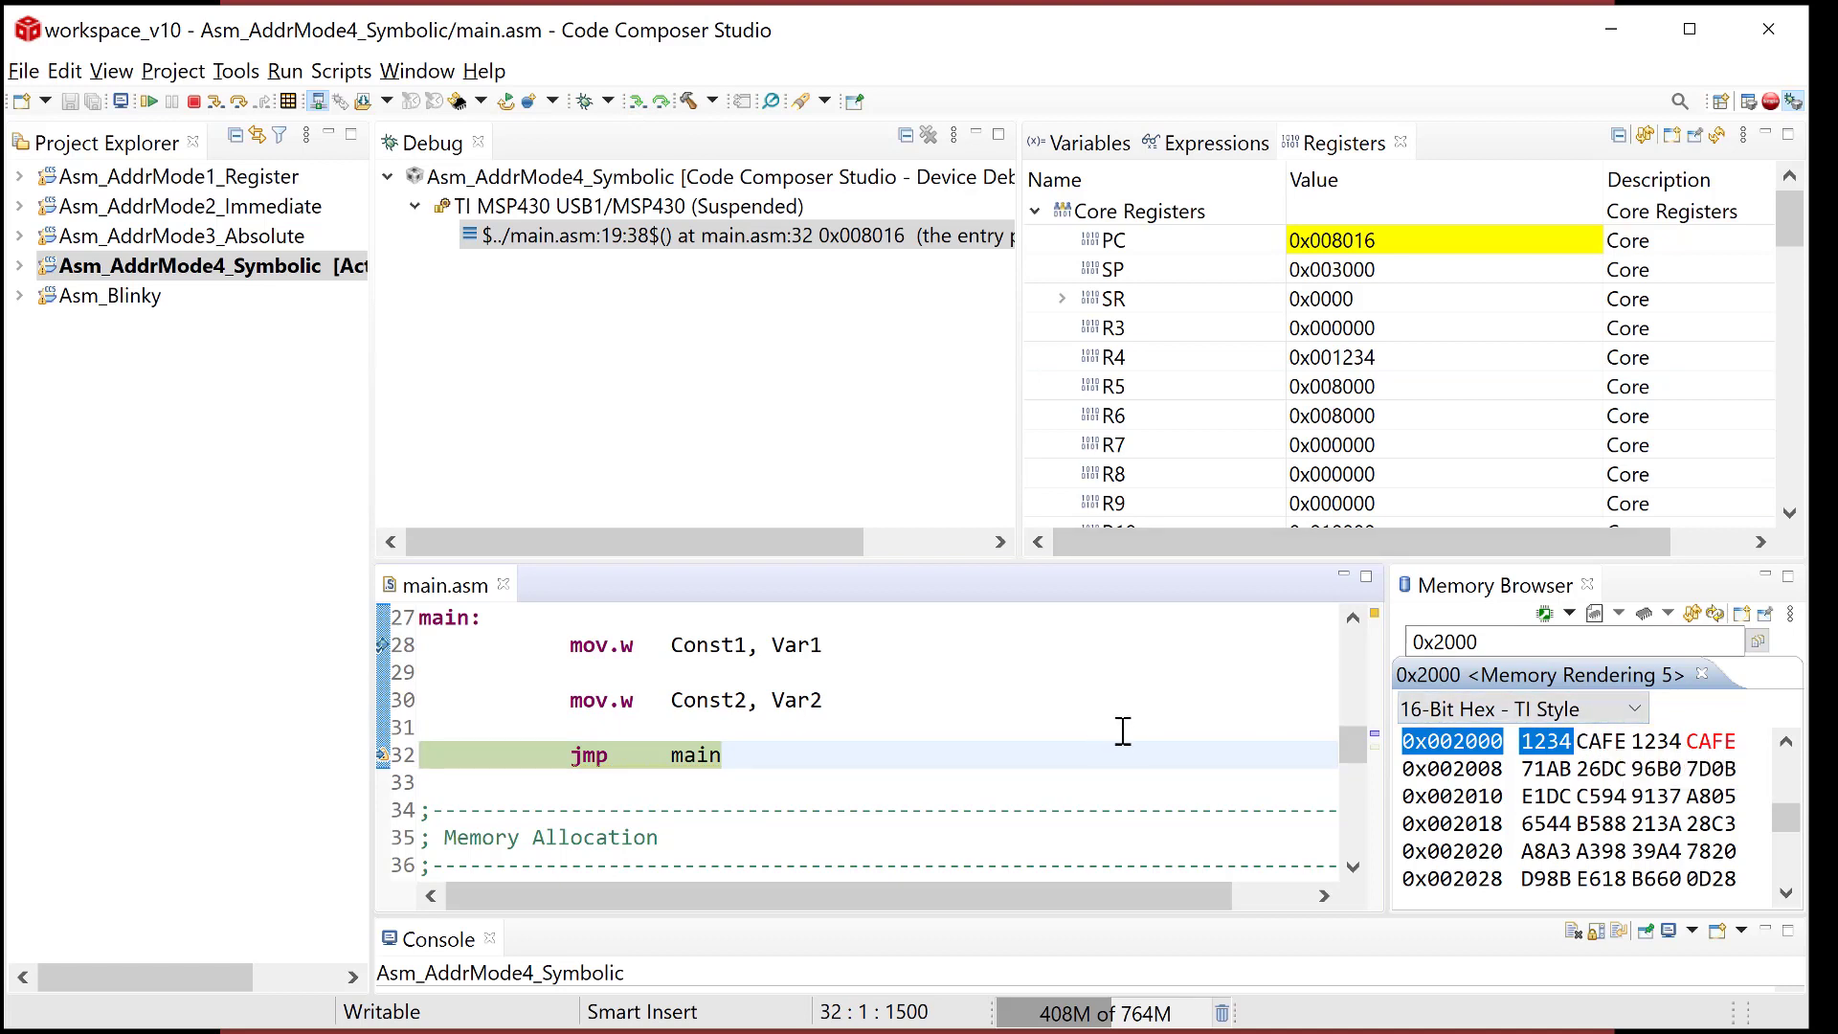